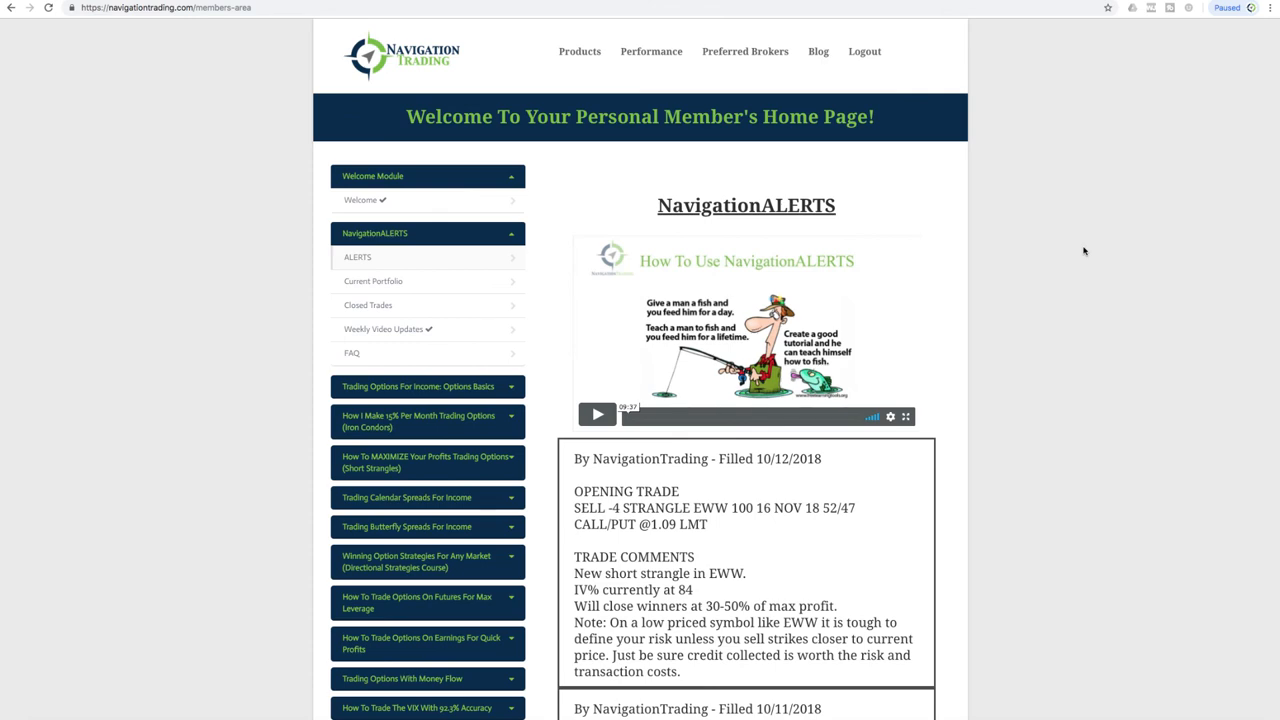
Visit the weekly video updates page, then return to the trade alerts list
scroll("down", 3)
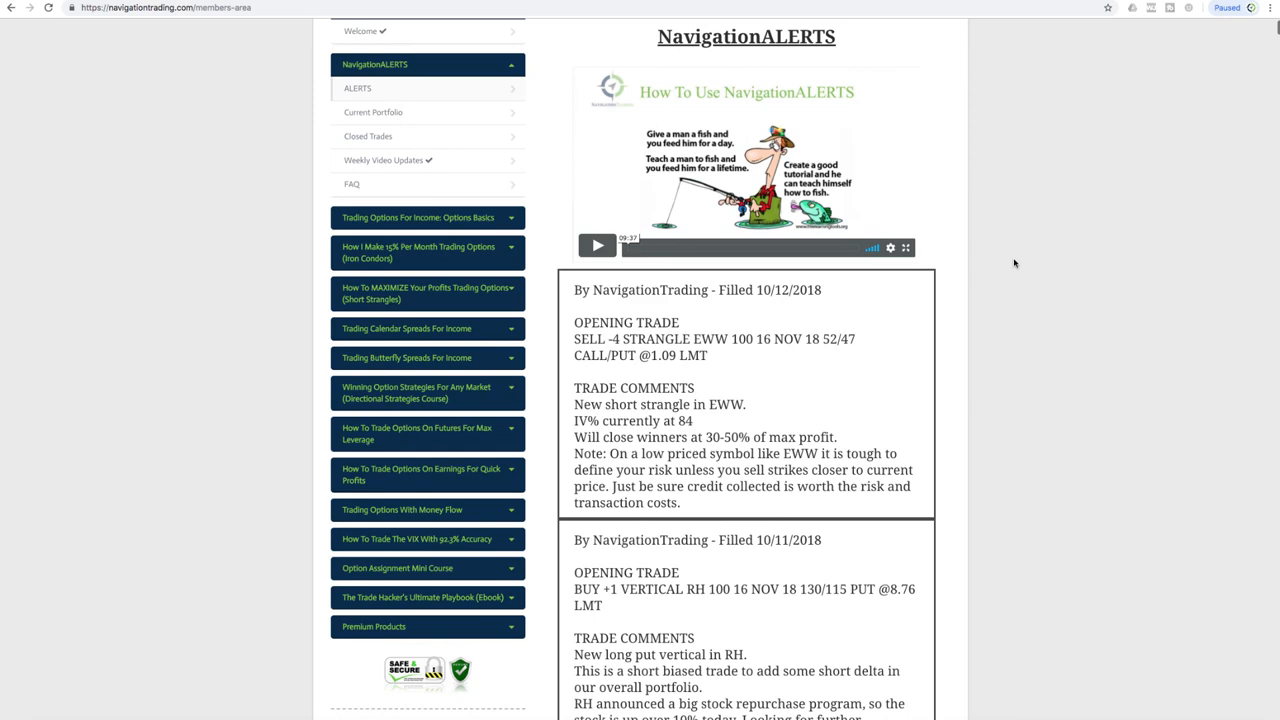
scroll("down", 3)
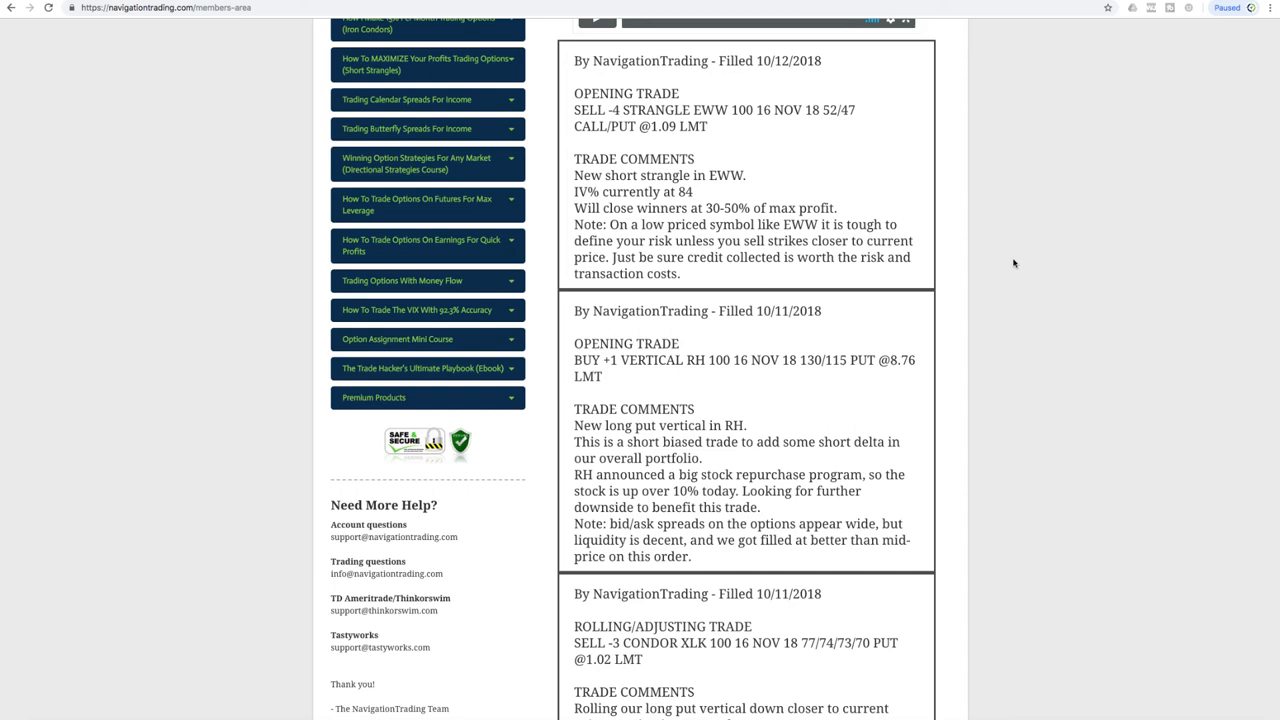
scroll("up", 3)
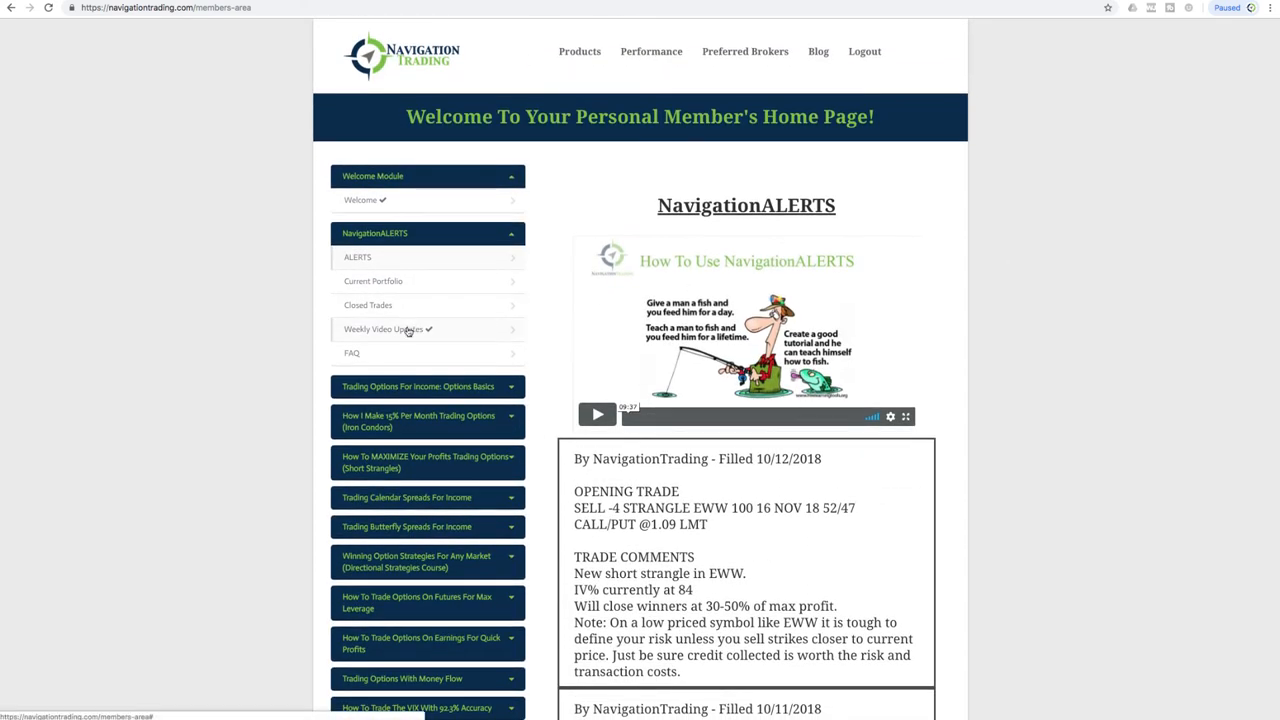
left_click(384, 328)
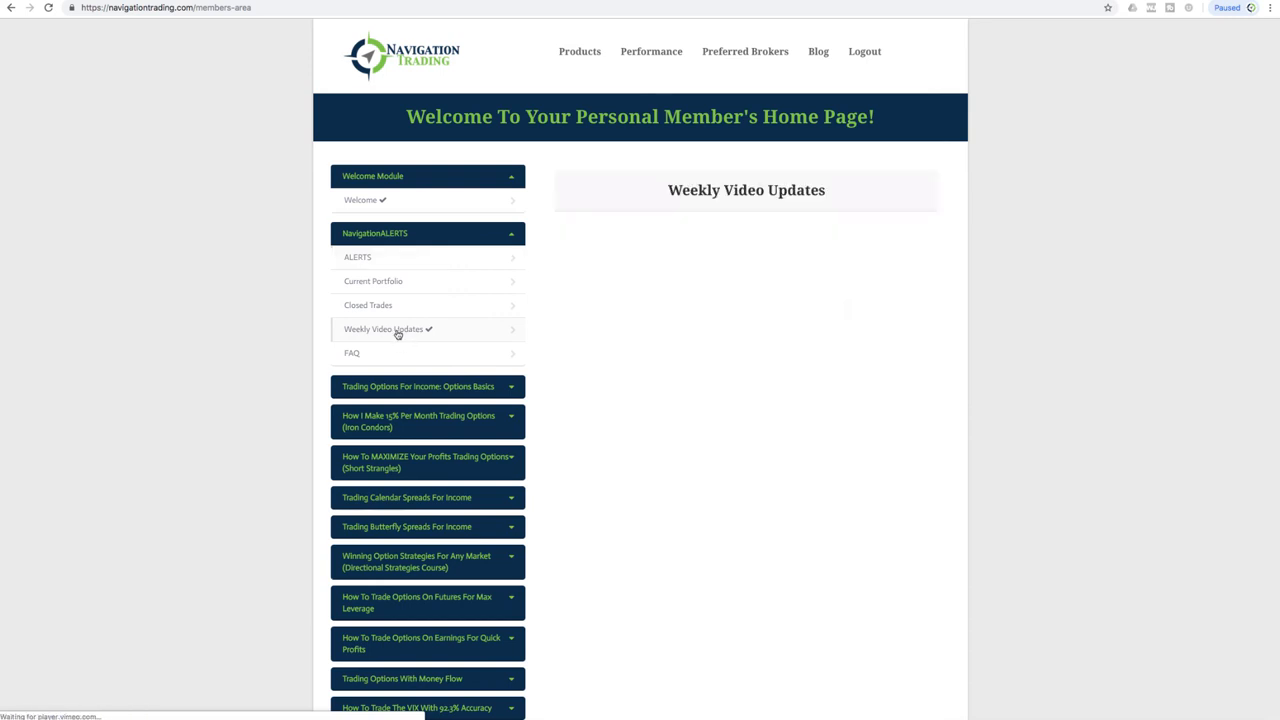
left_click(388, 329)
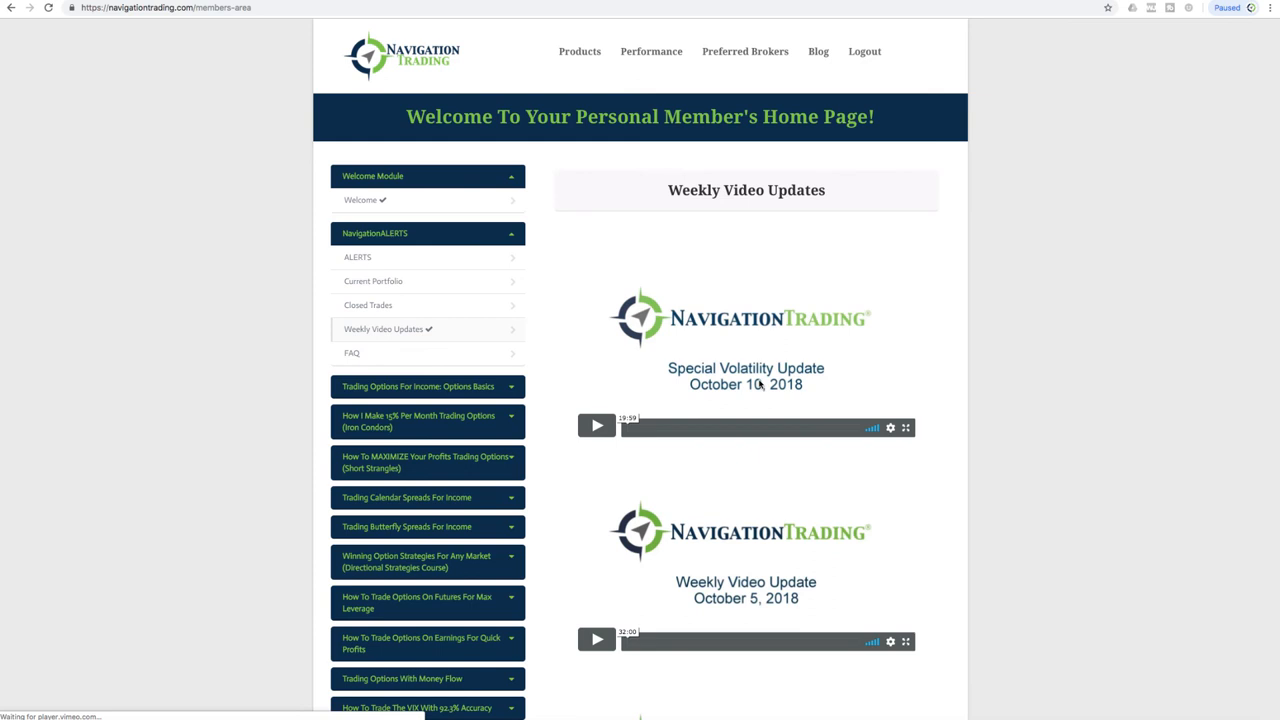
mouse_move(754, 391)
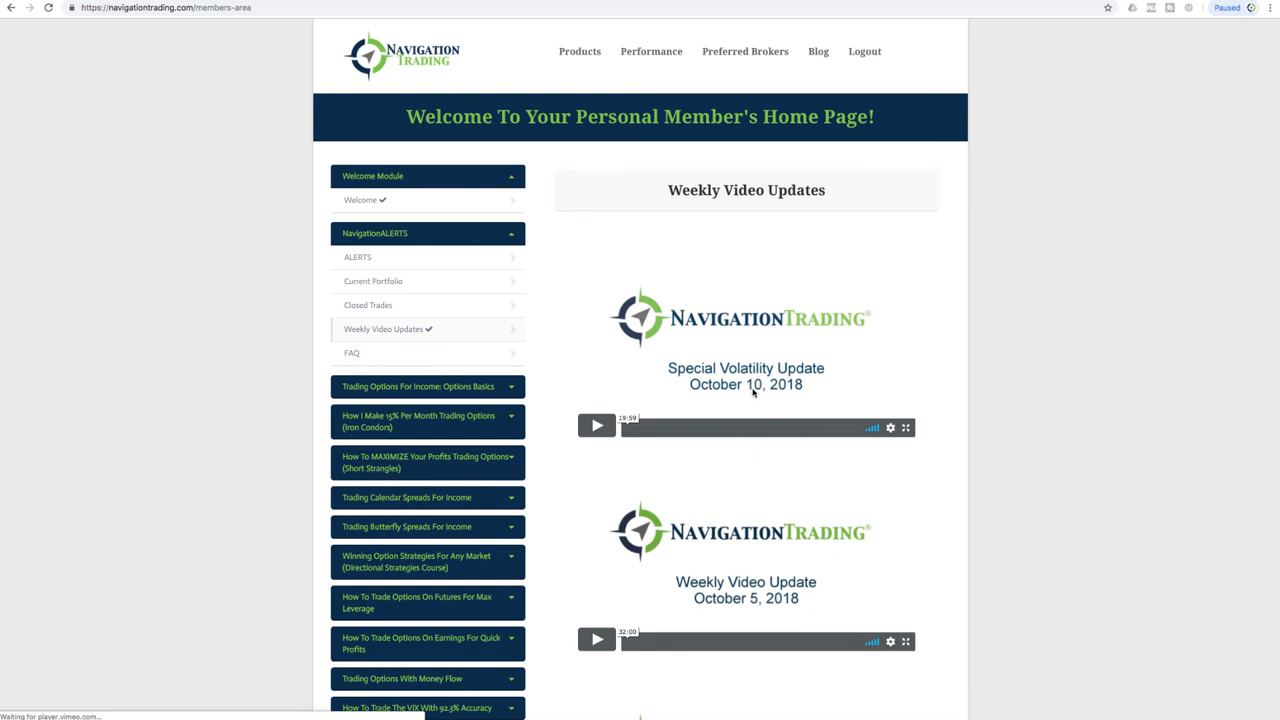
mouse_move(404, 146)
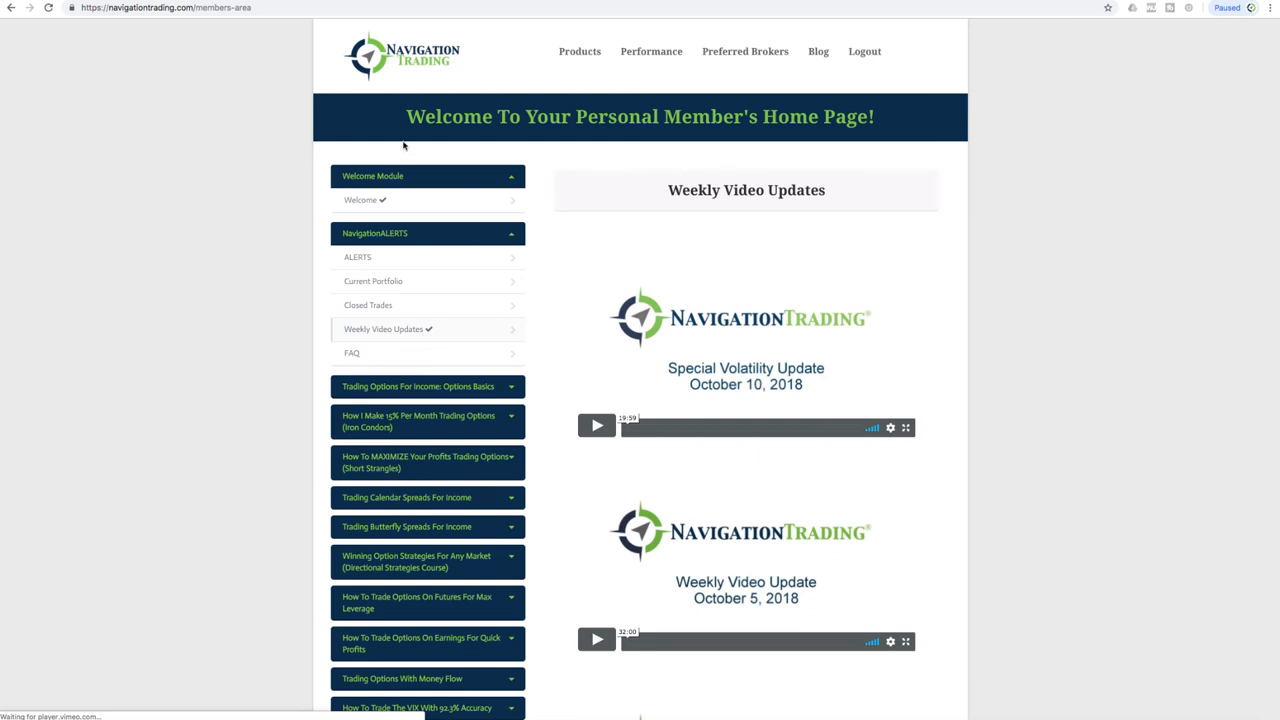
mouse_move(473, 224)
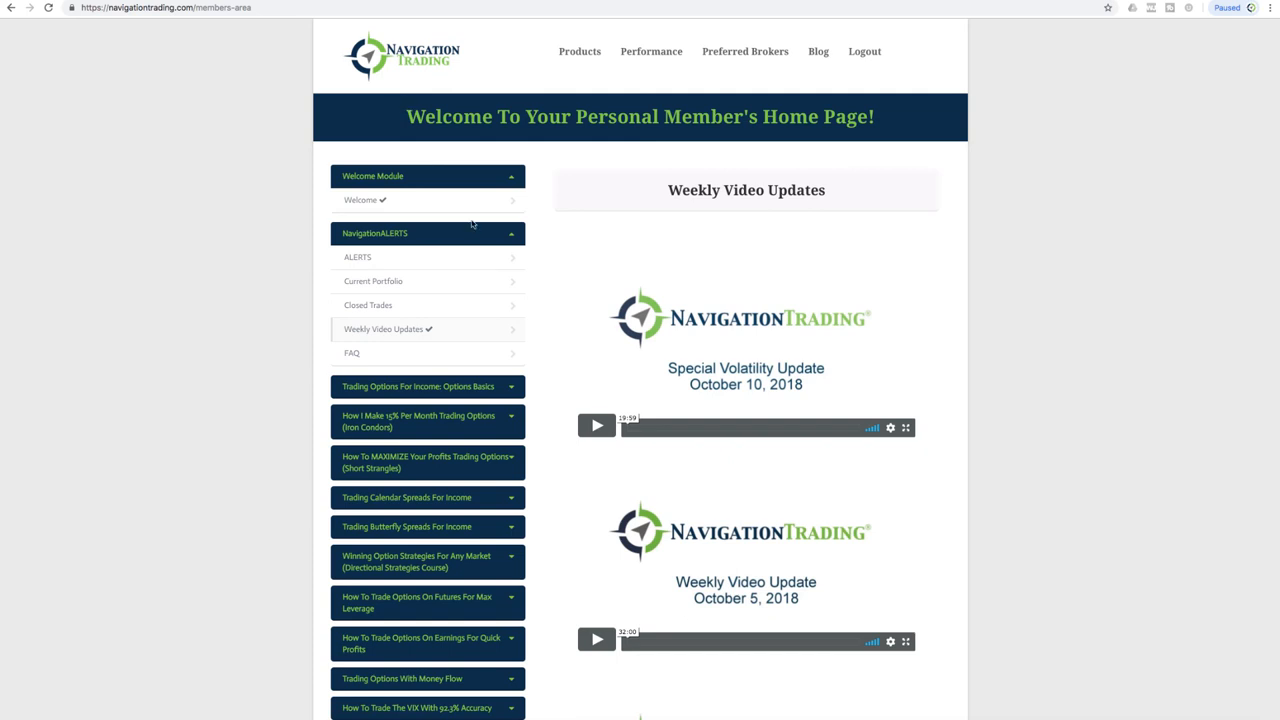
left_click(357, 257)
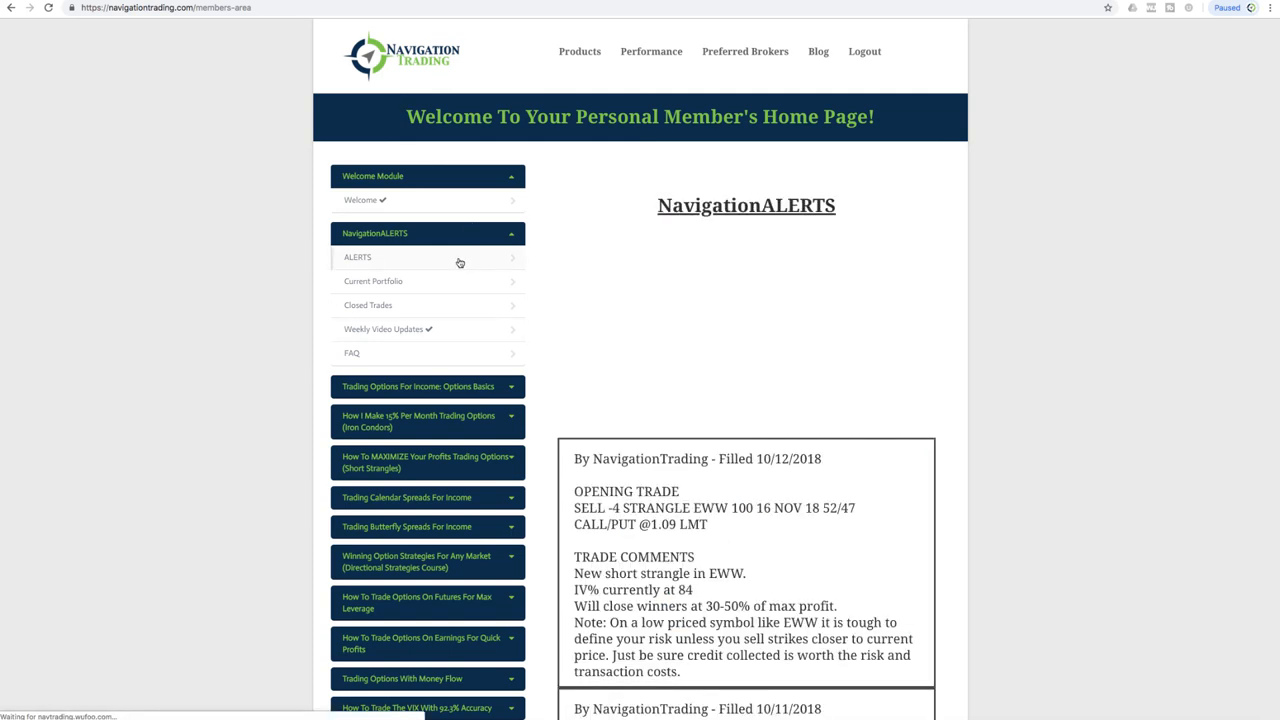
left_click(357, 257)
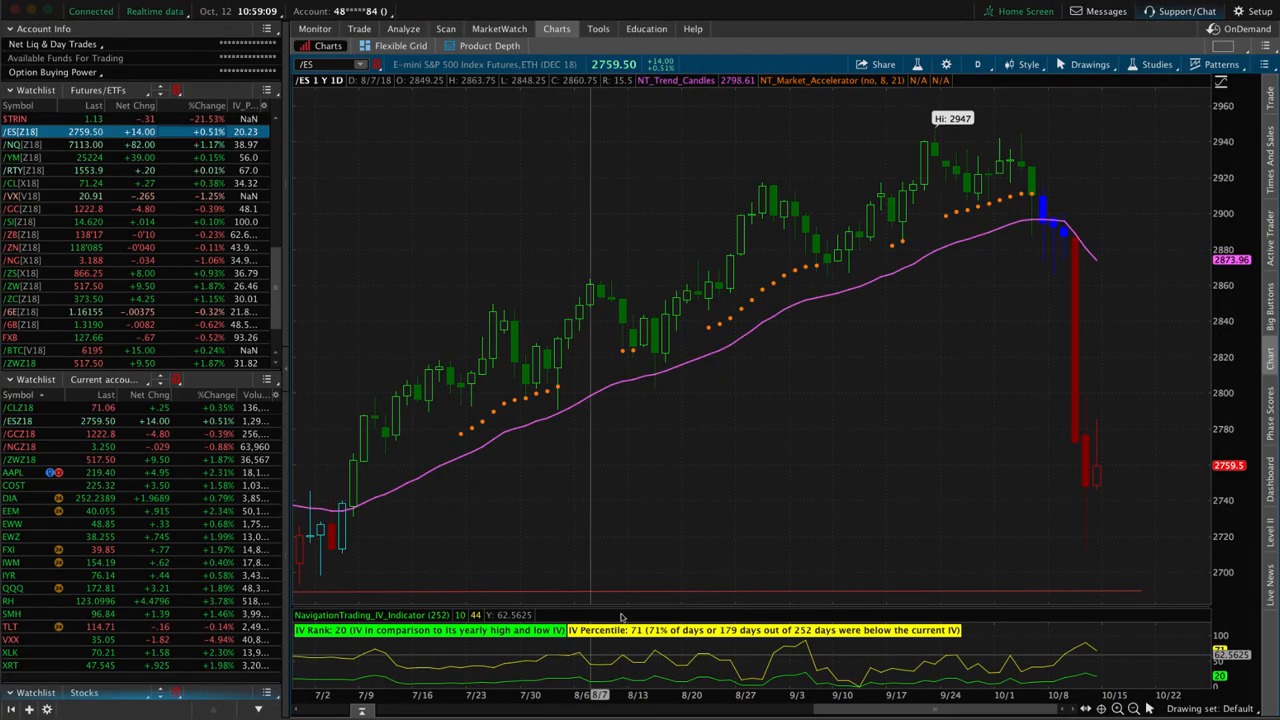
mouse_move(640, 570)
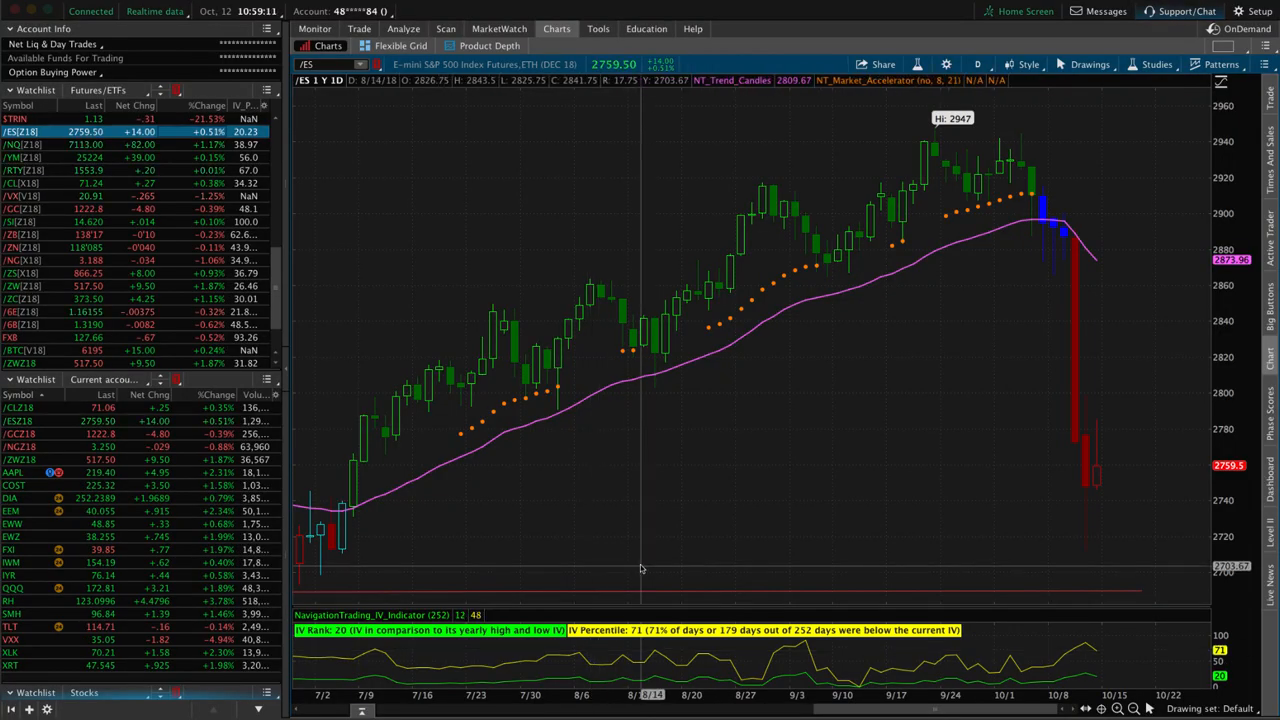
mouse_move(1070, 230)
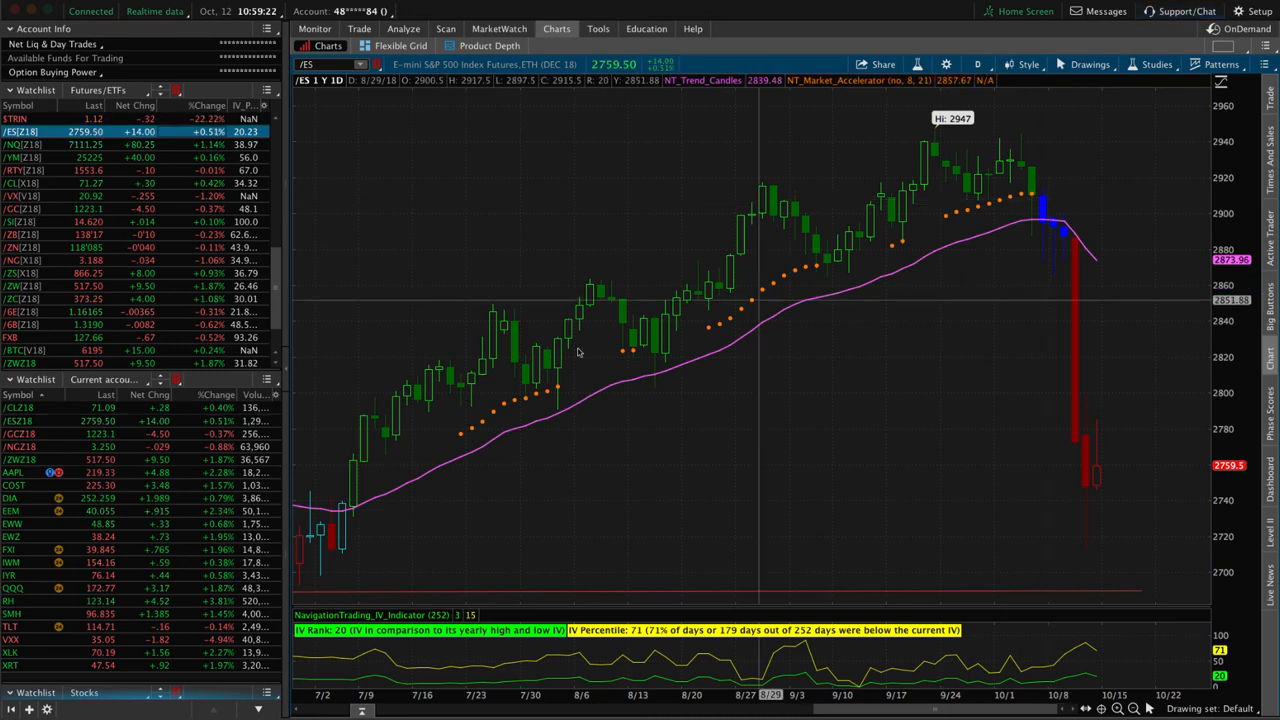
mouse_move(470, 430)
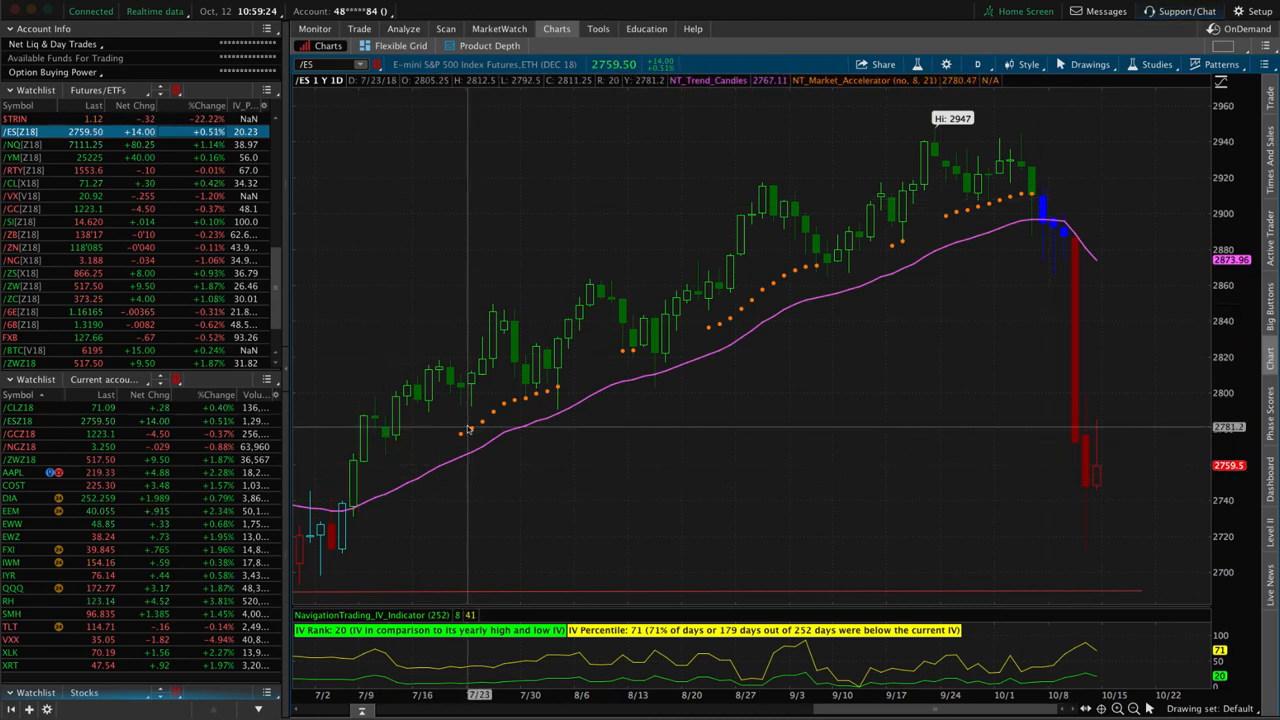
mouse_move(547, 390)
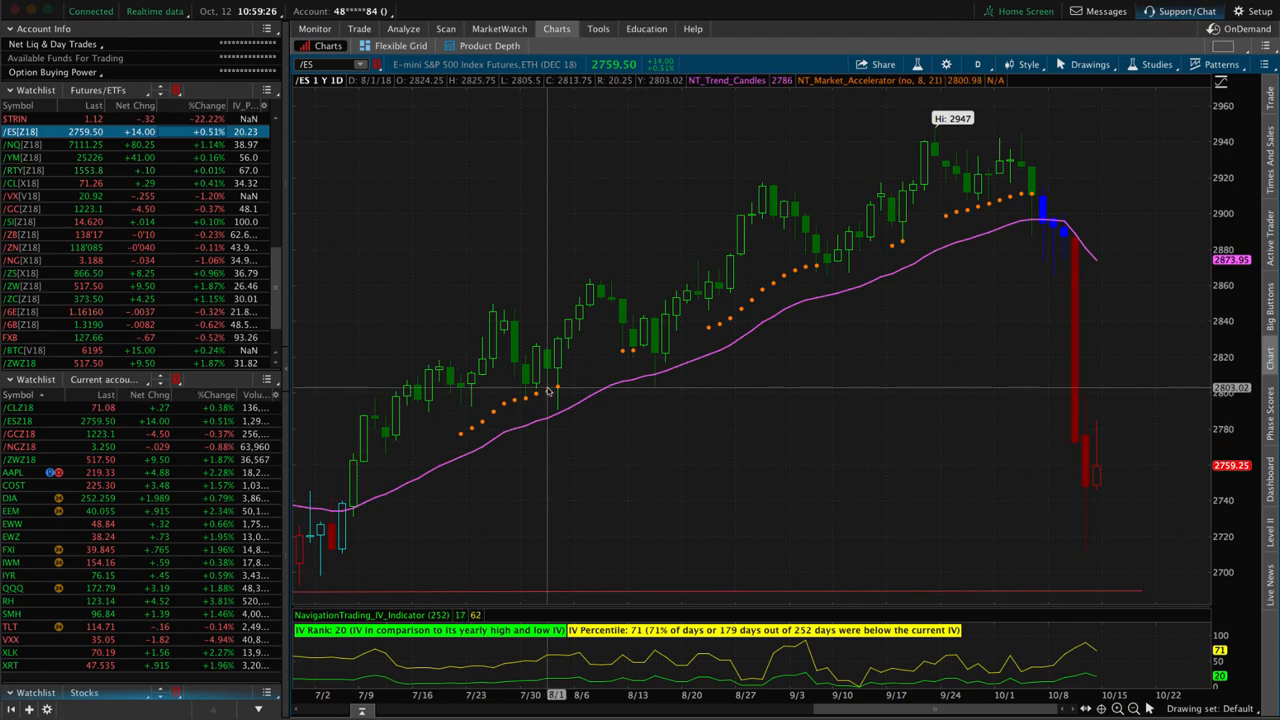
mouse_move(790, 263)
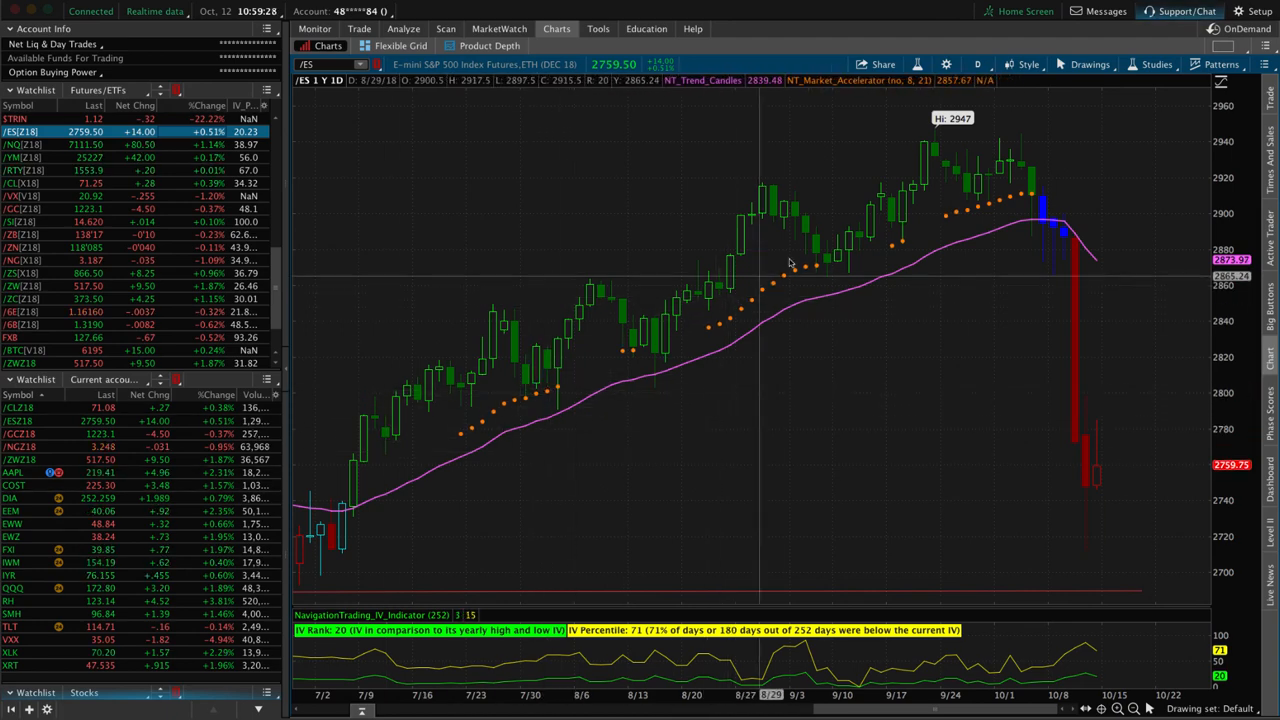
mouse_move(911, 200)
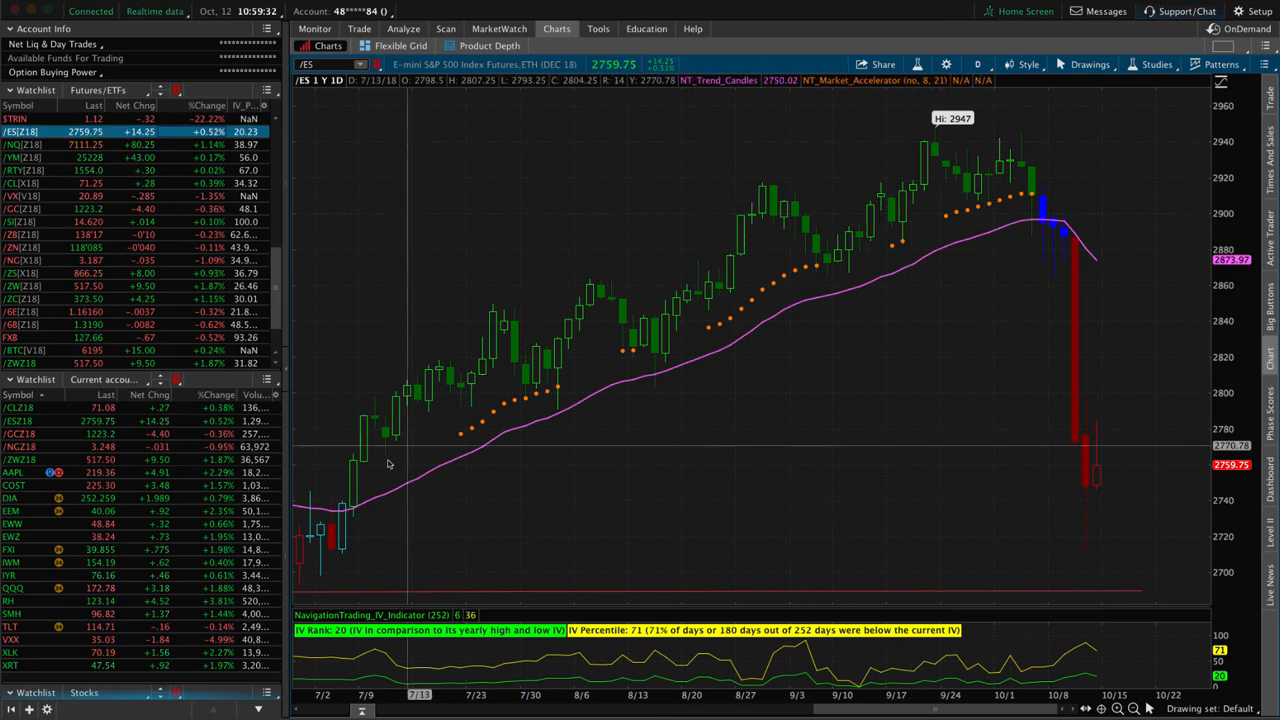
mouse_move(1028, 188)
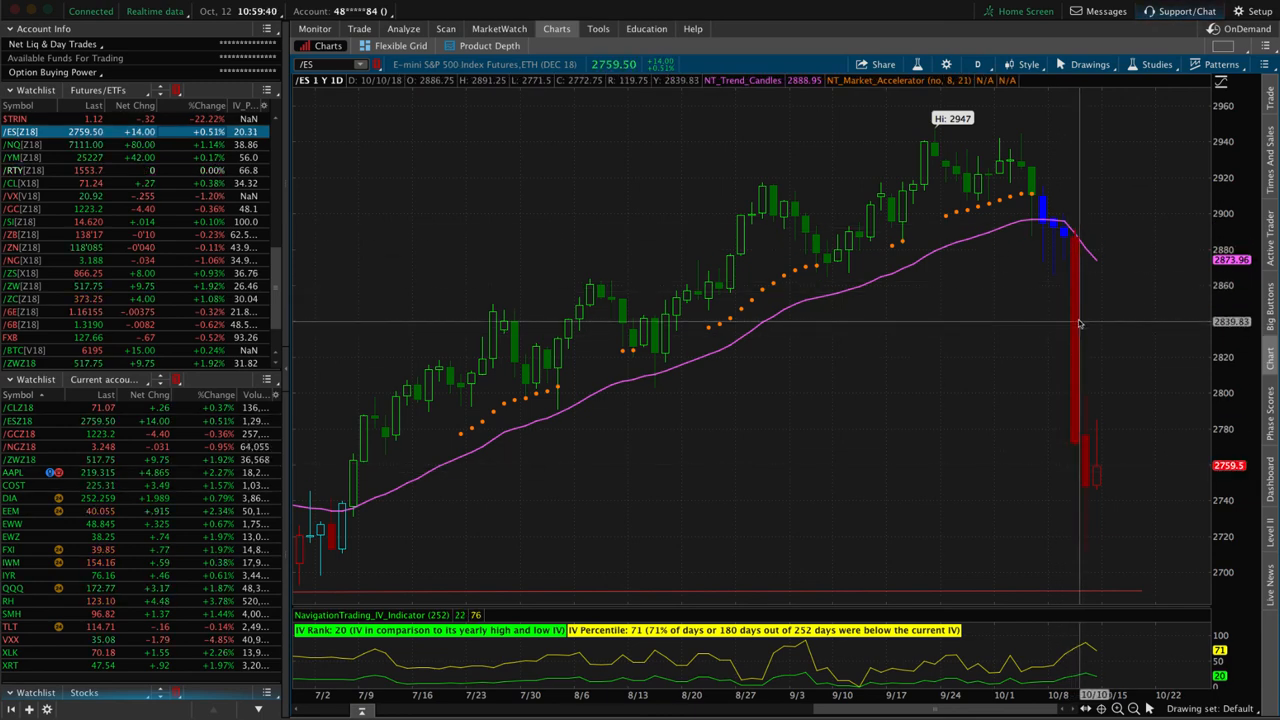
mouse_move(1076, 328)
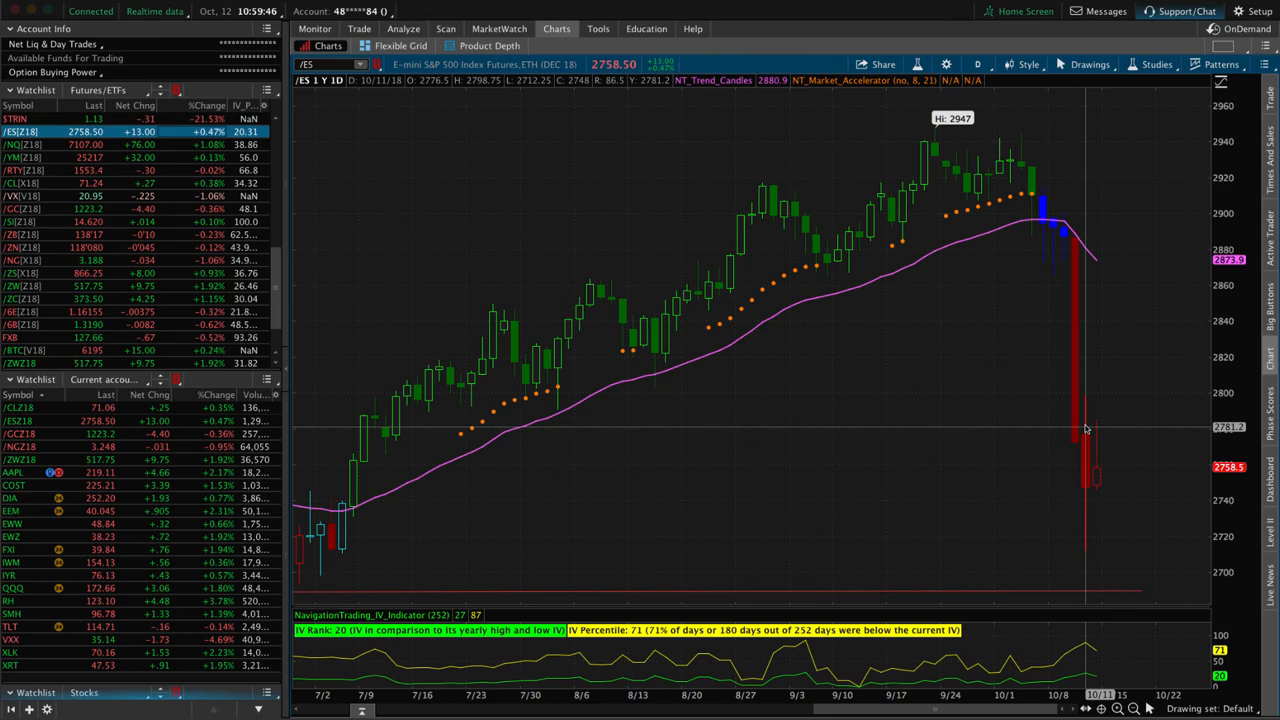
mouse_move(1085, 490)
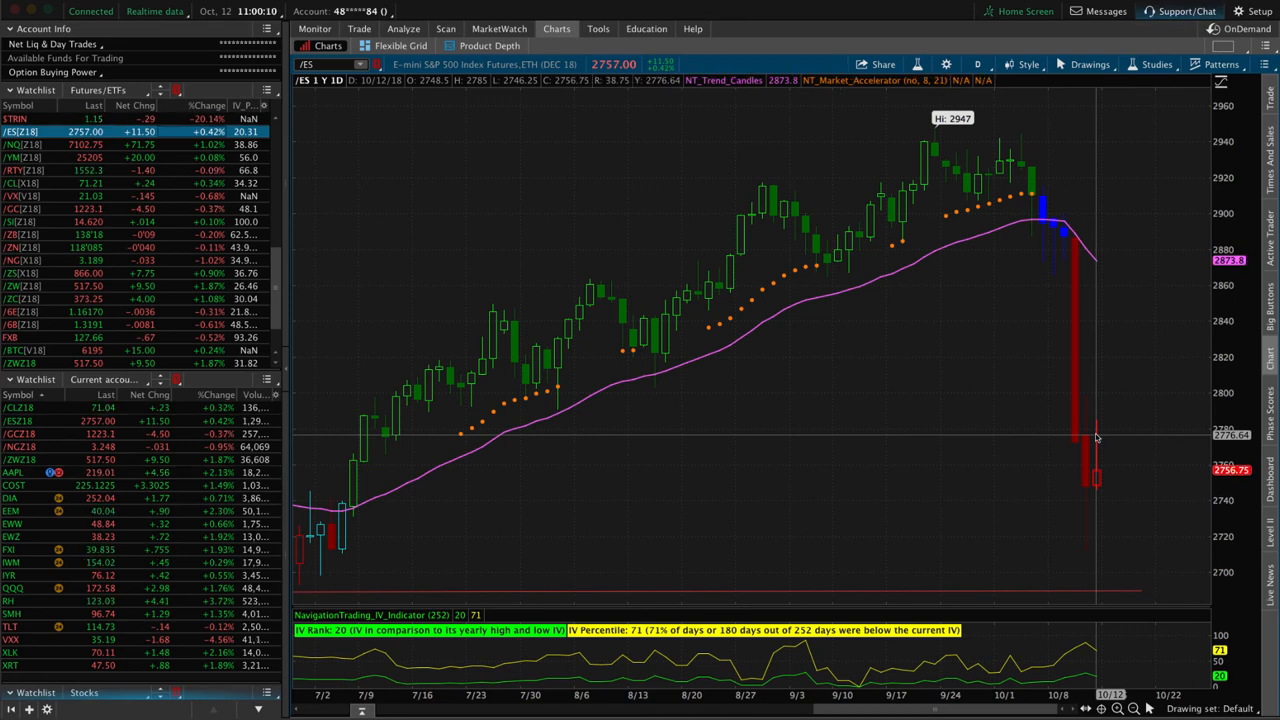
mouse_move(402, 154)
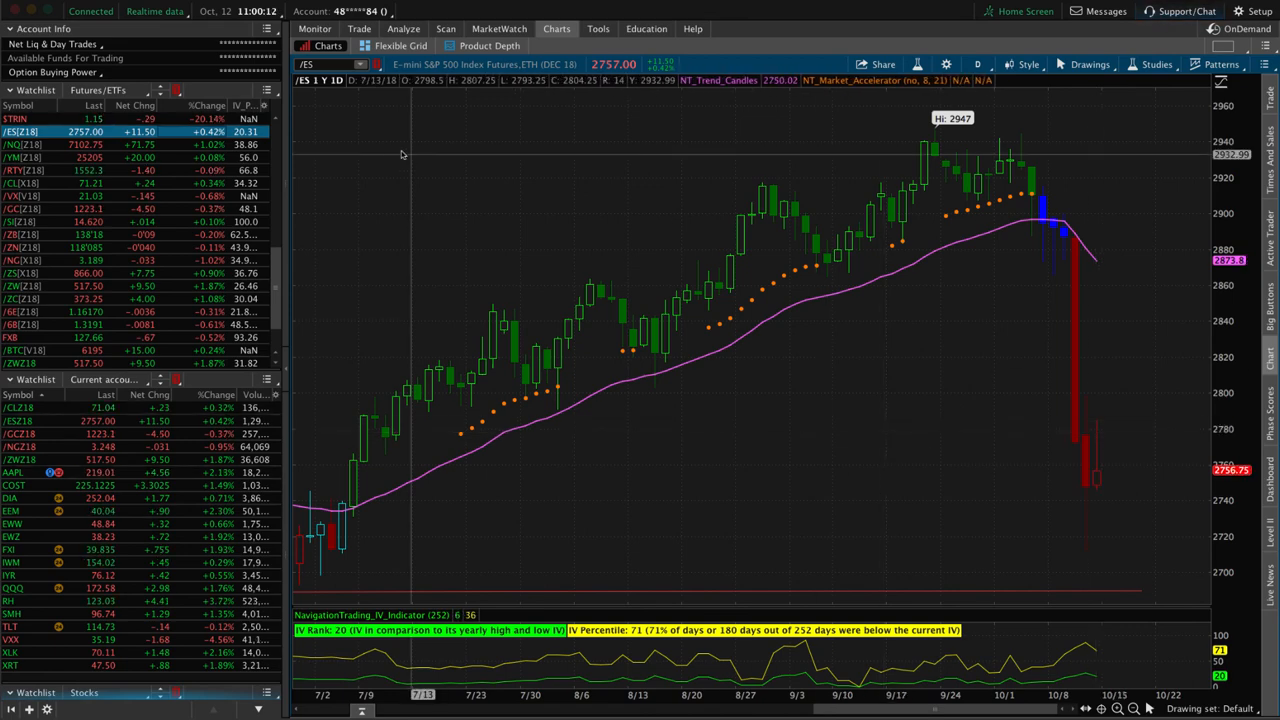
mouse_move(450, 159)
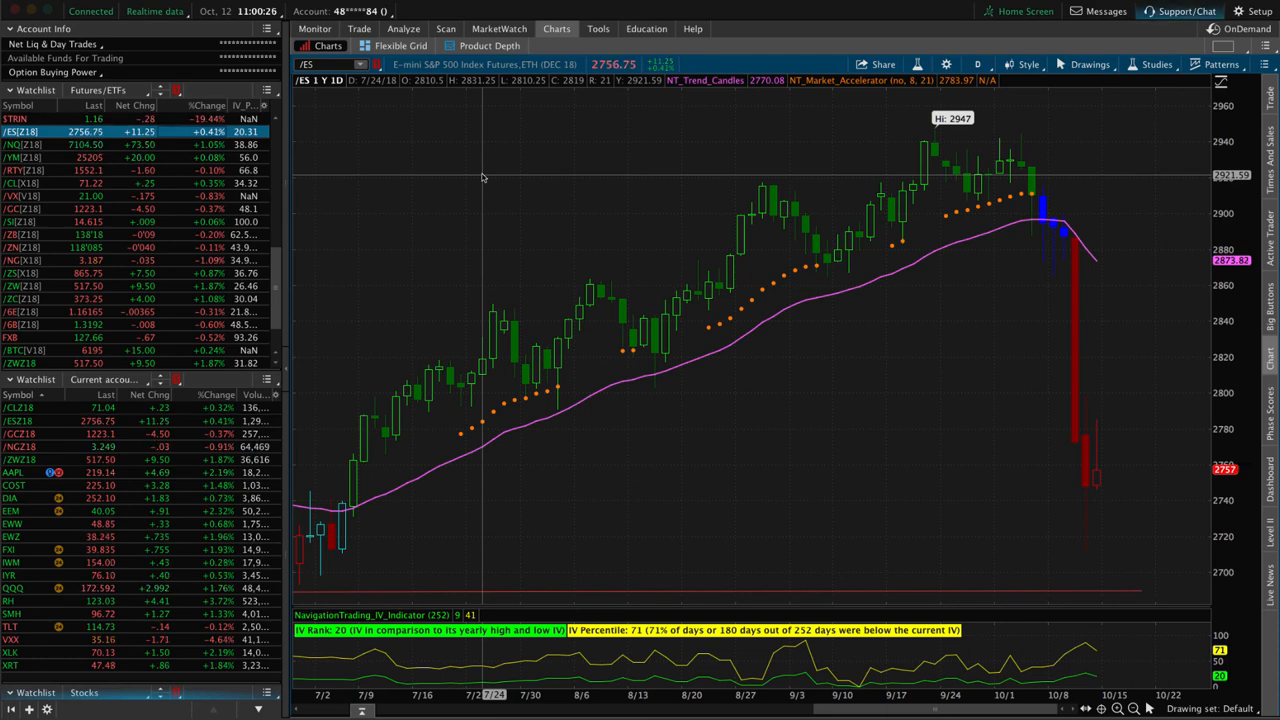
mouse_move(605, 353)
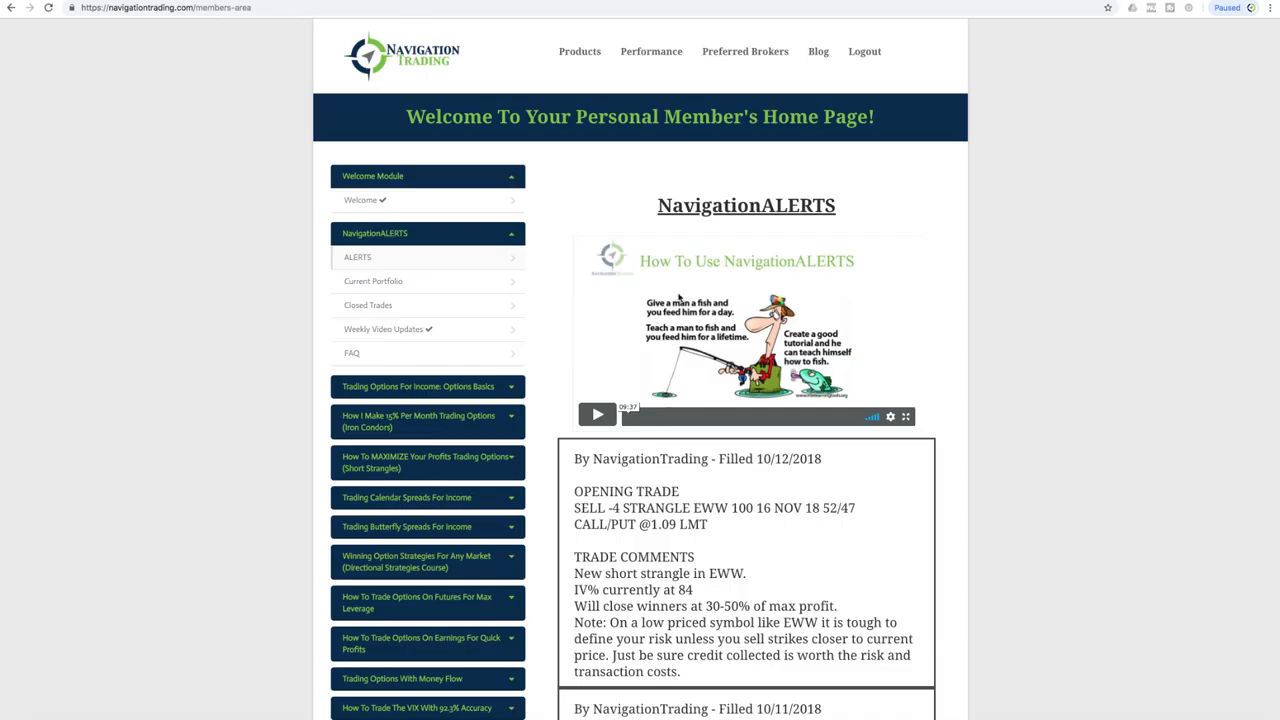
Scroll to the 10/8/2018 alerts and highlight the /ES 2900/2940 strikes and VXX
scroll("down", 3)
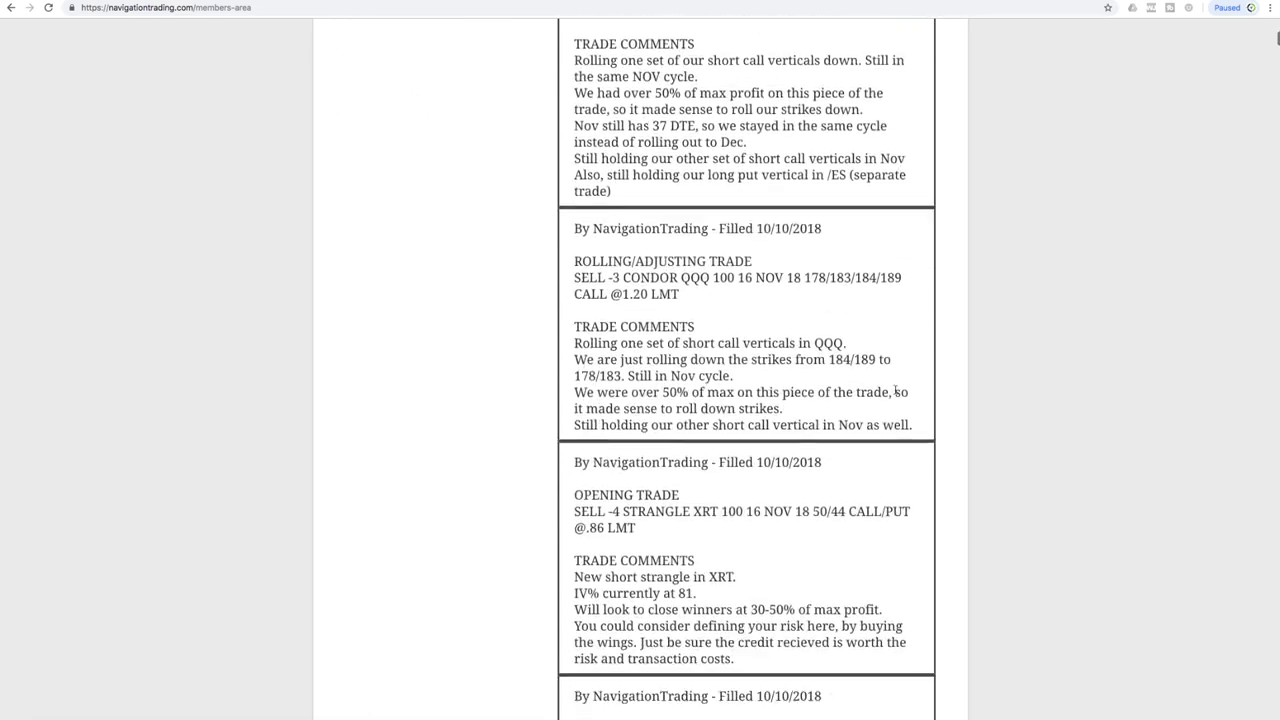
scroll("down", 3)
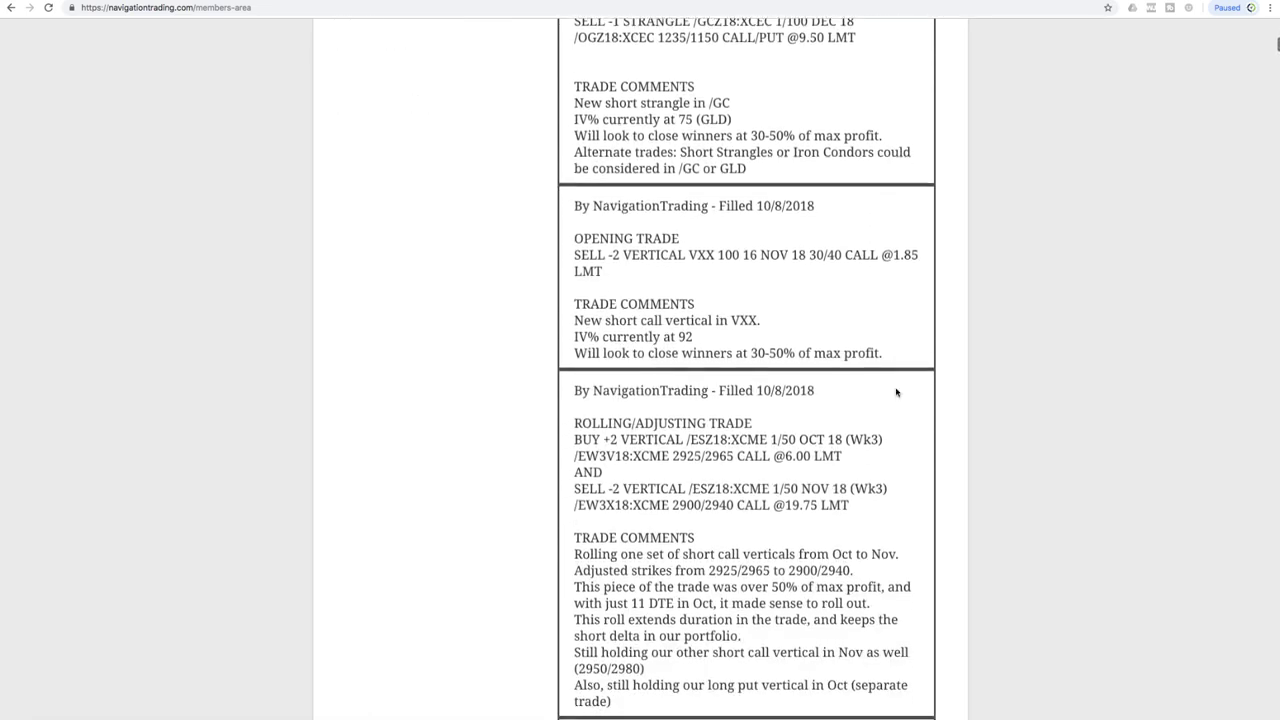
scroll("down", 3)
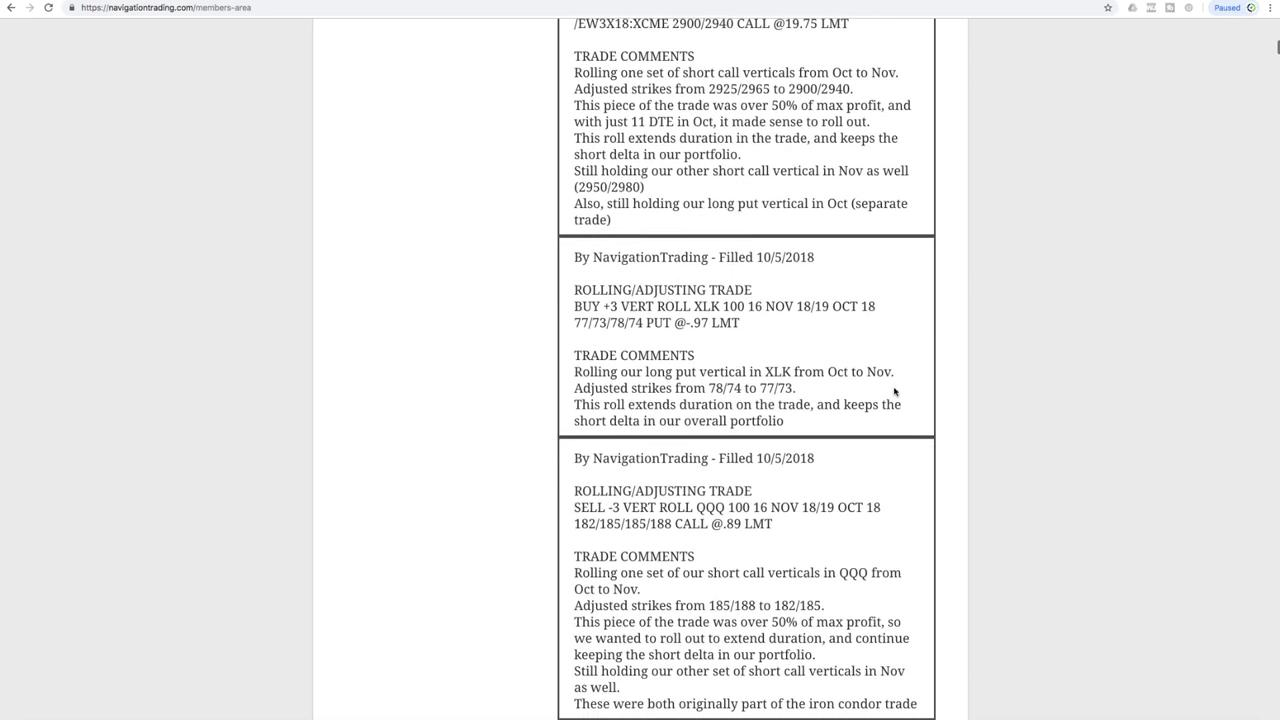
scroll("up", 3)
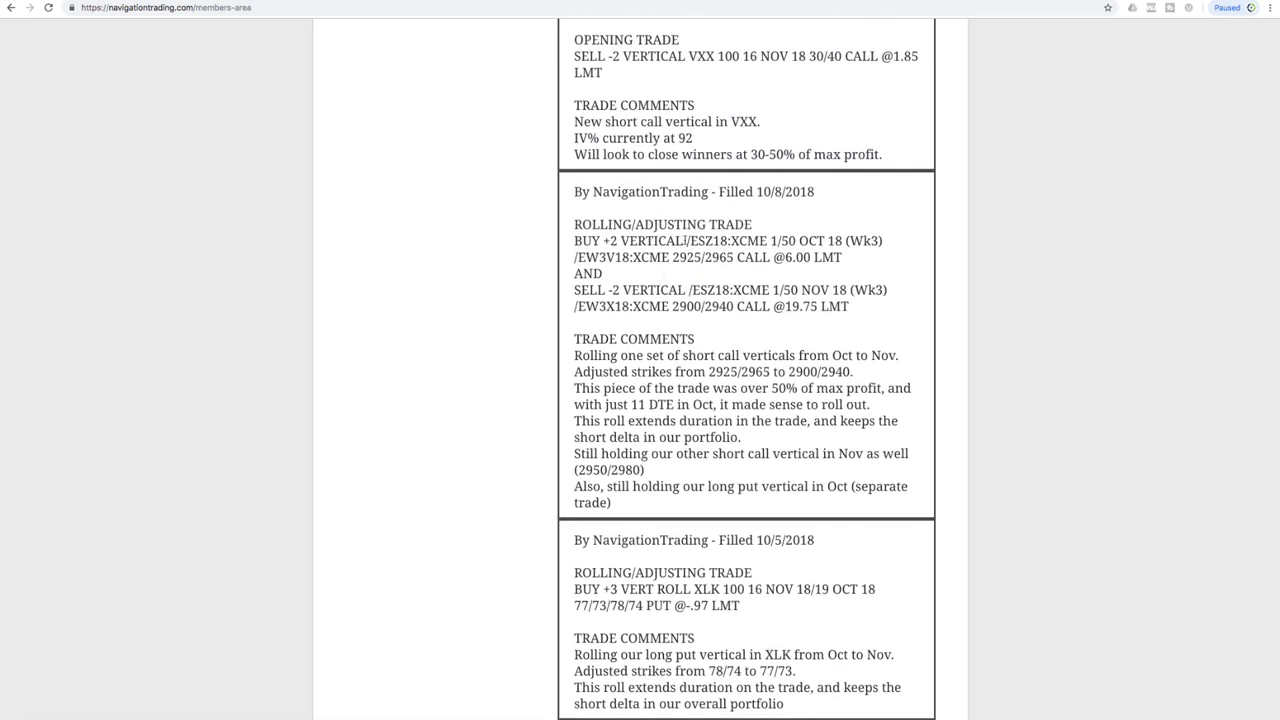
double_click(698, 241)
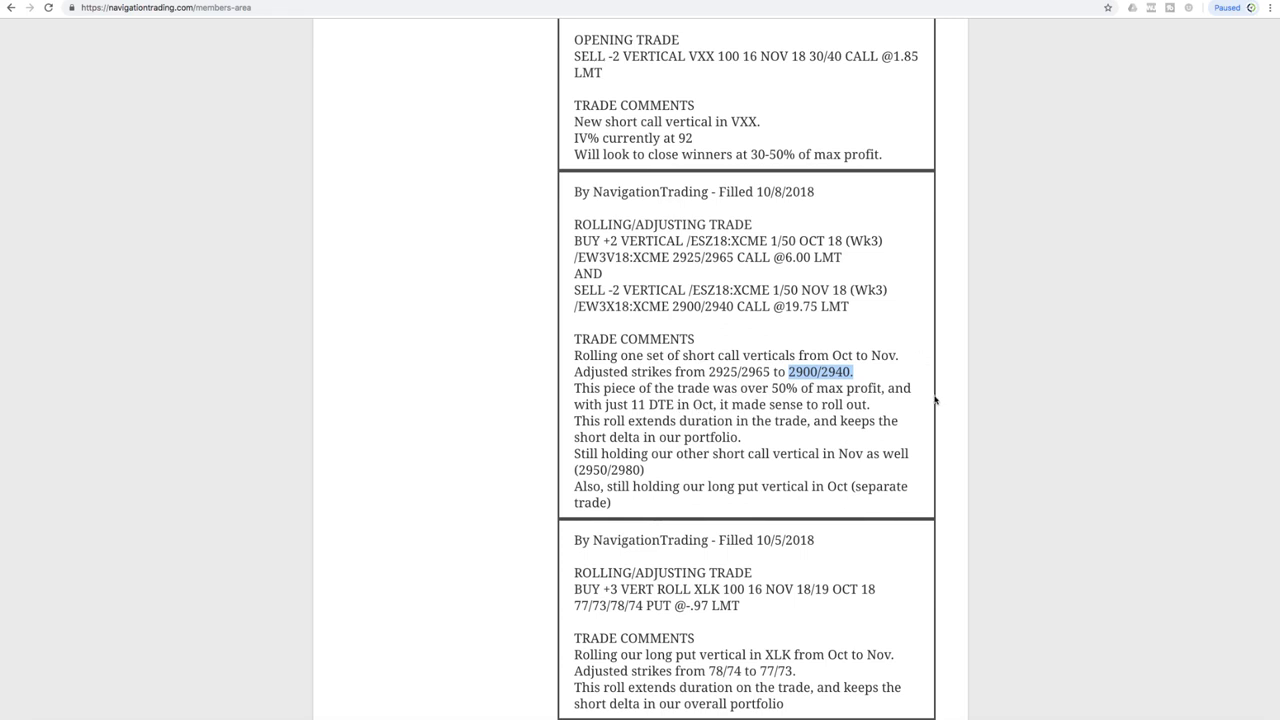
scroll("up", 3)
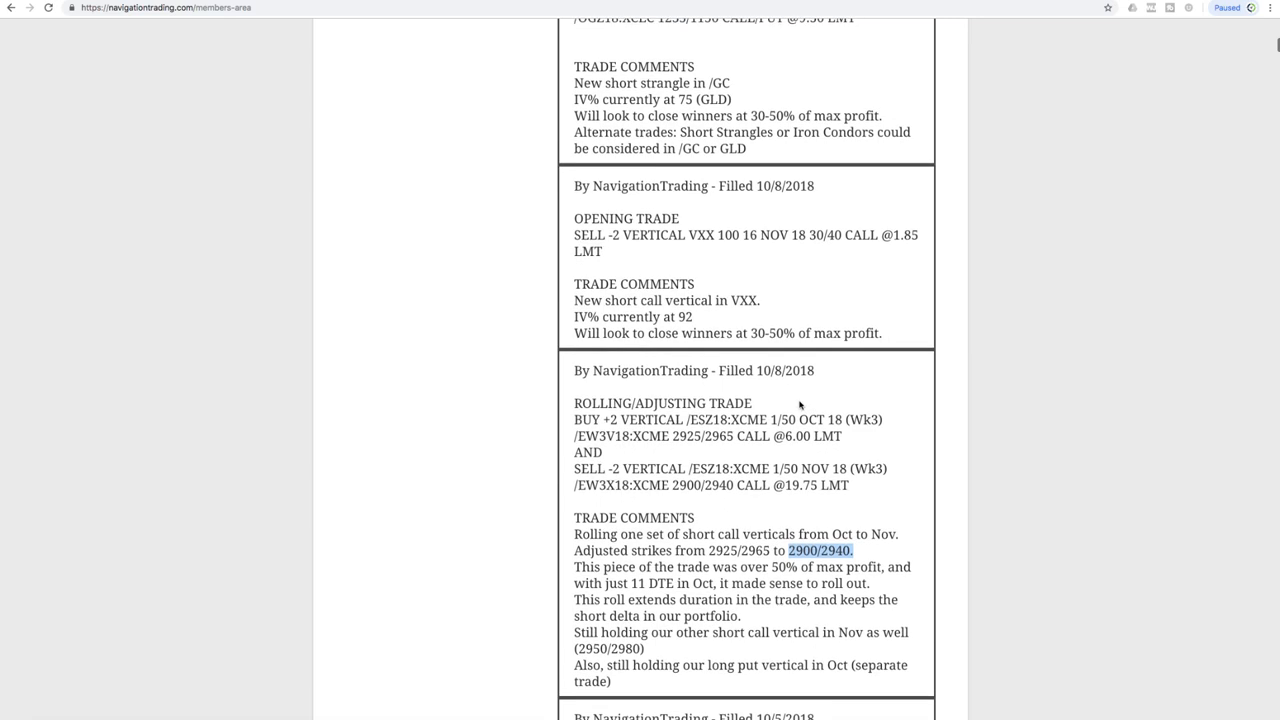
mouse_move(771, 405)
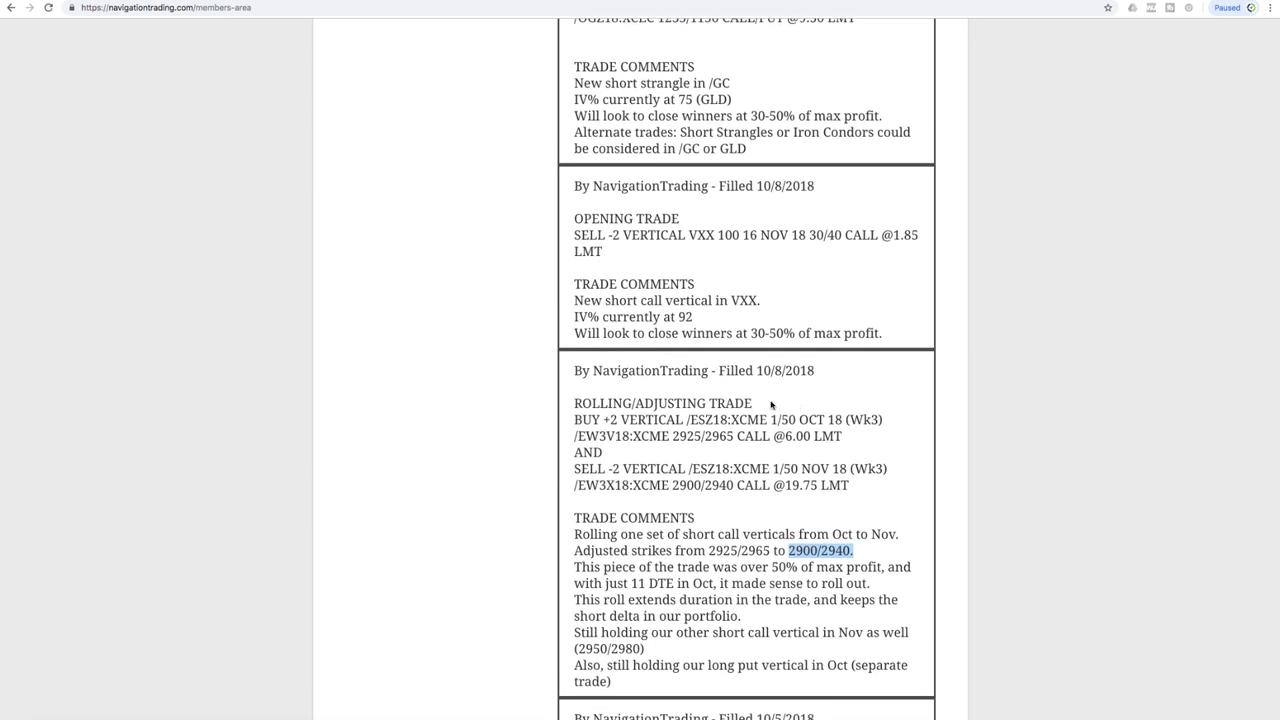
mouse_move(655, 247)
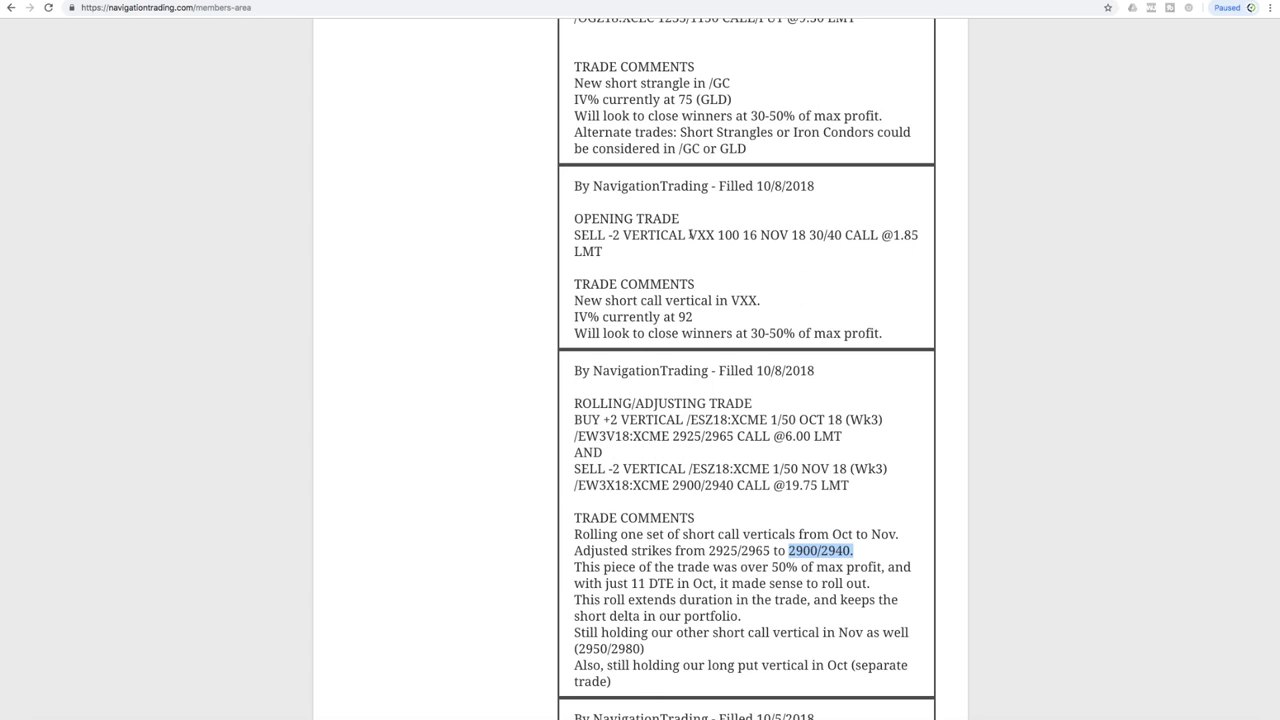
double_click(701, 235)
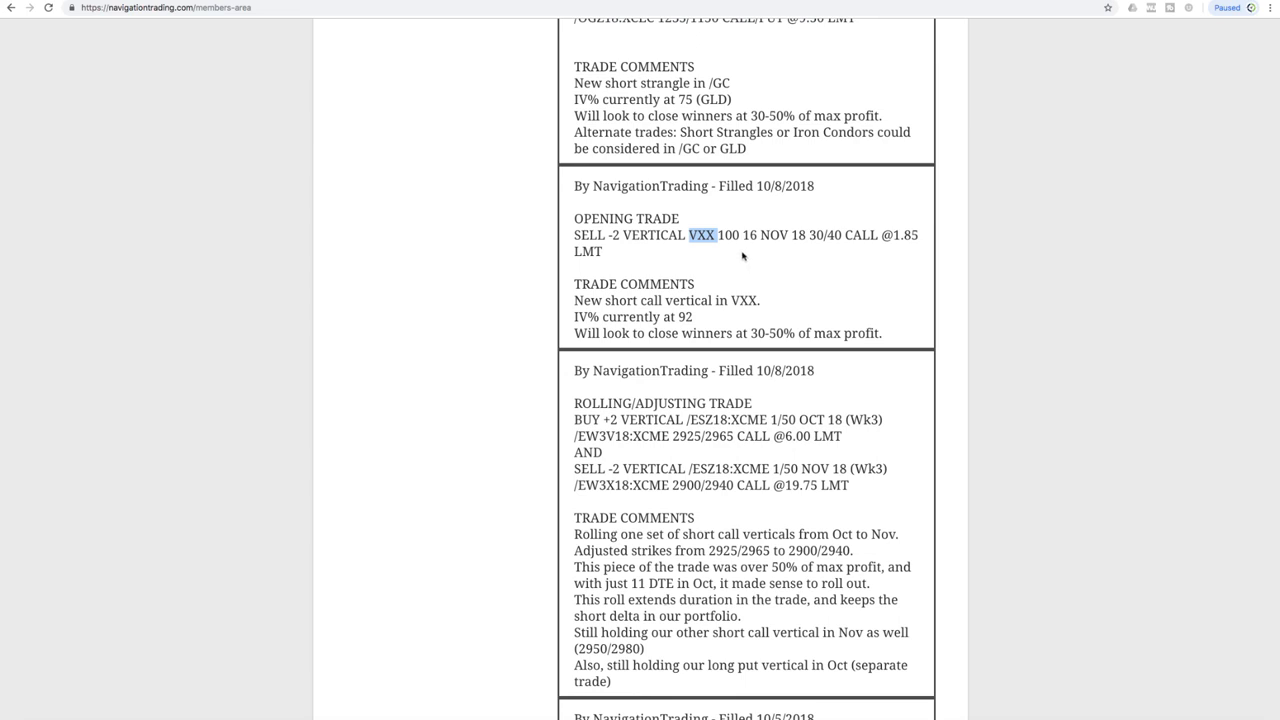
mouse_move(718, 294)
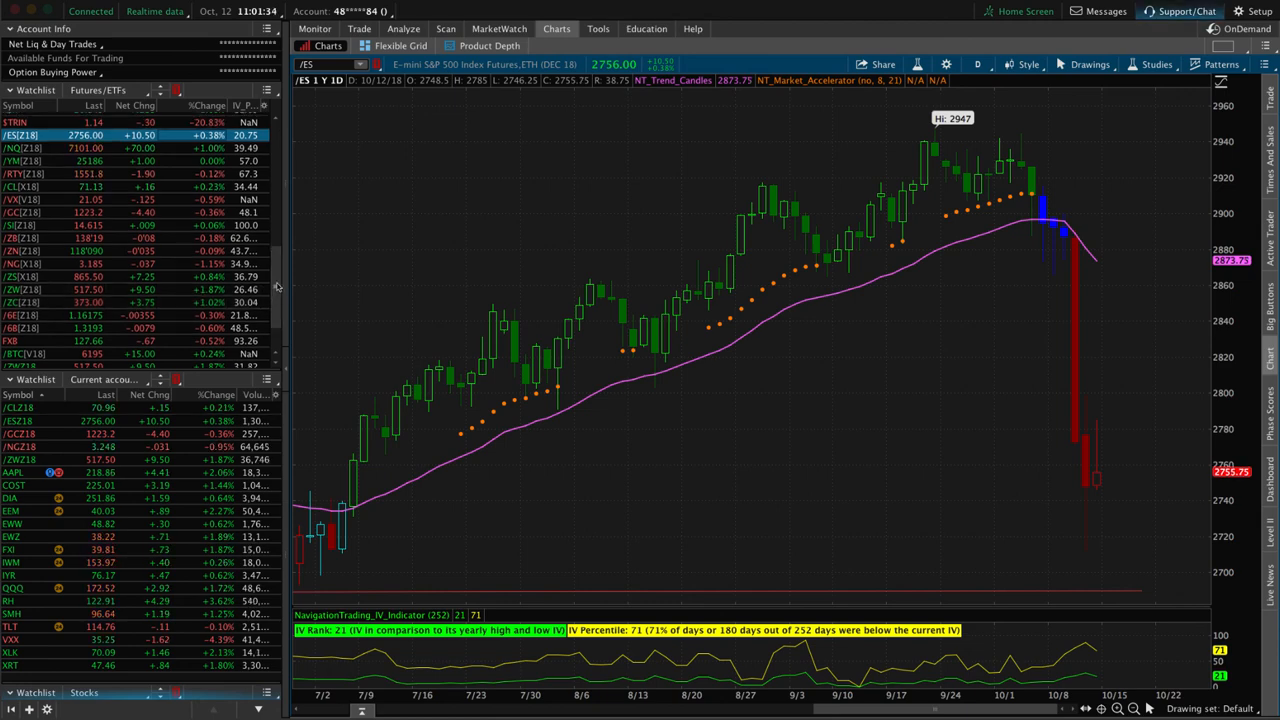
Show the VXX one-year daily chart with its IV Rank and IV Percentile
scroll("up", 3)
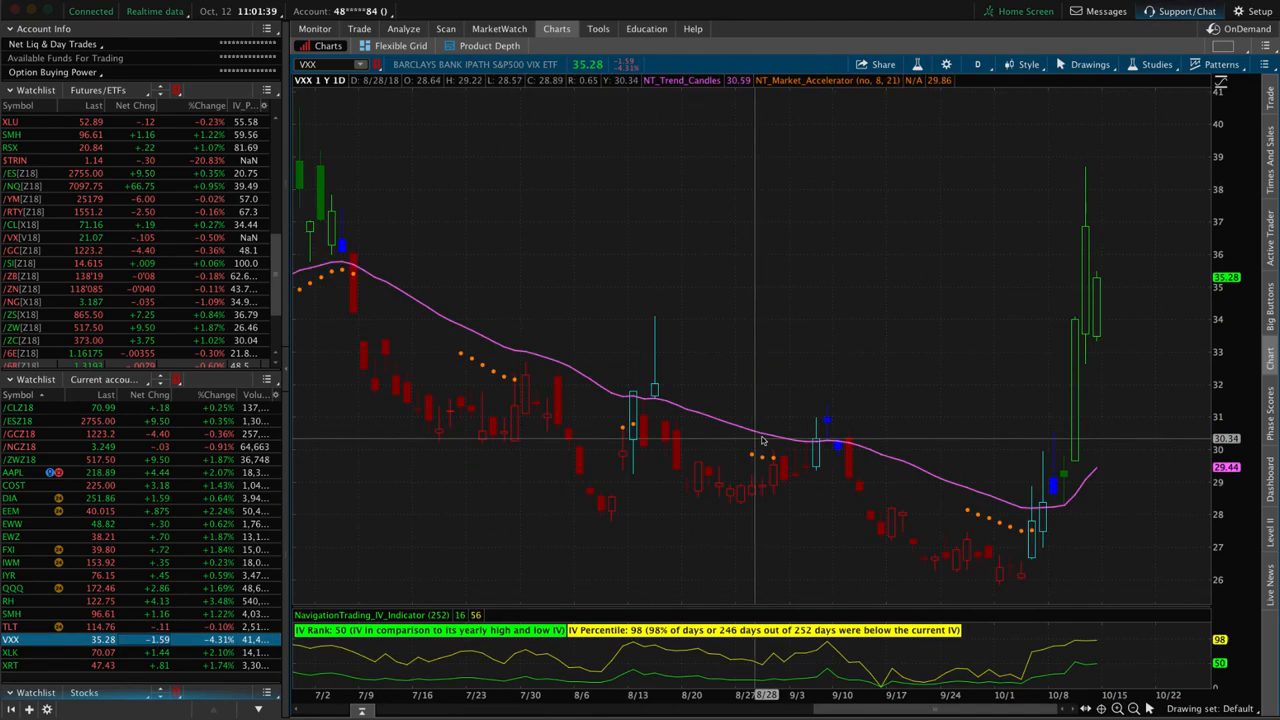
mouse_move(1070, 445)
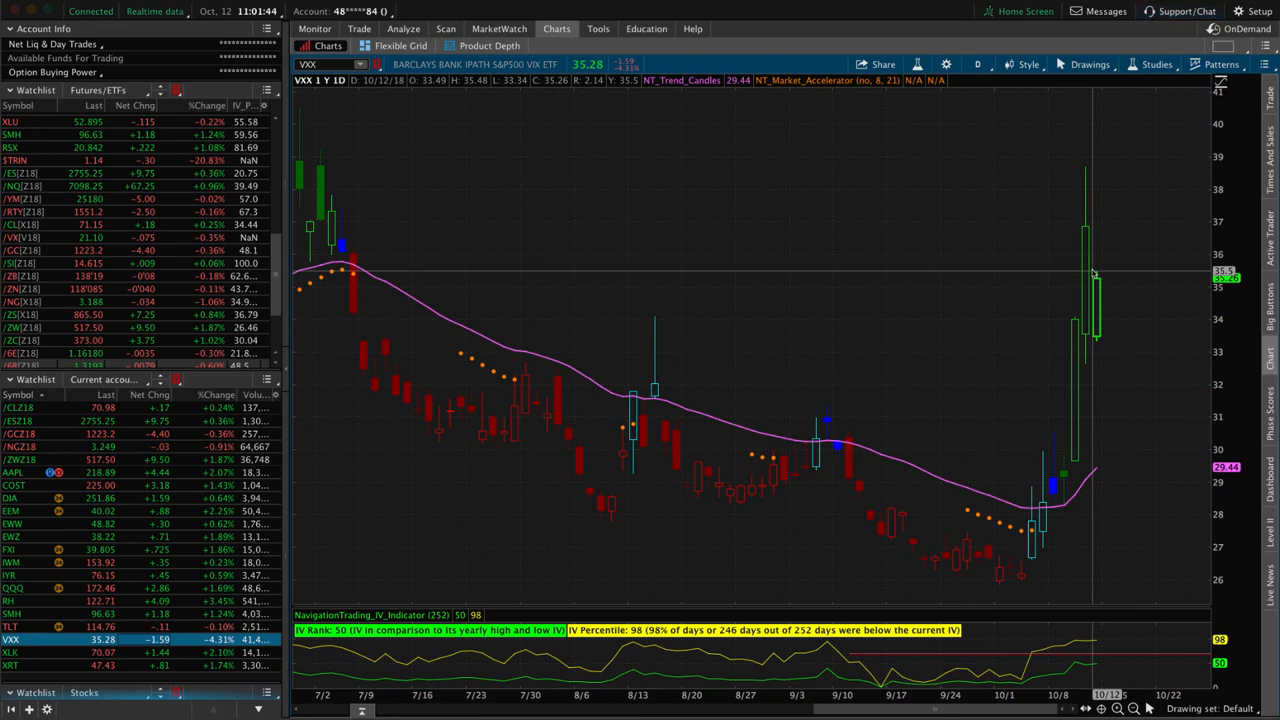
mouse_move(925, 187)
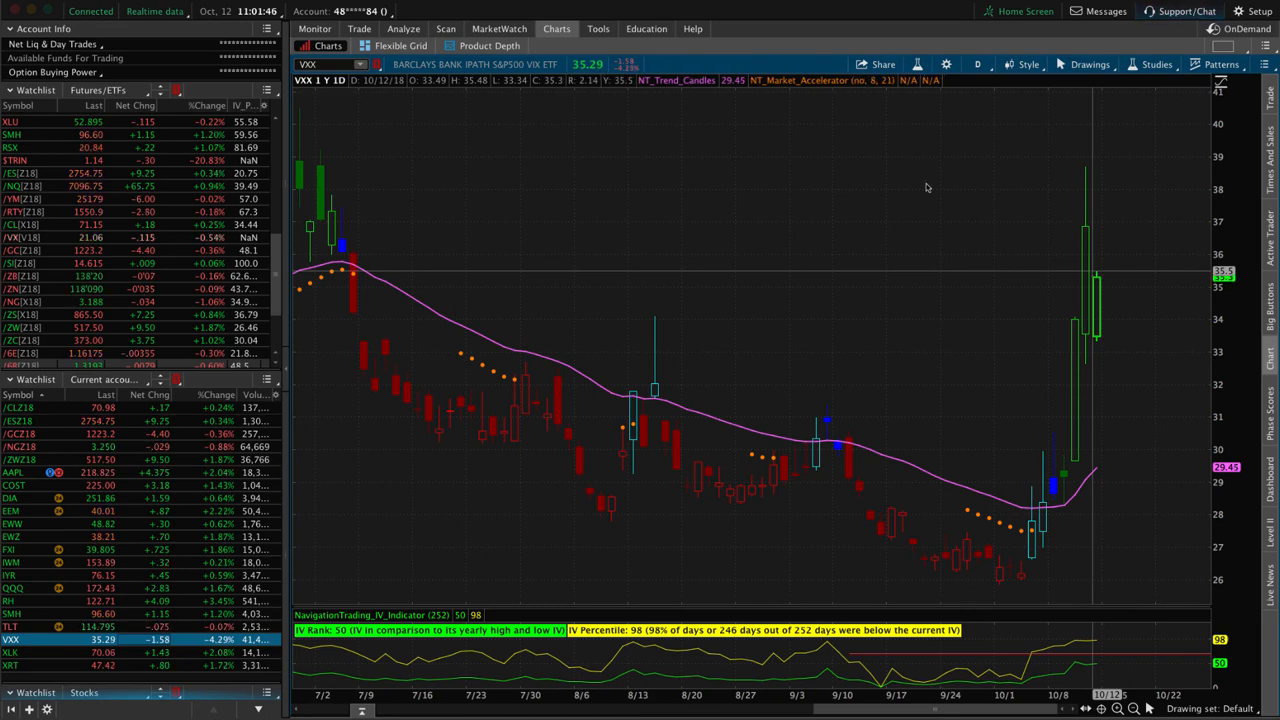
Open the Analyze risk profile for the VXX call vertical positions
left_click(403, 28)
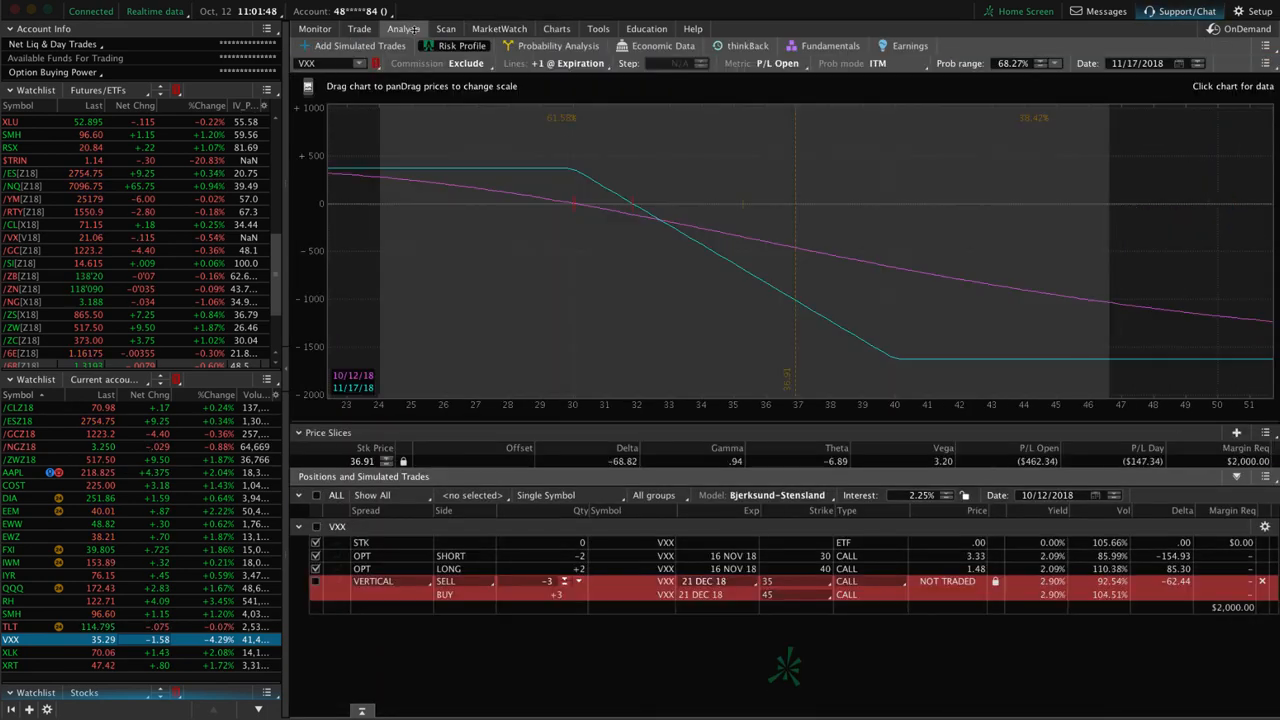
mouse_move(720, 225)
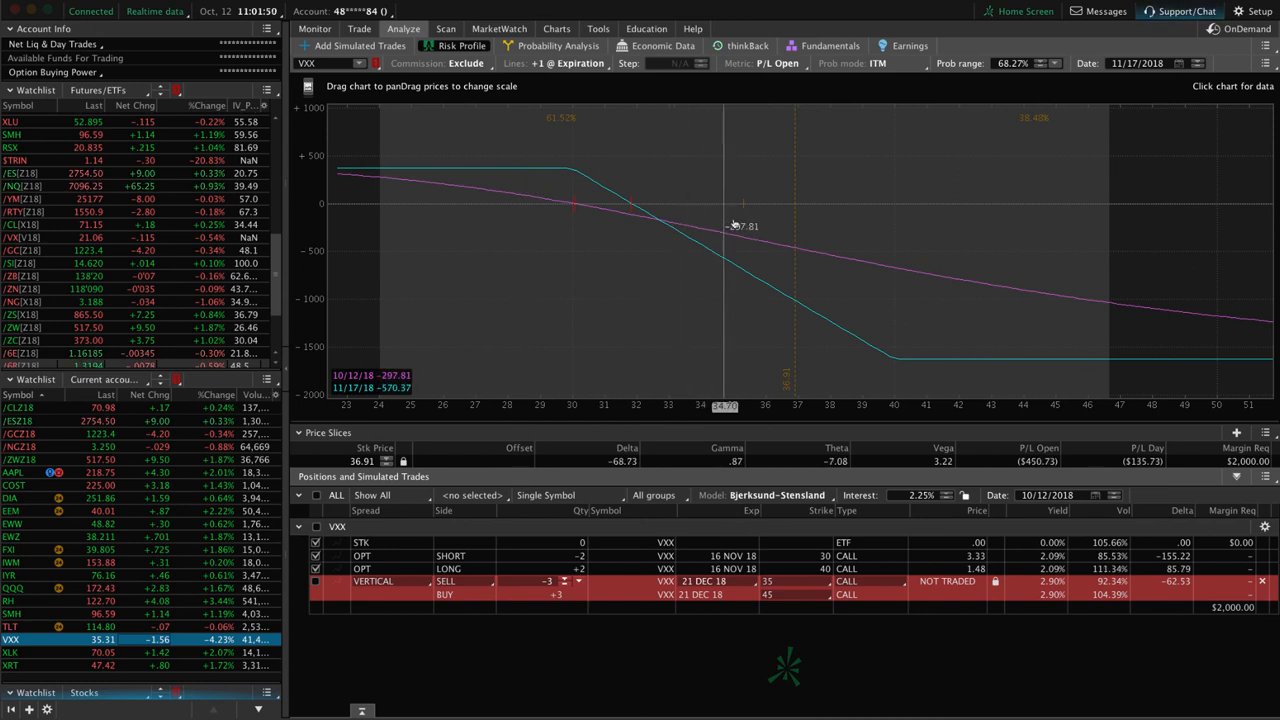
mouse_move(648, 218)
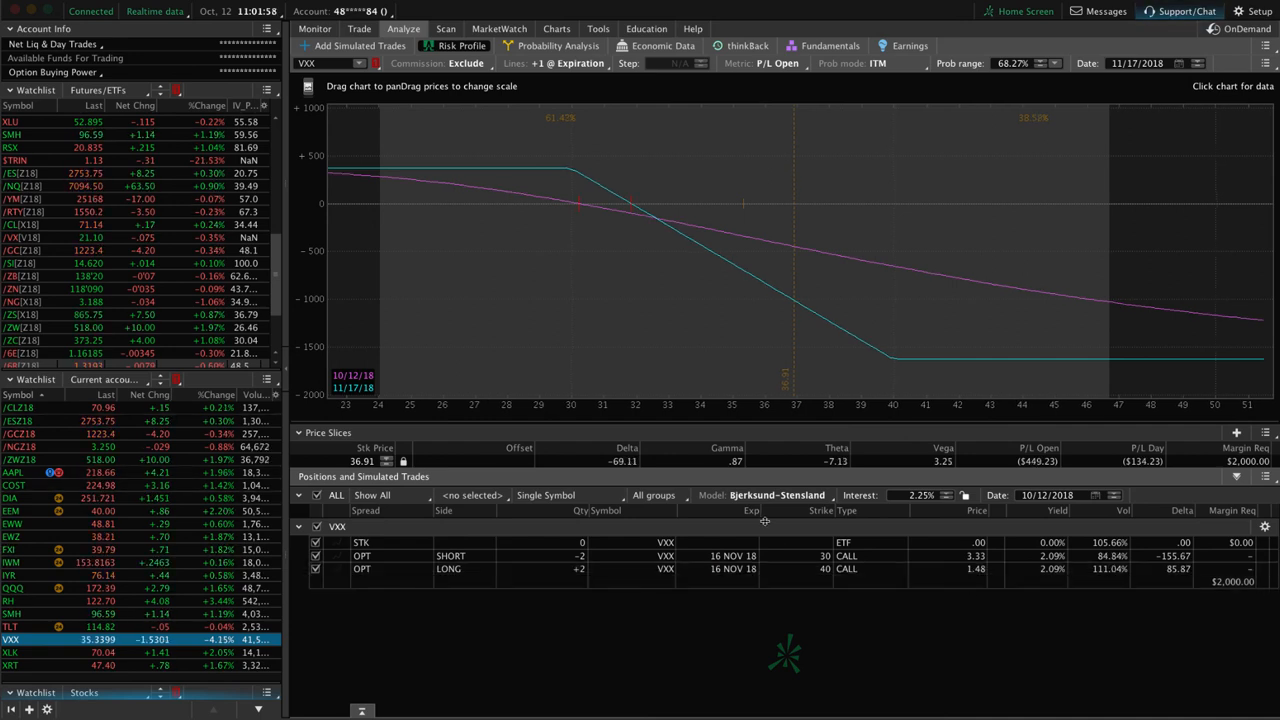
mouse_move(741, 291)
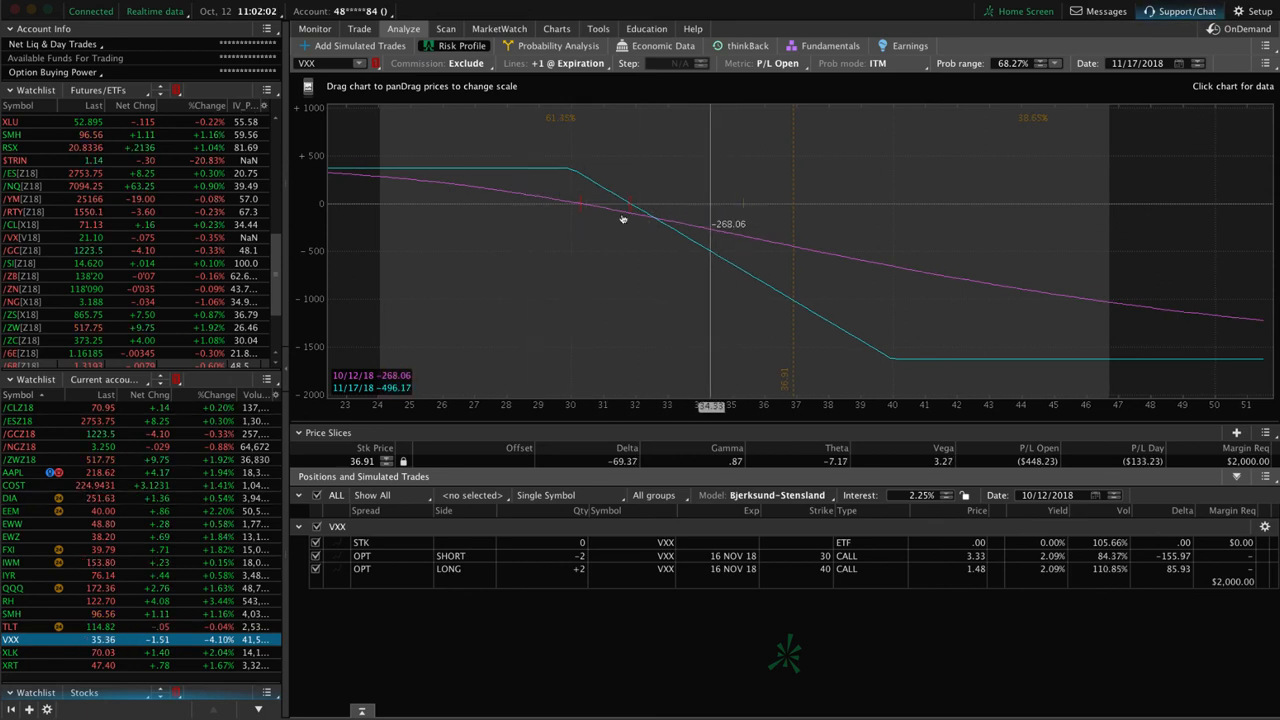
mouse_move(488, 219)
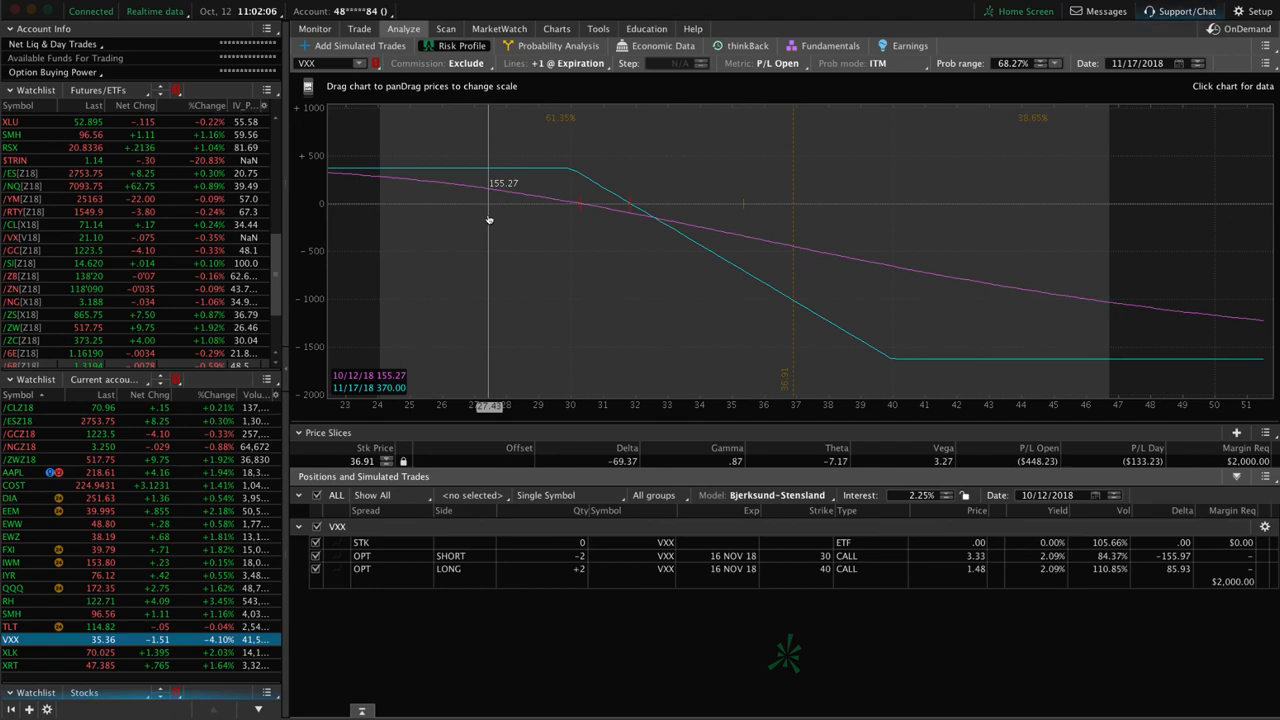
Return to the VXX daily chart showing IV Rank 51 and IV Percentile 98
left_click(557, 28)
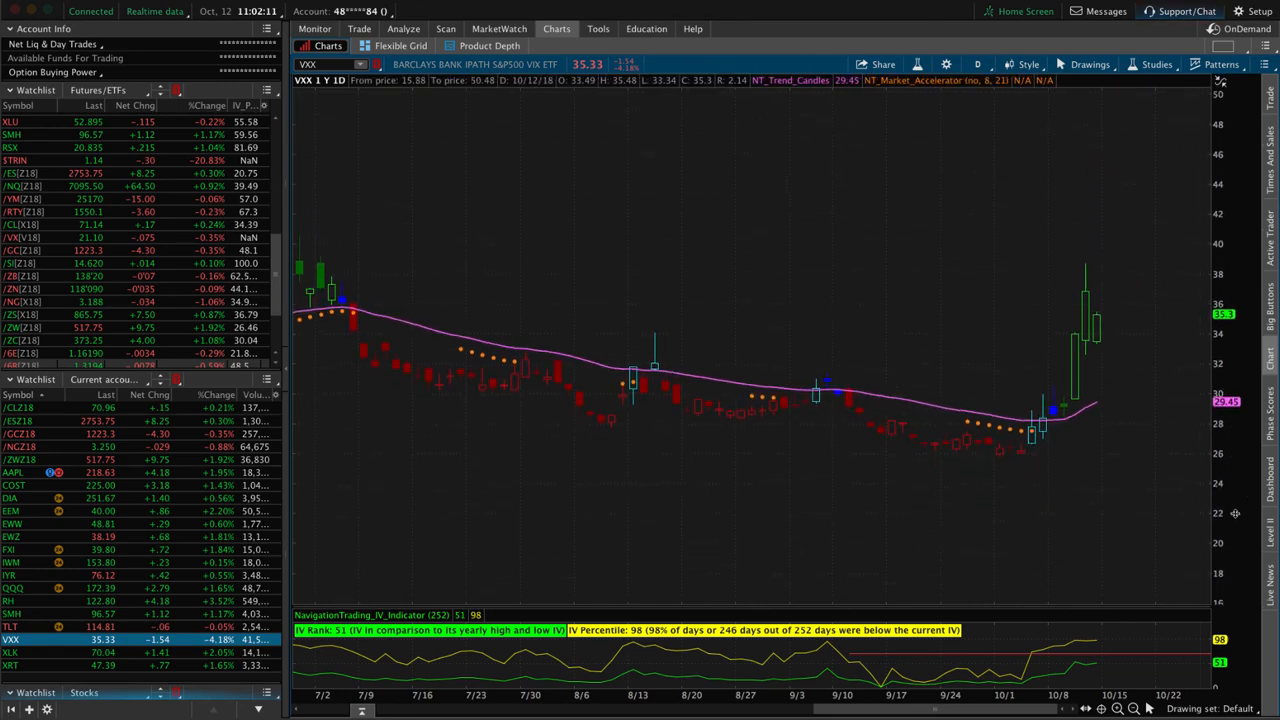
mouse_move(1090, 275)
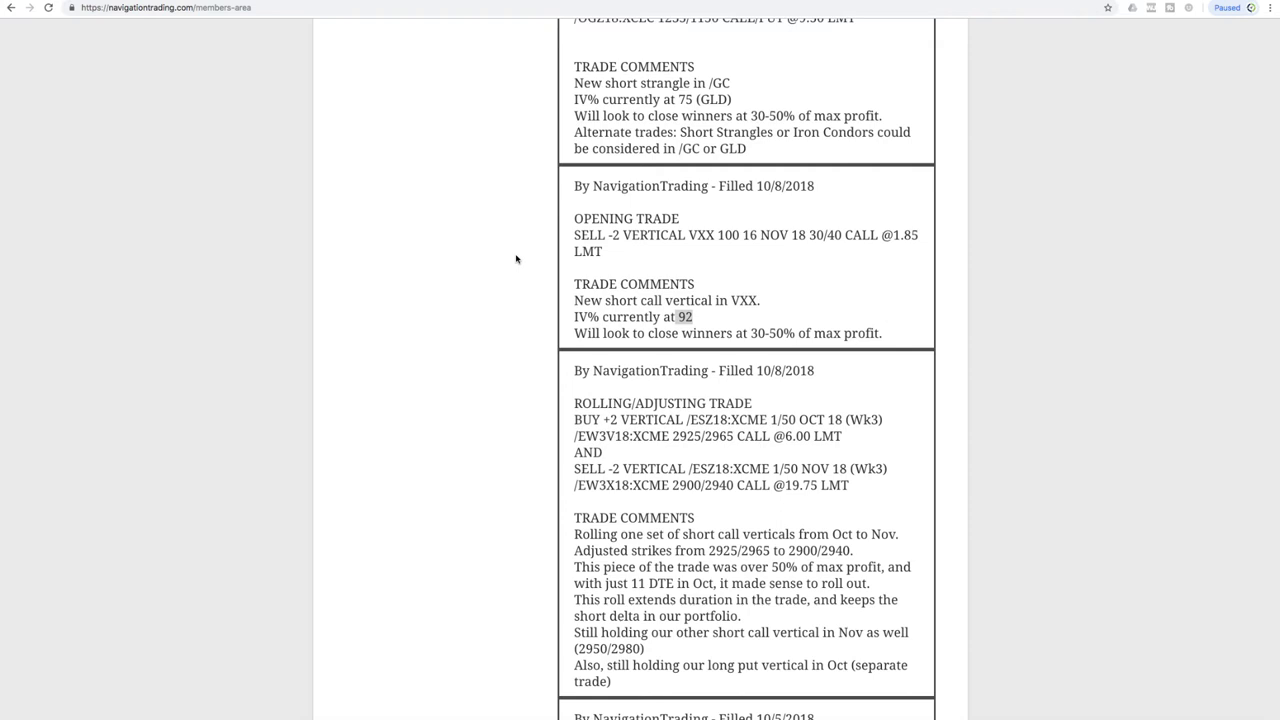
Scroll the members-area alerts to the VXX short call vertical entry
scroll("up", 3)
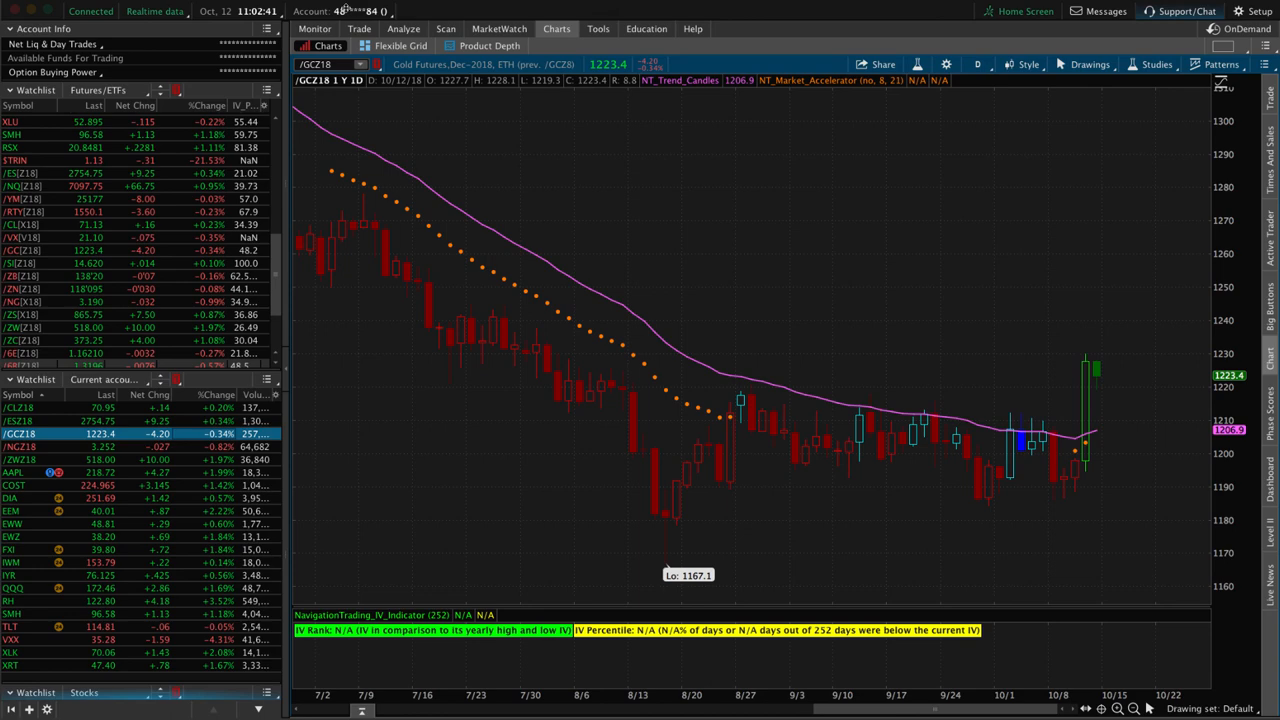
mouse_move(1119, 461)
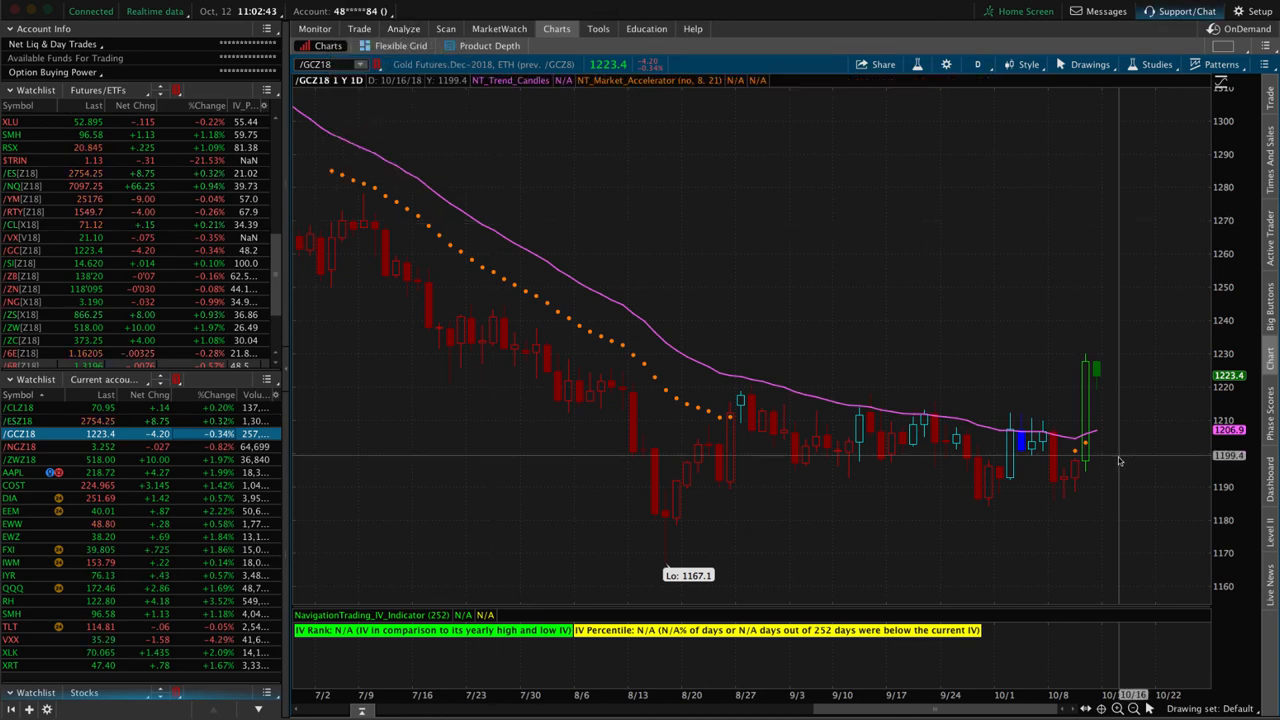
mouse_move(975, 362)
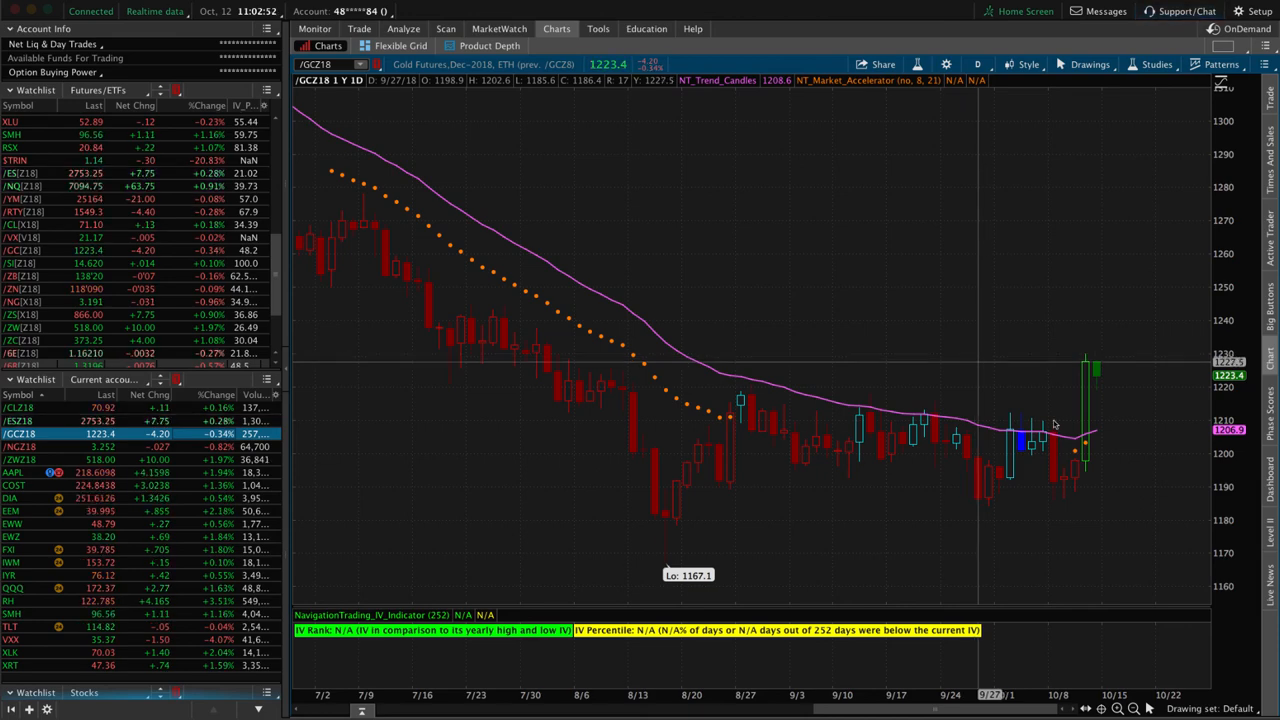
mouse_move(1072, 481)
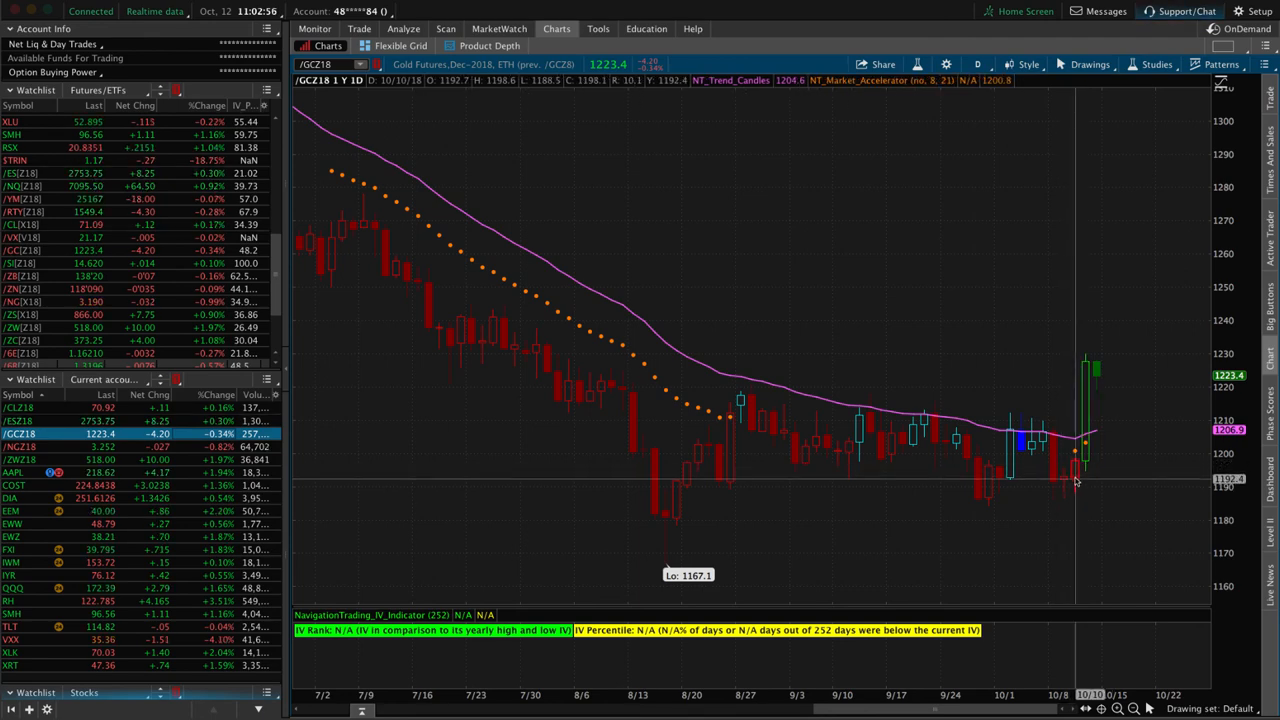
mouse_move(1075, 477)
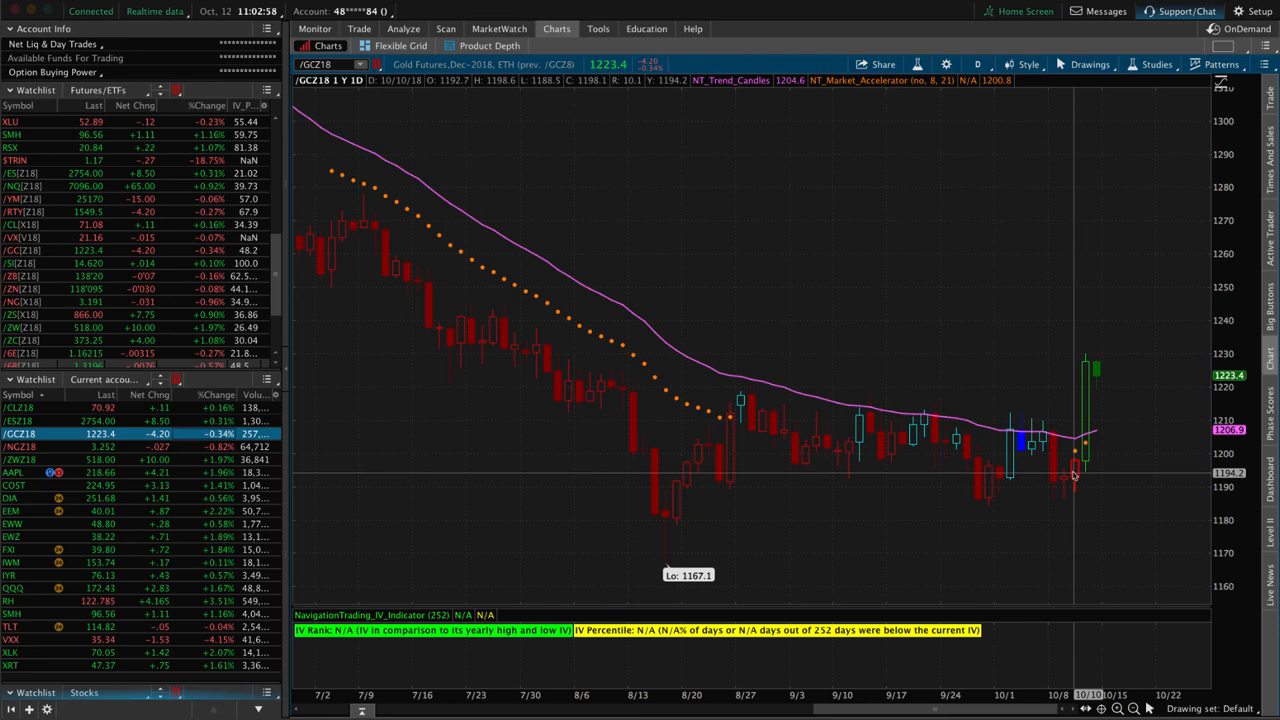
mouse_move(1085, 468)
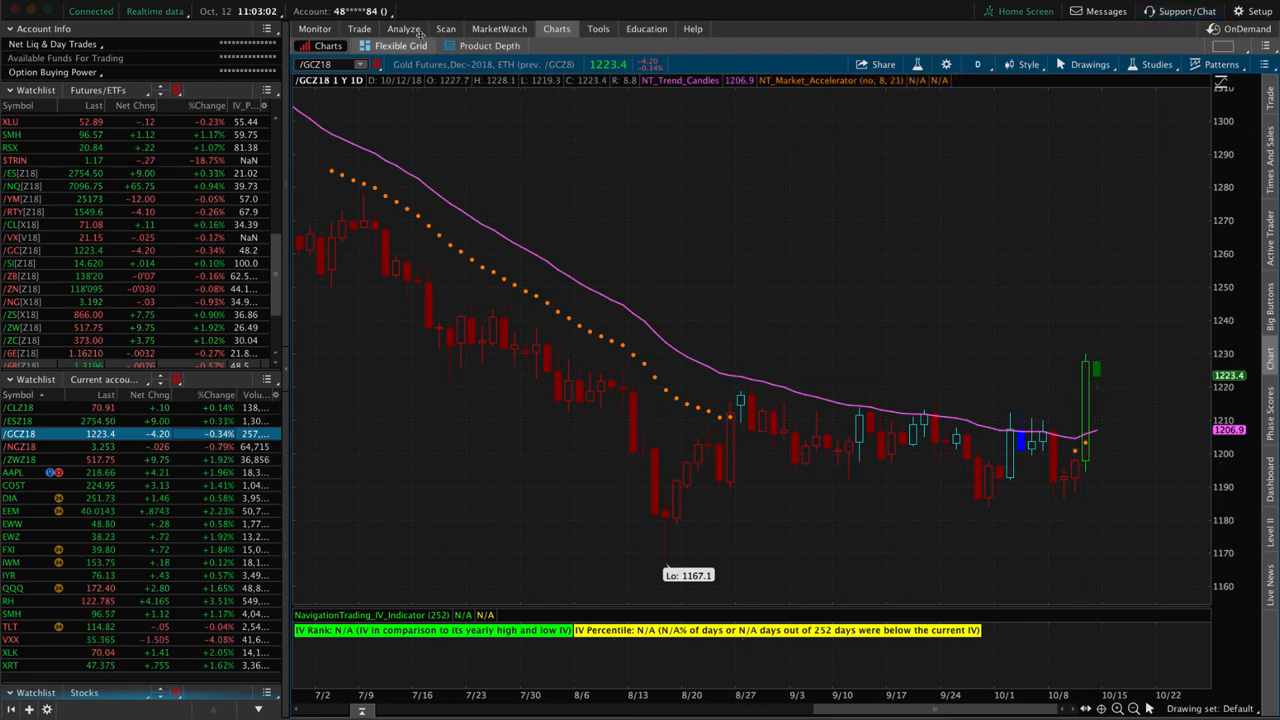
Open the risk profile for the /GCZ18 short 1150 put / 1235 call strangle
left_click(403, 28)
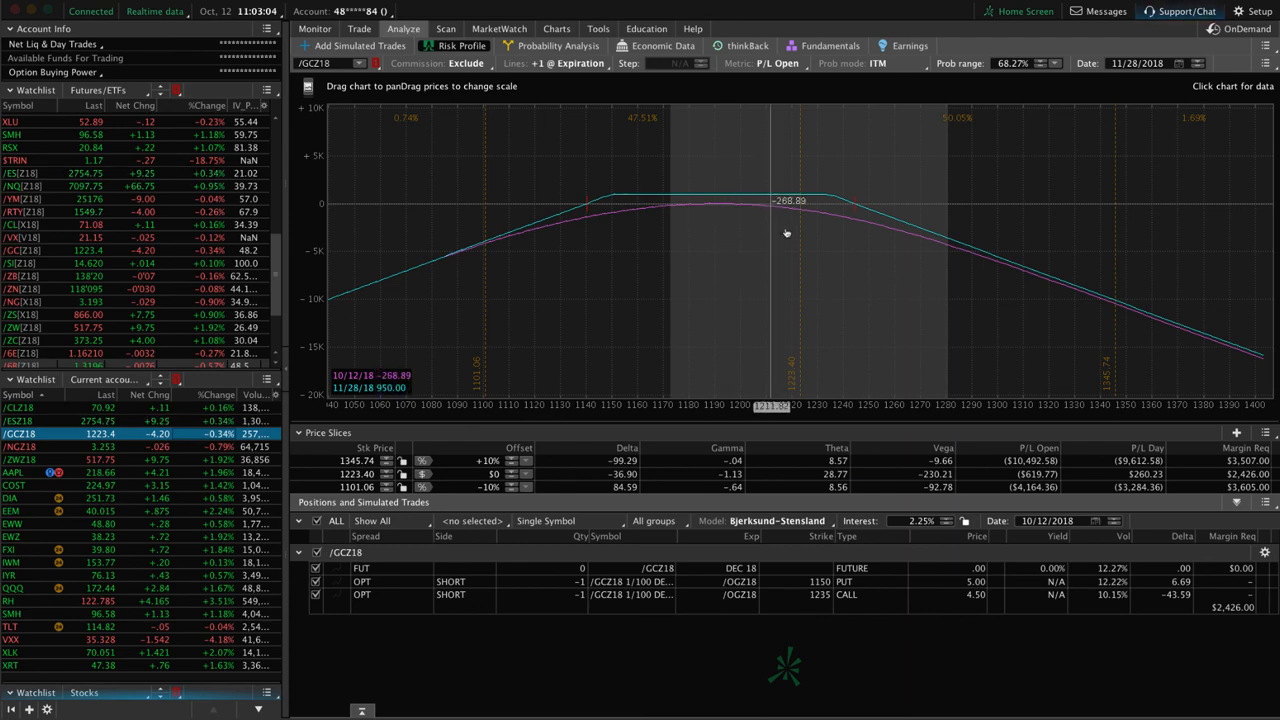
mouse_move(750, 218)
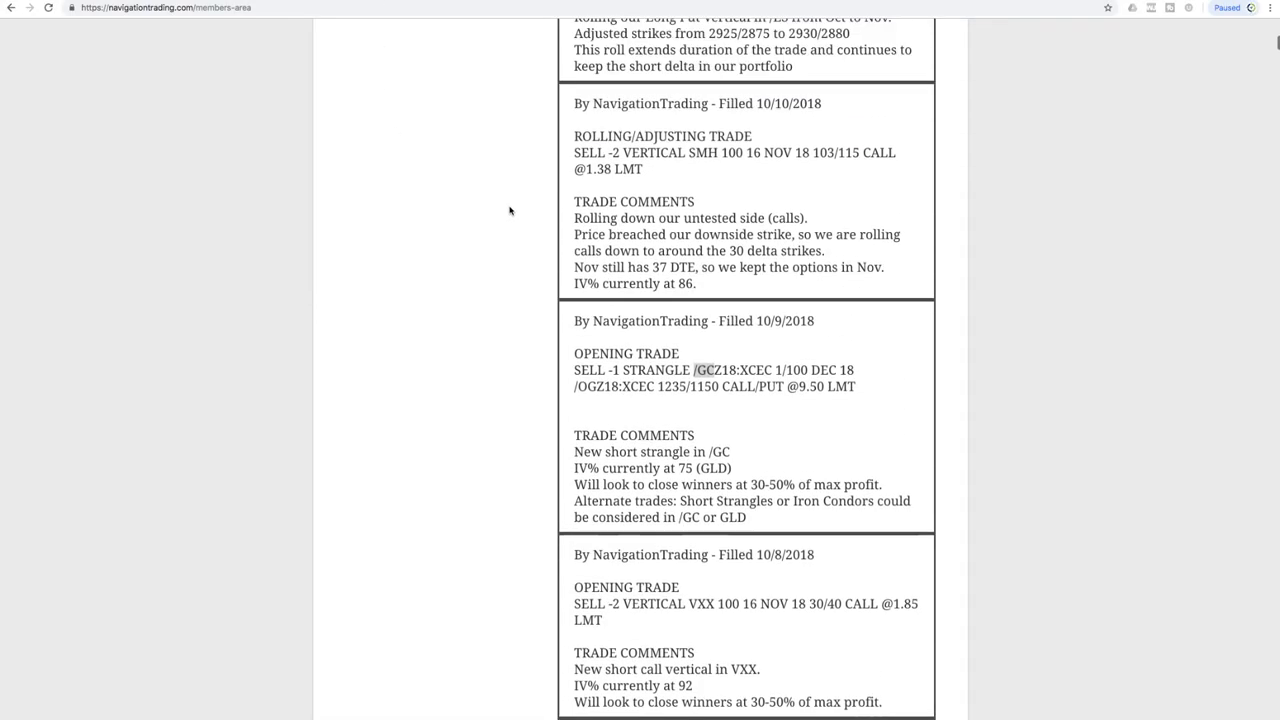
Scroll to the SMH 103/115 roll alert and highlight '37 DTE' in its comment
scroll("up", 3)
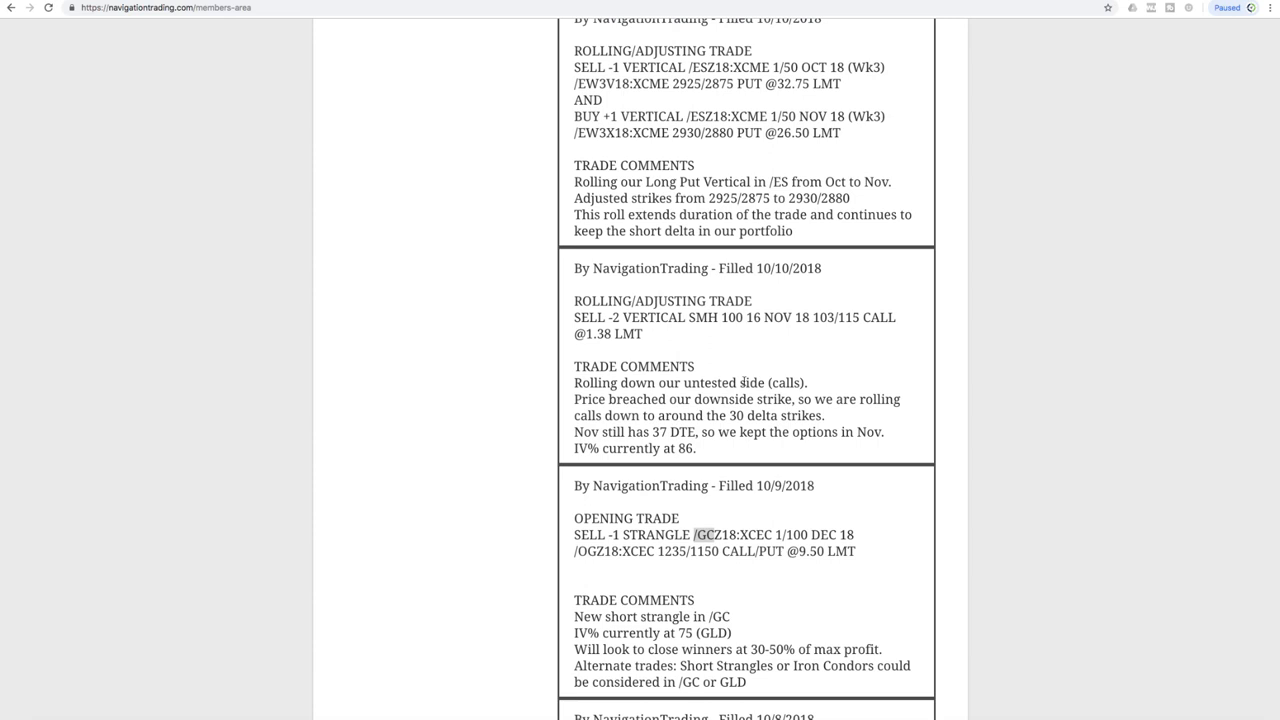
mouse_move(547, 372)
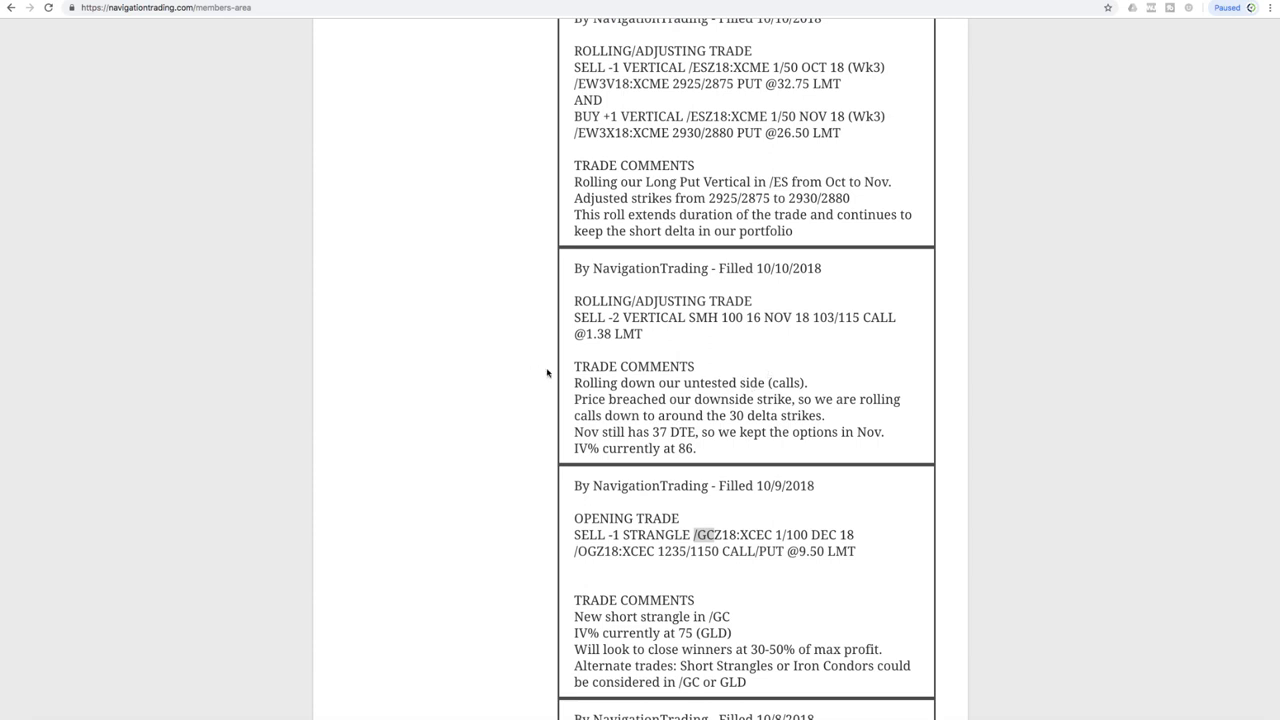
mouse_move(638, 375)
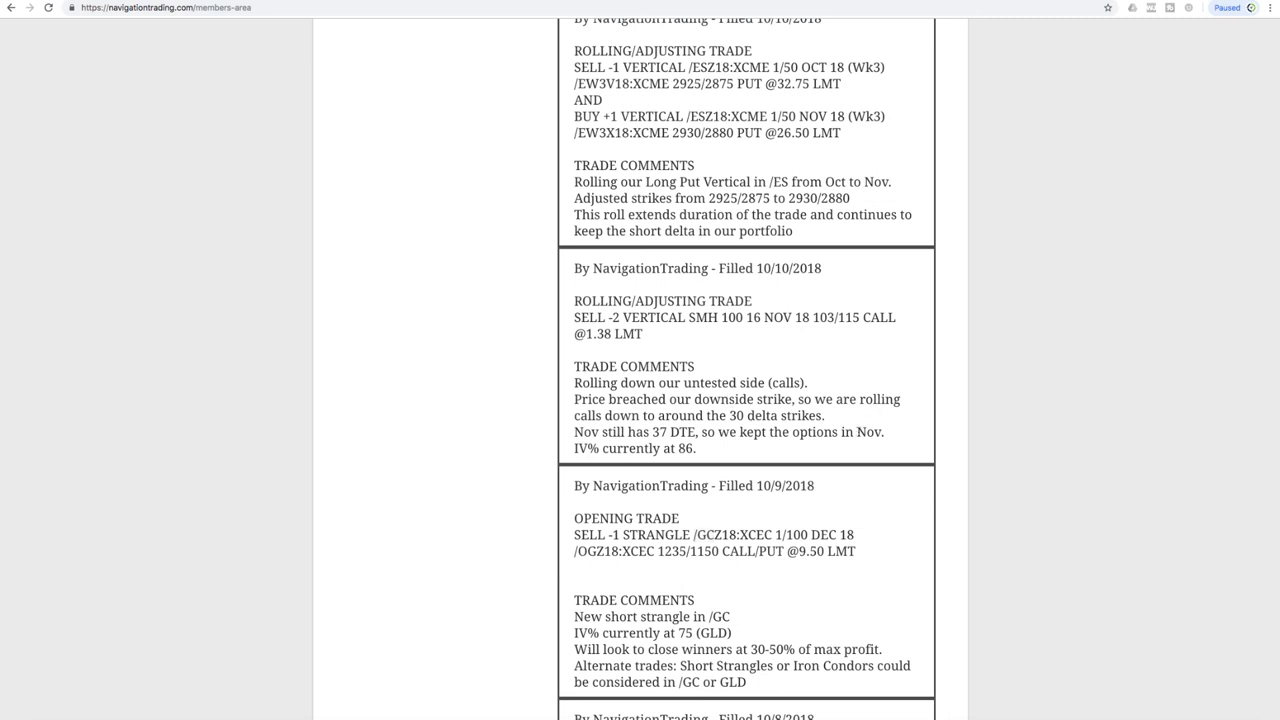
double_click(655, 432)
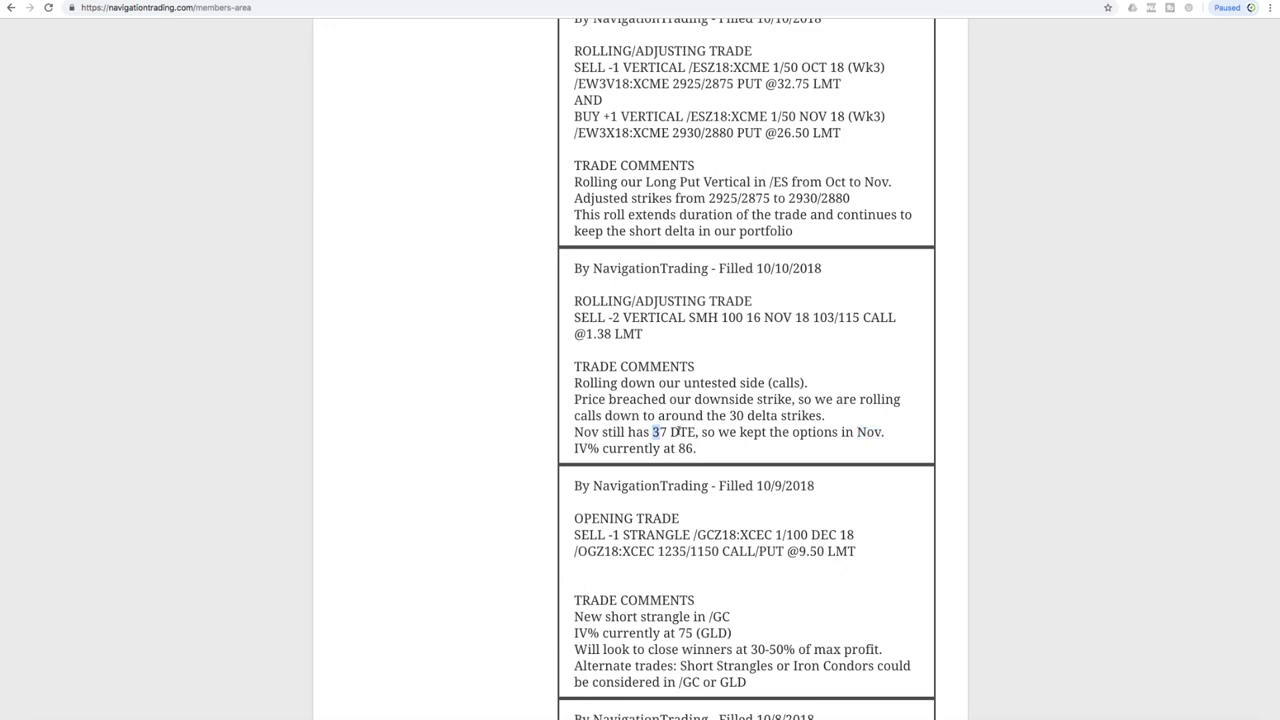
double_click(673, 432)
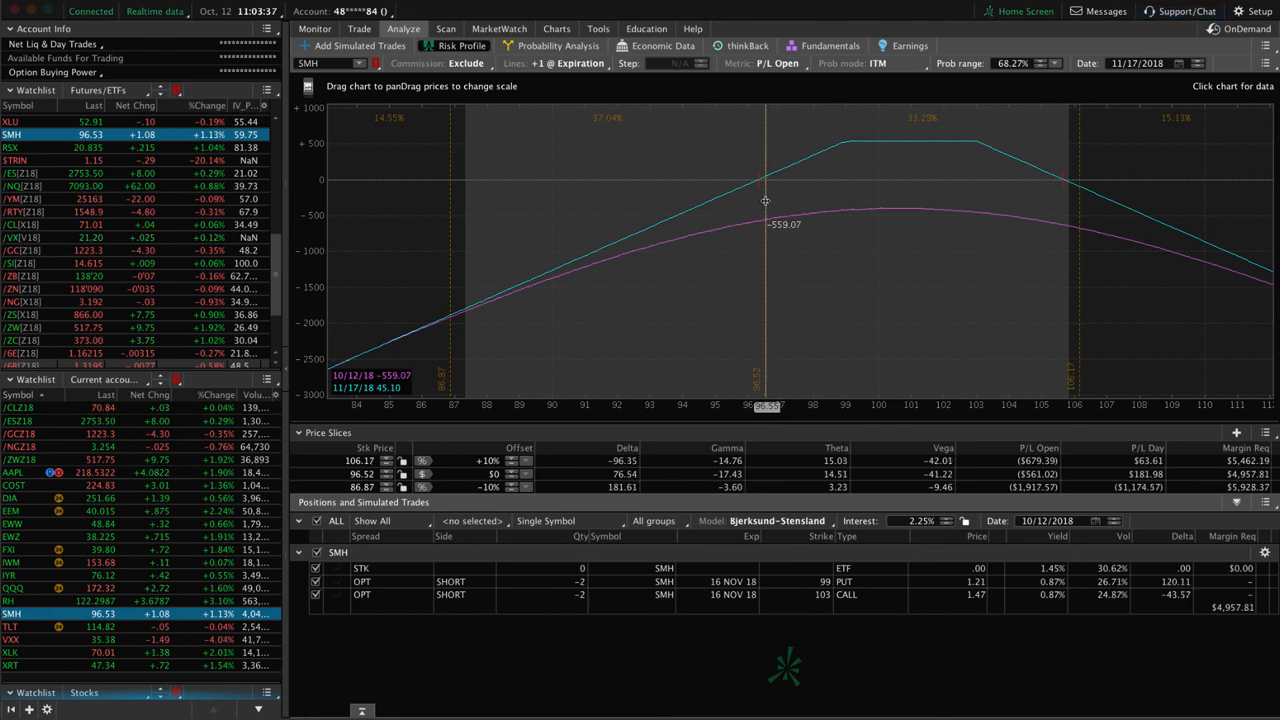
mouse_move(798, 204)
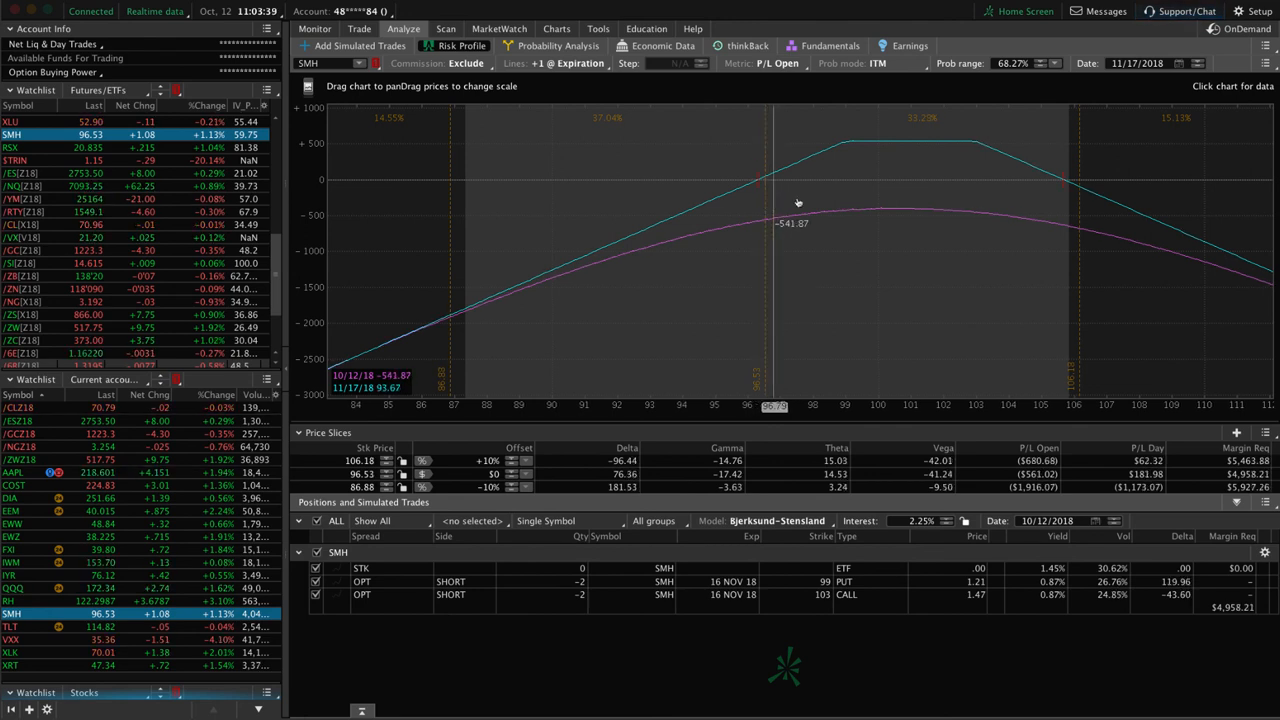
mouse_move(701, 187)
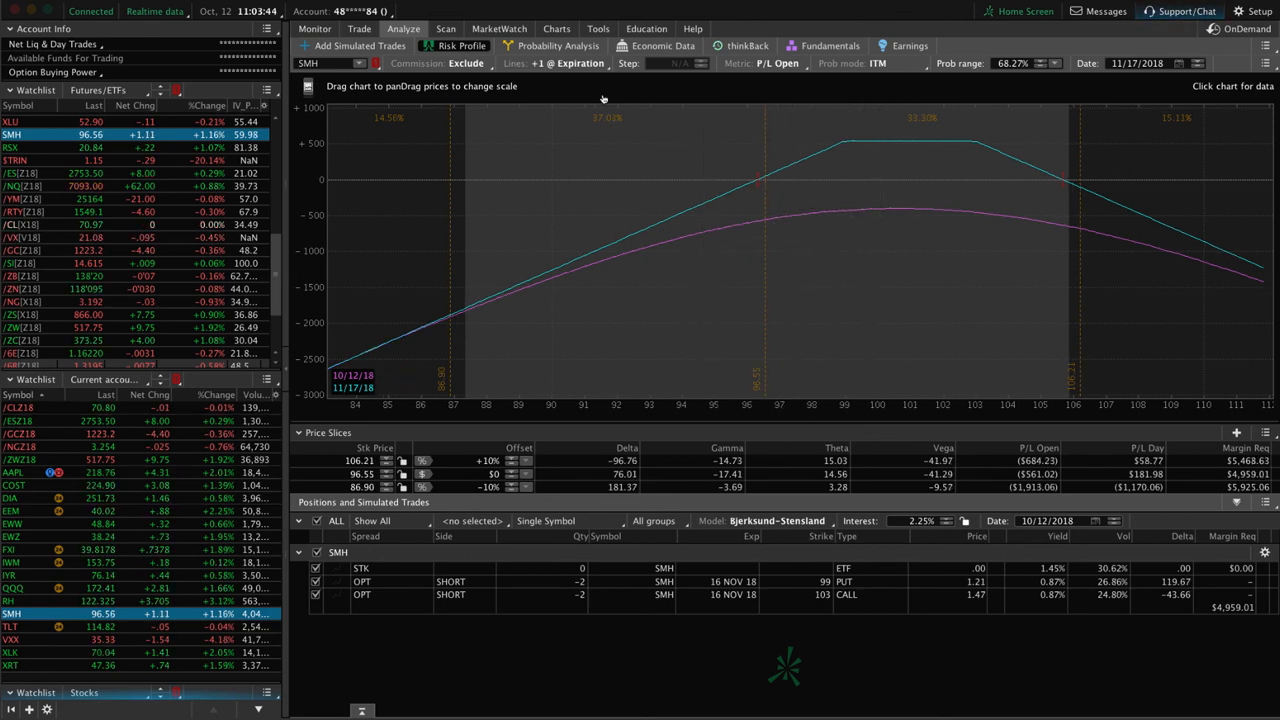
mouse_move(820, 183)
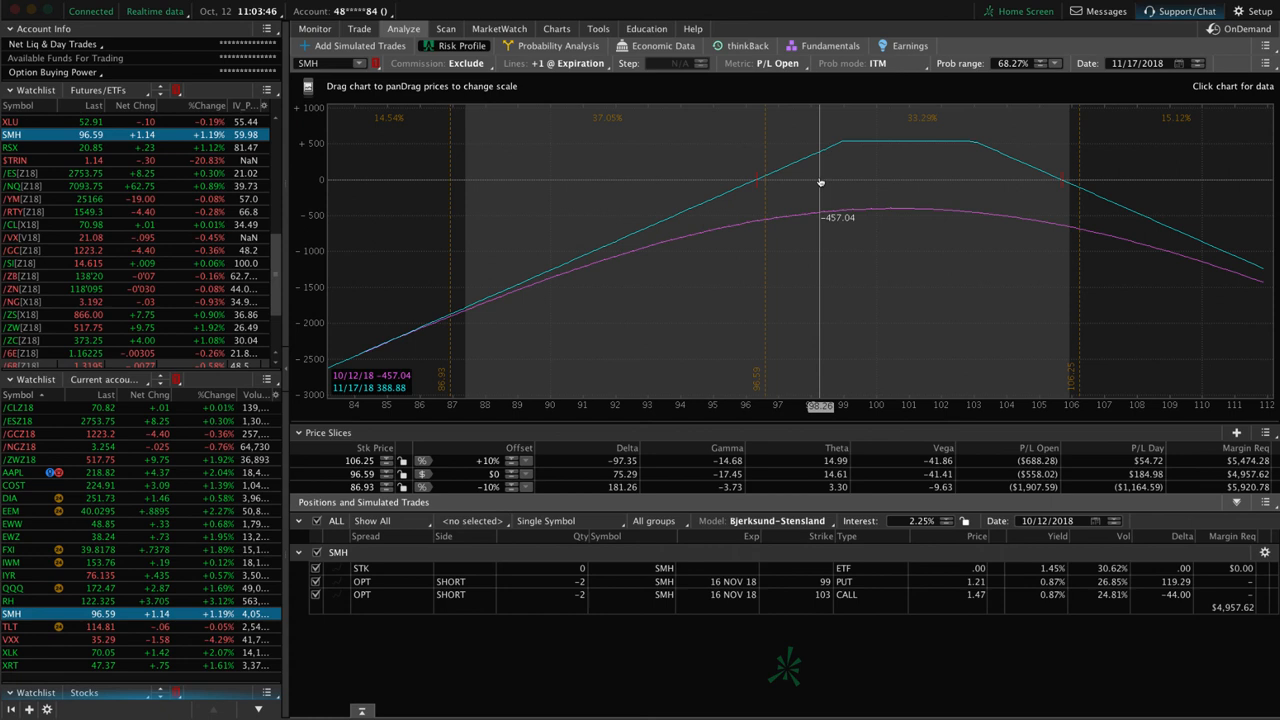
mouse_move(980, 165)
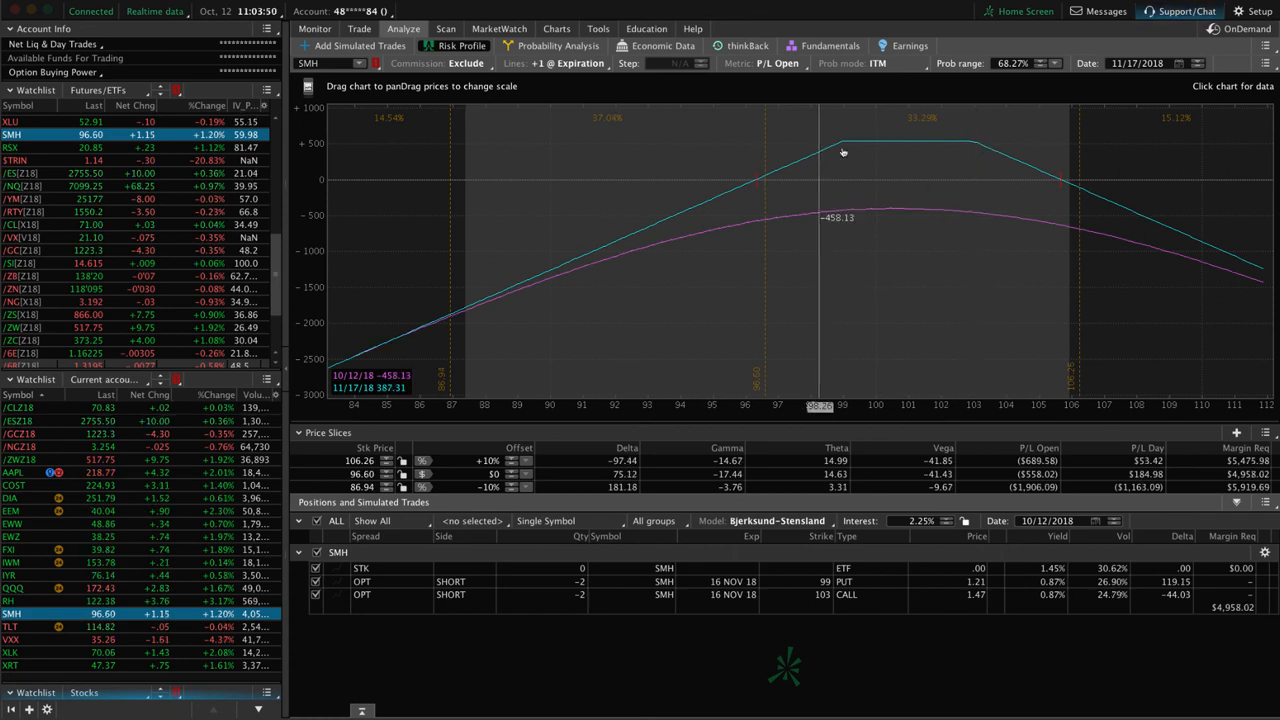
mouse_move(795, 152)
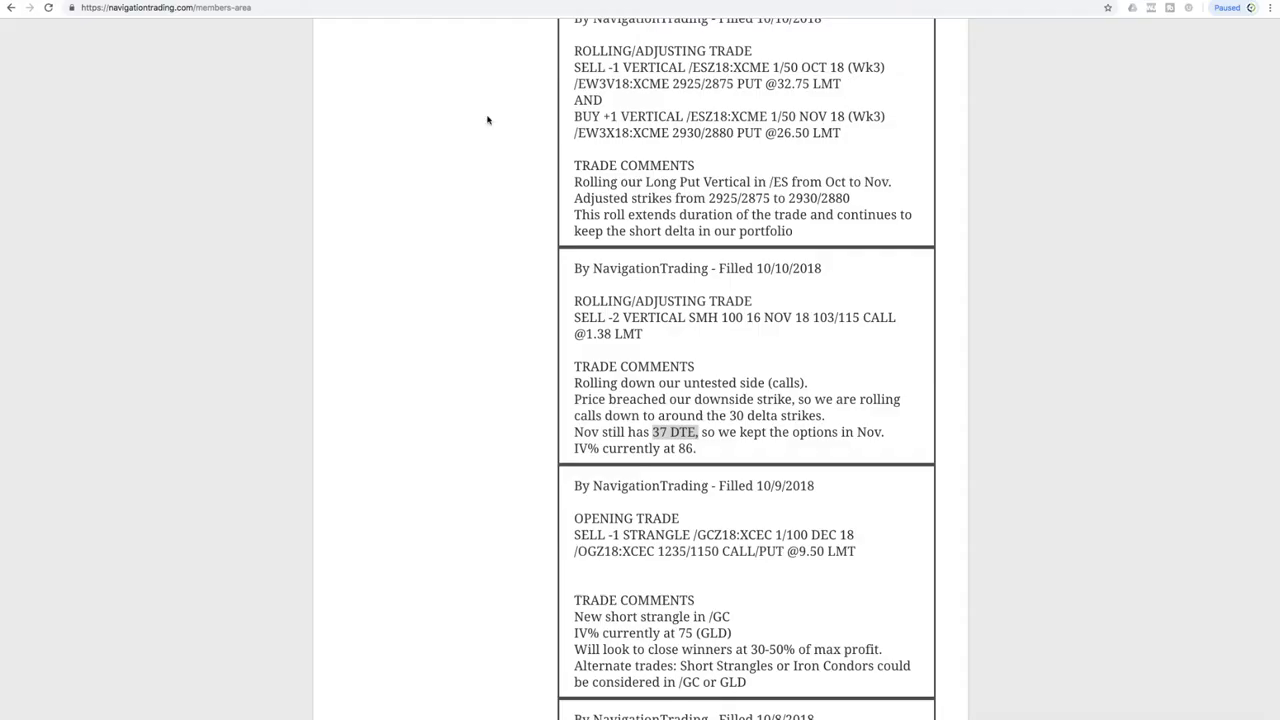
mouse_move(680, 290)
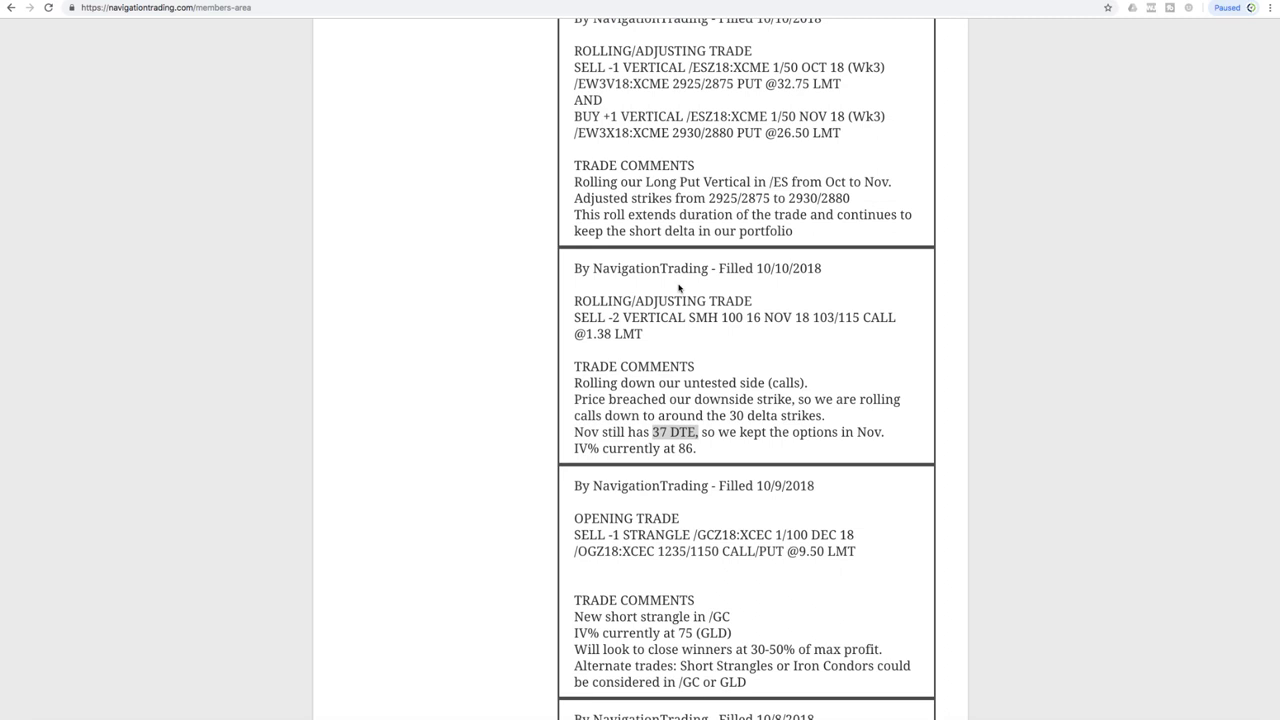
mouse_move(757, 330)
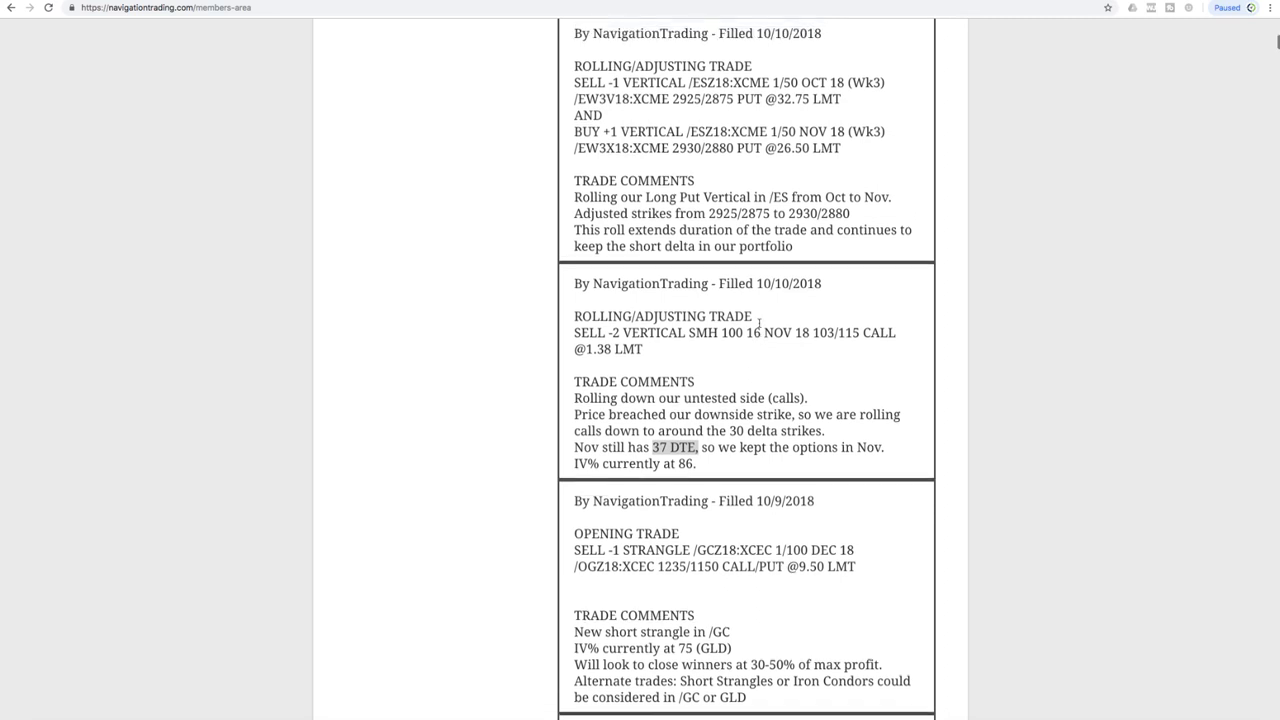
Scroll to the 10/10 /ES put vertical roll and highlight its 2925/2875 to 2930/2880 strikes
scroll("up", 3)
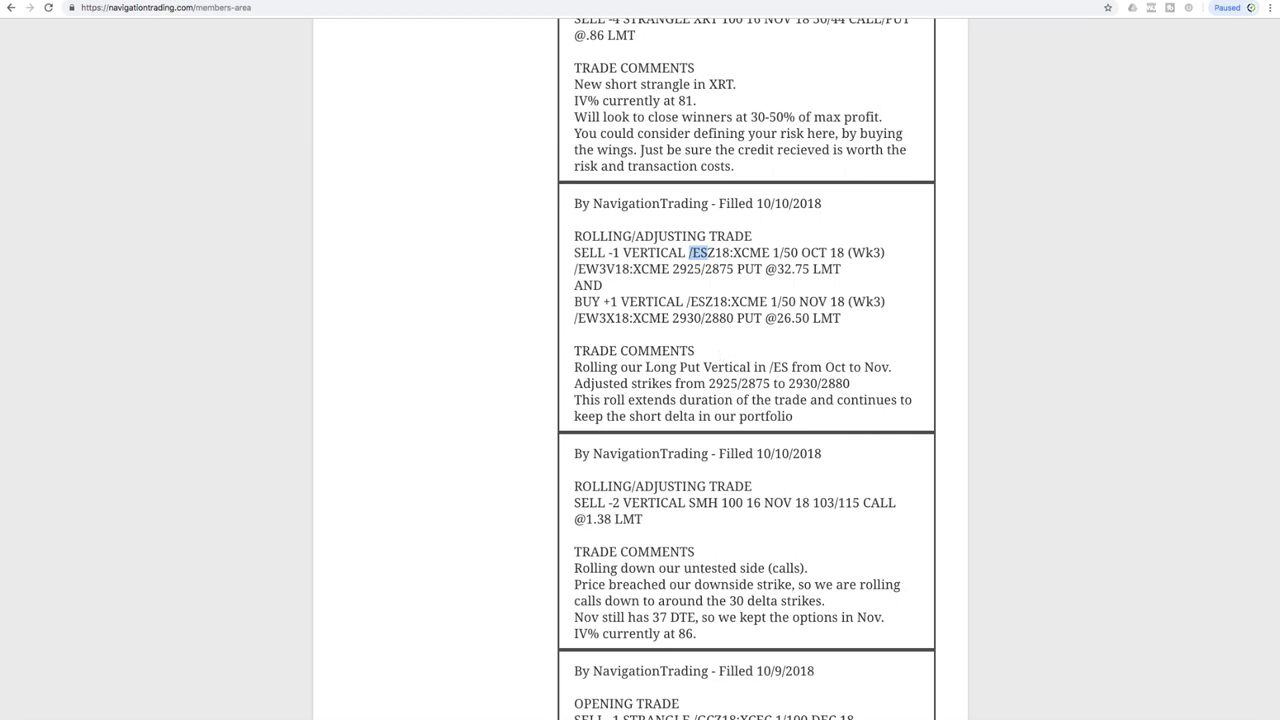
double_click(697, 367)
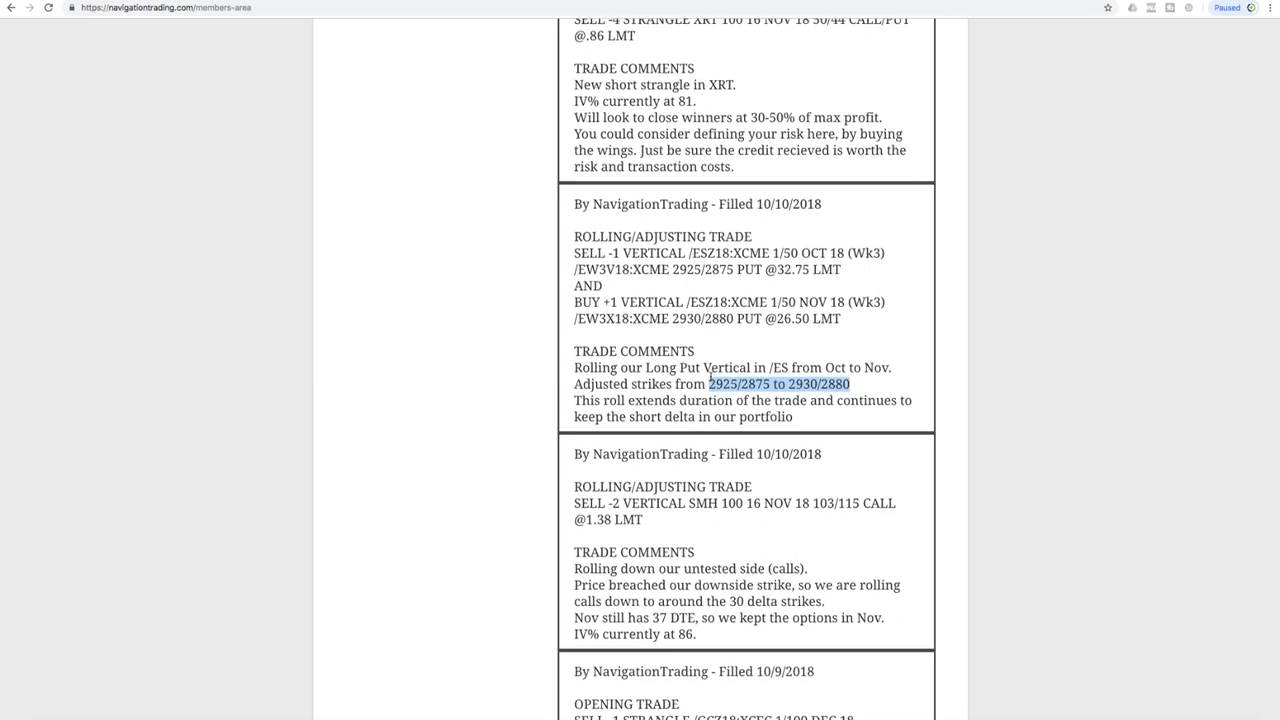
Scroll to the XRT short strangle opening alert and highlight XRT in its comment
scroll("up", 3)
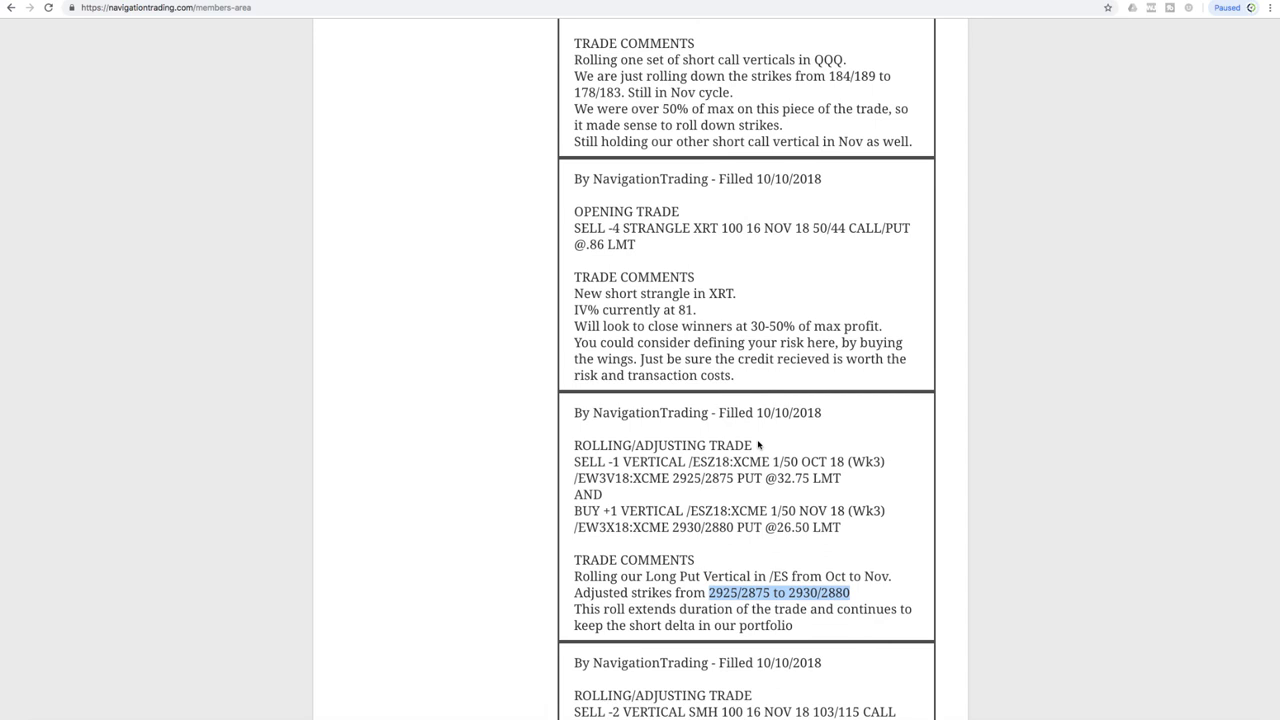
mouse_move(698, 254)
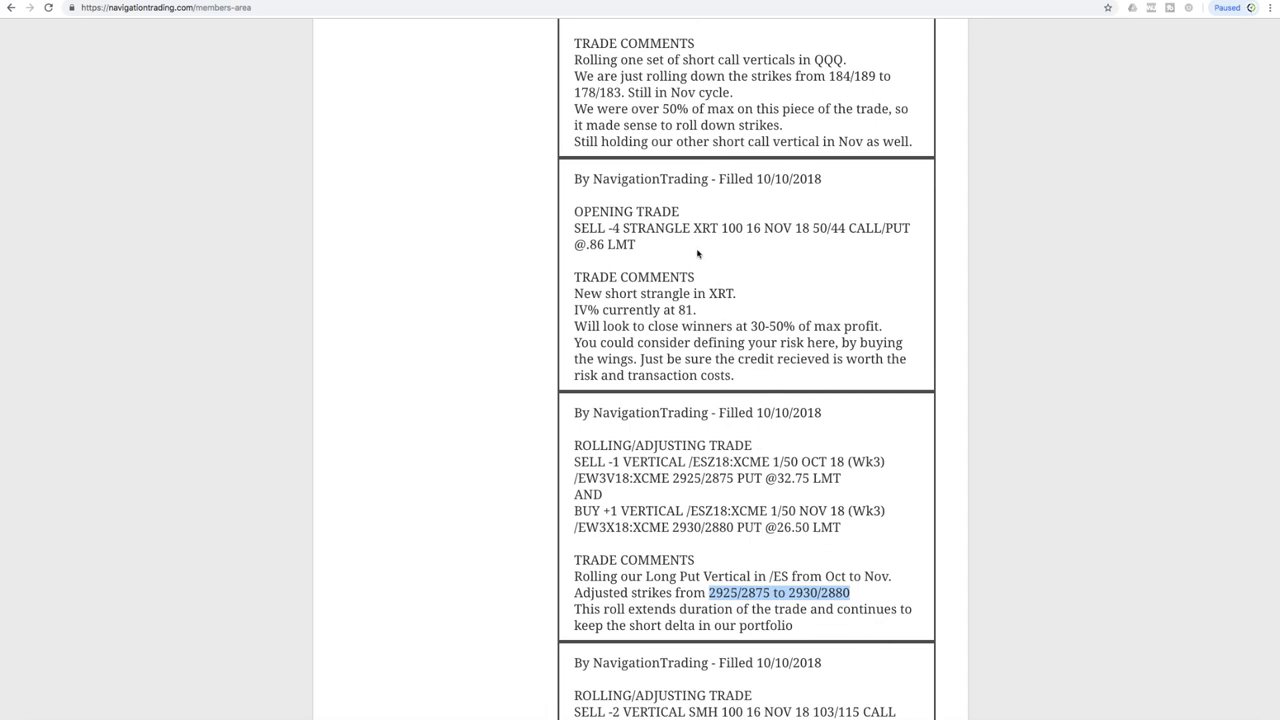
double_click(703, 228)
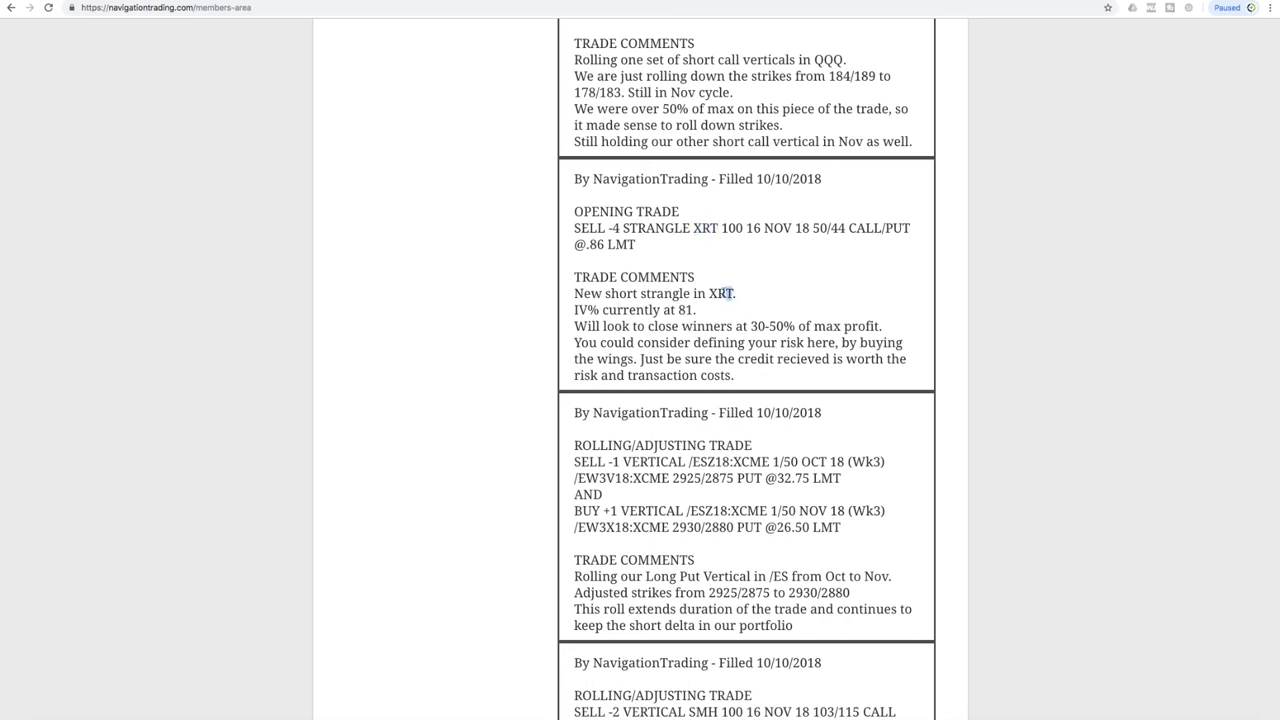
double_click(720, 293)
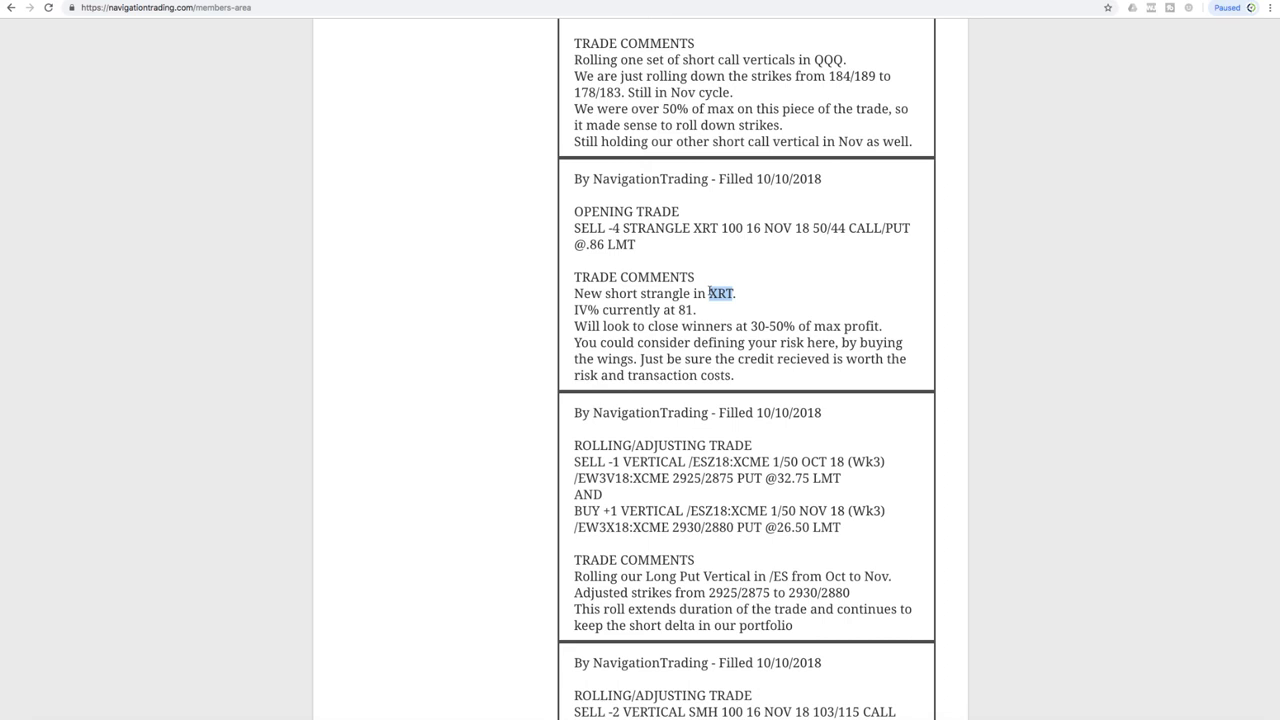
mouse_move(620, 567)
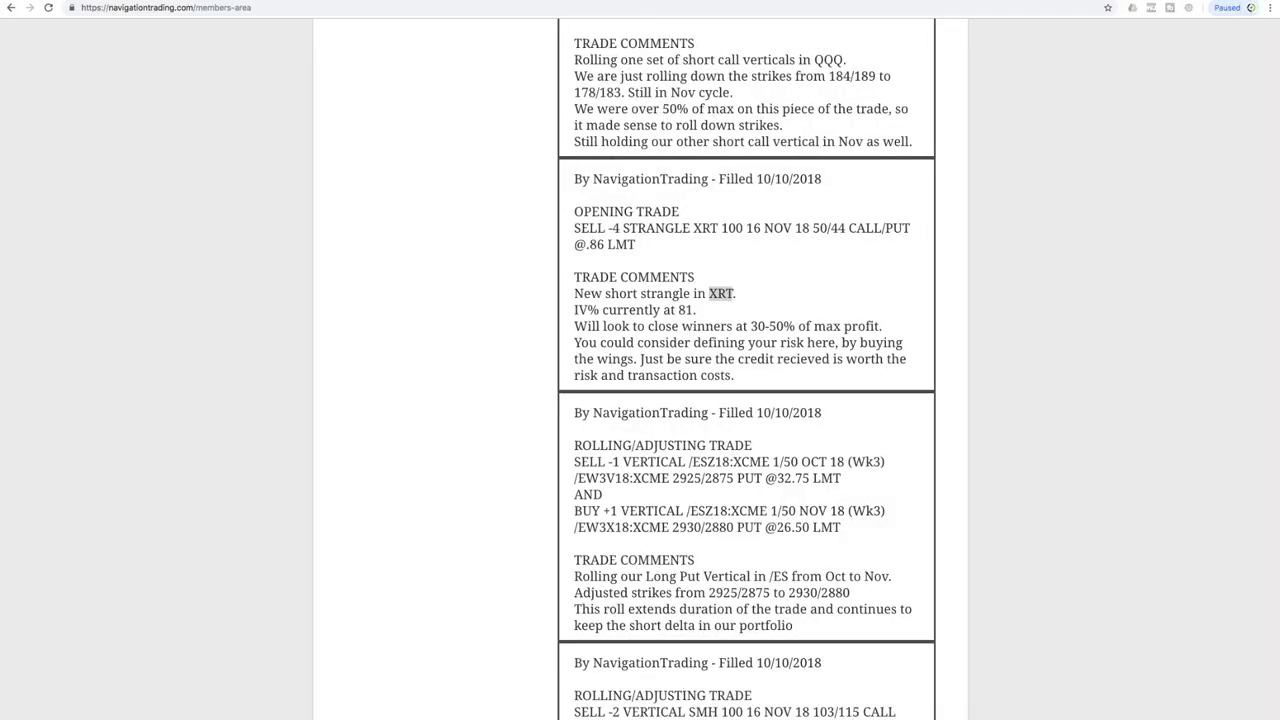
Highlight the QQQ iron condor roll comment
scroll("up", 3)
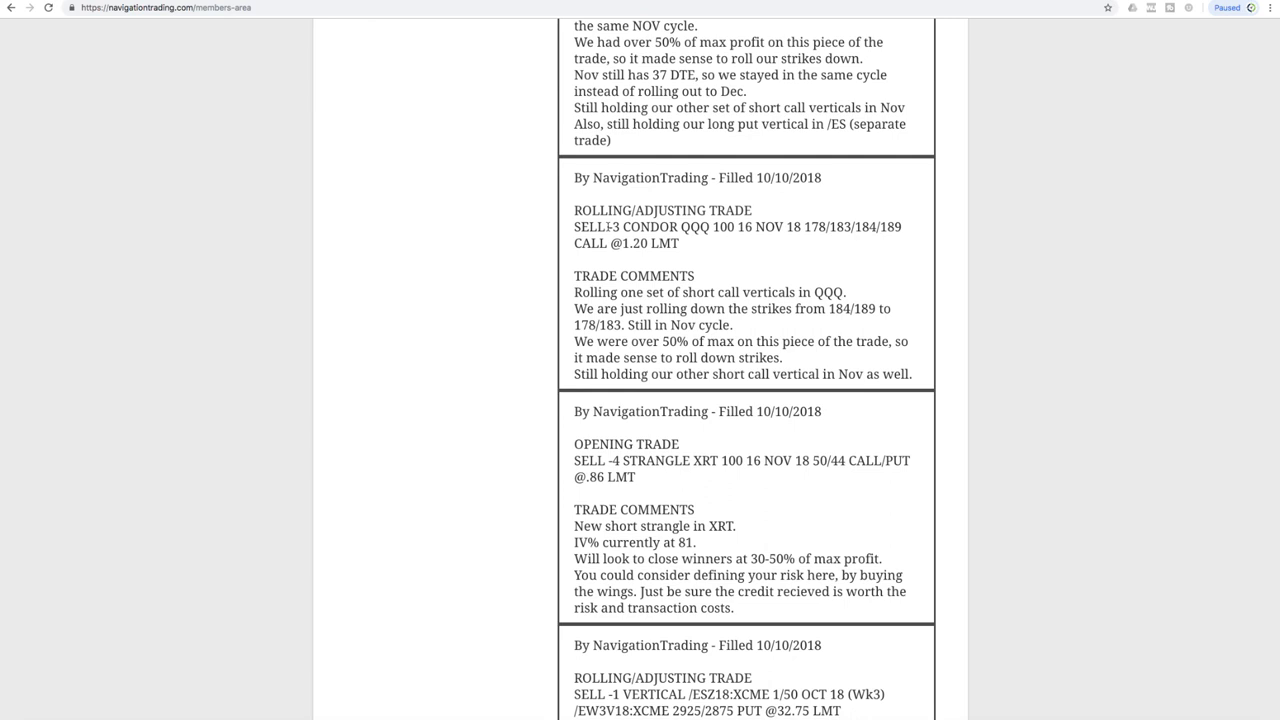
double_click(650, 226)
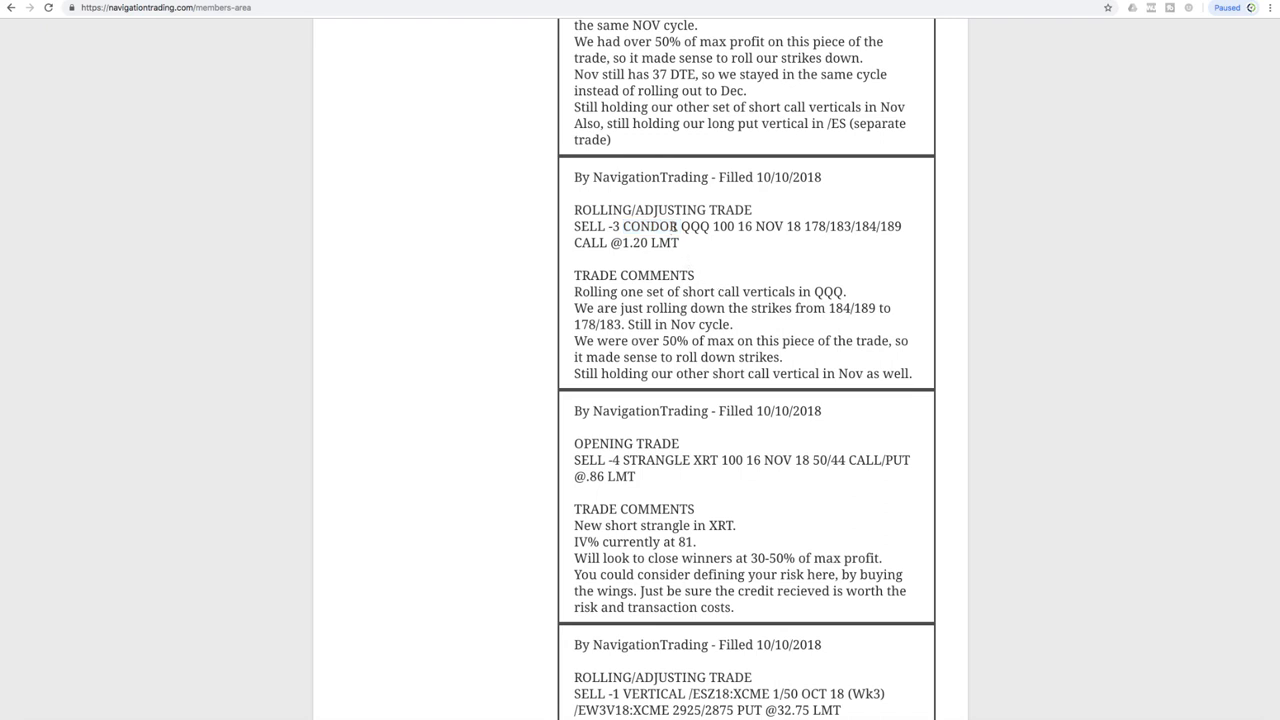
double_click(651, 223)
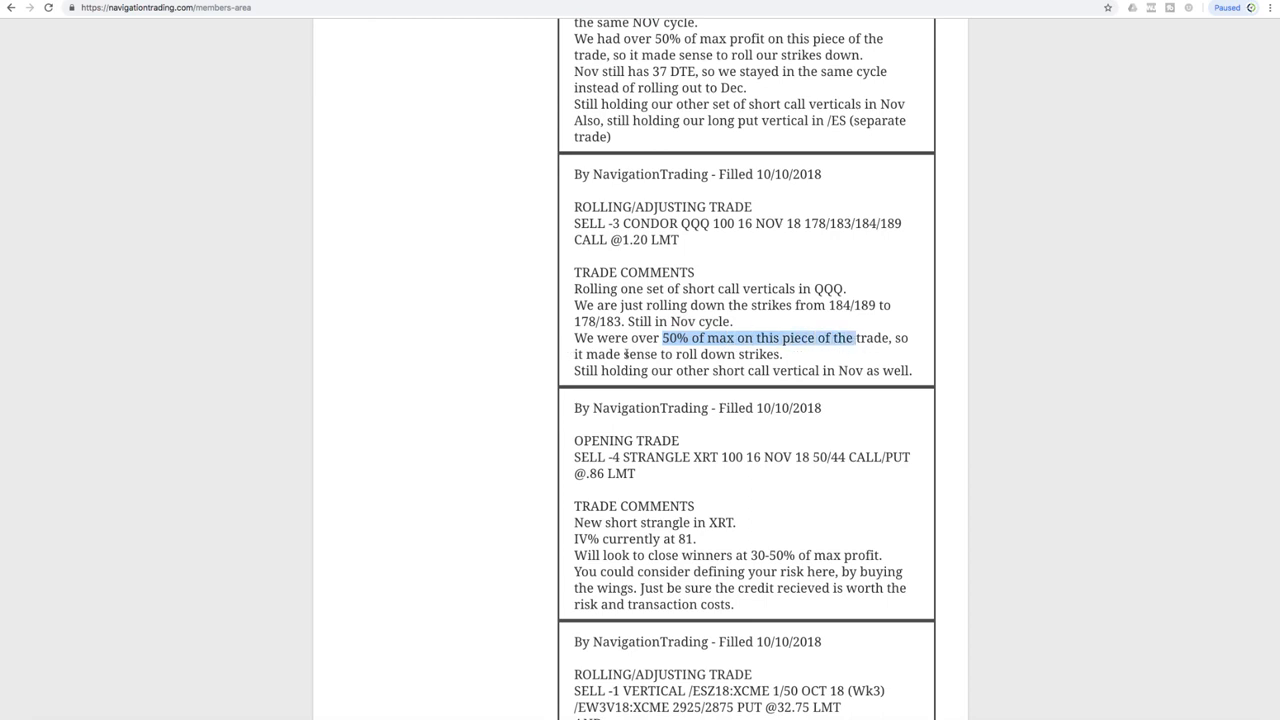
Scroll up to the /ES call vertical roll and highlight its over-50%-of-max-profit reason
scroll("up", 3)
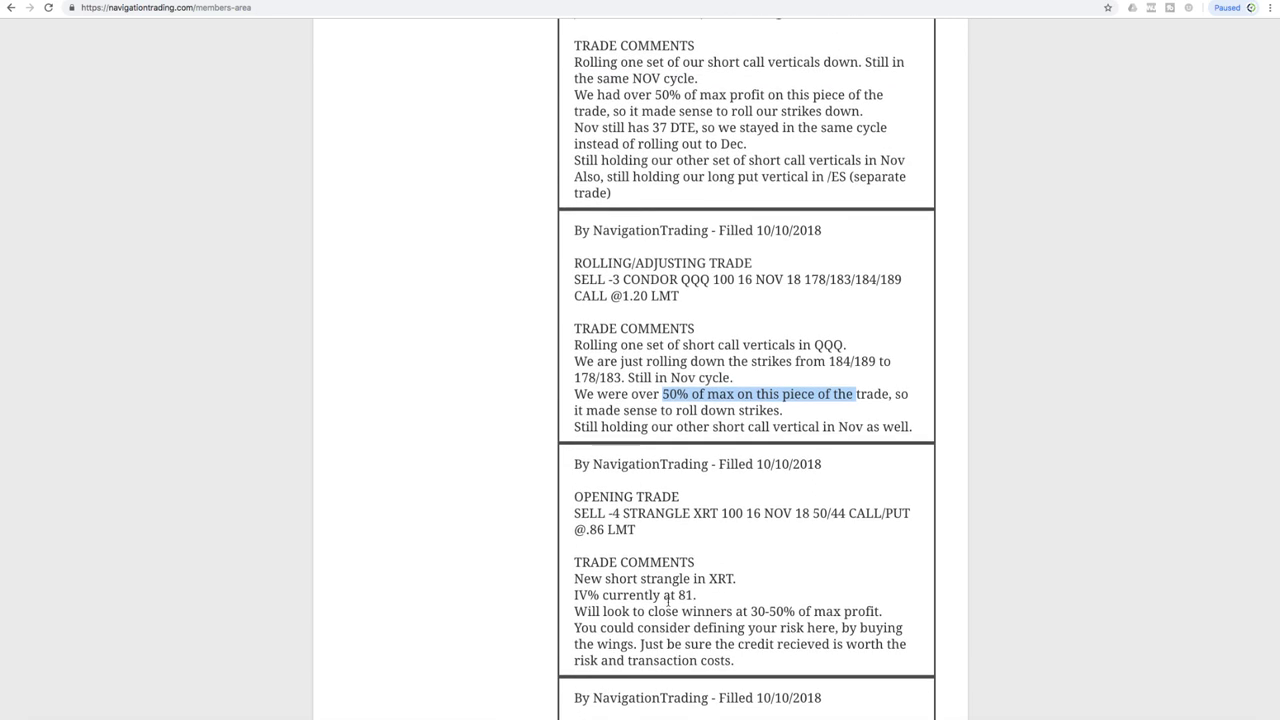
scroll("up", 3)
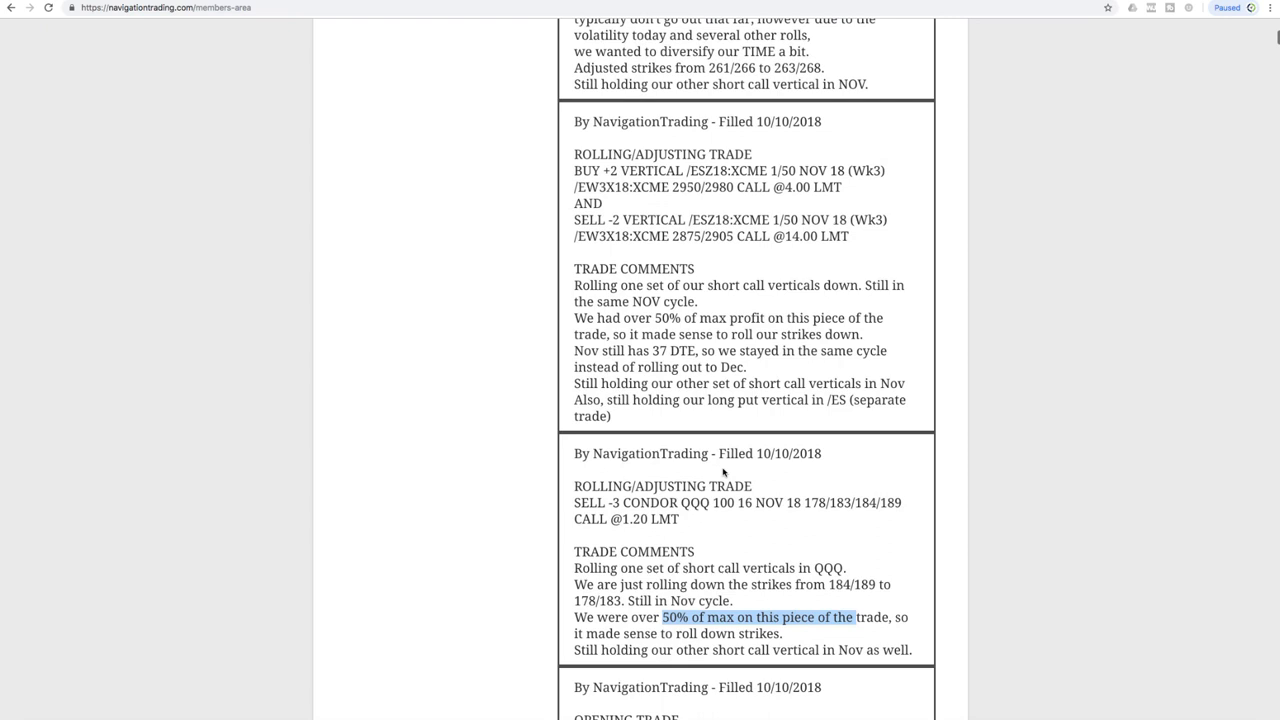
scroll("up", 3)
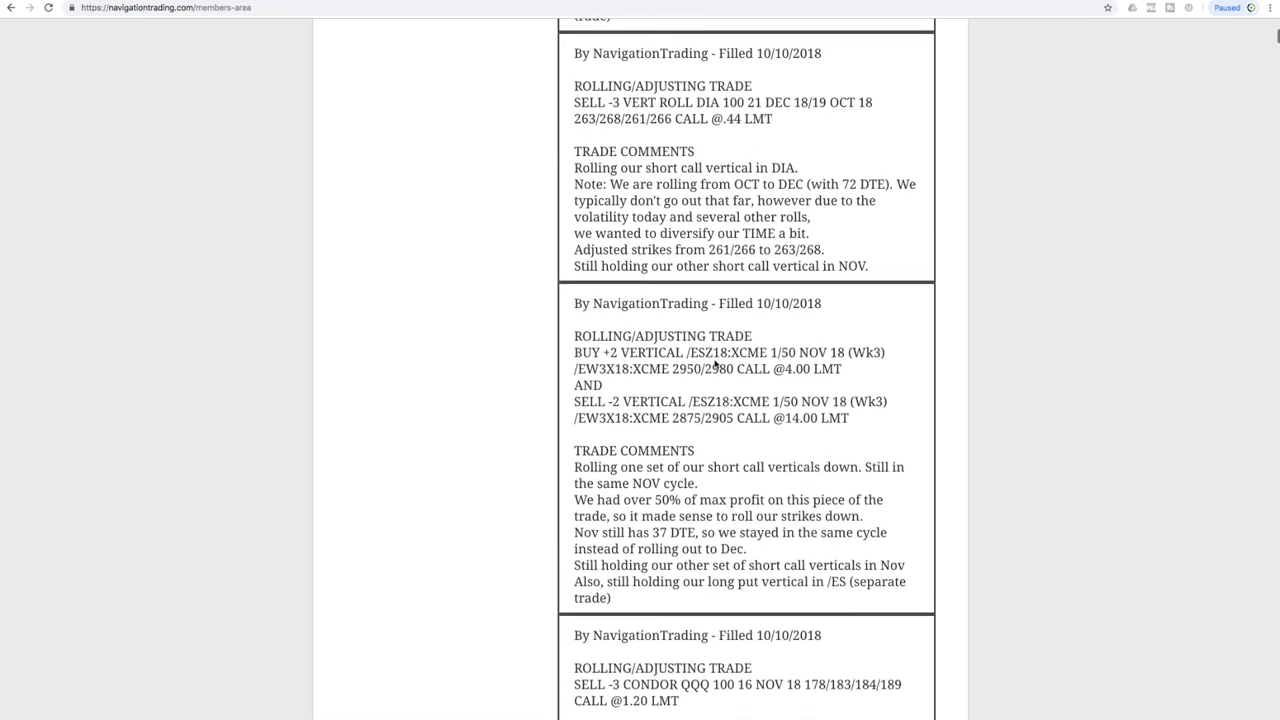
mouse_move(730, 458)
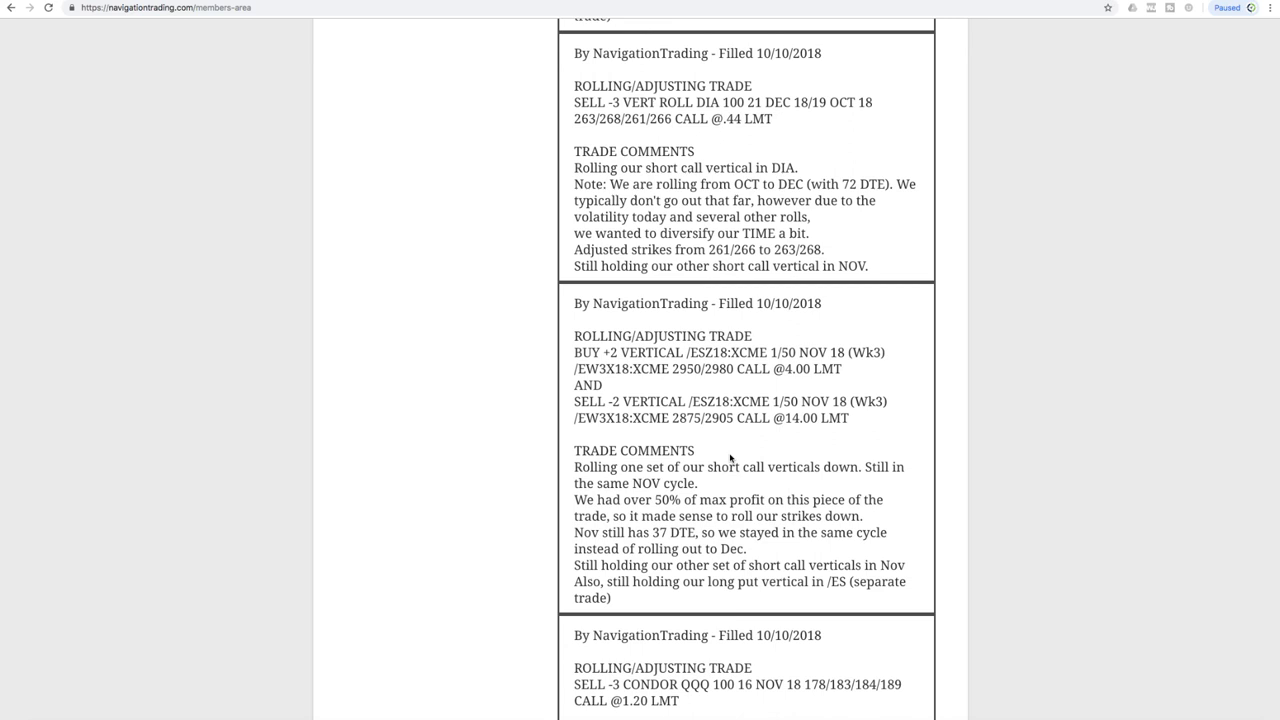
double_click(668, 500)
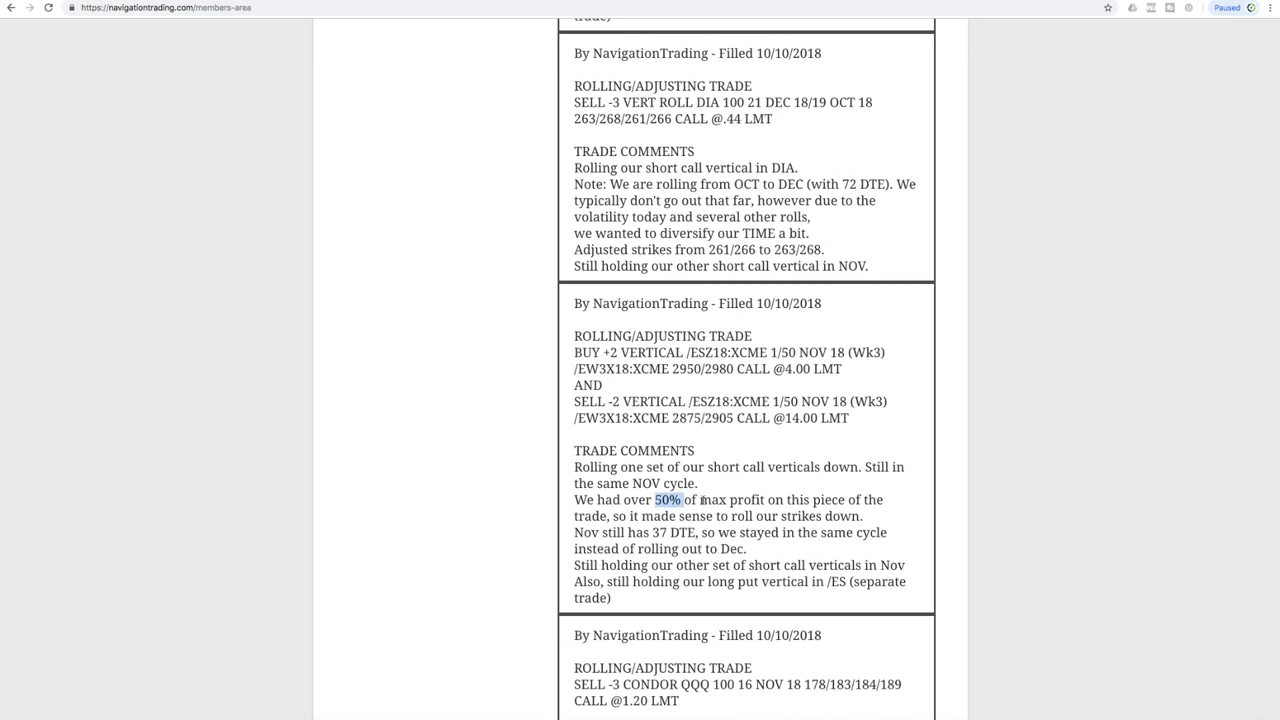
left_click_drag(657, 500, 843, 500)
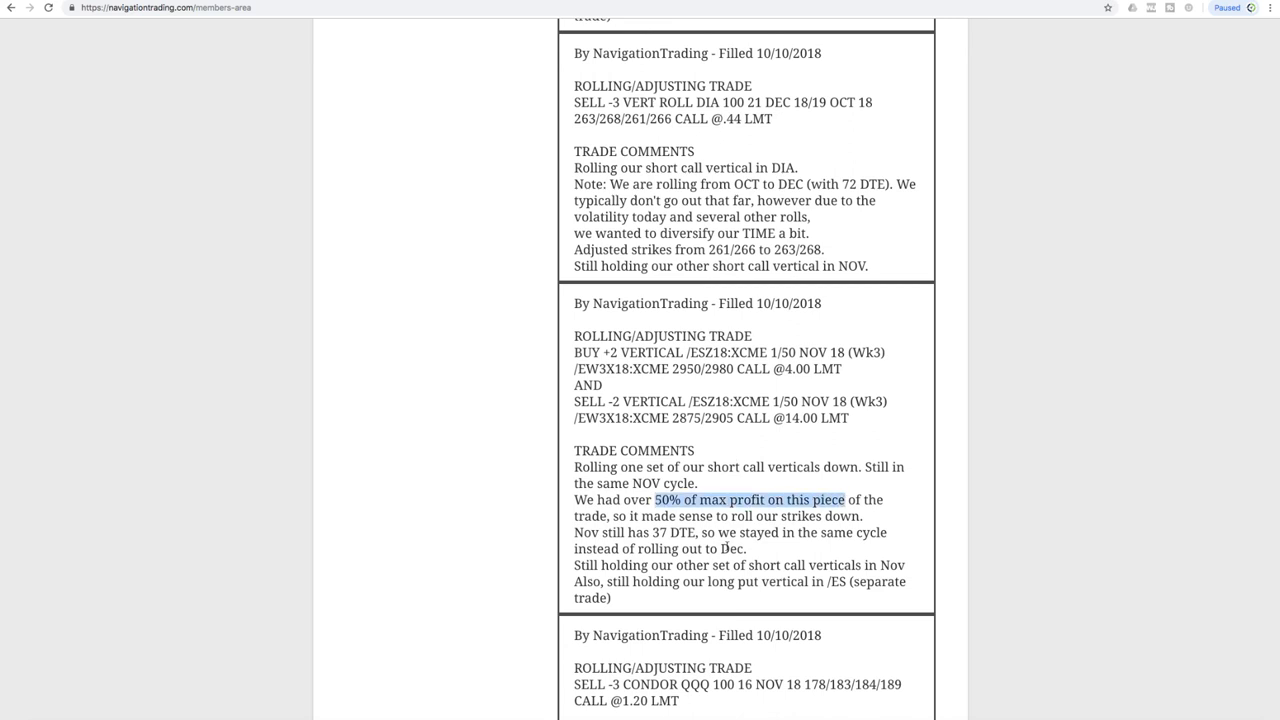
scroll("down", 3)
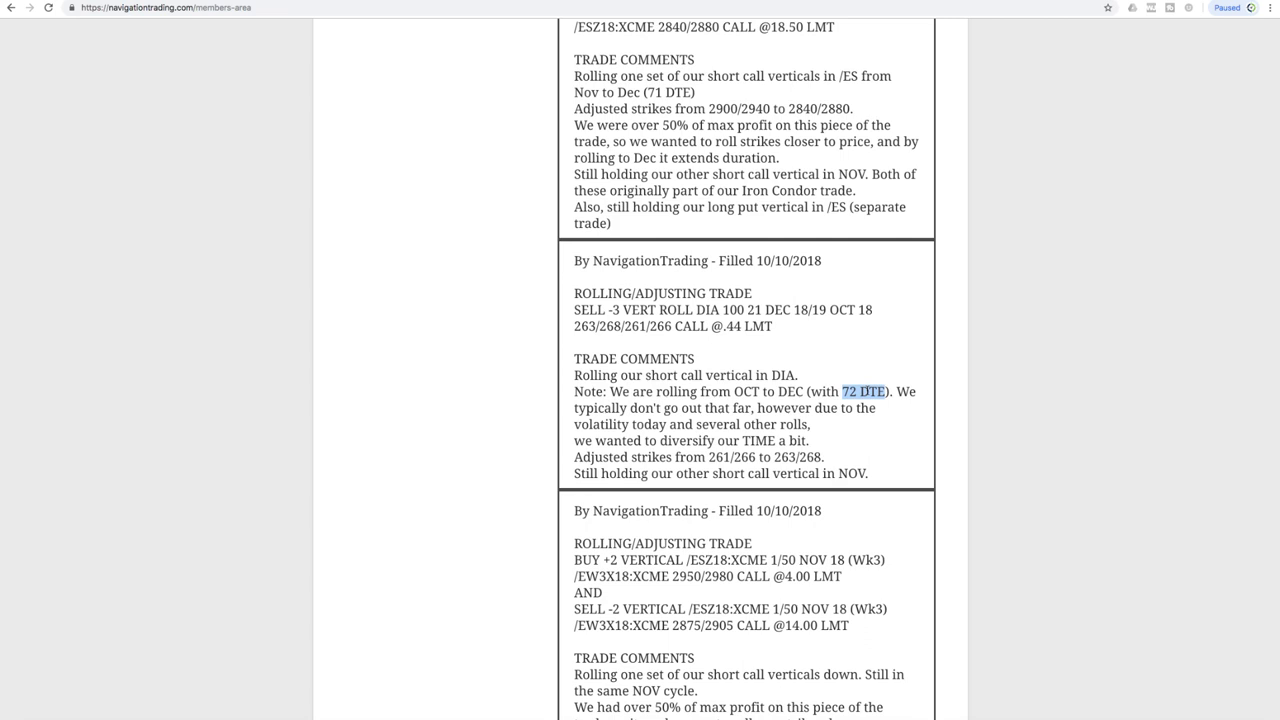
mouse_move(790, 535)
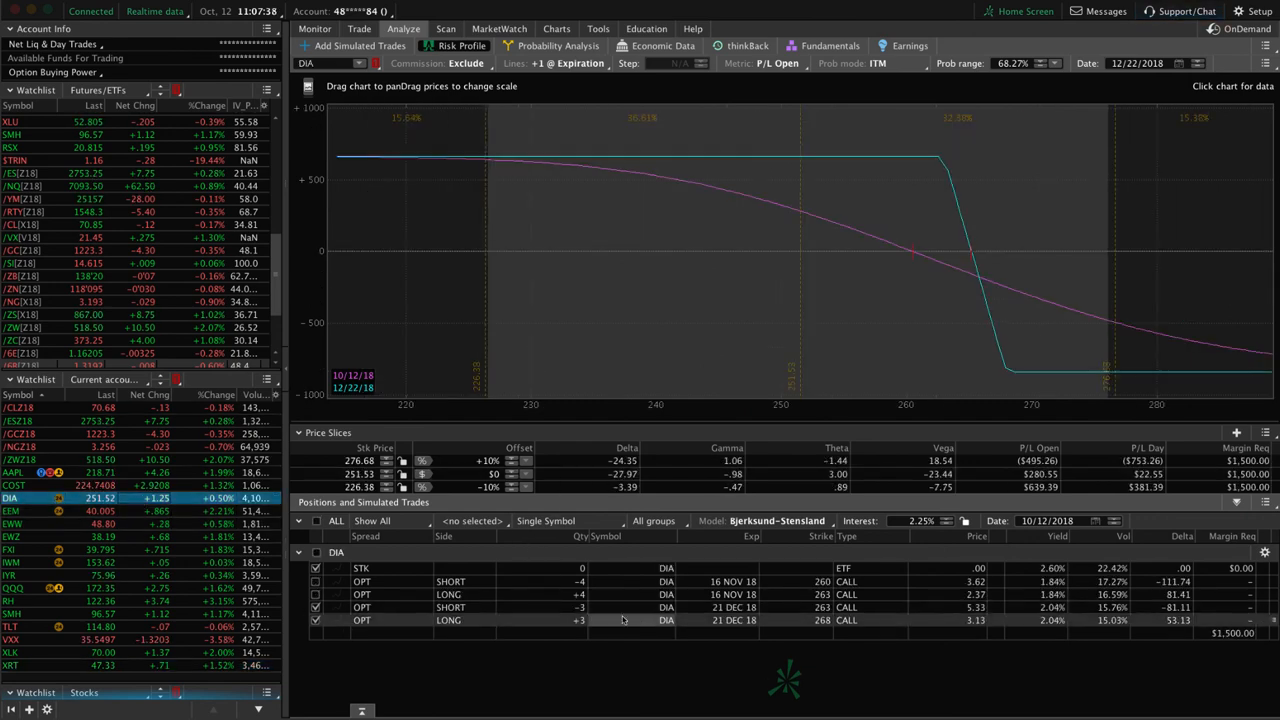
mouse_move(810, 220)
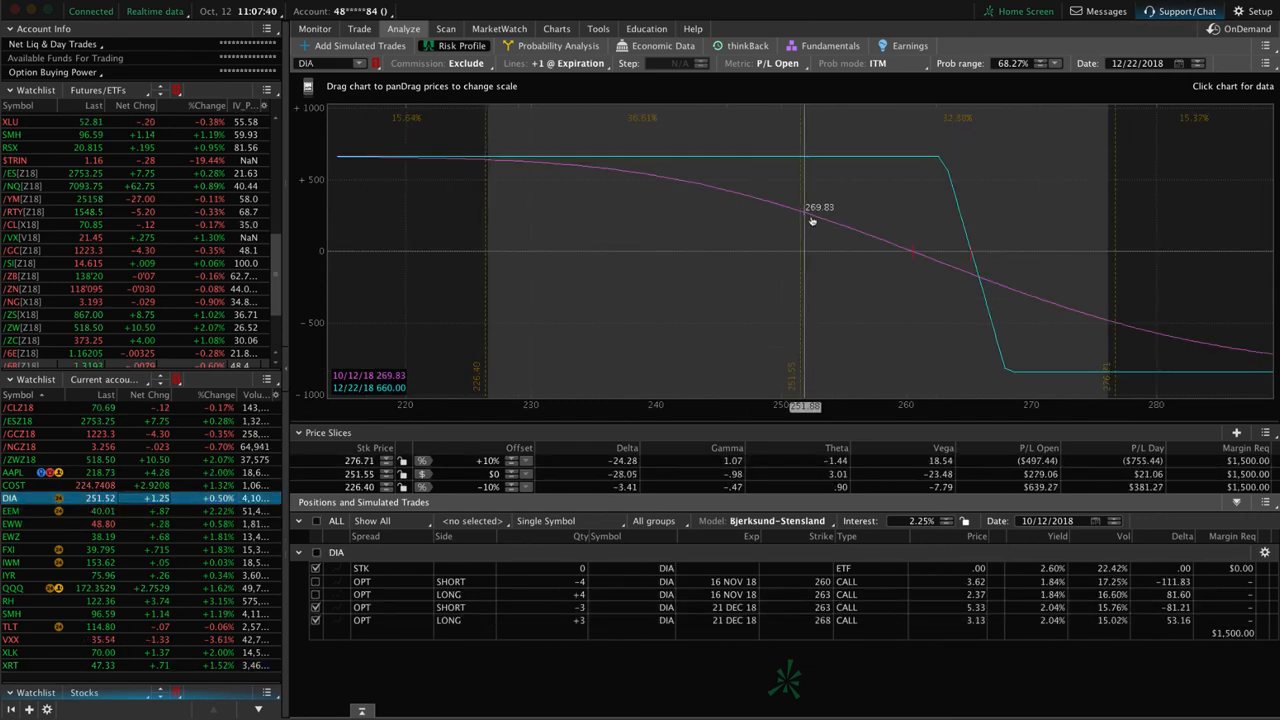
mouse_move(888, 242)
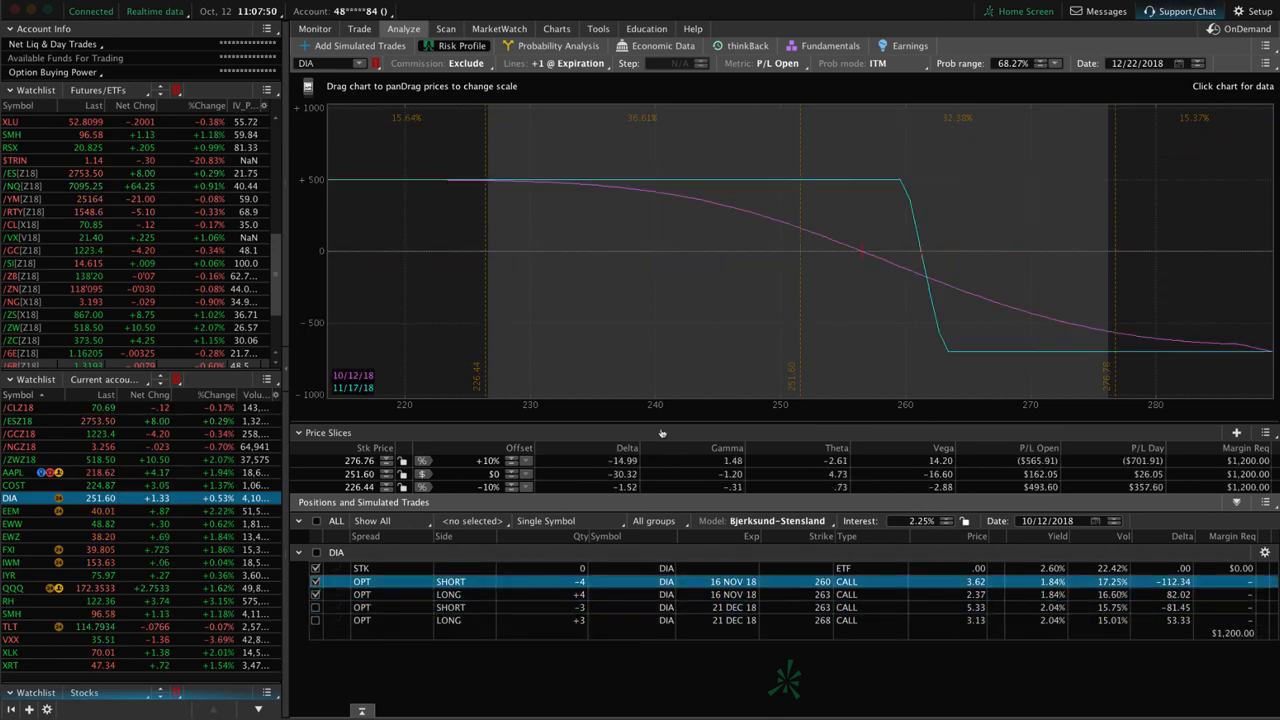
mouse_move(818, 276)
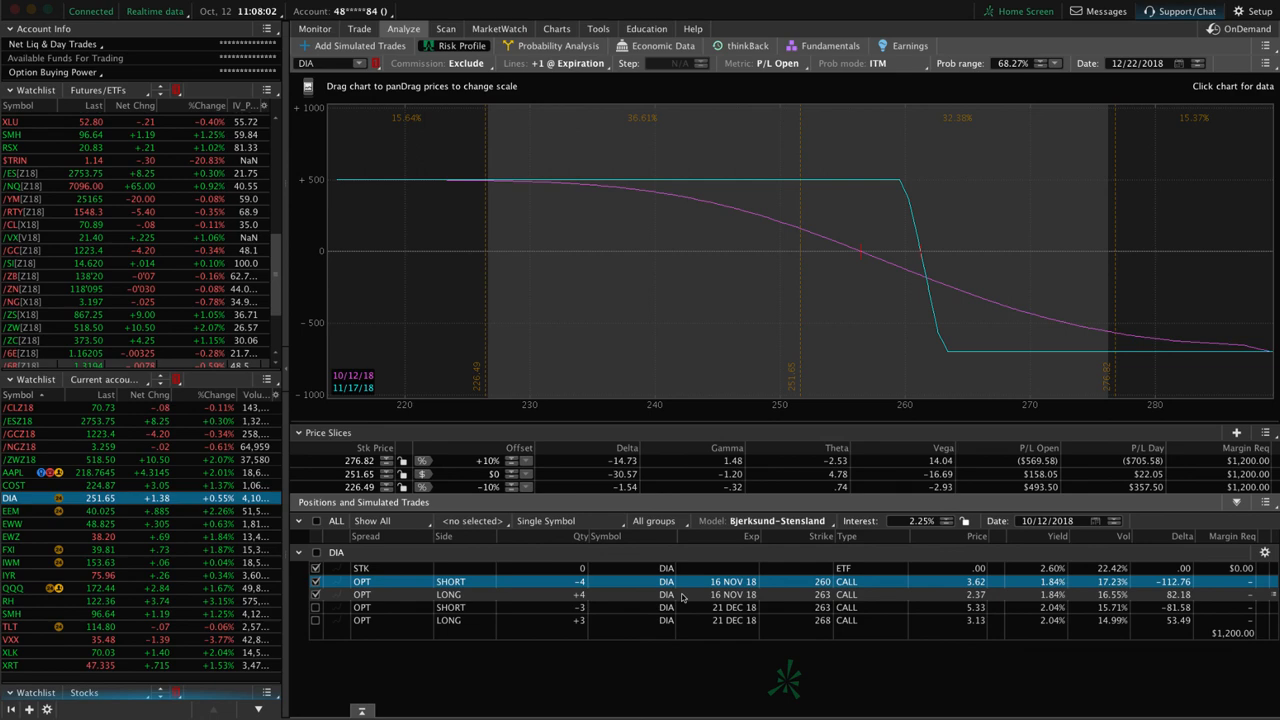
mouse_move(493, 309)
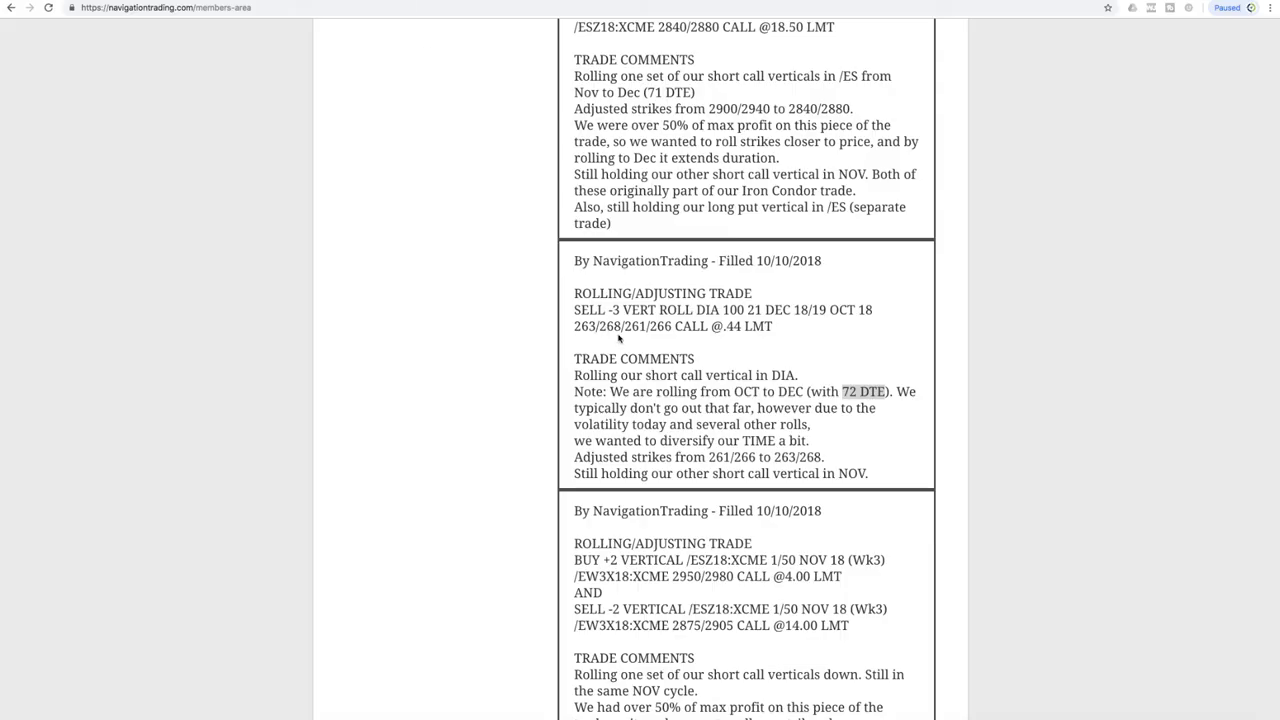
Scroll up to the 10/11 /ES roll post and highlight the month names in its comment
scroll("up", 3)
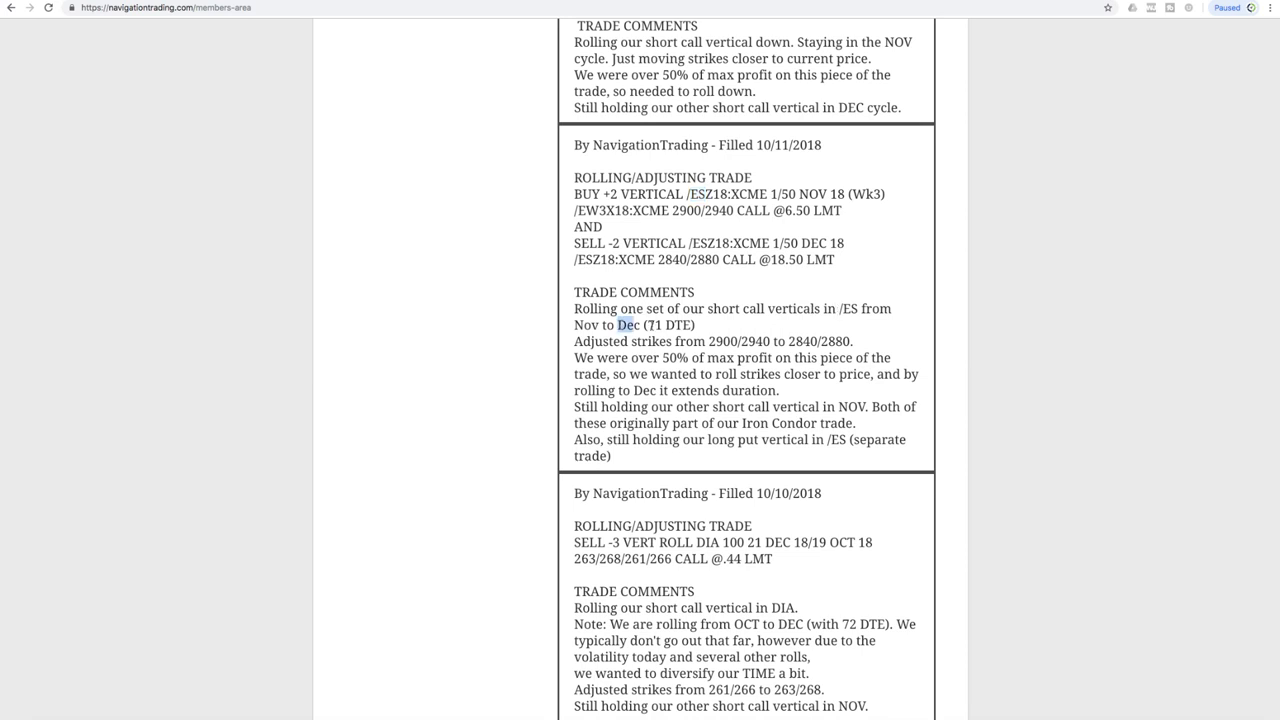
double_click(586, 325)
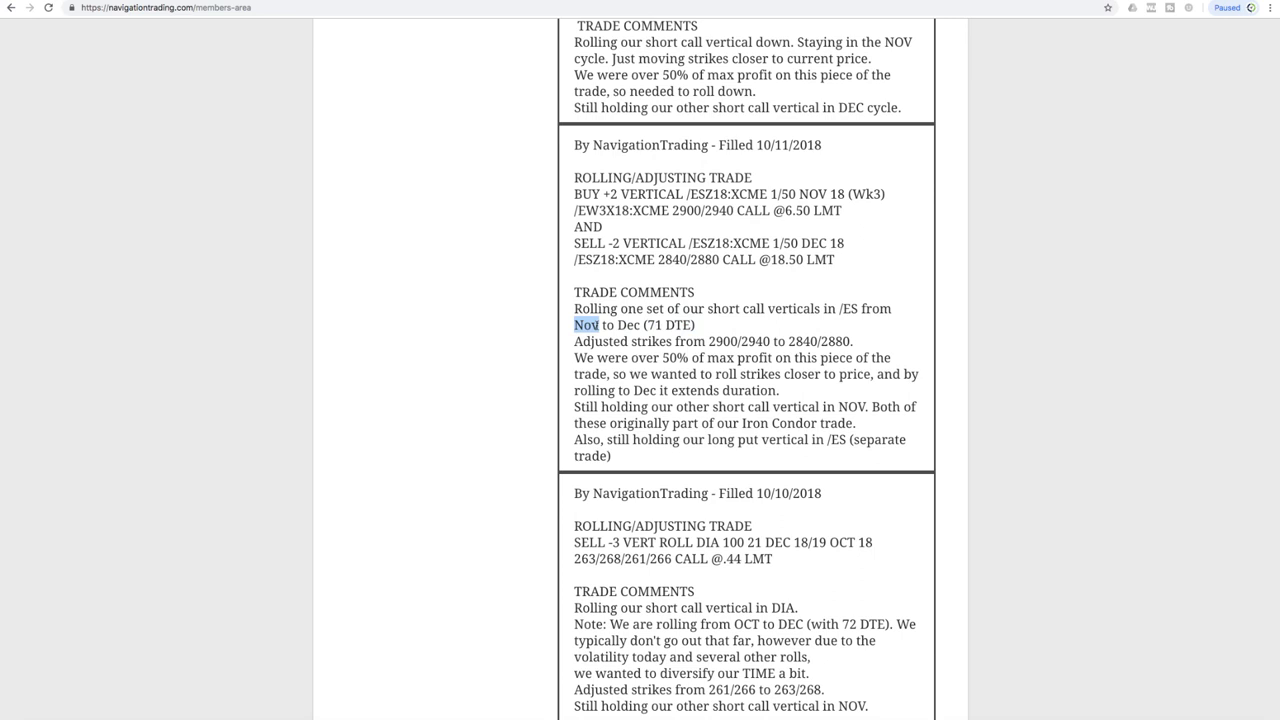
double_click(676, 358)
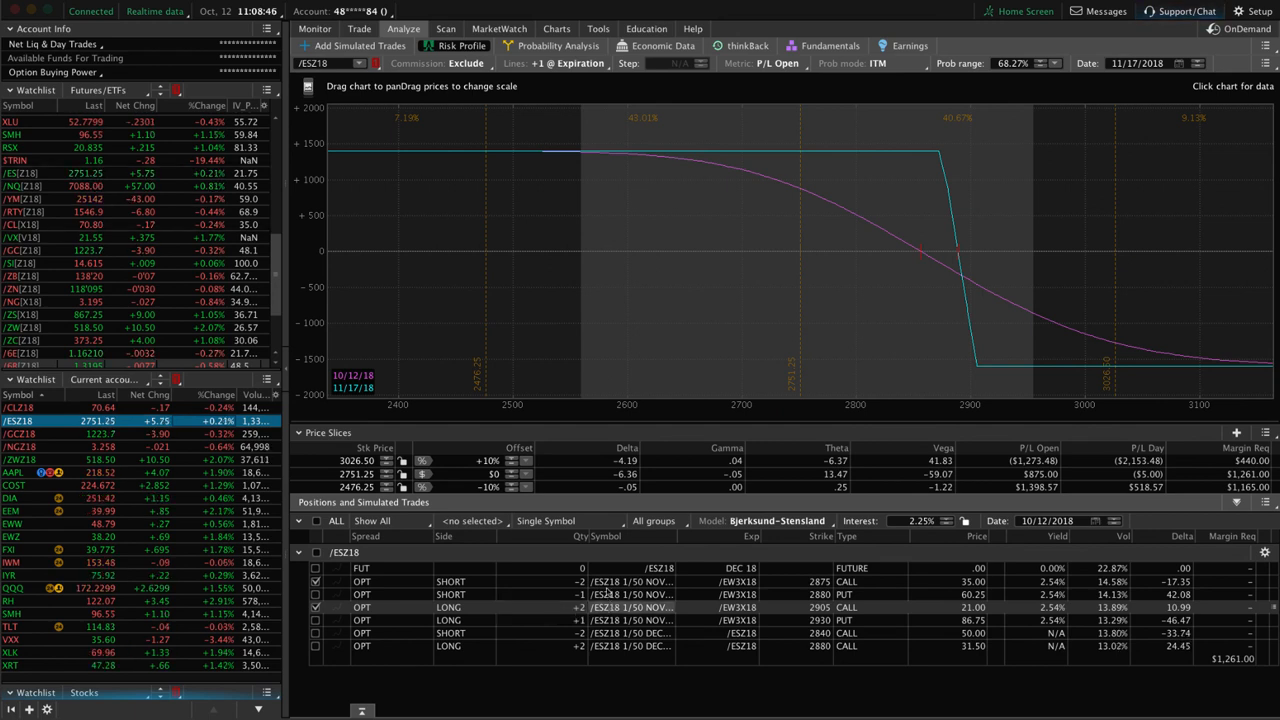
mouse_move(808, 218)
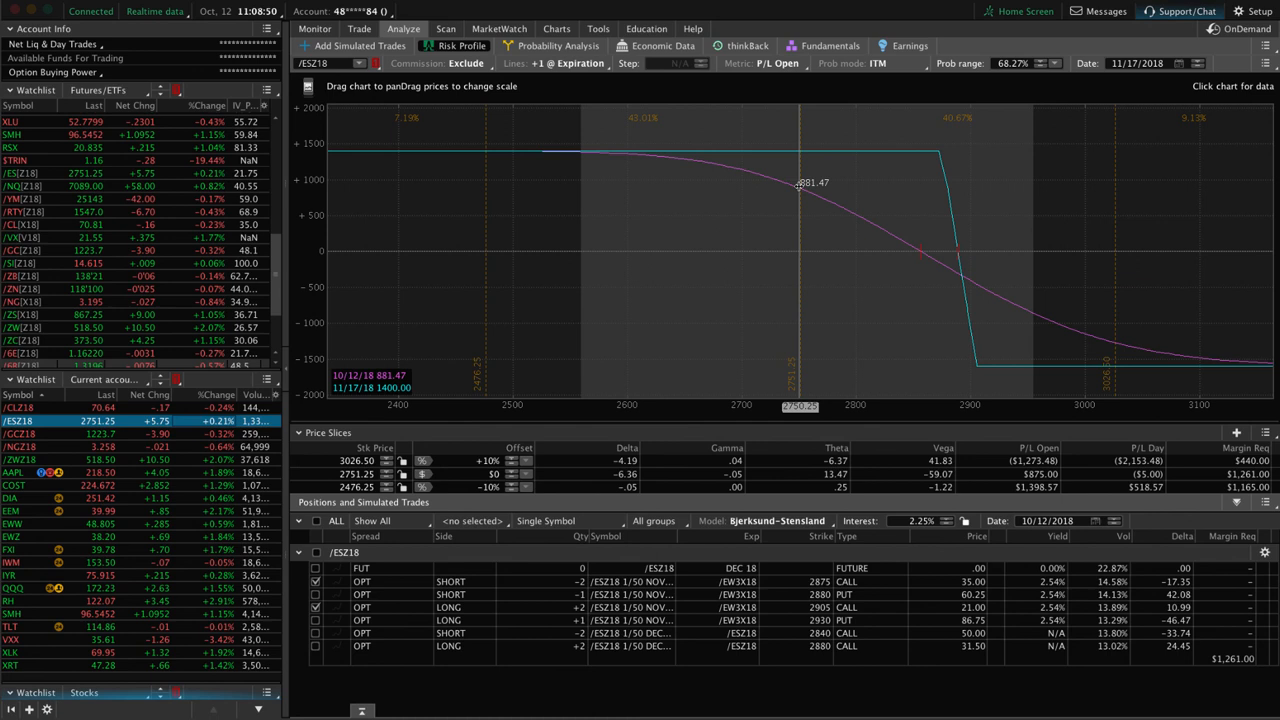
mouse_move(690, 163)
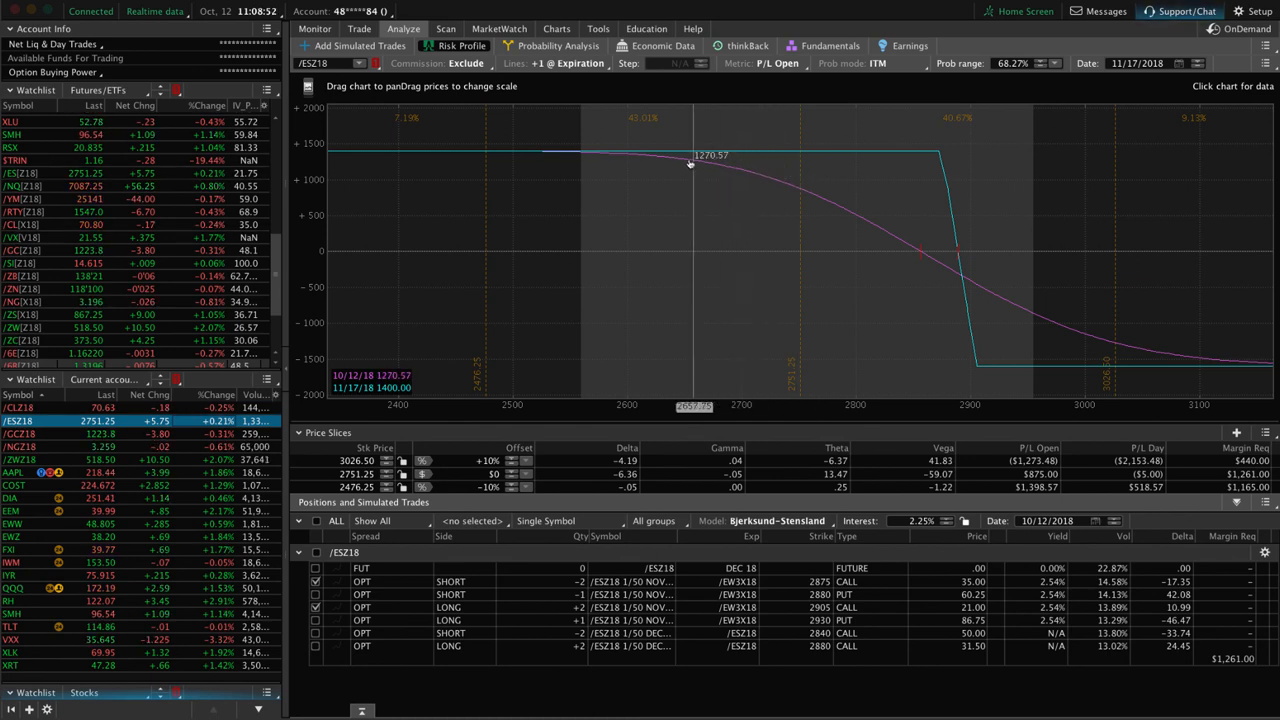
mouse_move(798, 190)
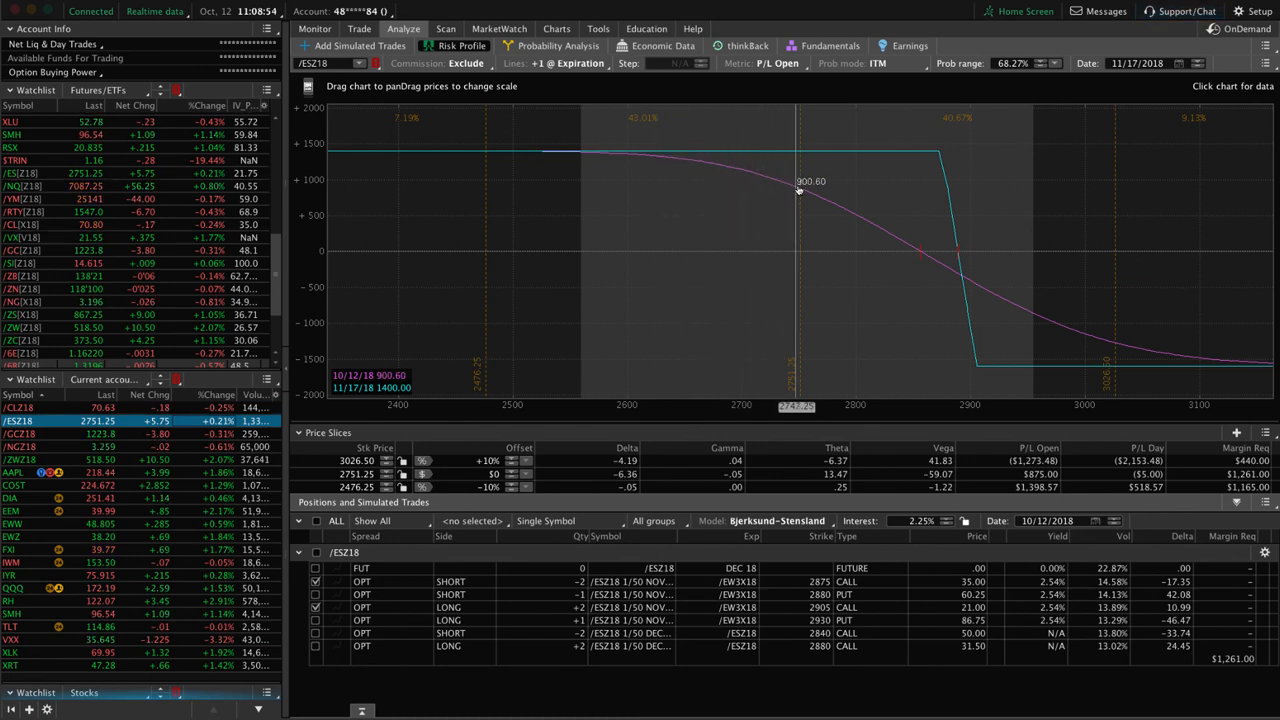
mouse_move(750, 175)
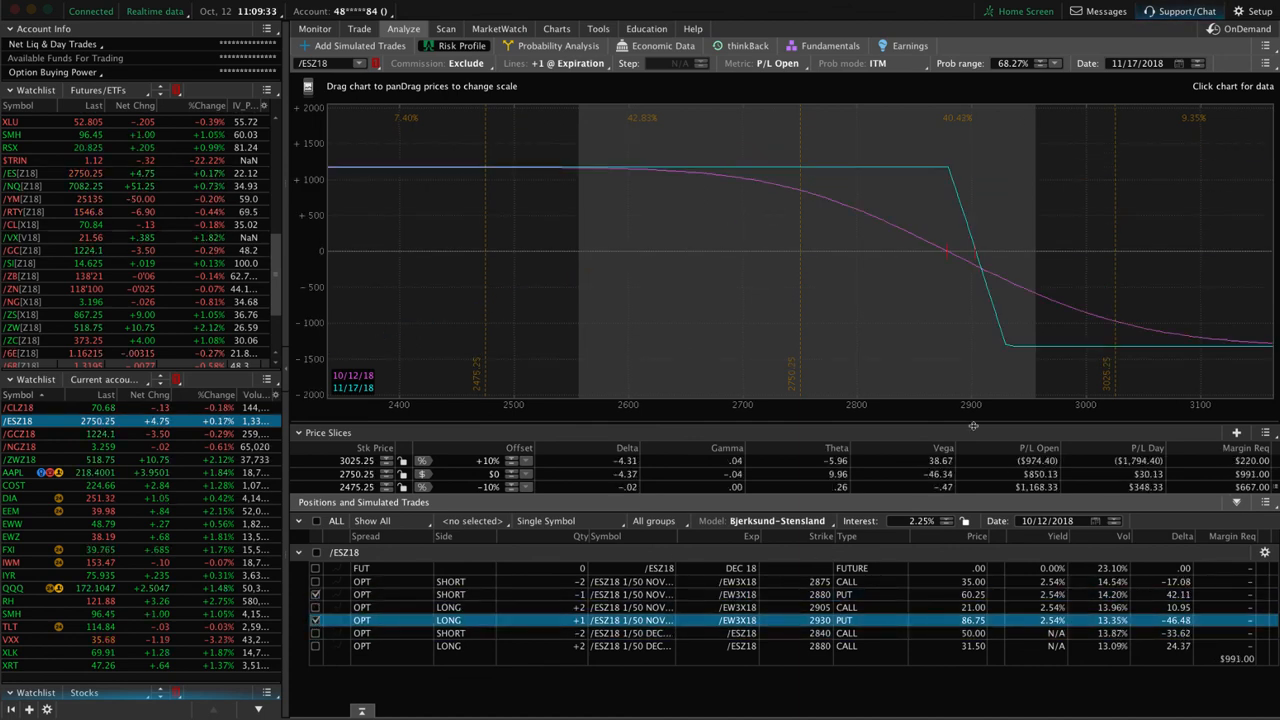
mouse_move(800, 322)
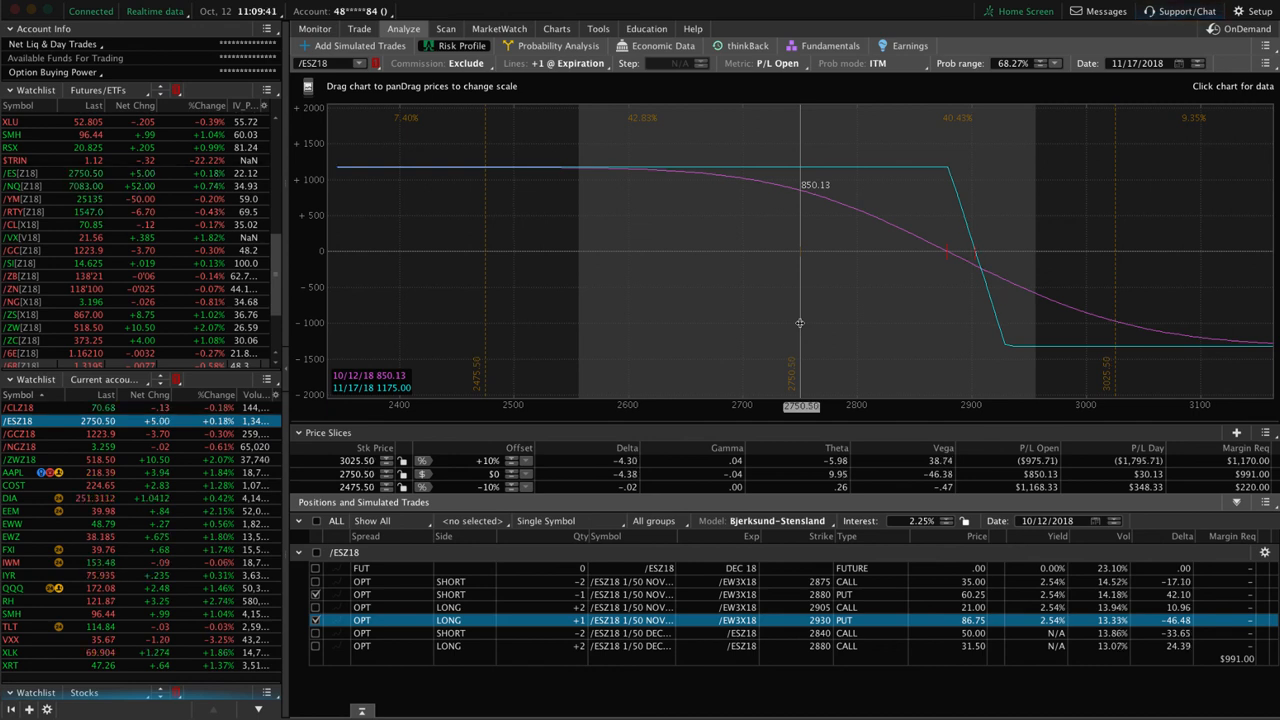
mouse_move(890, 290)
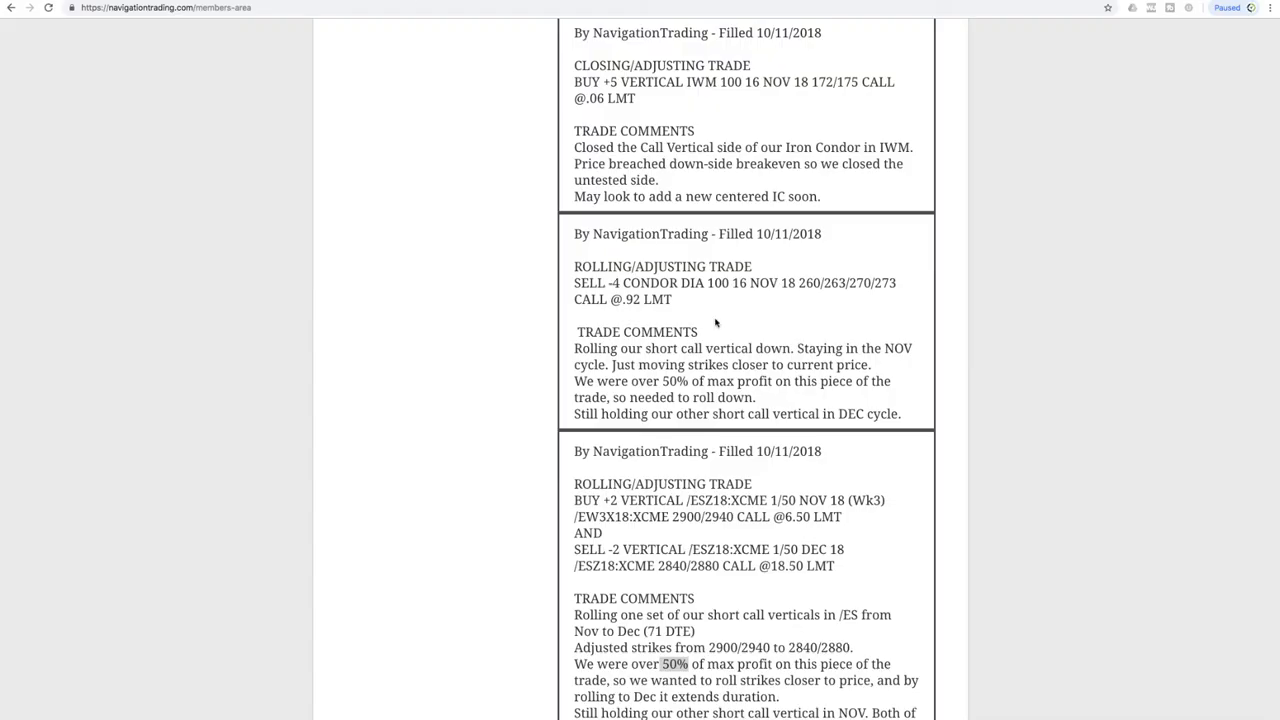
mouse_move(771, 485)
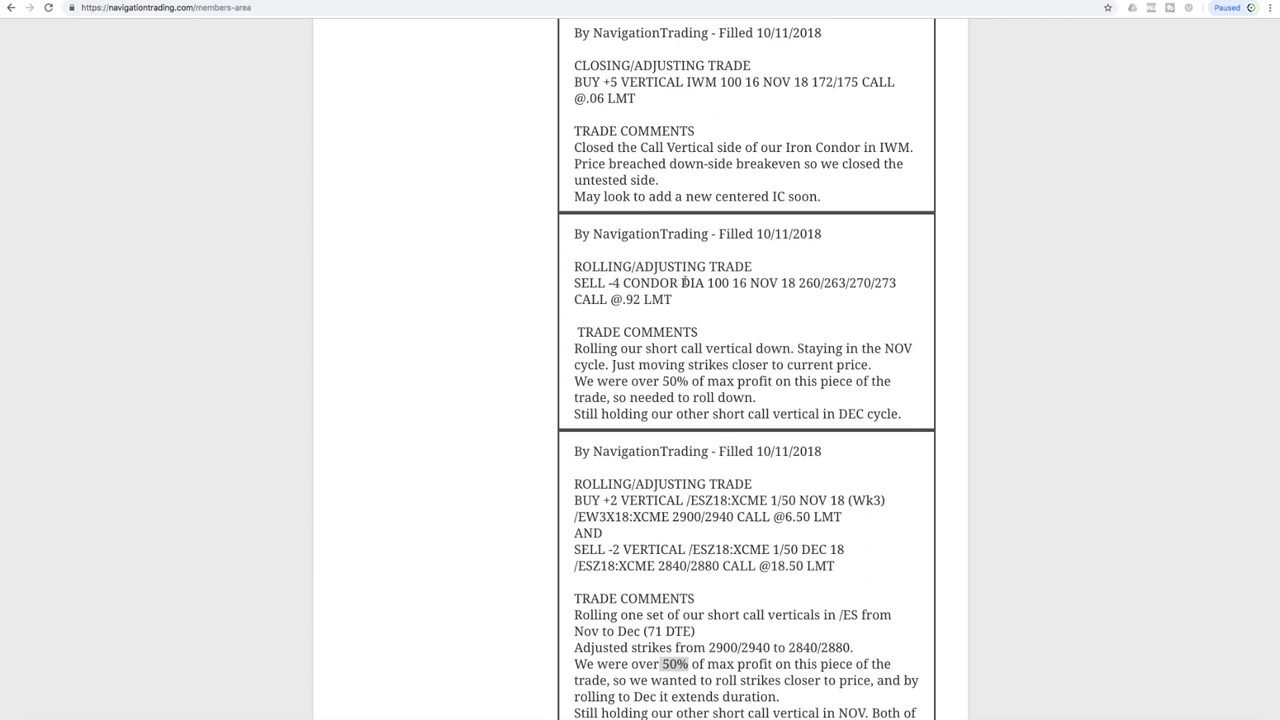
Highlight NOV in the DIA condor comment and scroll up the alerts list
double_click(691, 283)
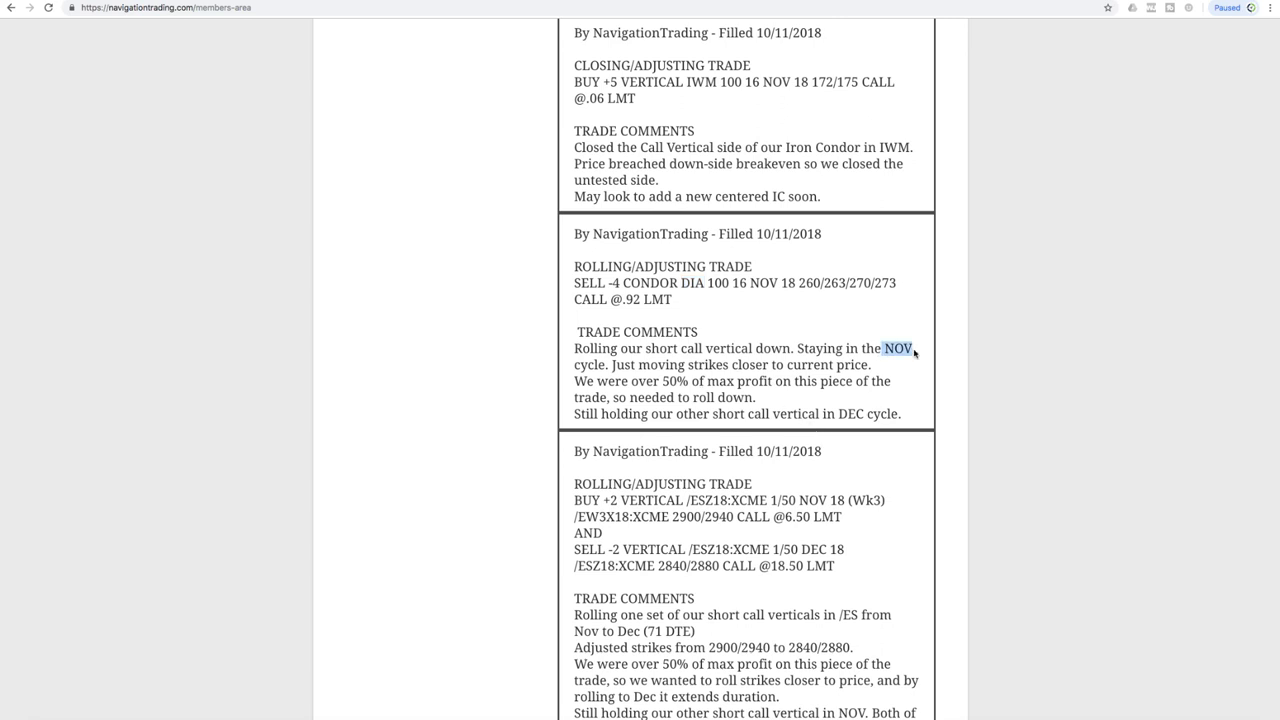
scroll("up", 3)
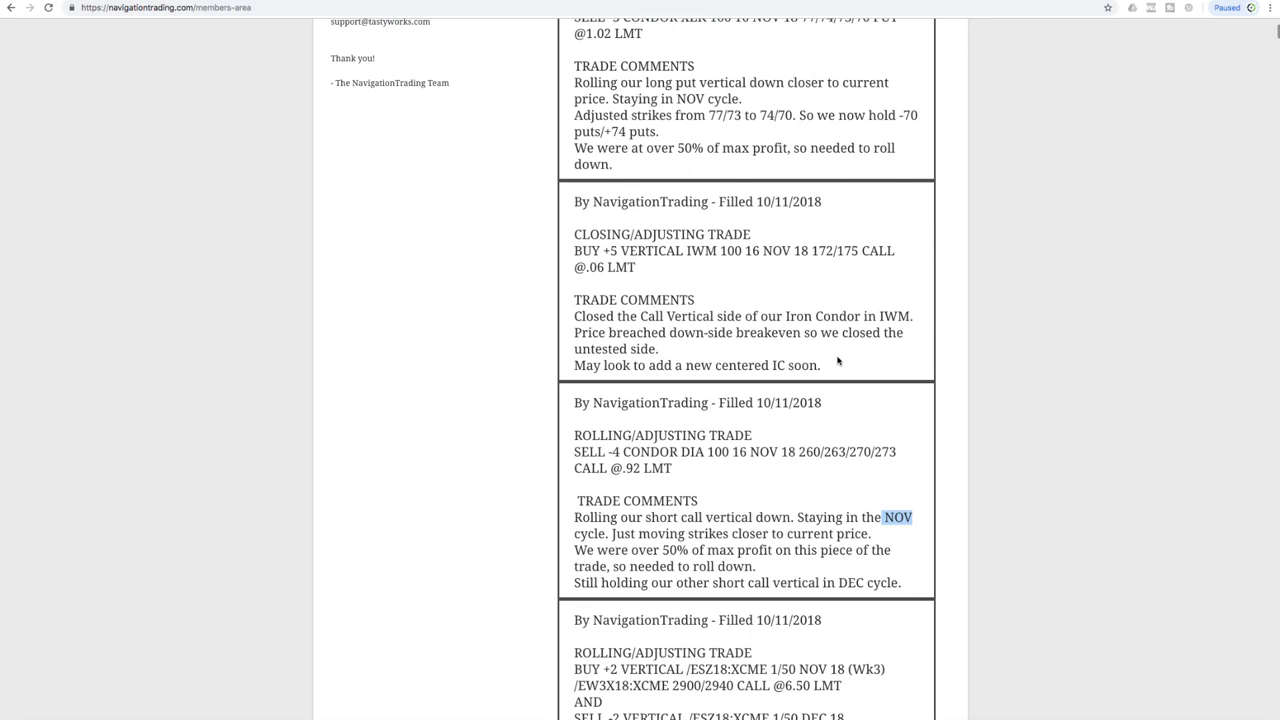
mouse_move(708, 328)
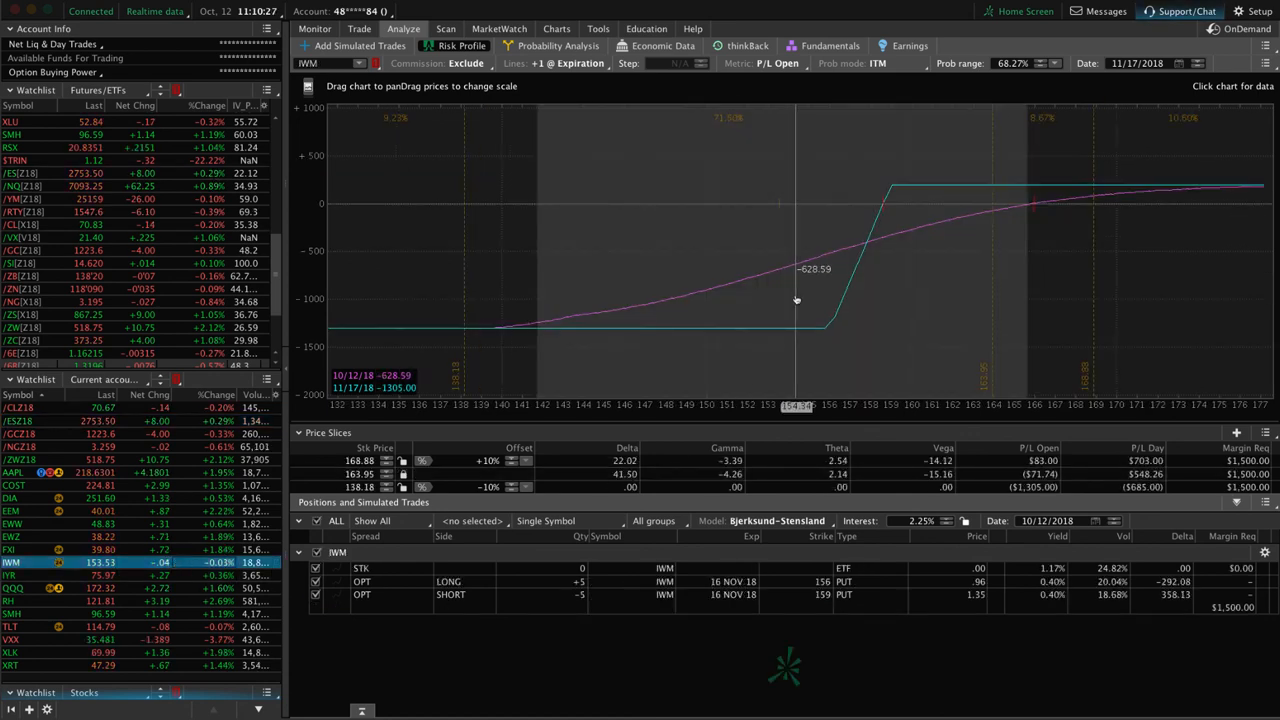
mouse_move(959, 208)
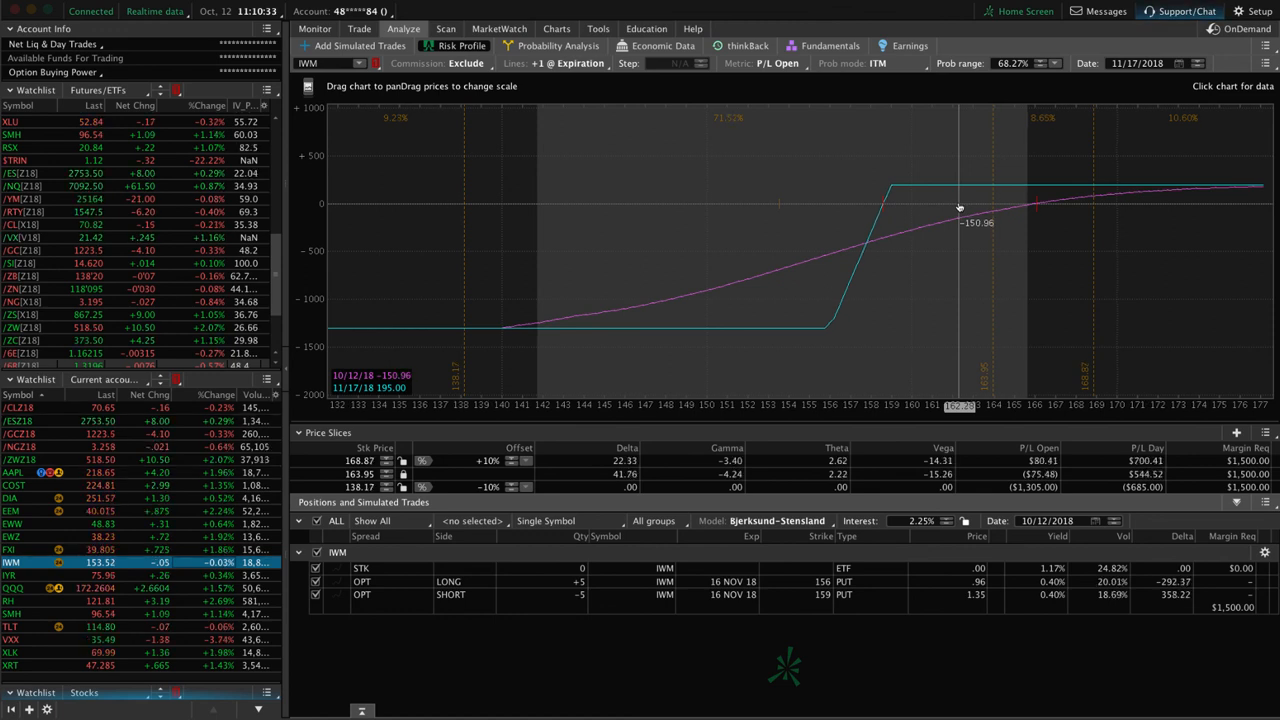
mouse_move(913, 209)
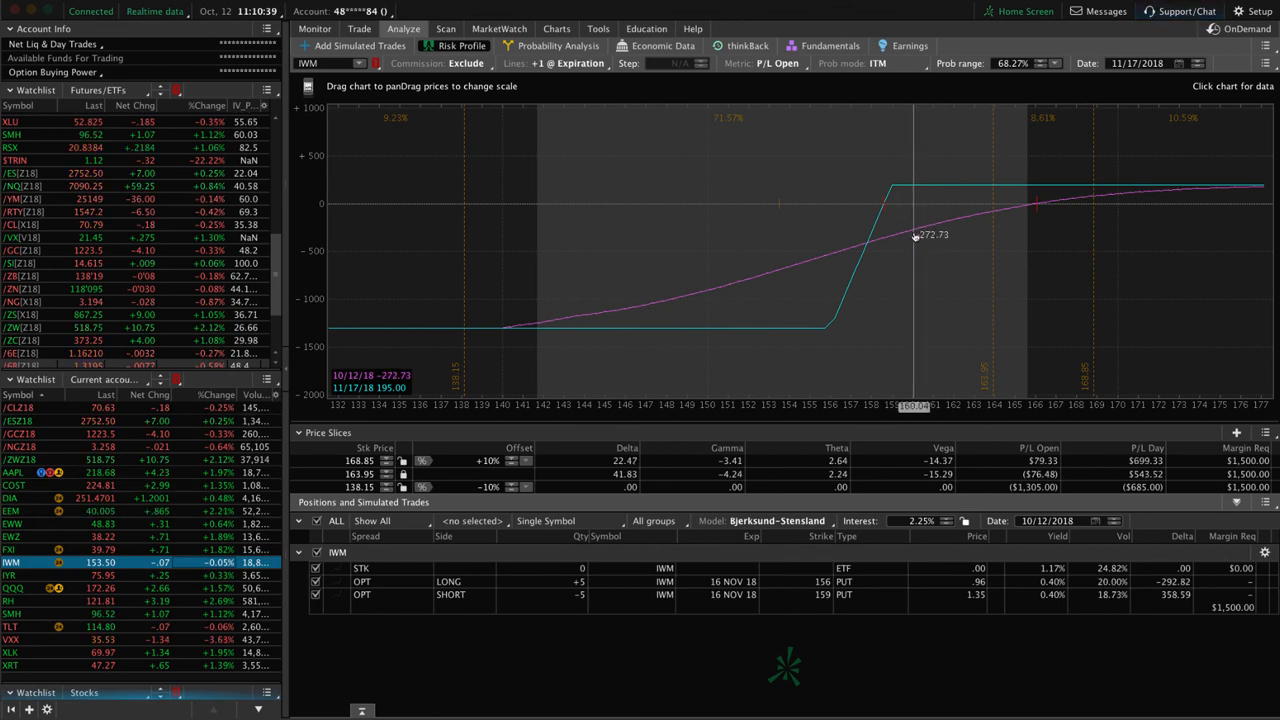
mouse_move(935, 138)
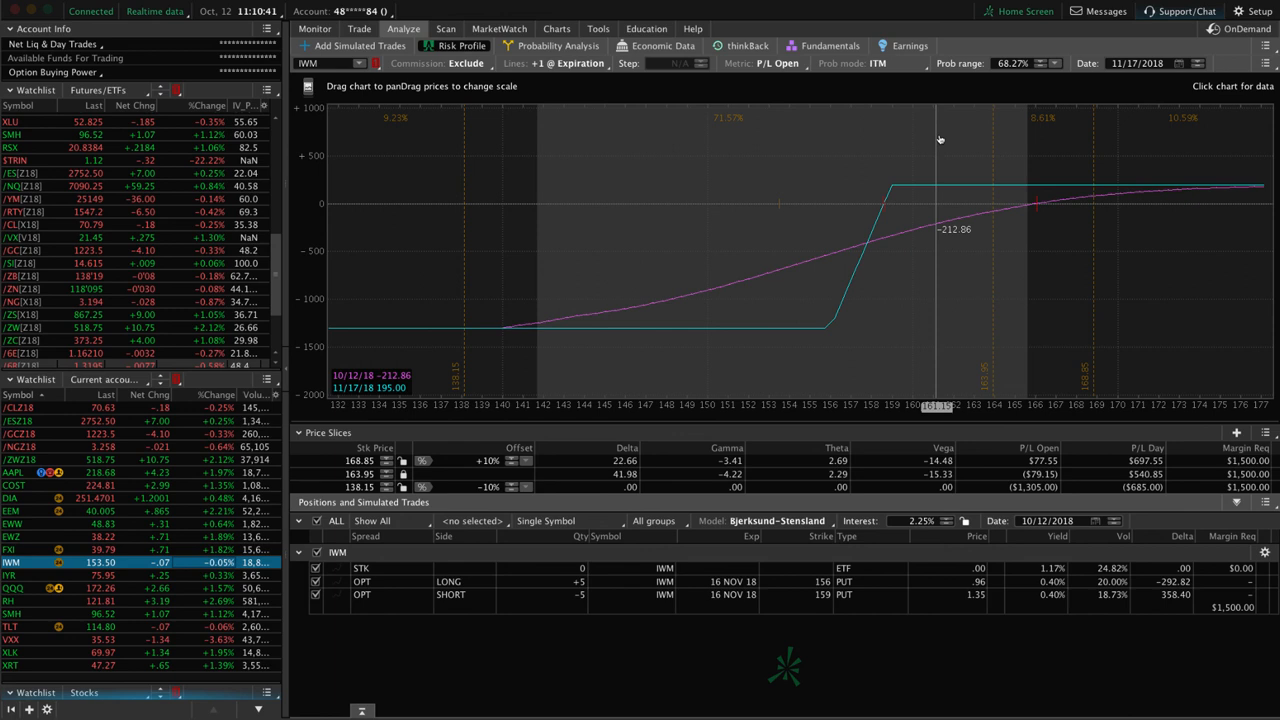
mouse_move(924, 257)
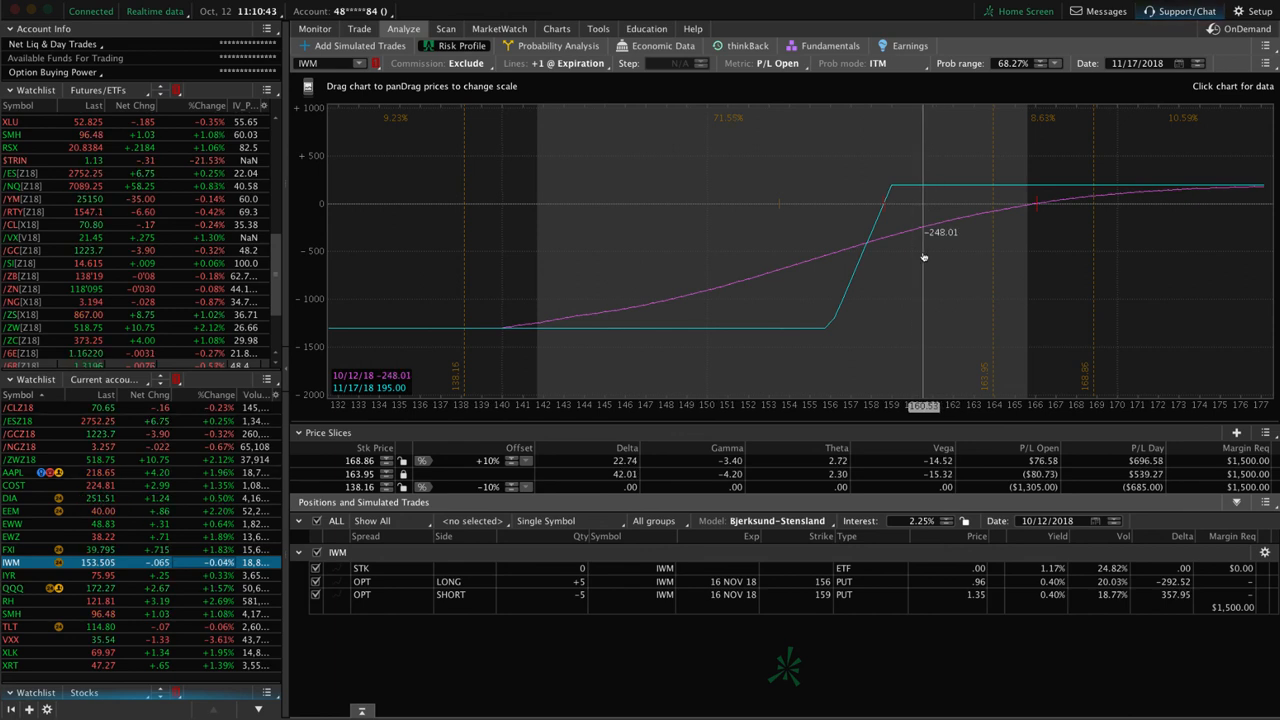
mouse_move(711, 218)
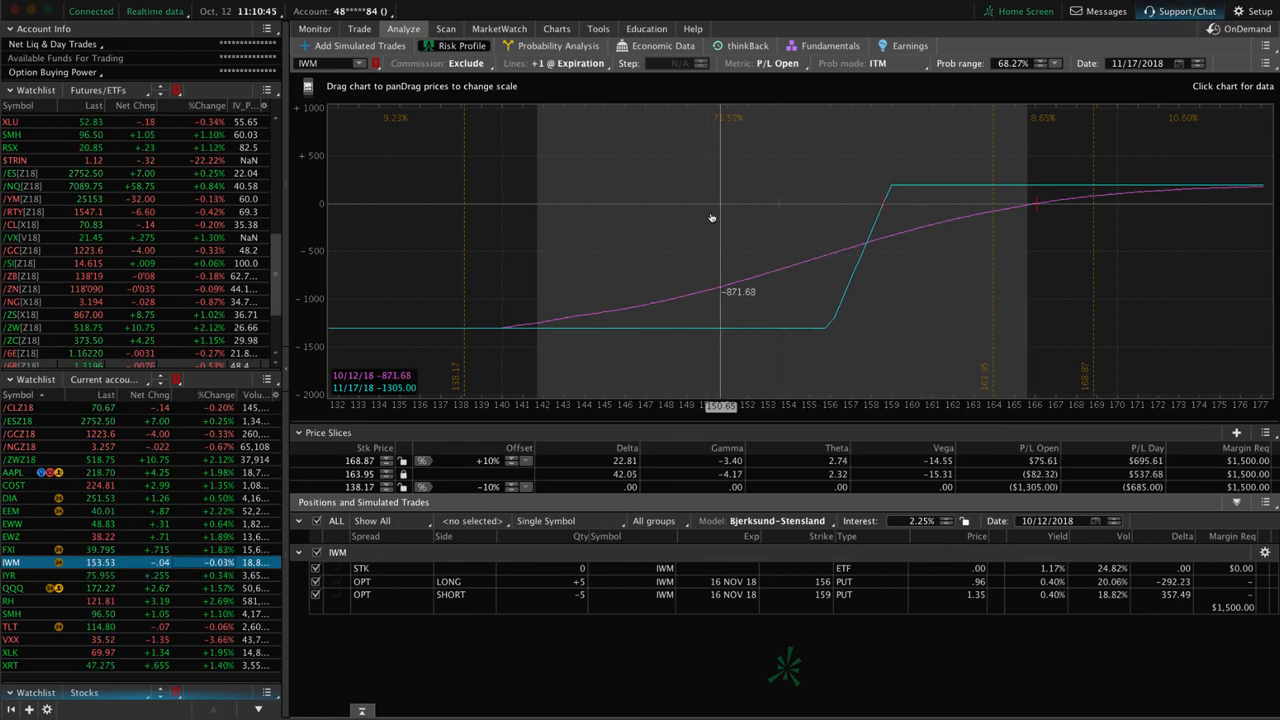
mouse_move(778, 226)
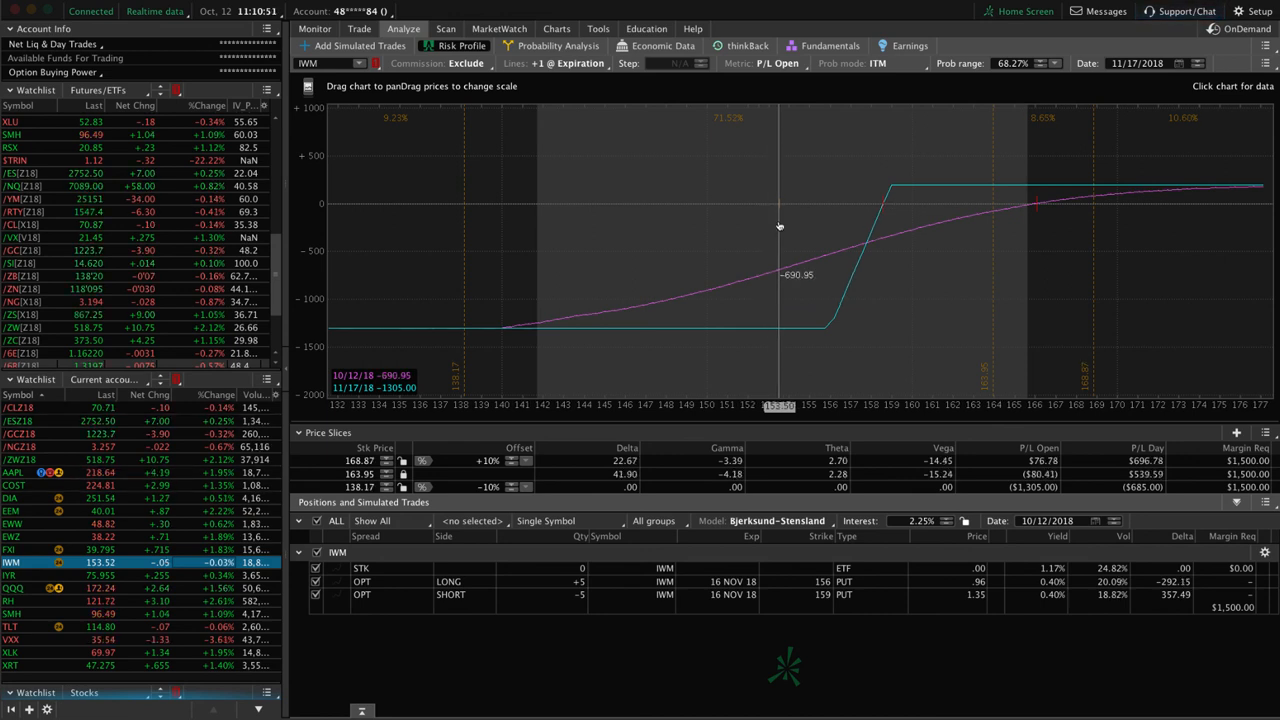
mouse_move(940, 222)
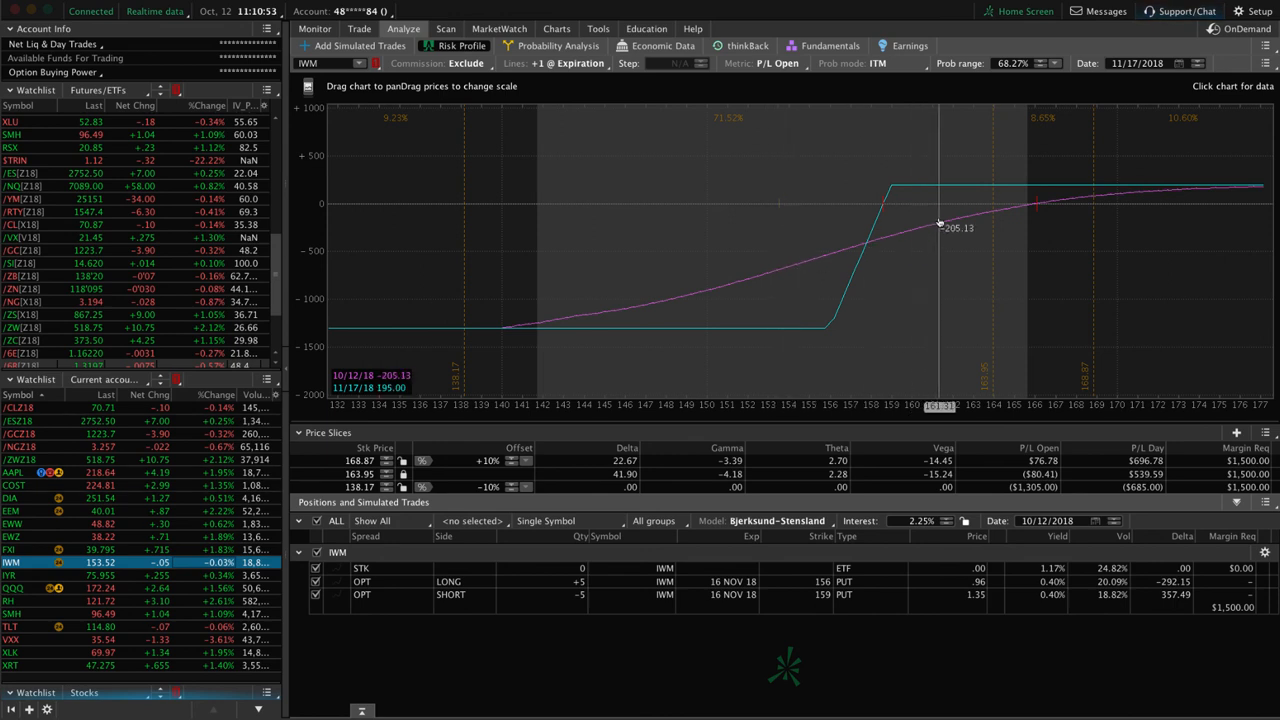
mouse_move(875, 223)
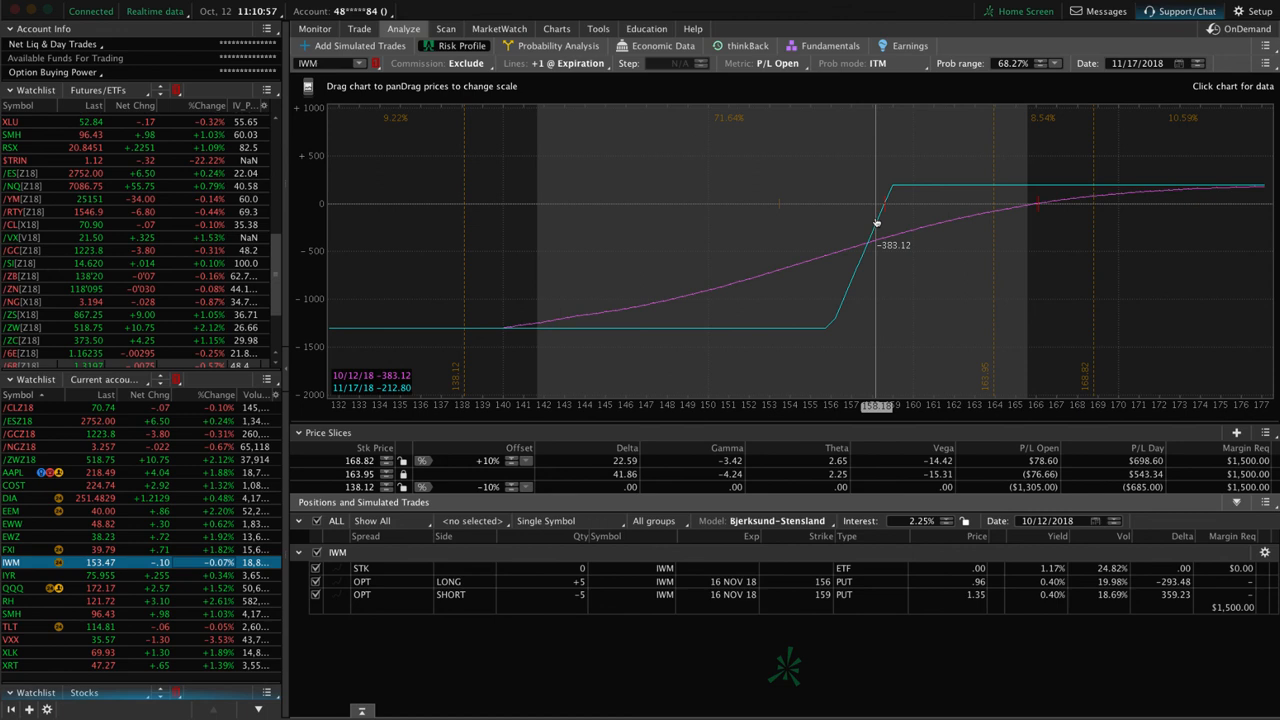
mouse_move(861, 219)
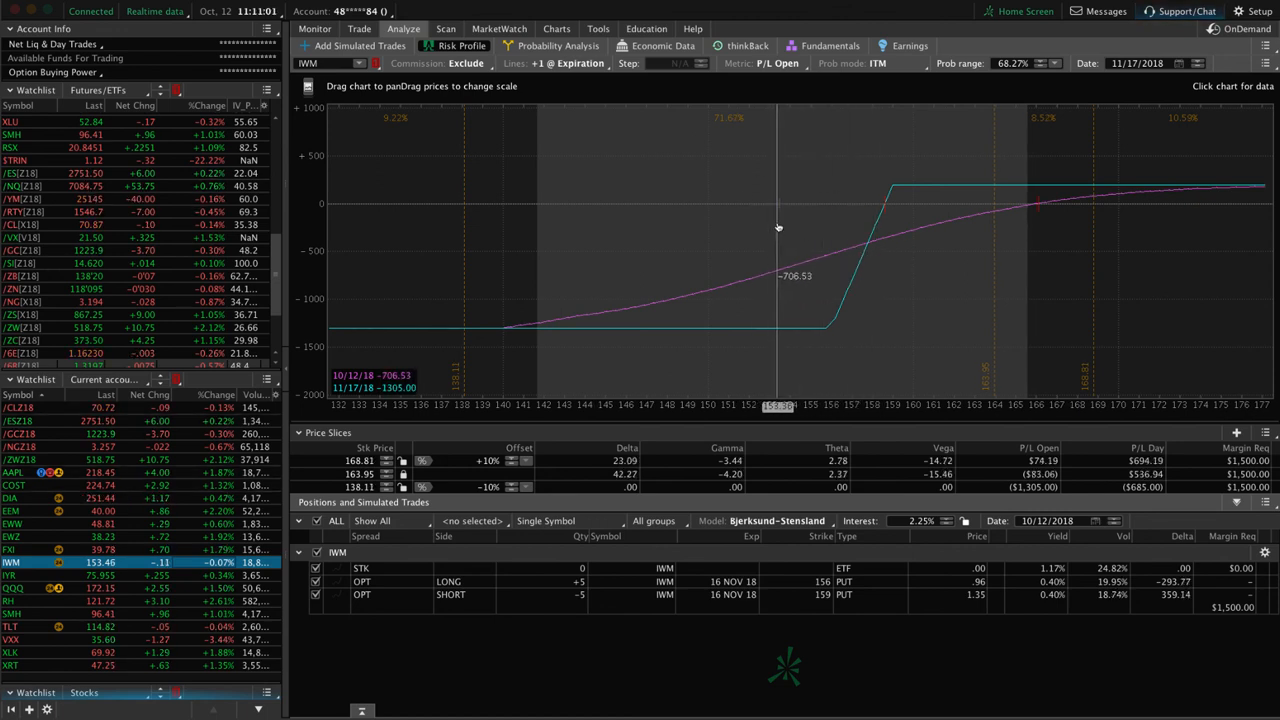
mouse_move(910, 217)
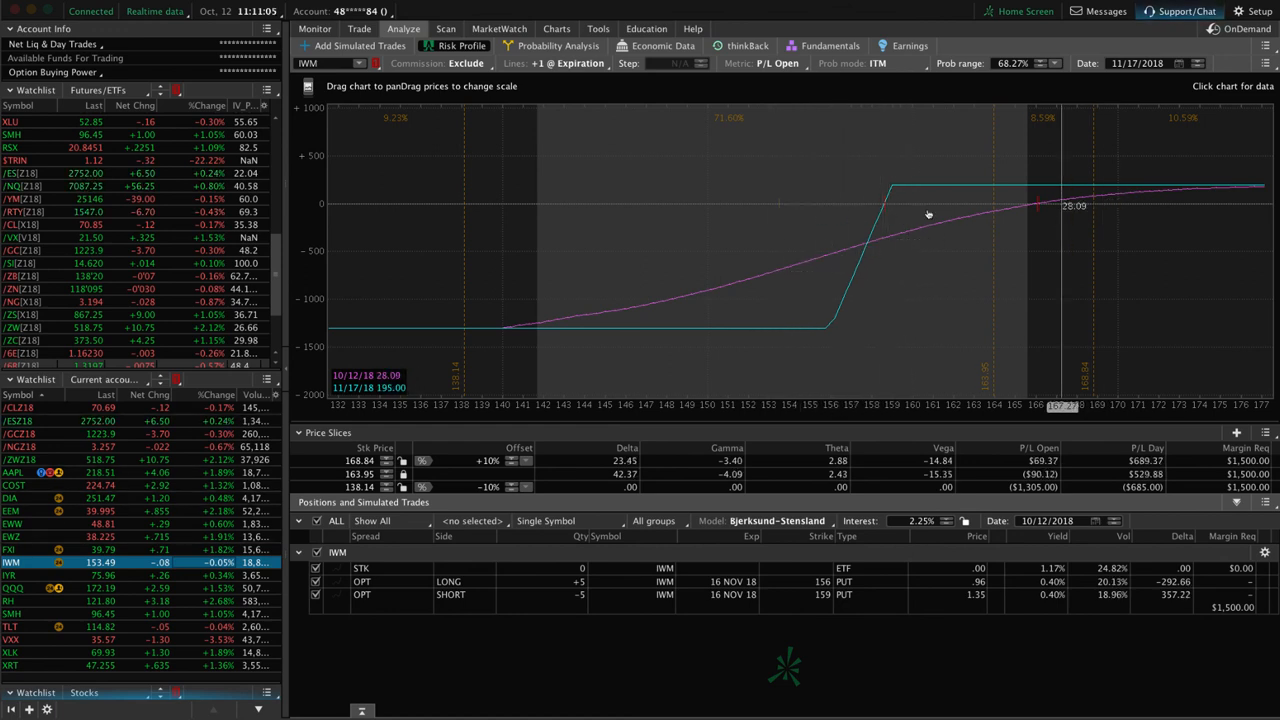
mouse_move(781, 211)
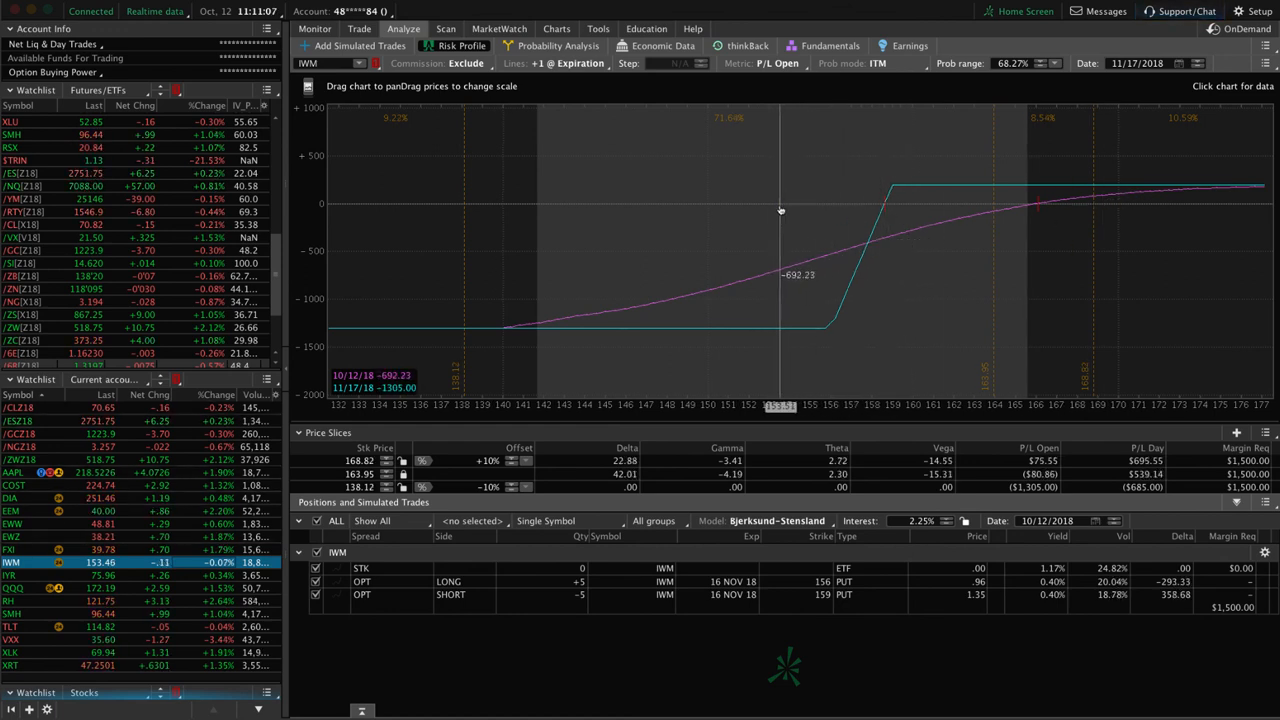
mouse_move(975, 218)
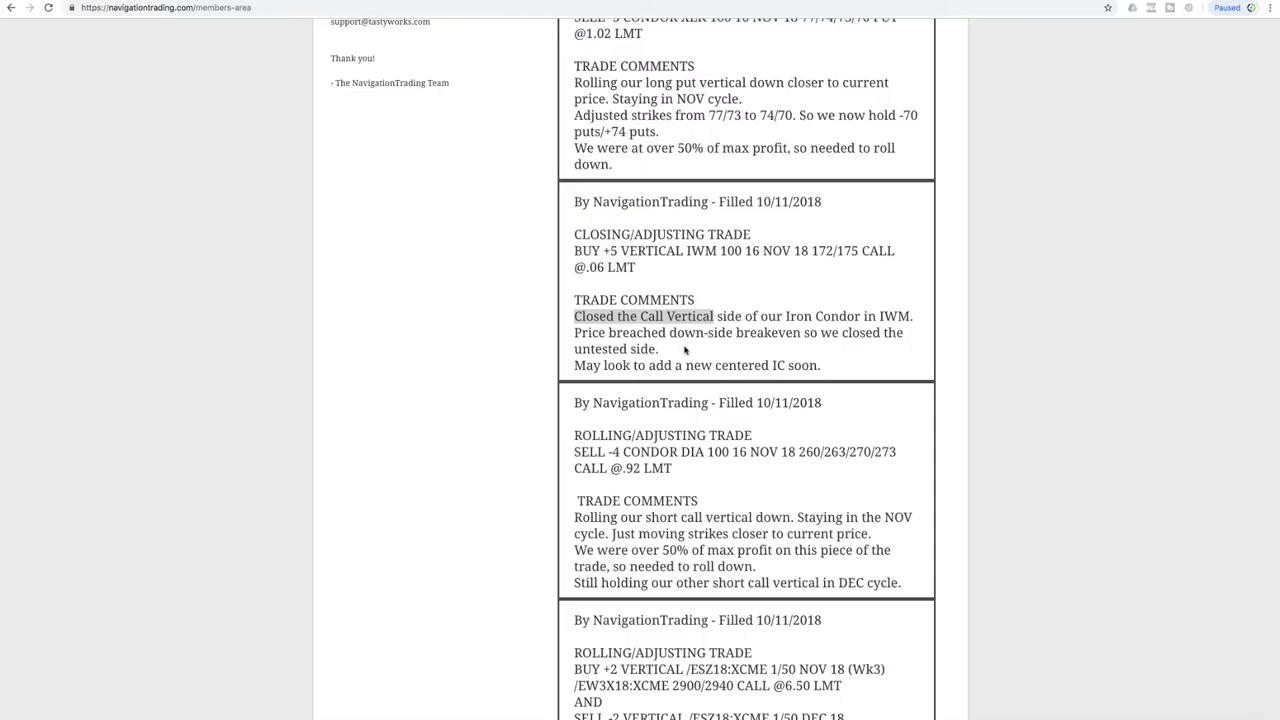
Scroll to the XLK SELL -3 CONDOR alert and highlight its '50% of max profit' note
scroll("up", 3)
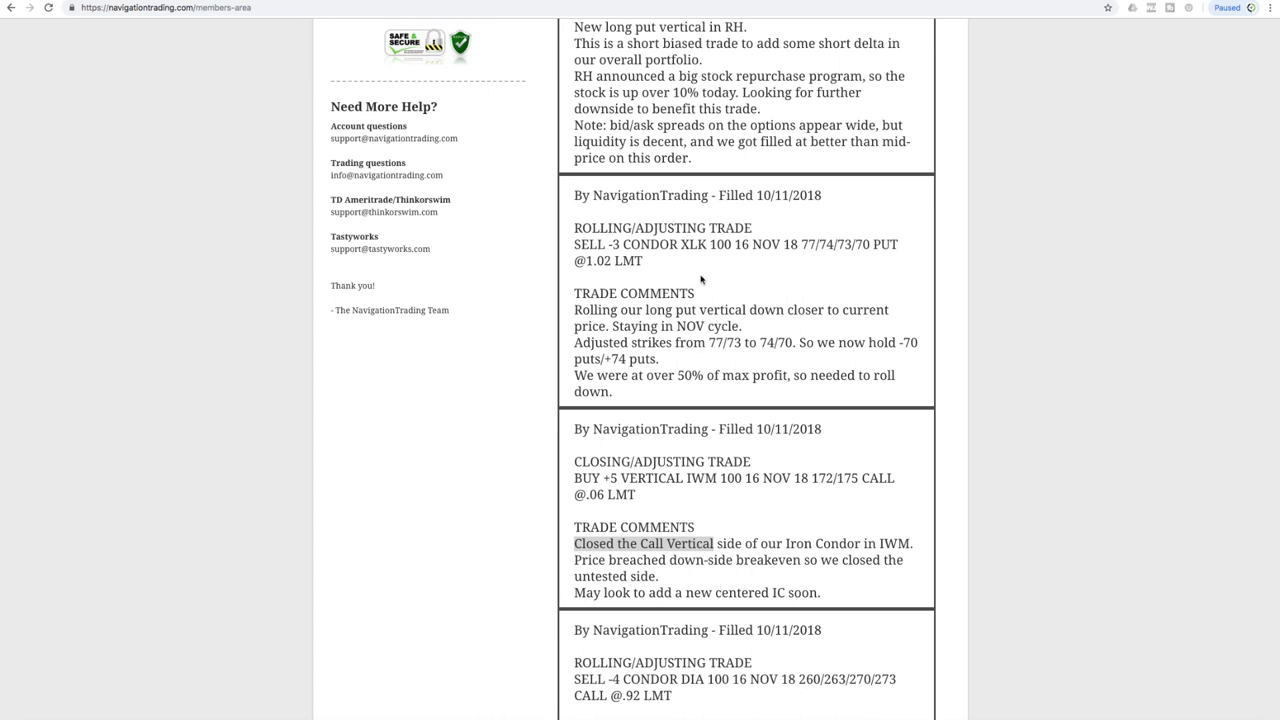
mouse_move(672, 338)
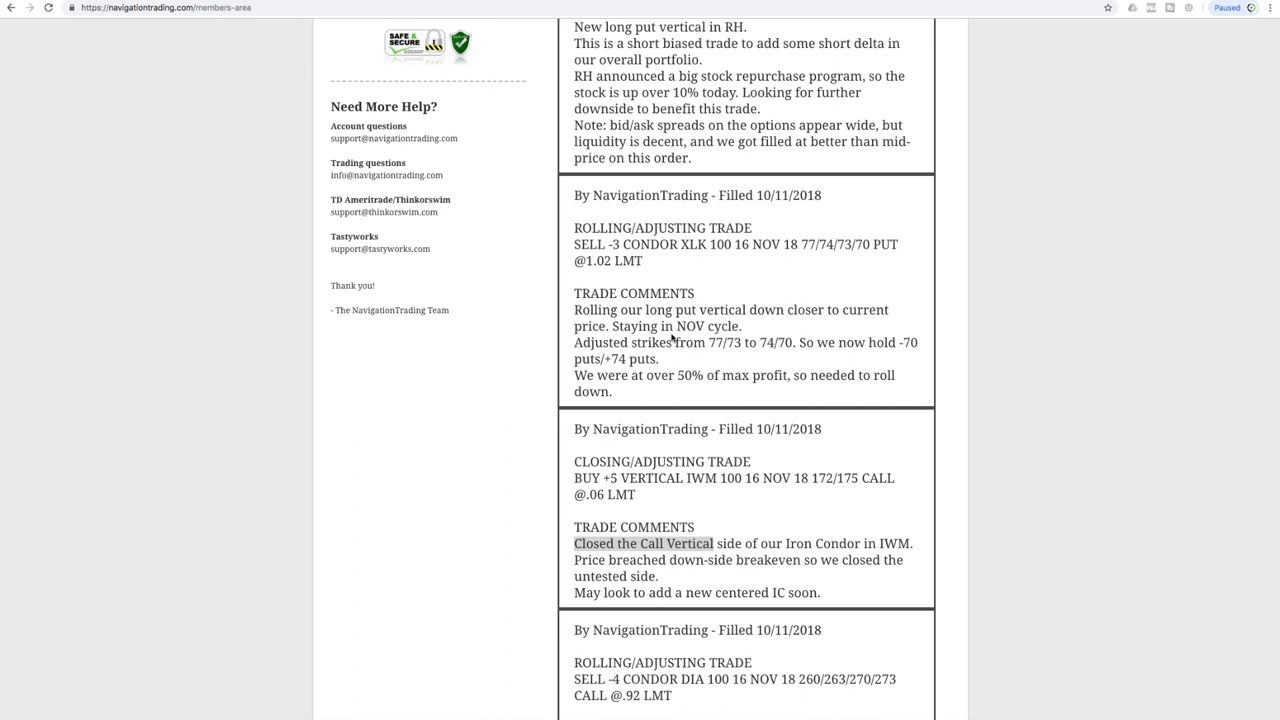
double_click(710, 326)
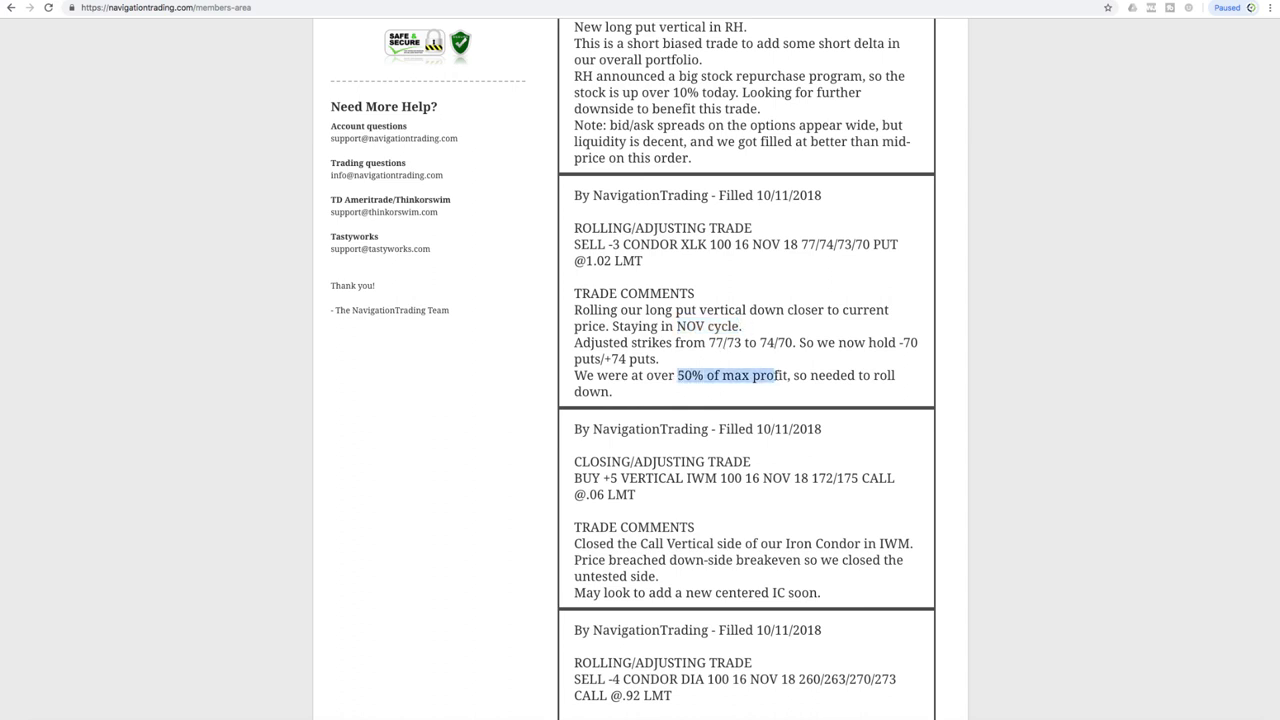
scroll("up", 3)
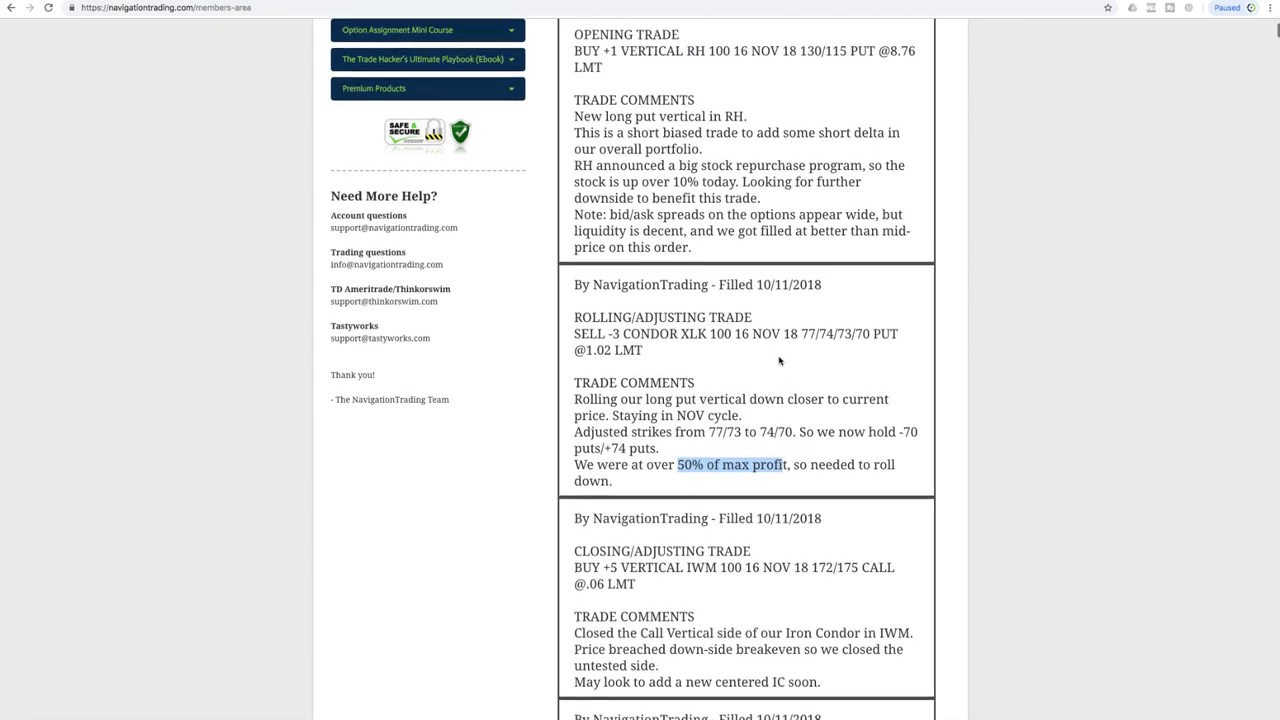
scroll("up", 3)
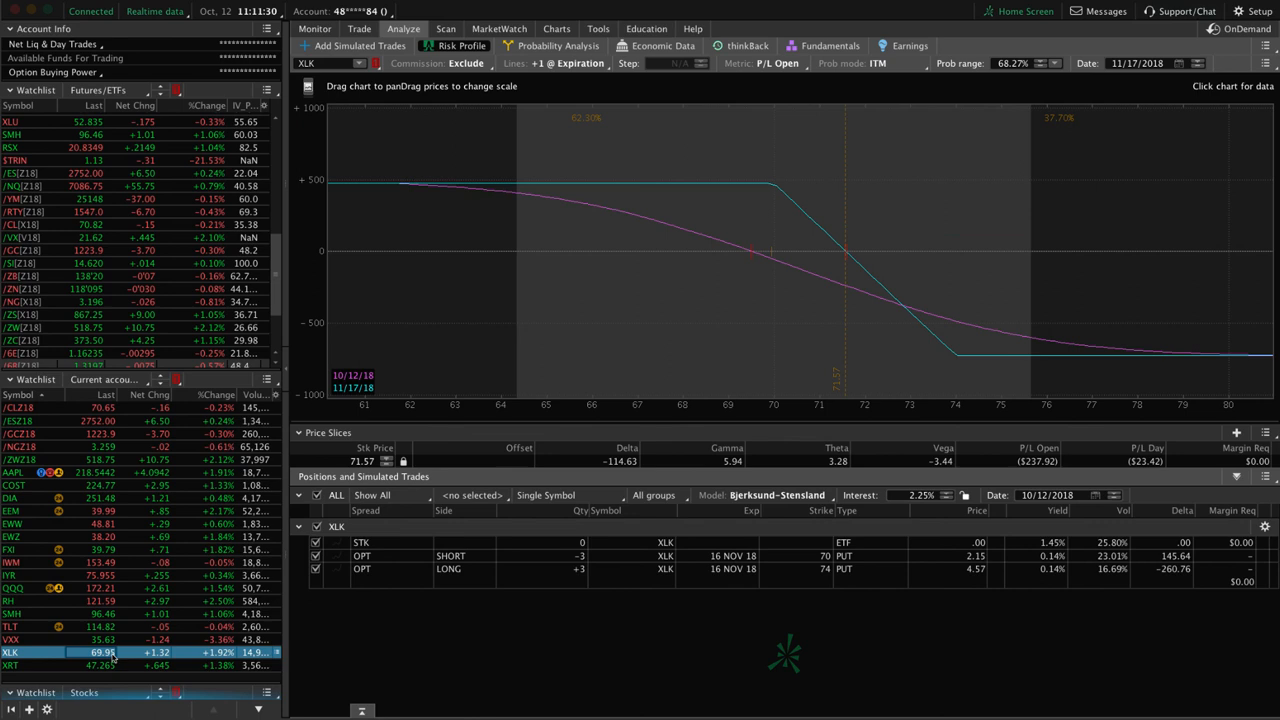
mouse_move(770, 265)
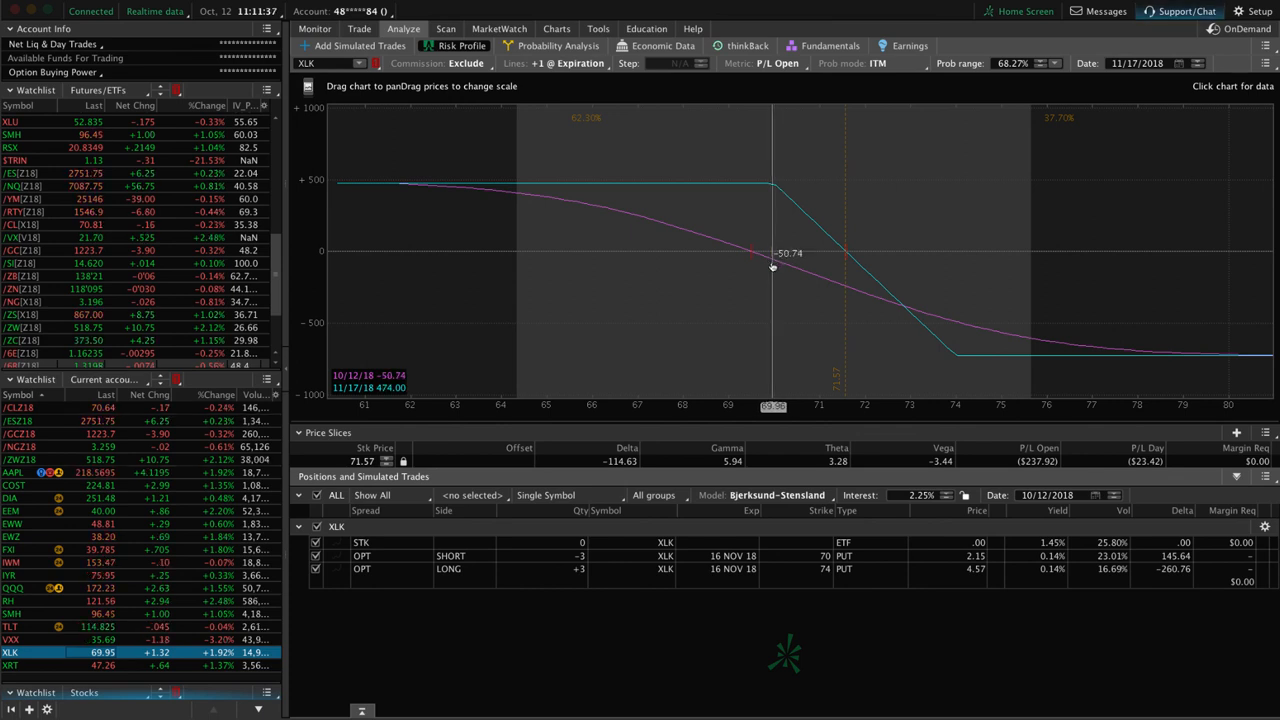
mouse_move(651, 268)
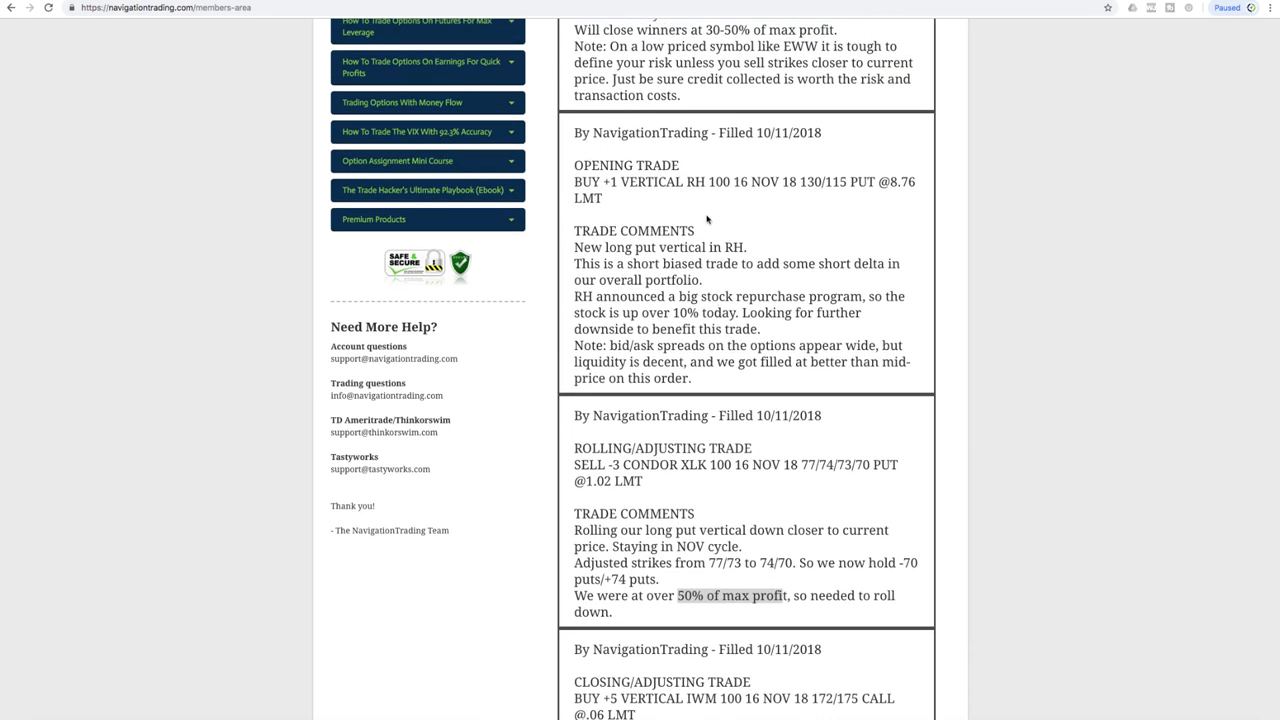
mouse_move(696, 197)
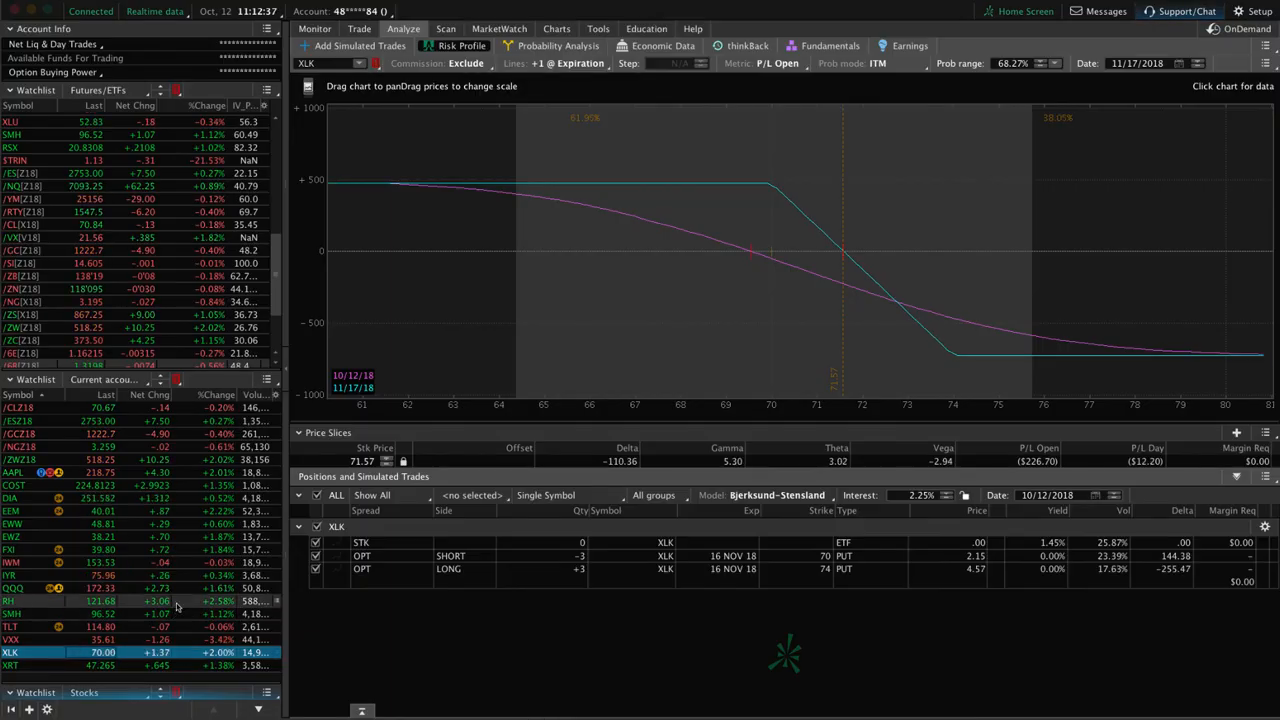
View the RH daily chart, then return to the RH 130/115 put vertical risk profile
left_click(10, 601)
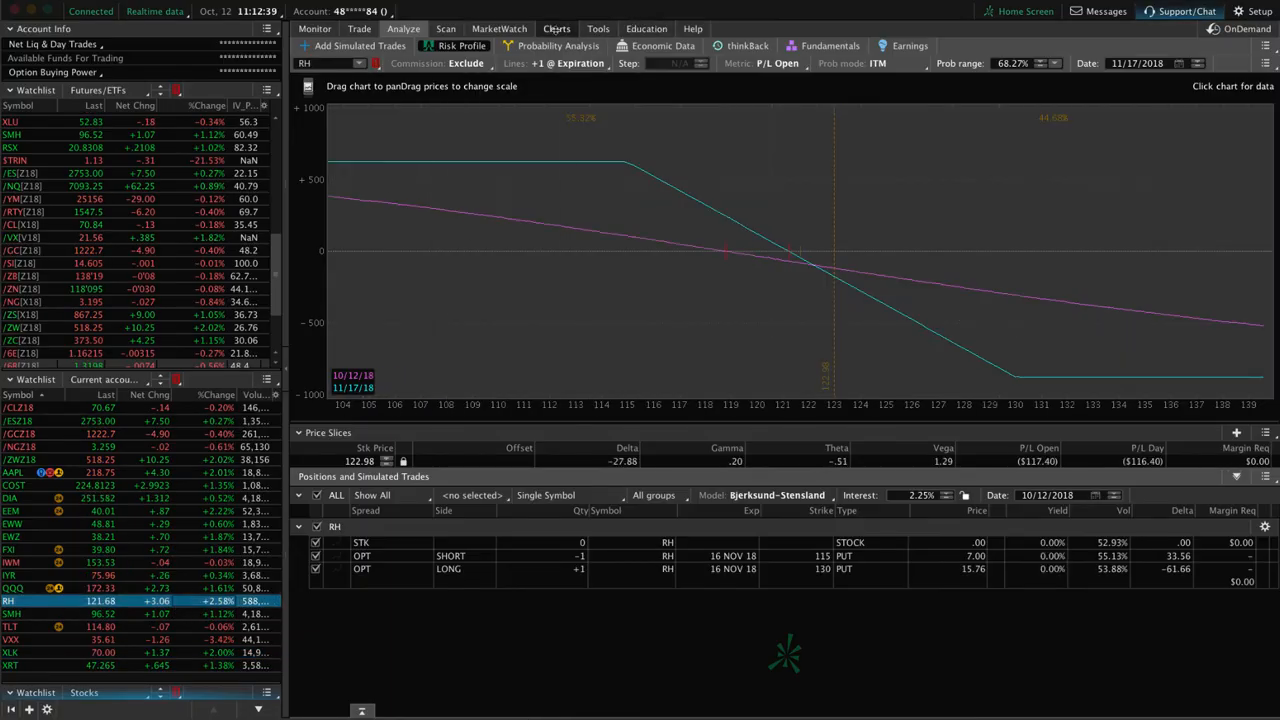
left_click(556, 28)
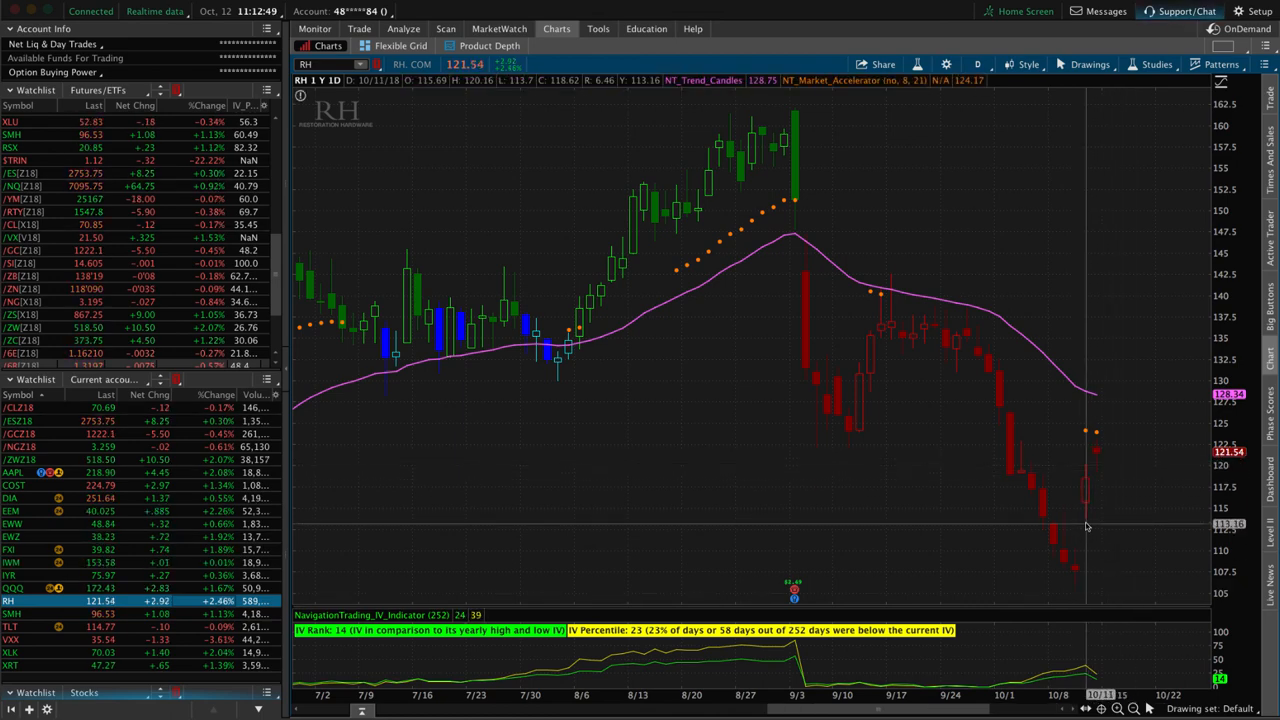
mouse_move(1004, 458)
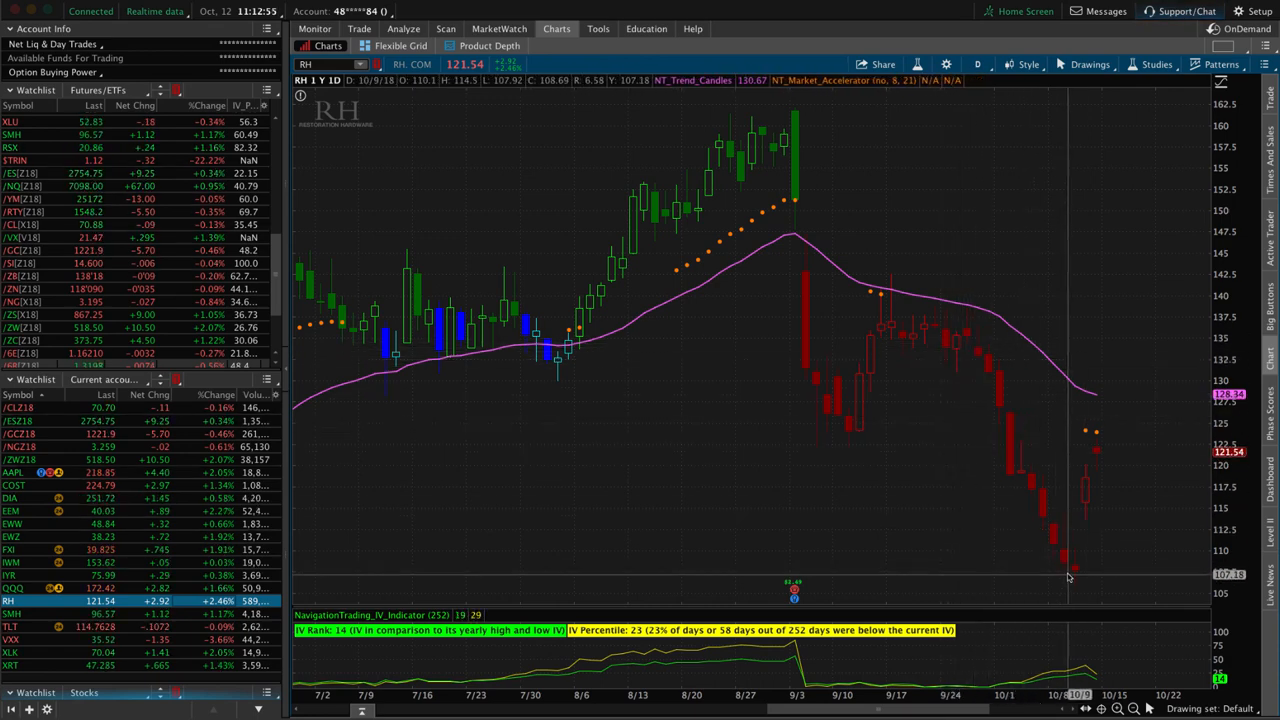
mouse_move(1076, 578)
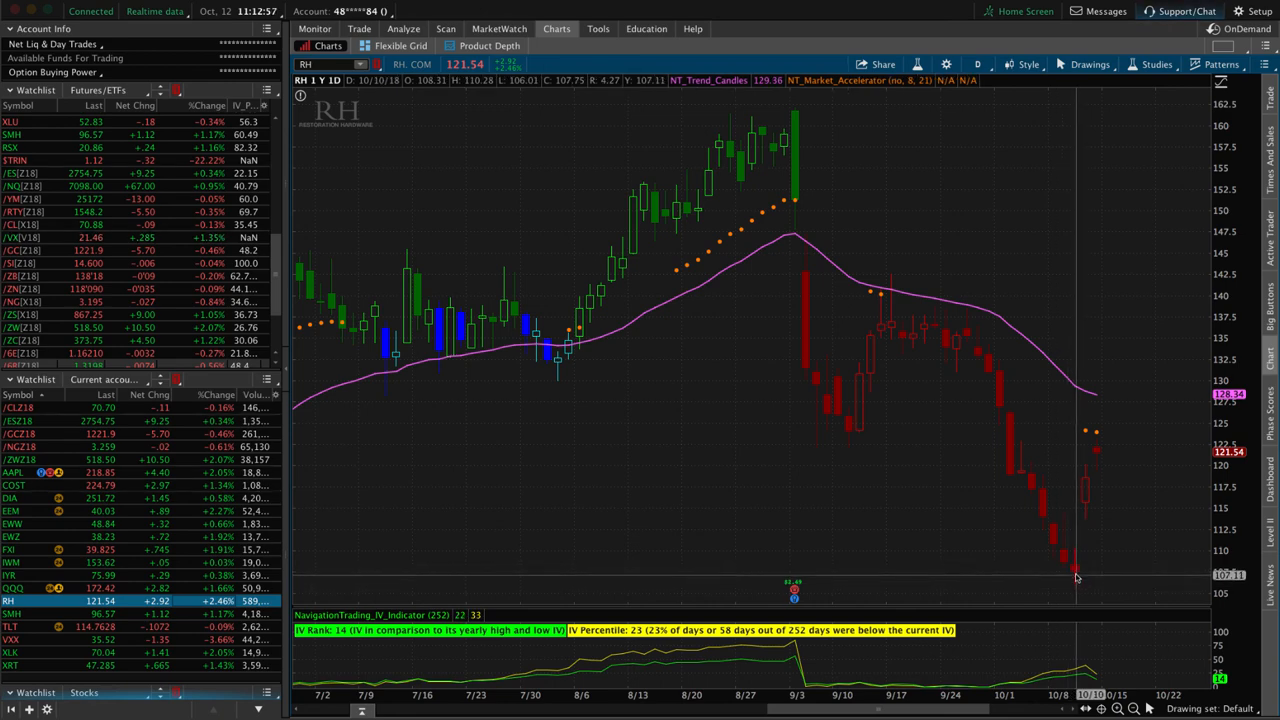
mouse_move(1098, 451)
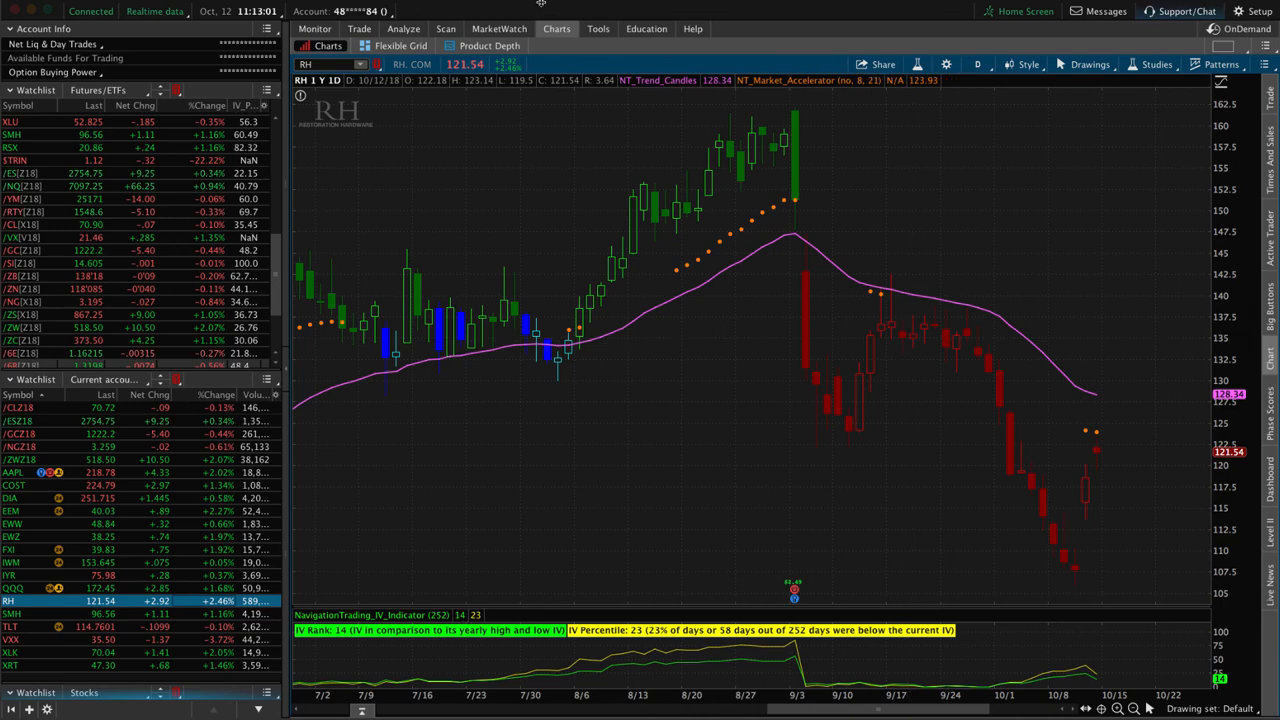
left_click(403, 28)
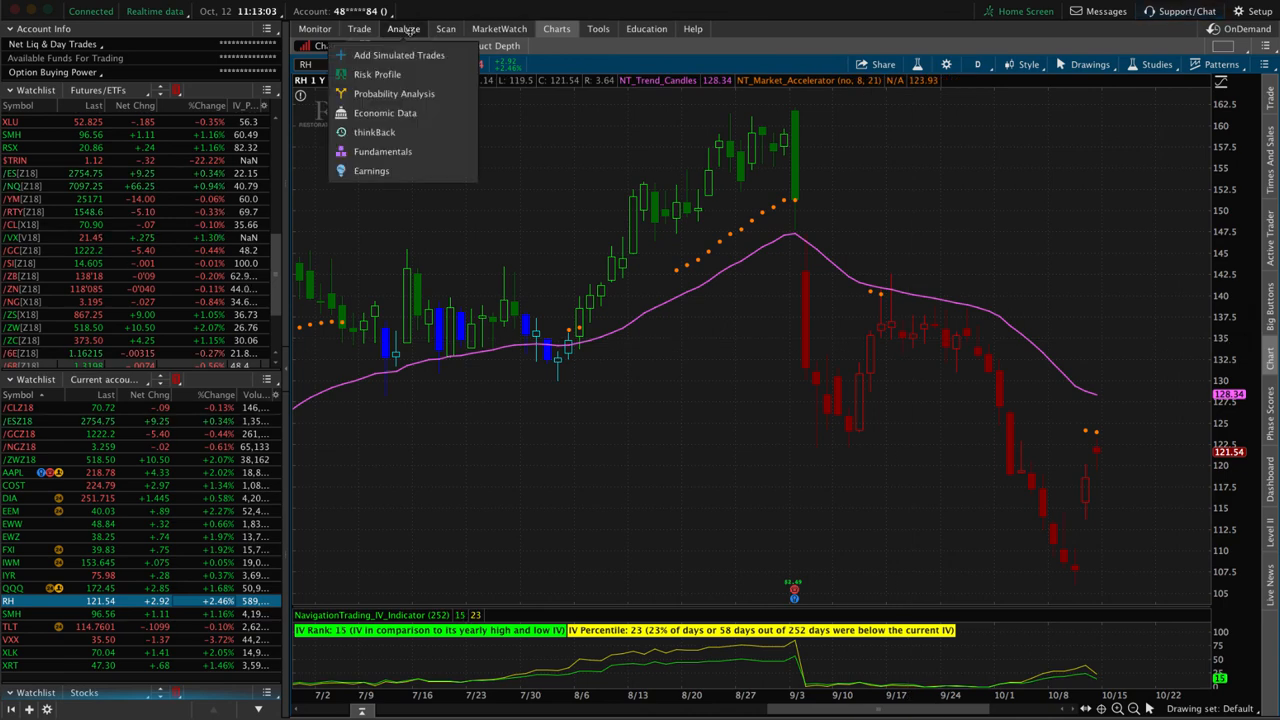
left_click(377, 74)
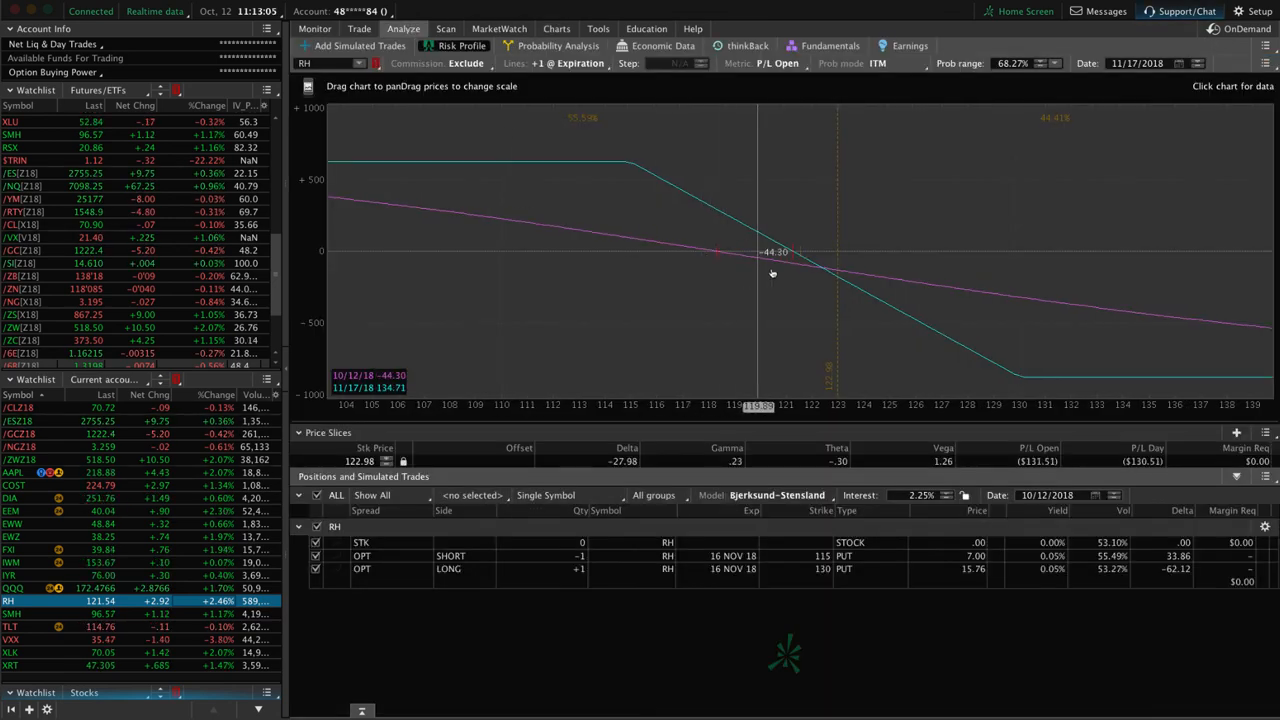
mouse_move(795, 255)
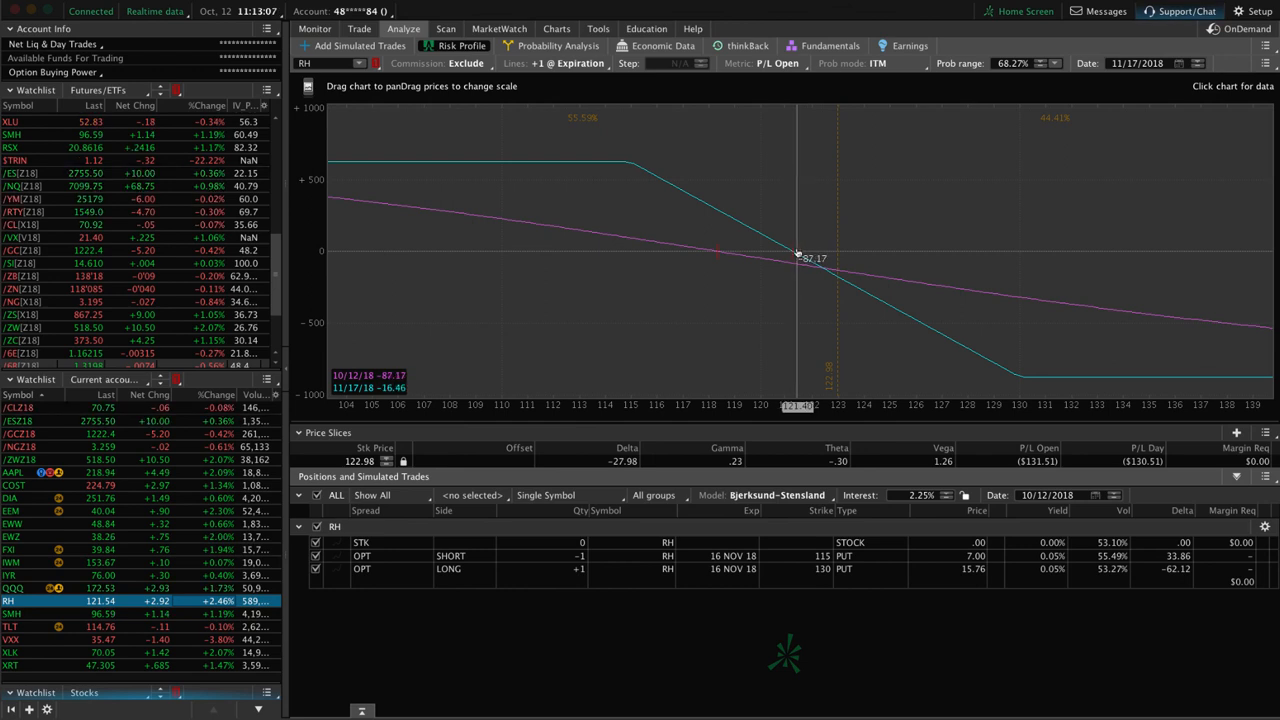
mouse_move(531, 248)
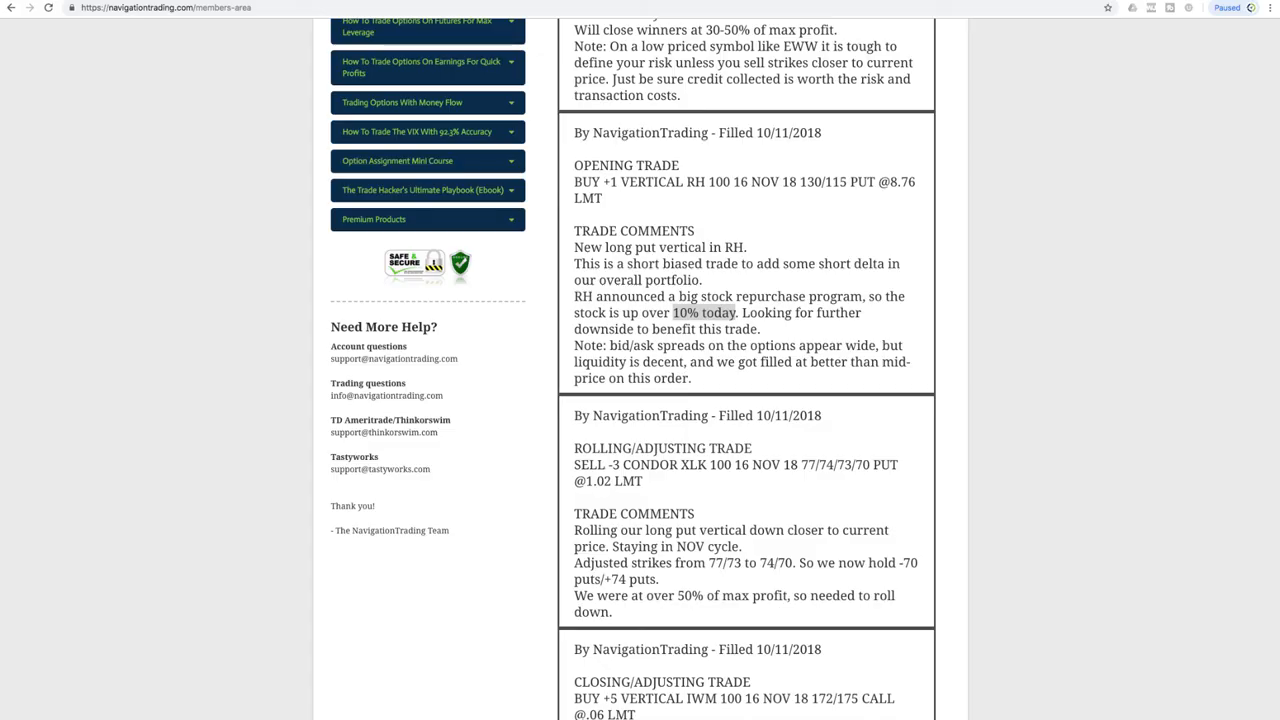
Scroll up past the EWW short strangle alert and return to the thinkorswim window
scroll("up", 3)
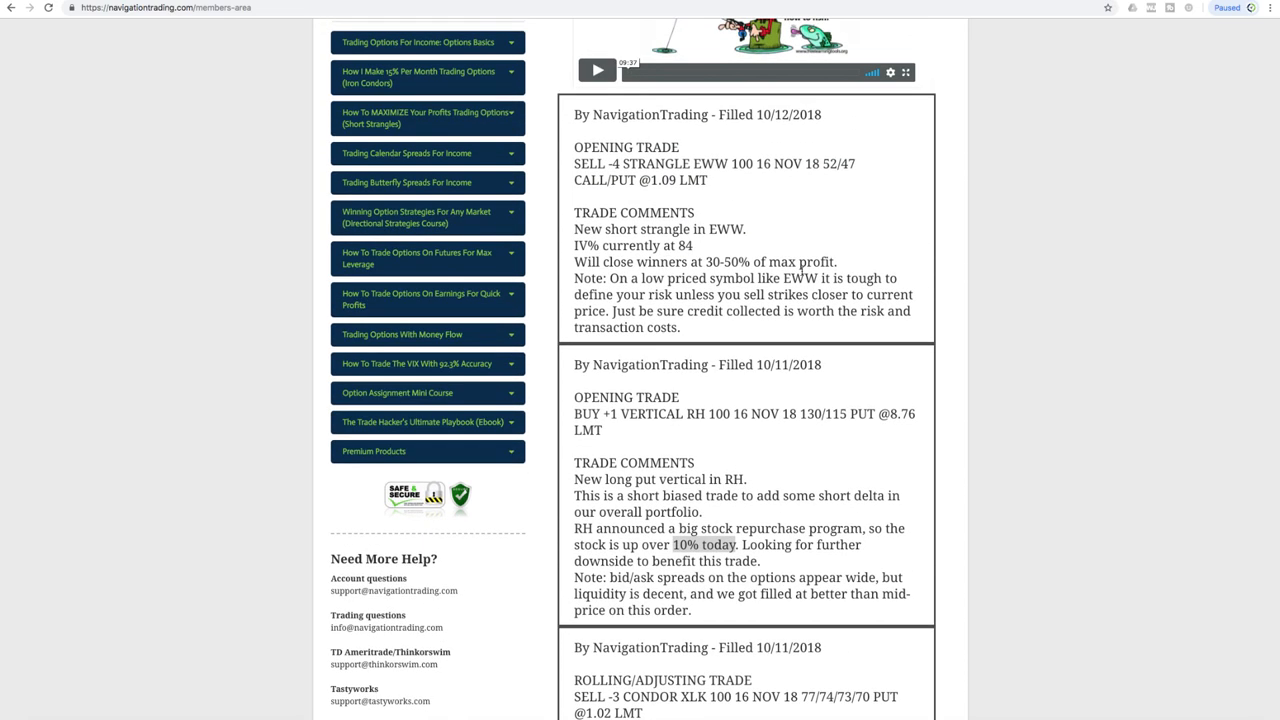
mouse_move(770, 233)
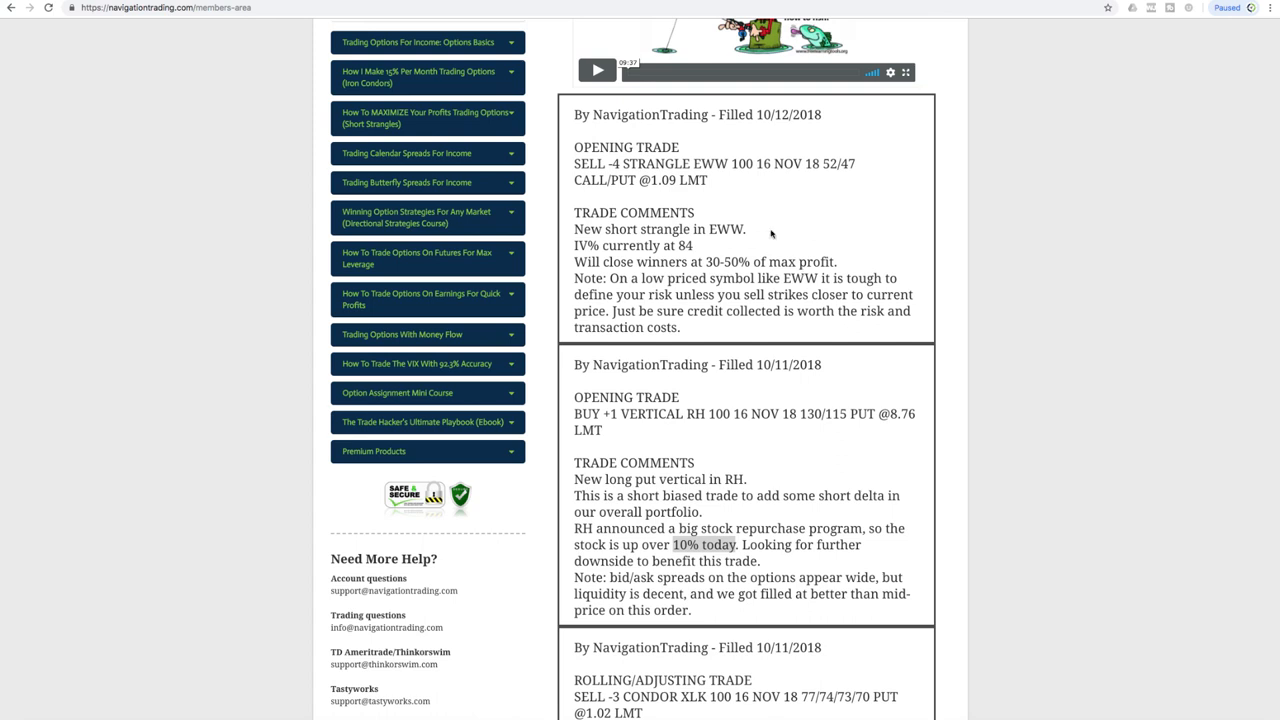
mouse_move(714, 244)
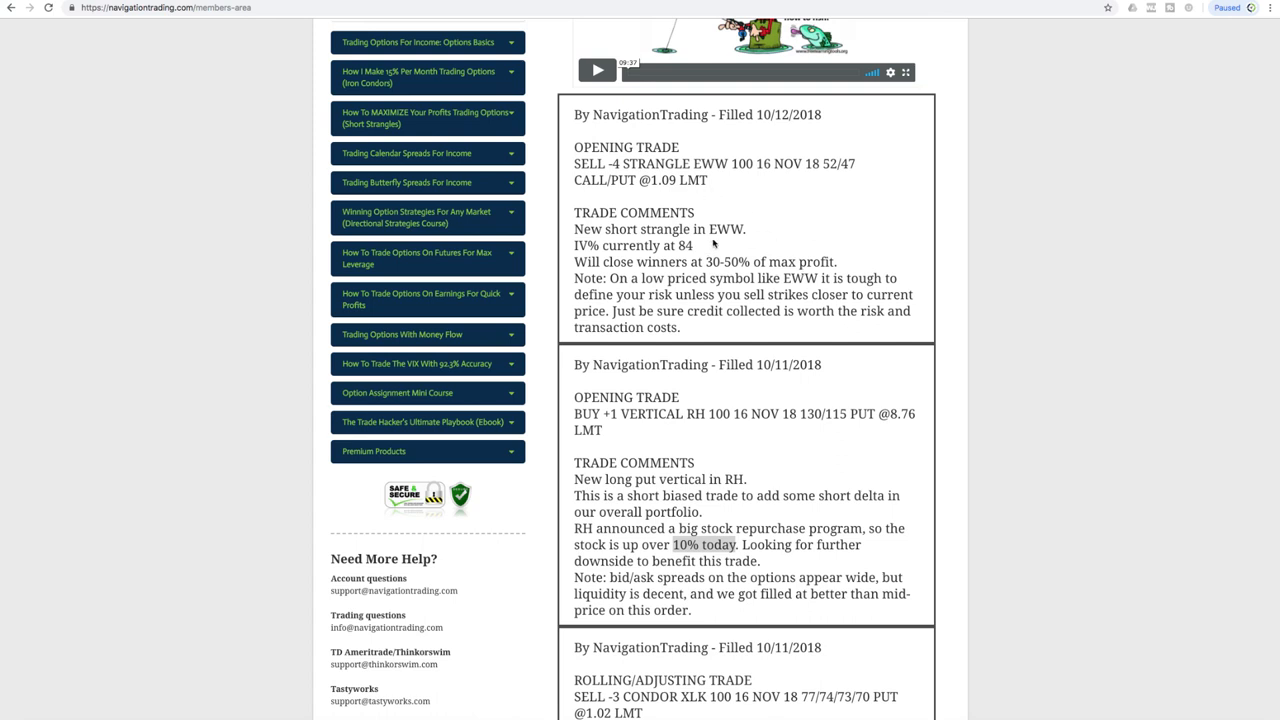
double_click(727, 229)
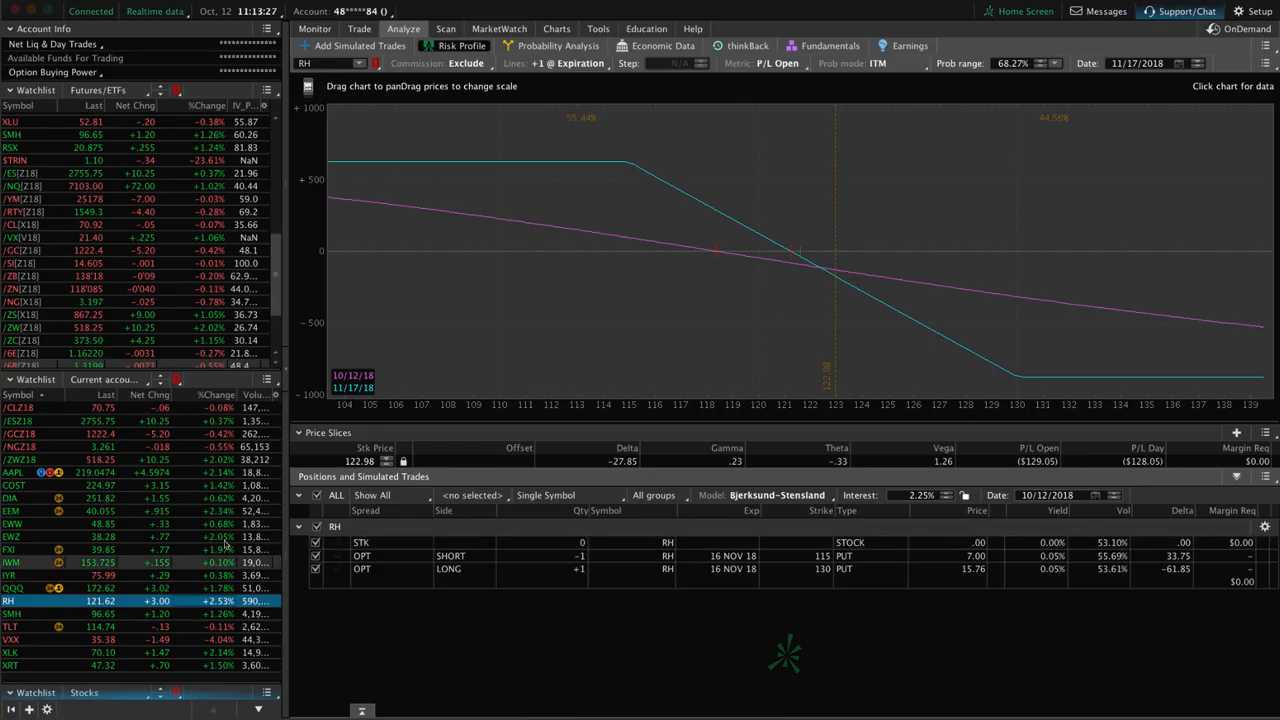
Select EWW in the watchlist to show the short November 47 put and 52 call profile
left_click(13, 524)
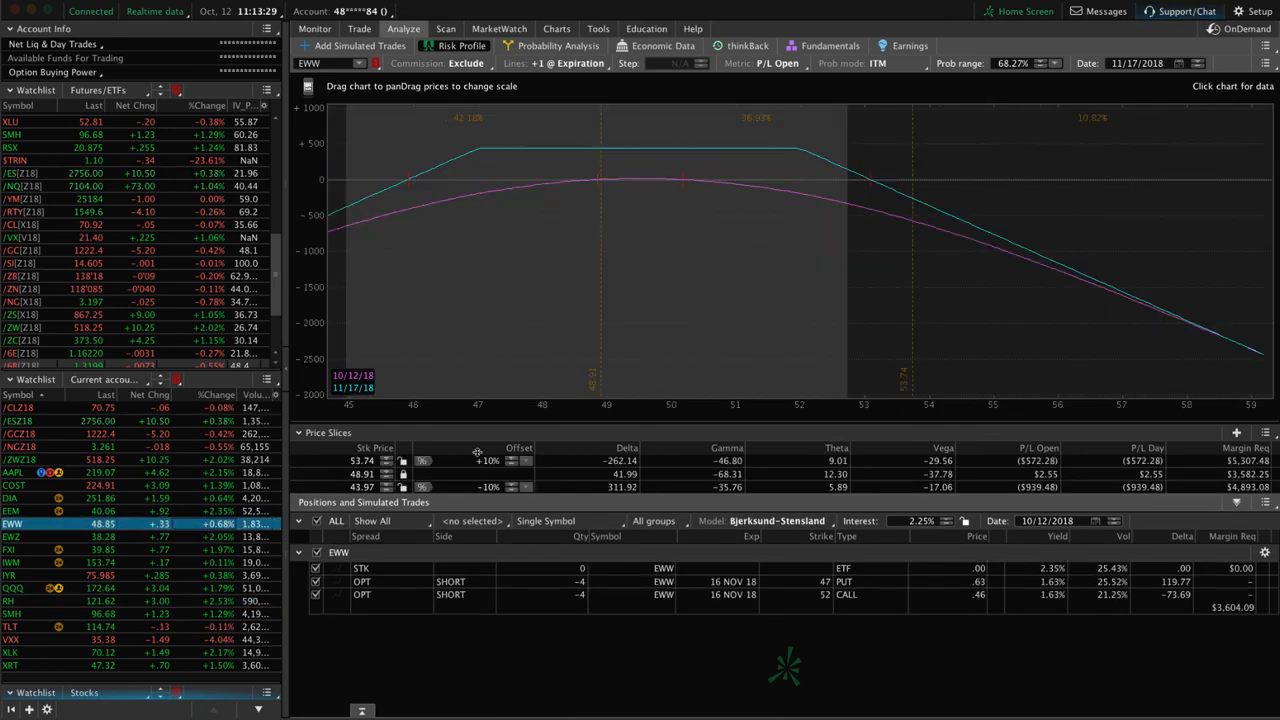
mouse_move(607, 302)
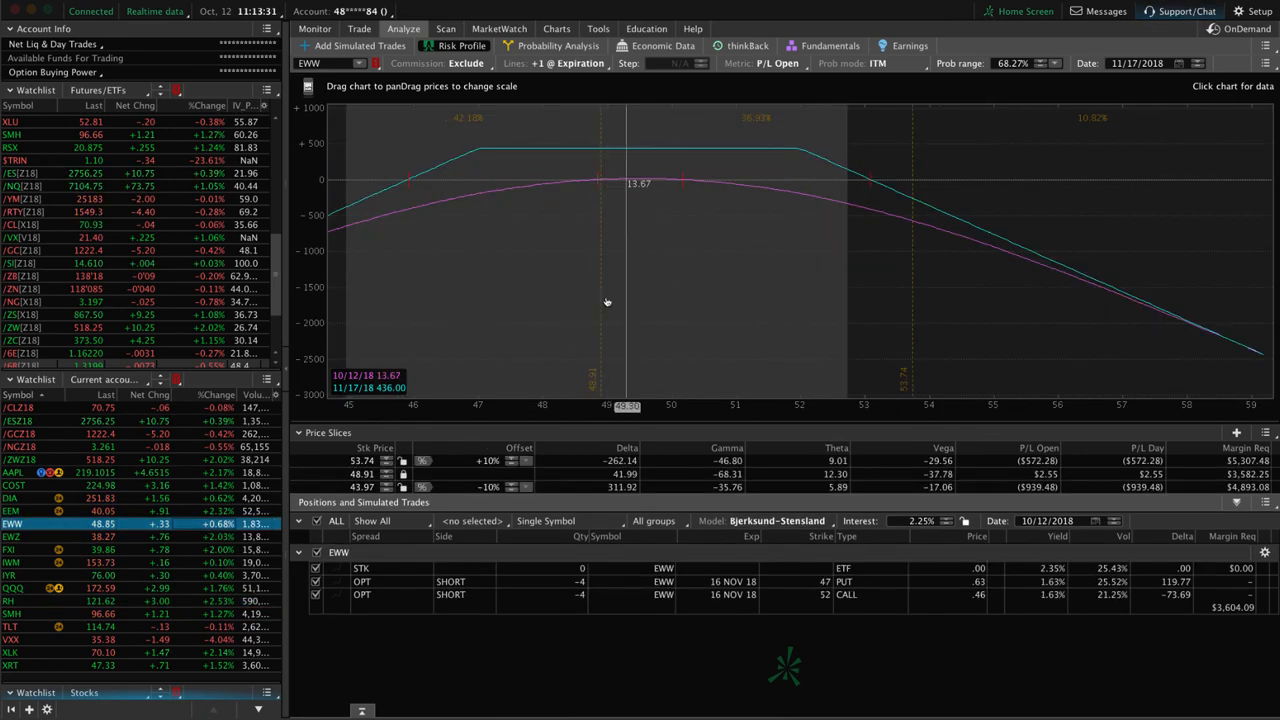
mouse_move(640, 302)
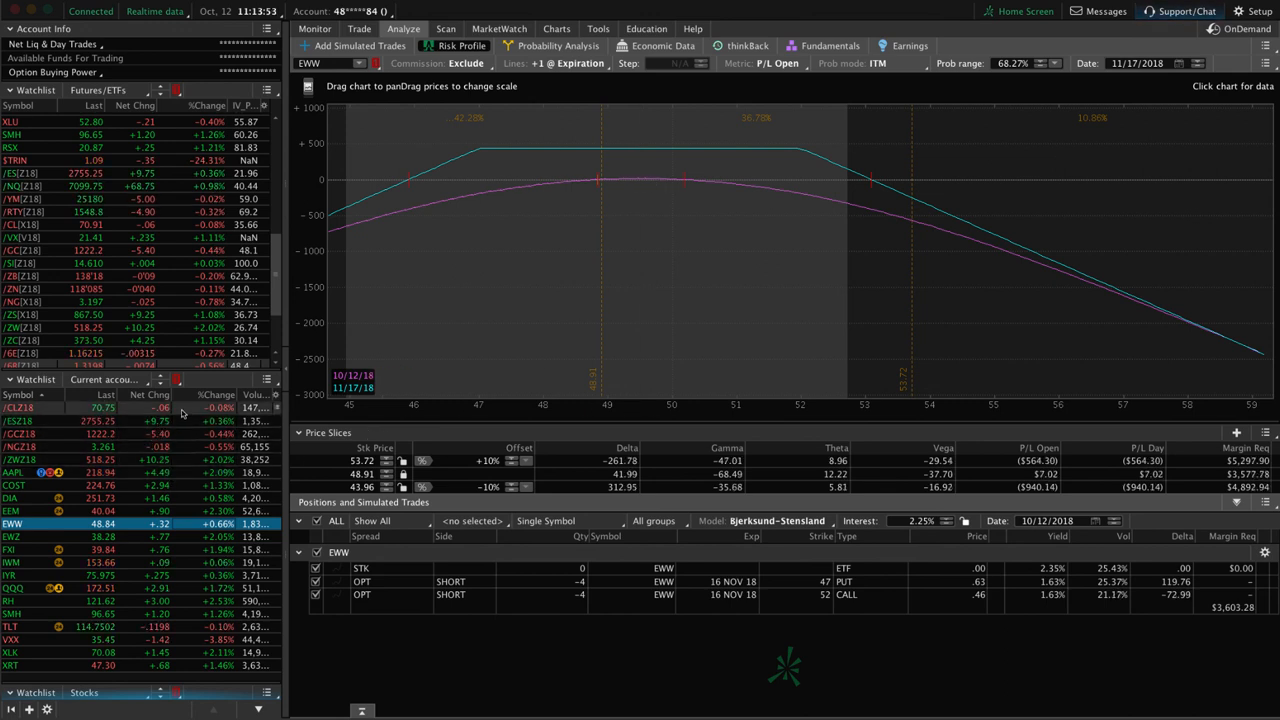
Select /CLZ18 in the watchlist to load the crude oil position's risk profile
left_click(20, 407)
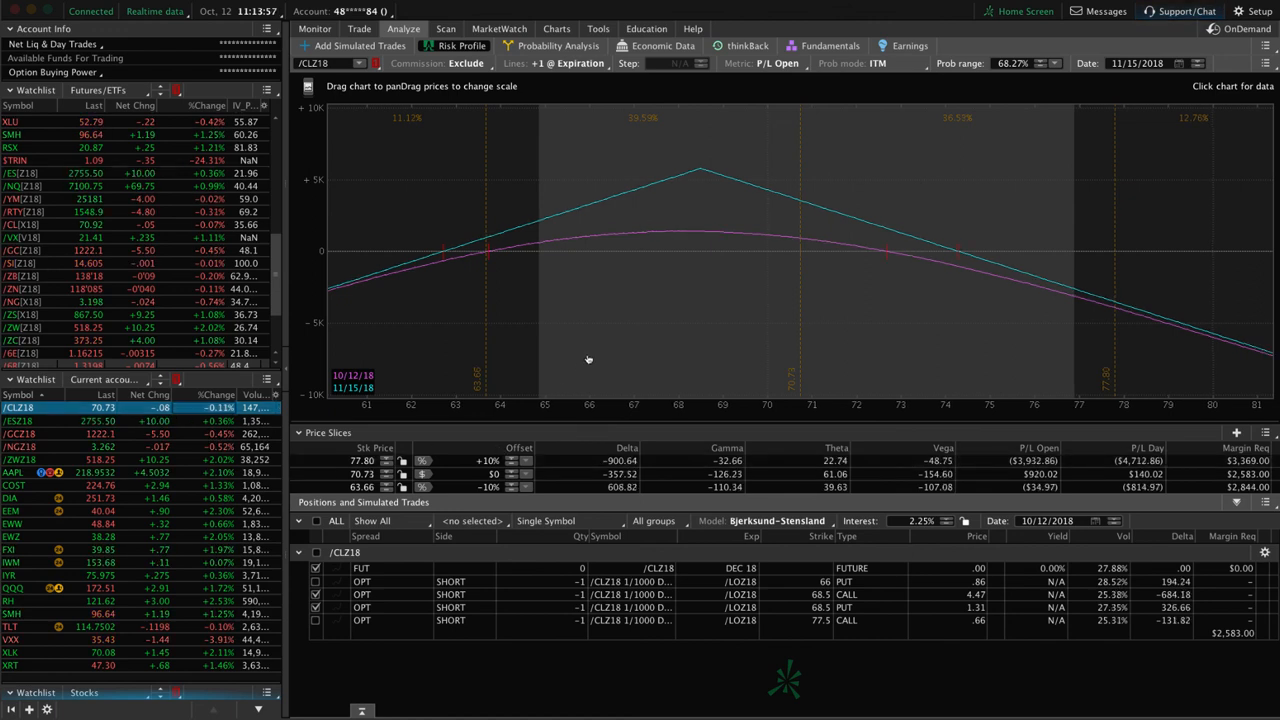
mouse_move(707, 262)
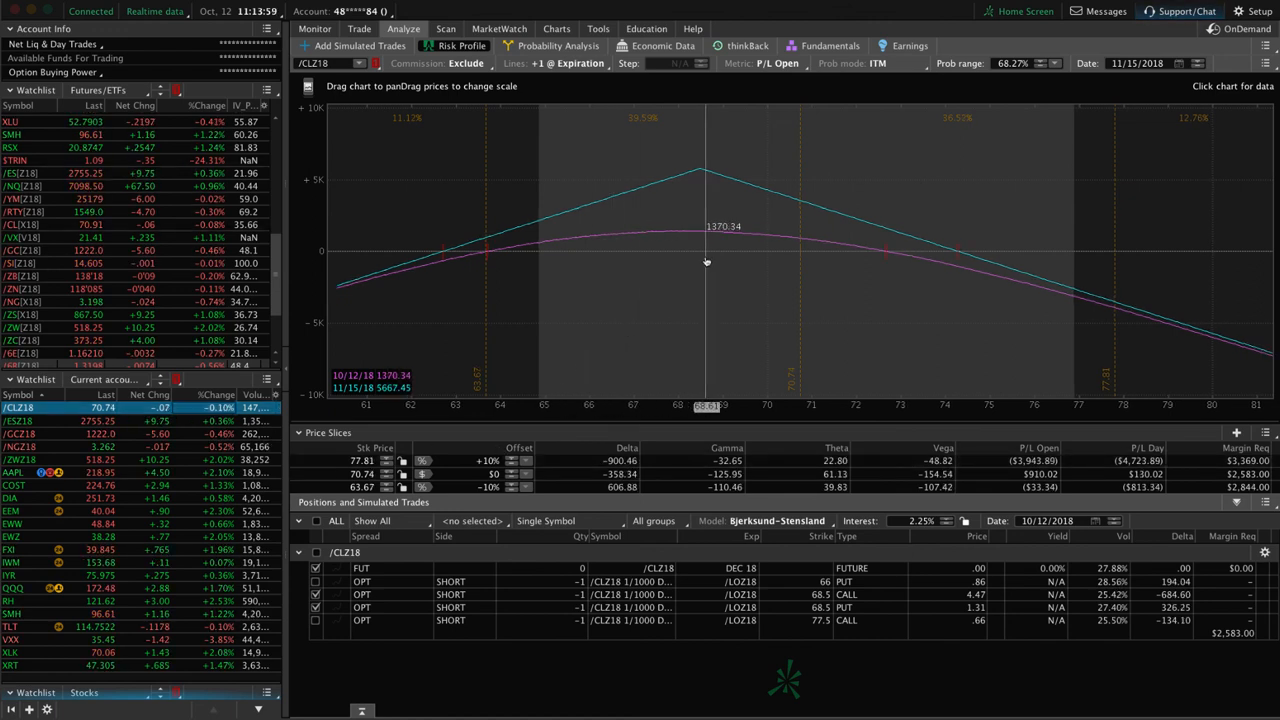
mouse_move(905, 250)
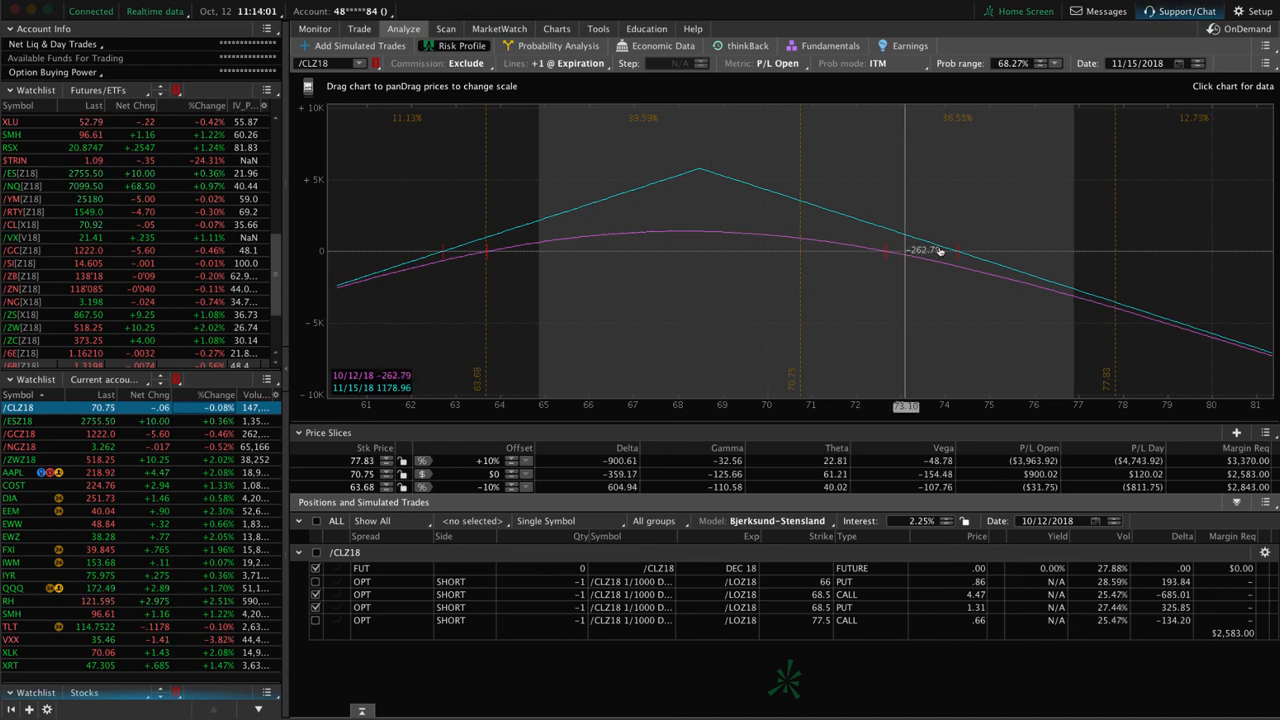
mouse_move(803, 270)
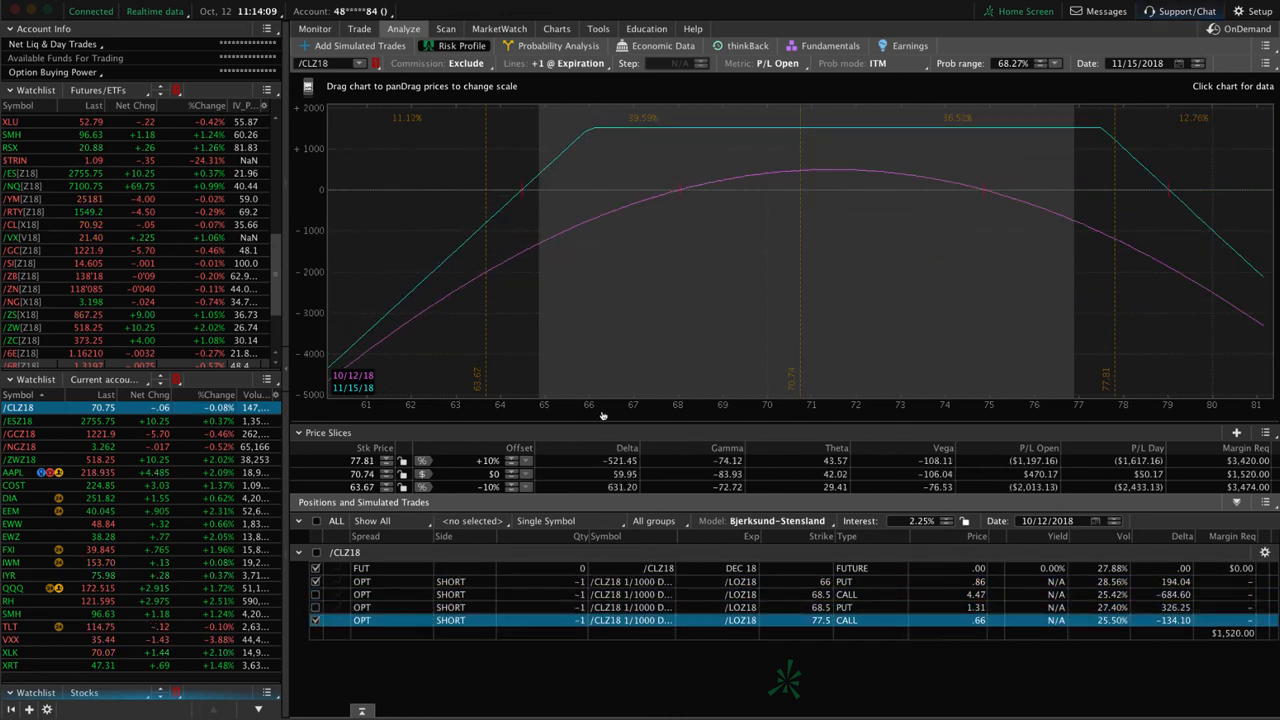
mouse_move(800, 233)
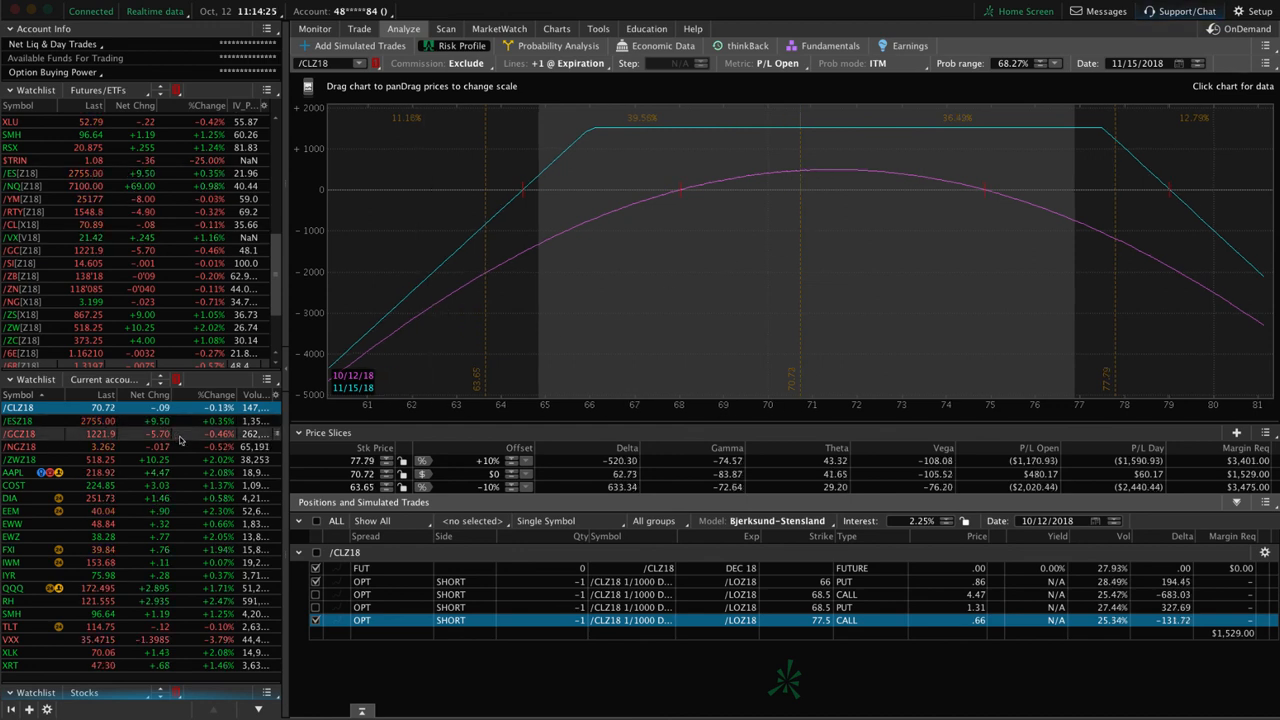
Select /NGZ18 in the watchlist to load the natural gas position's risk profile
left_click(20, 446)
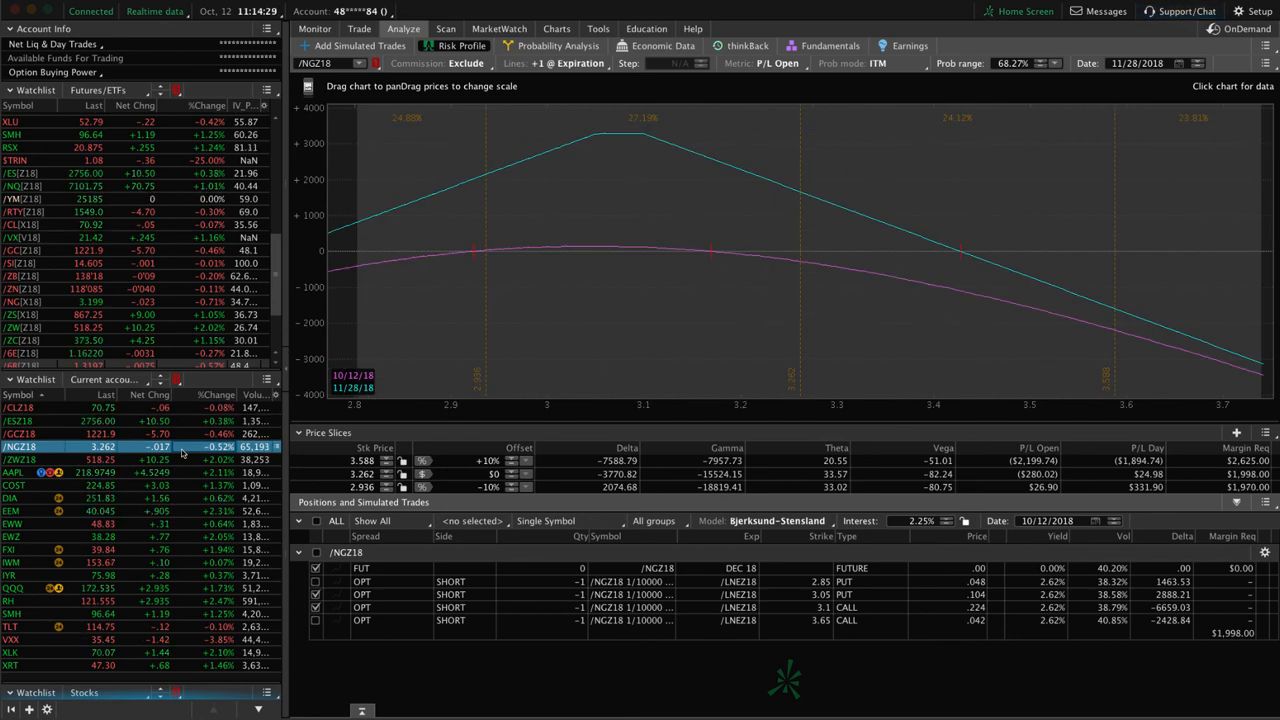
mouse_move(1030, 270)
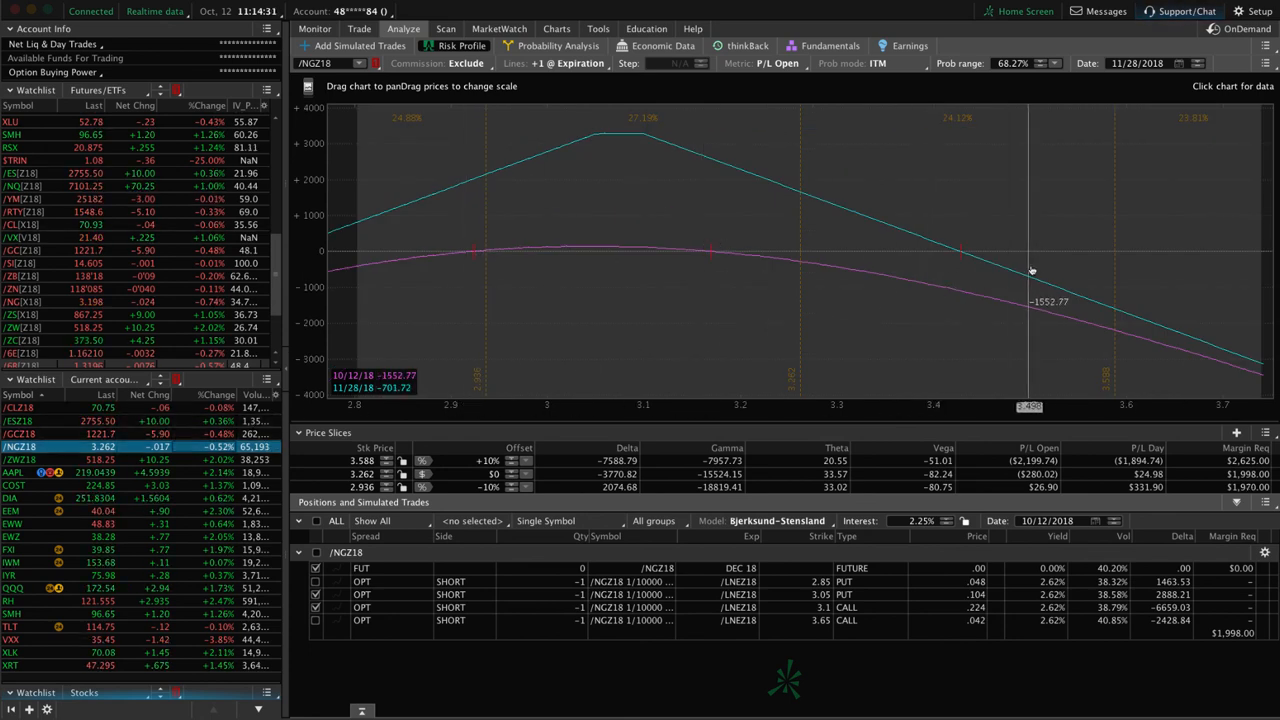
mouse_move(805, 263)
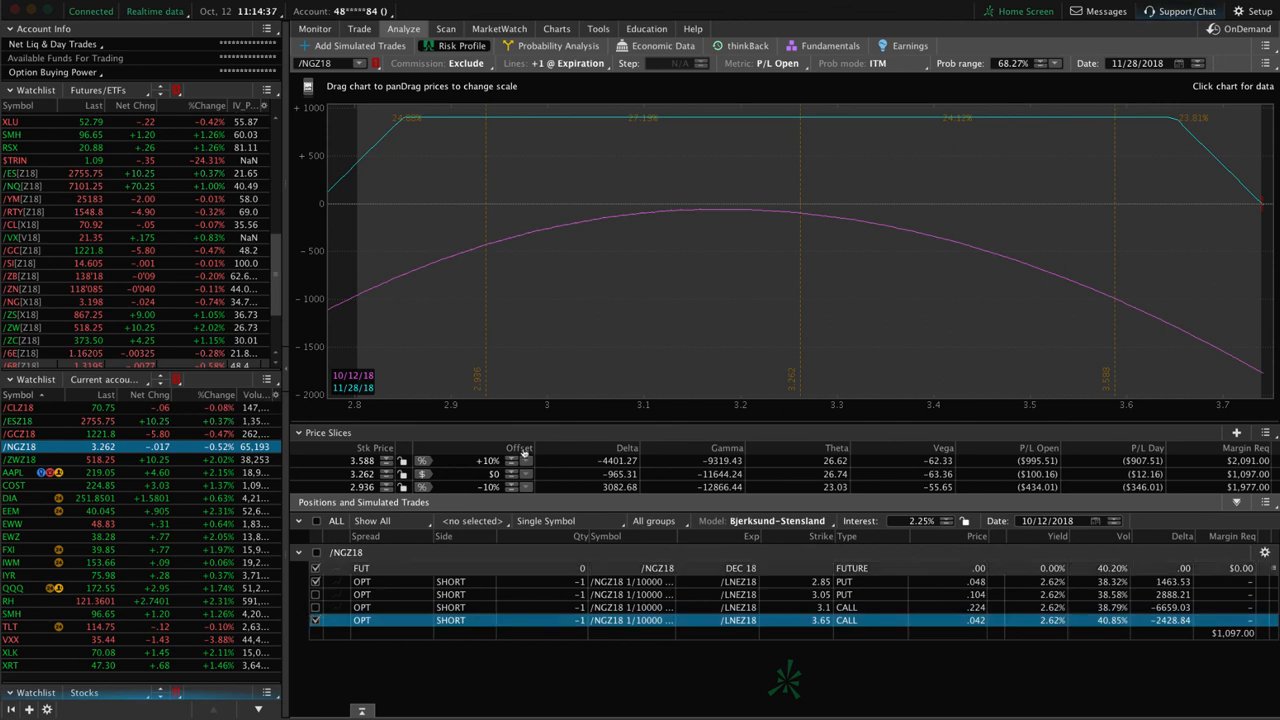
mouse_move(800, 222)
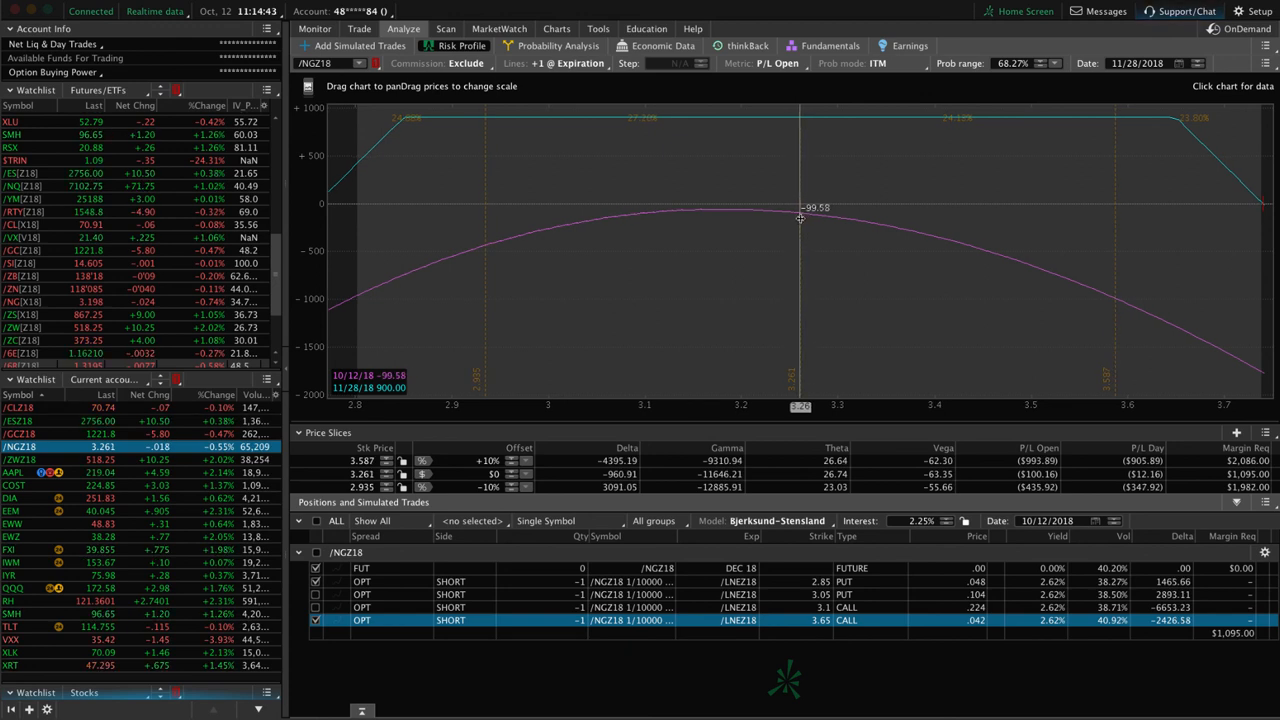
mouse_move(800, 219)
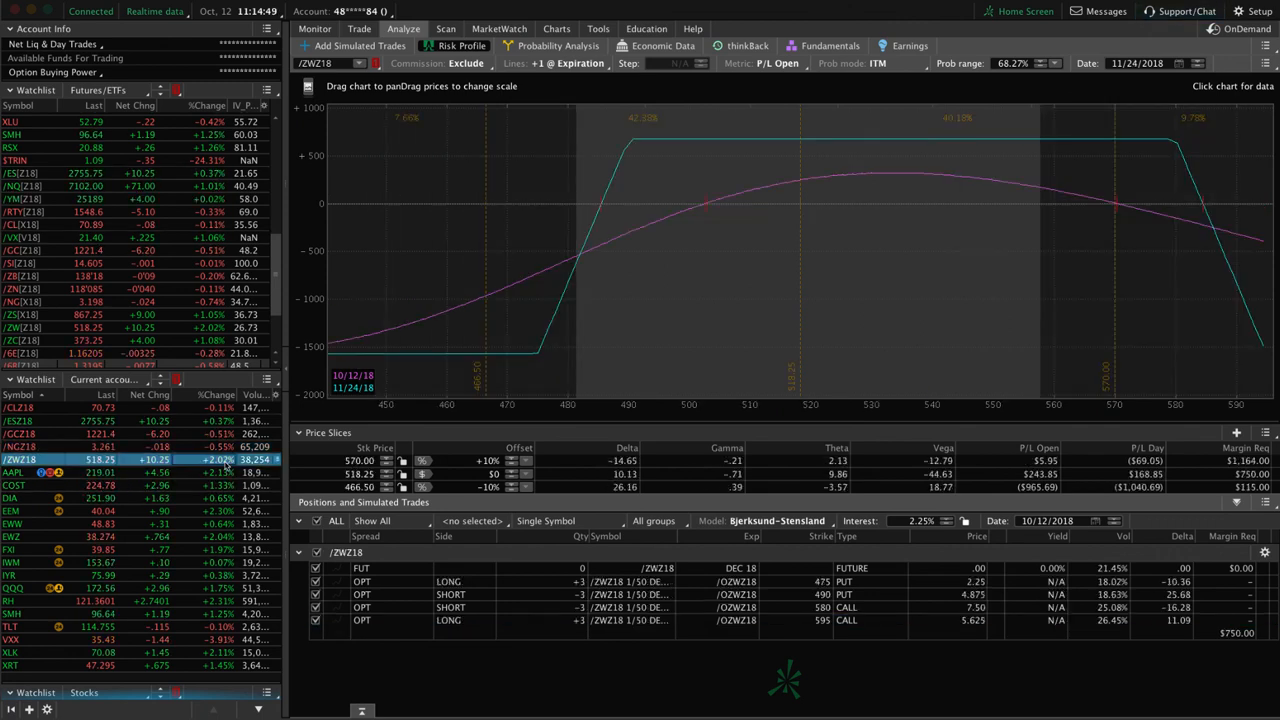
mouse_move(600, 348)
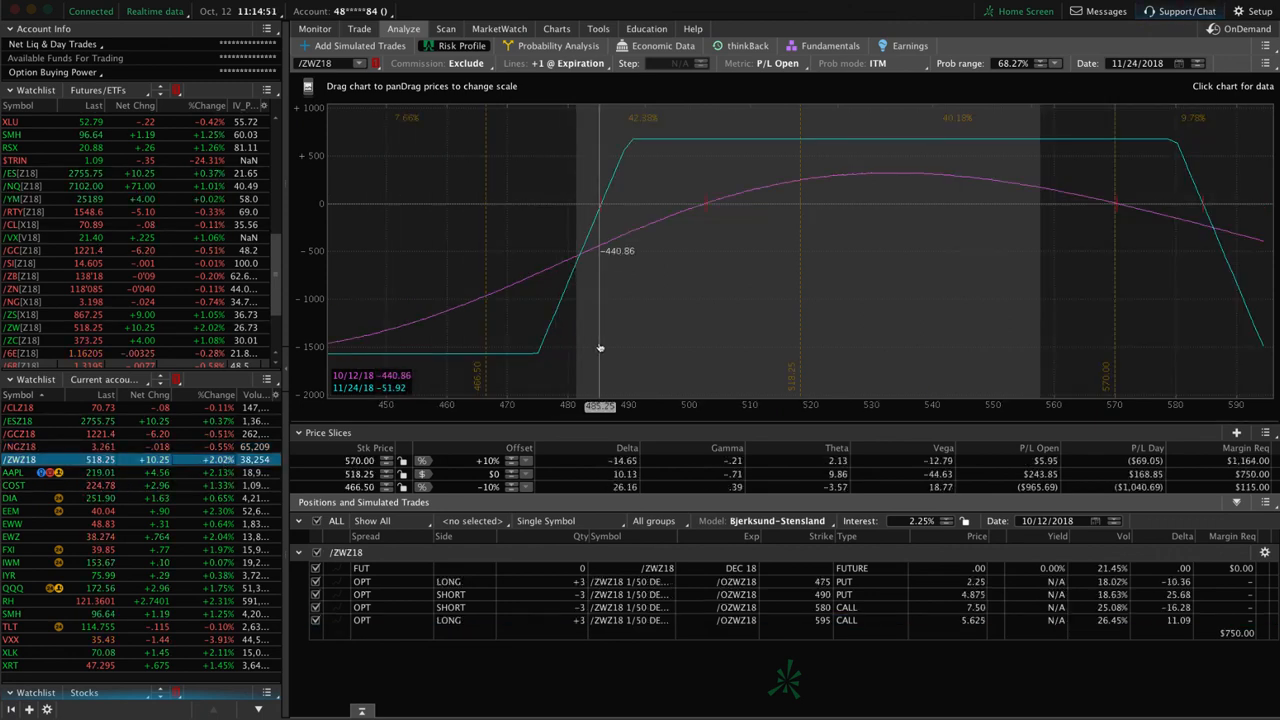
mouse_move(800, 332)
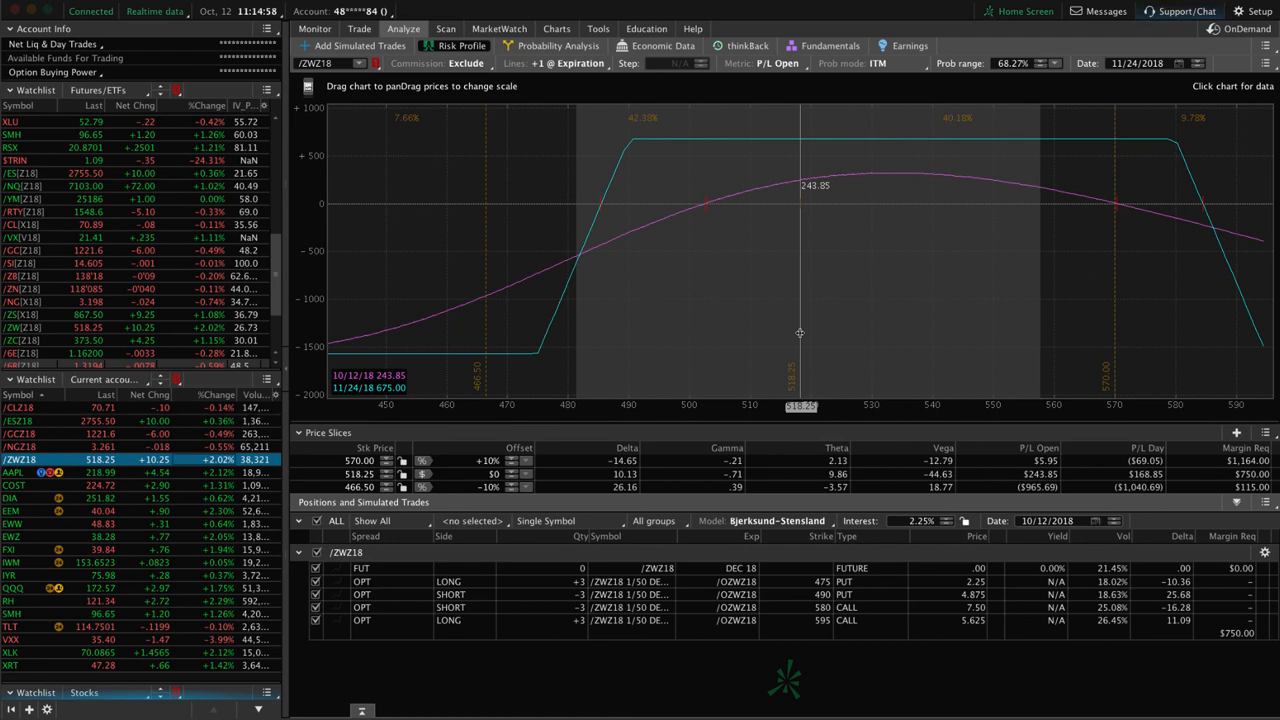
mouse_move(643, 341)
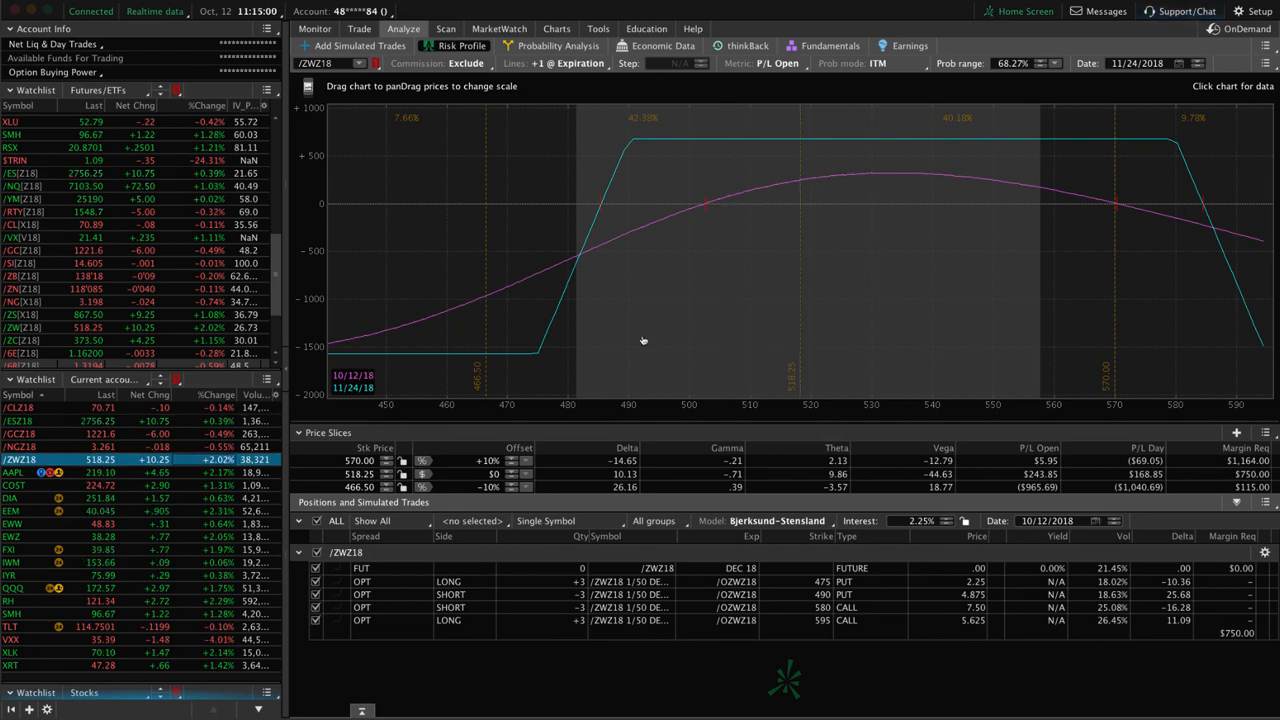
mouse_move(730, 316)
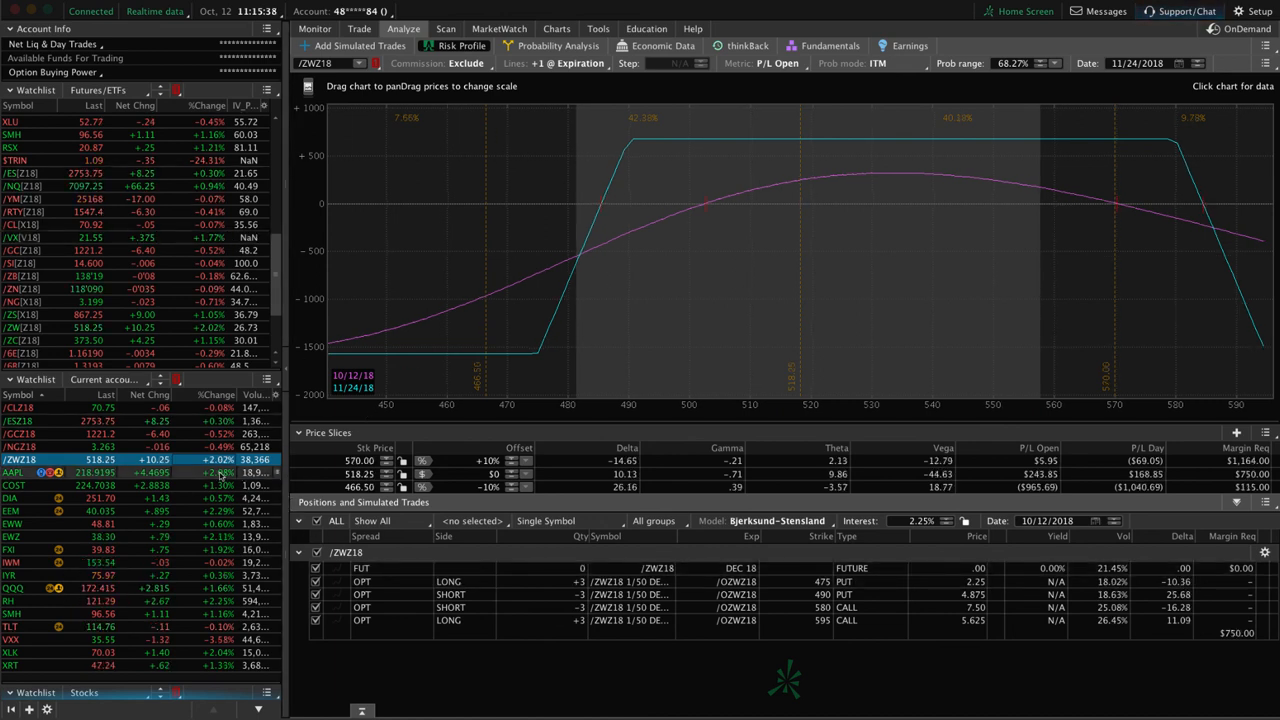
Select AAPL to show its long 230 / short 220 put vertical expiring 19 October
left_click(11, 472)
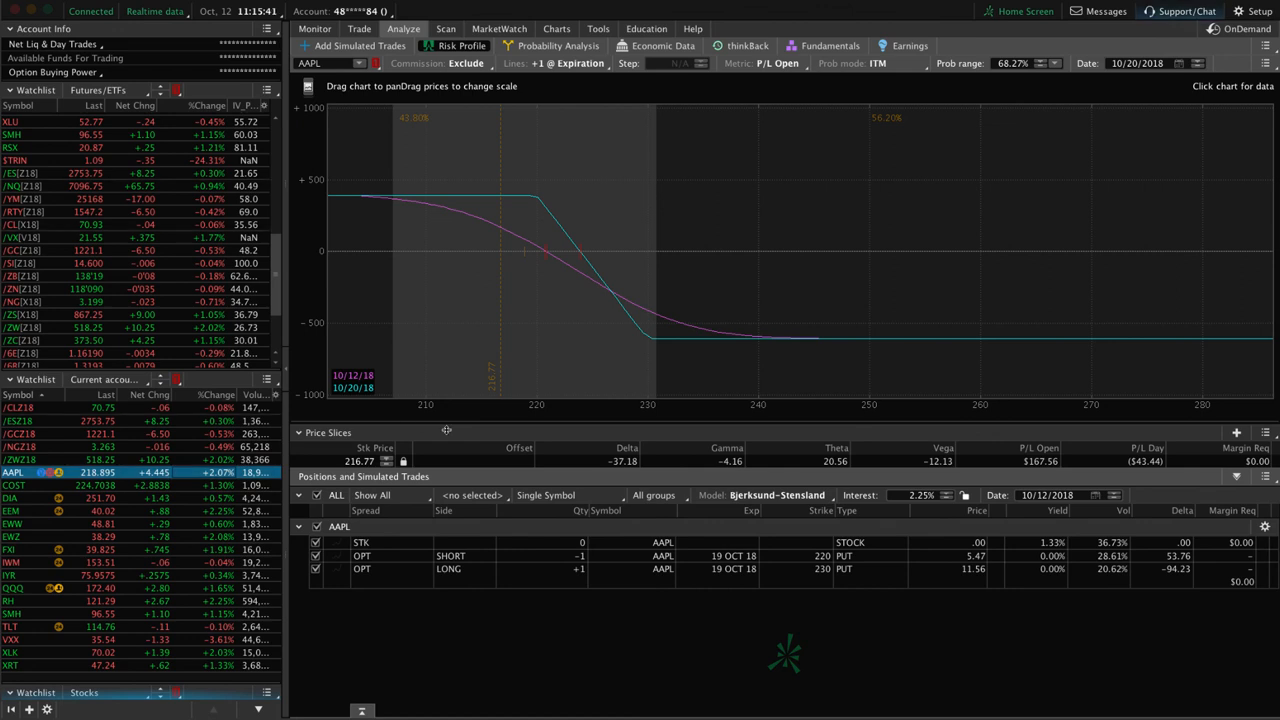
mouse_move(703, 411)
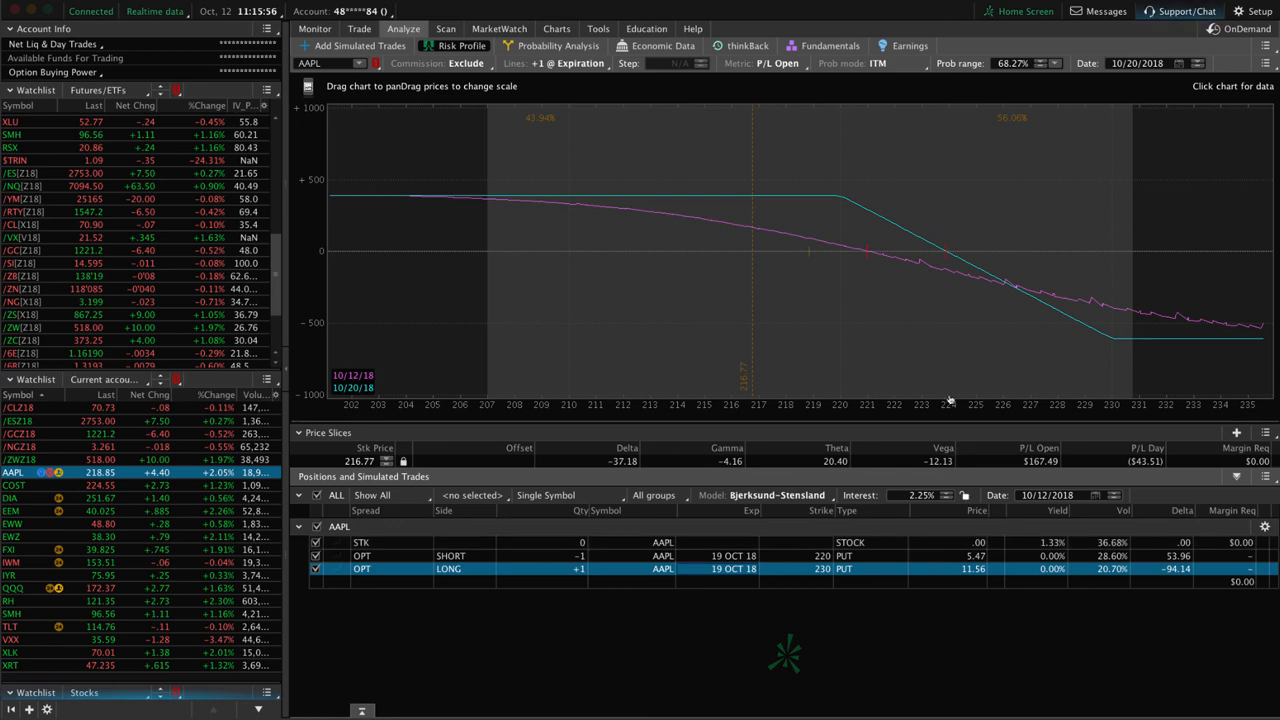
mouse_move(824, 299)
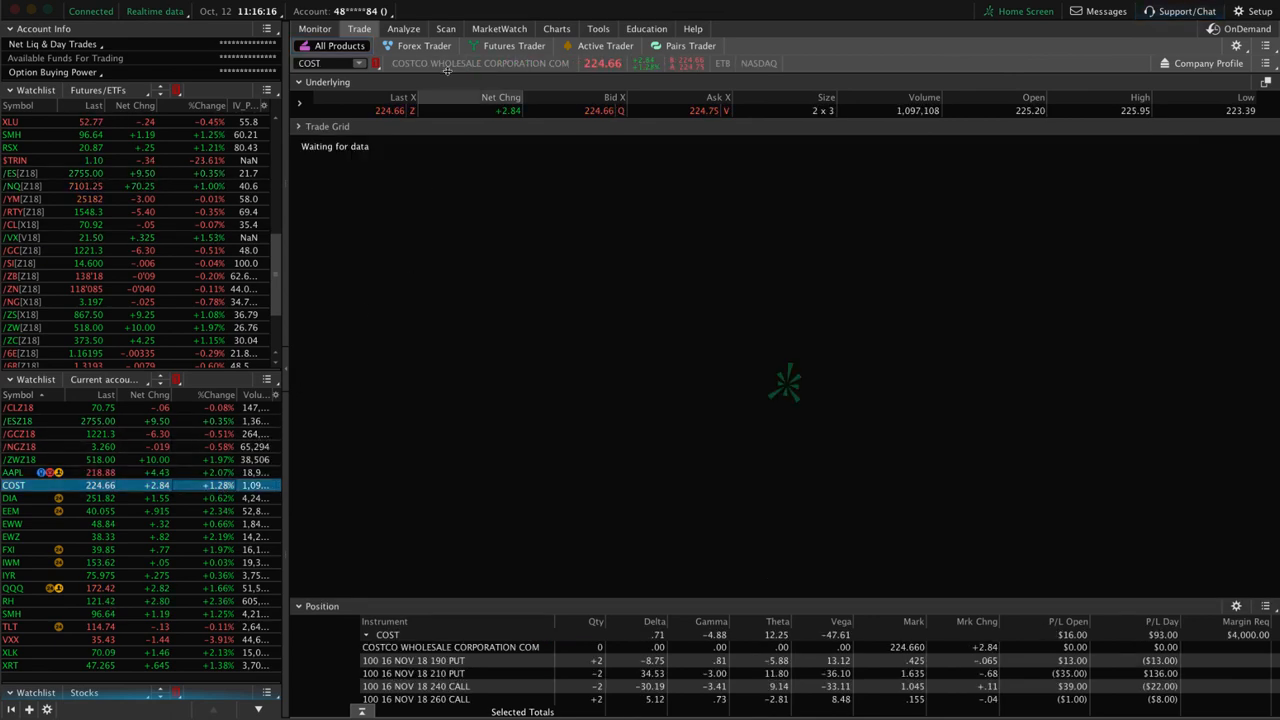
Show the COST iron condor risk profile, then its one-year daily chart
left_click(403, 28)
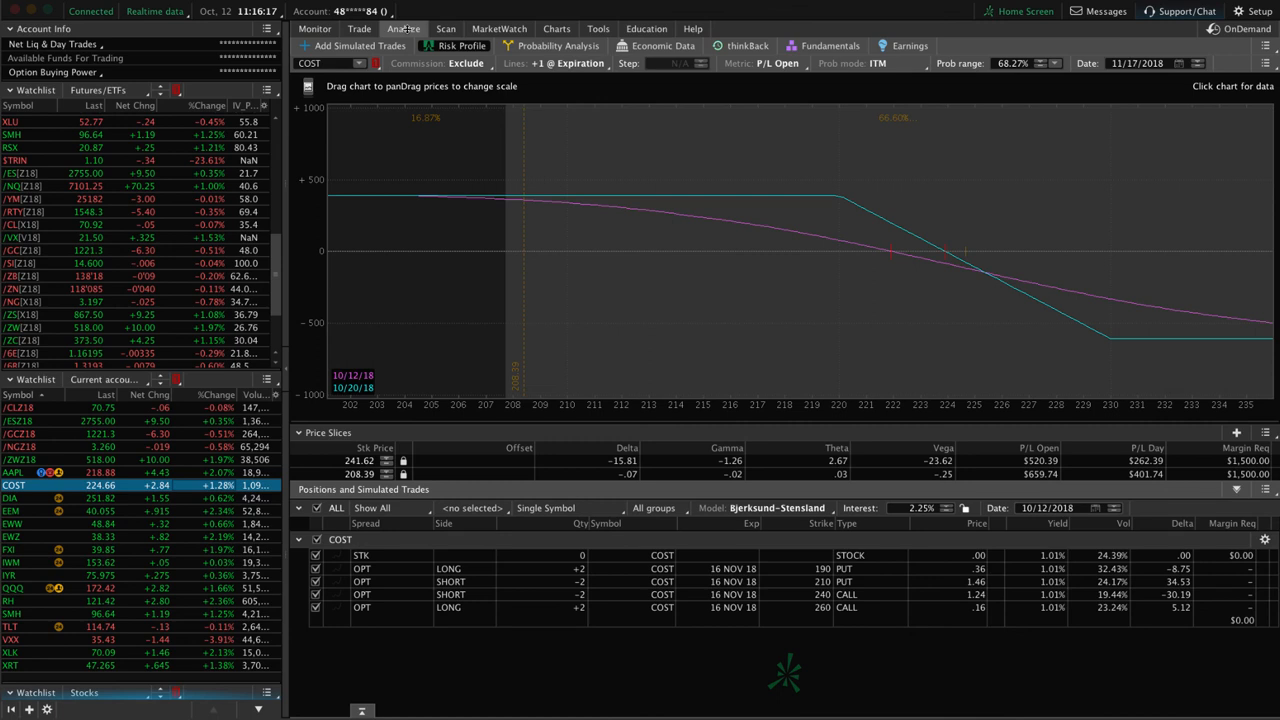
mouse_move(674, 256)
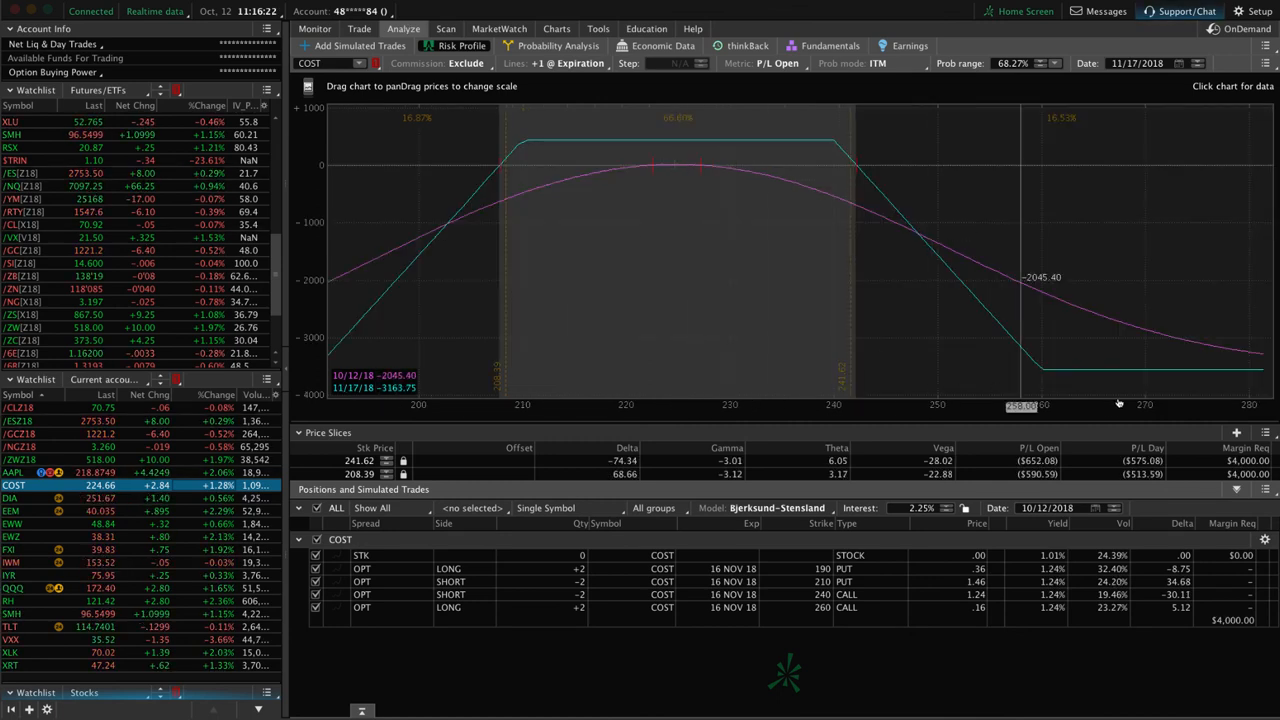
mouse_move(1065, 376)
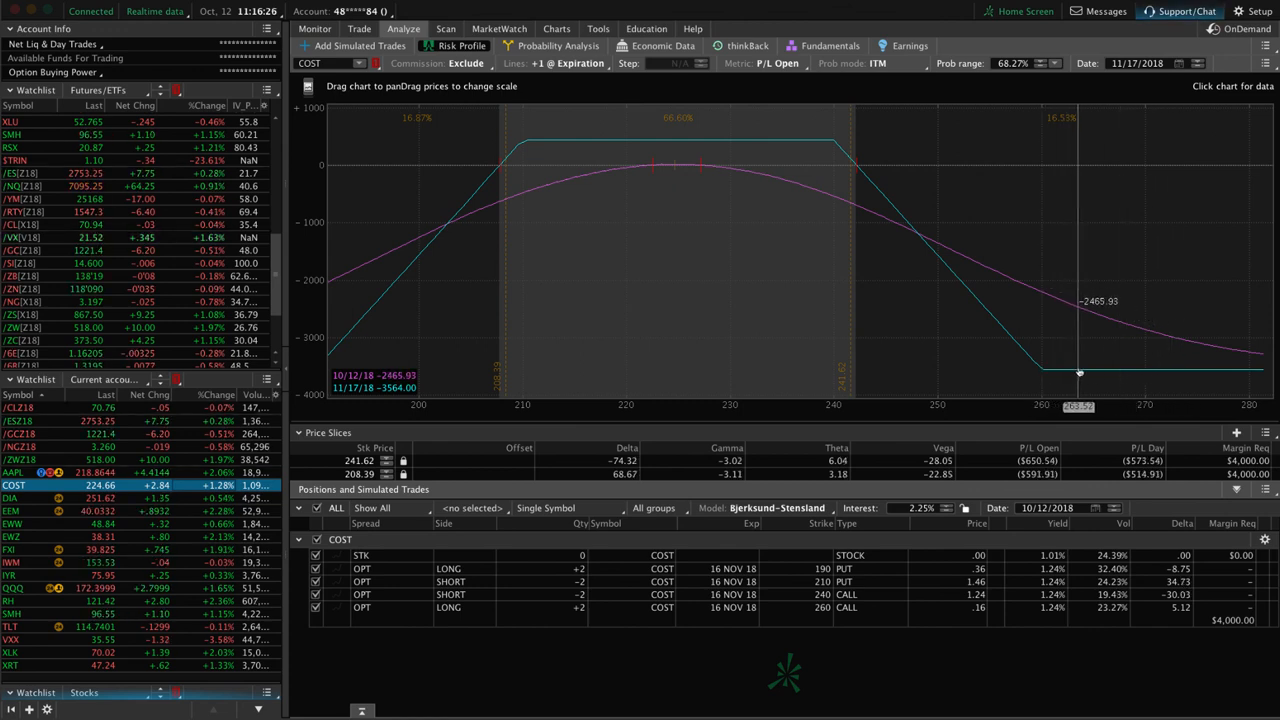
mouse_move(675, 168)
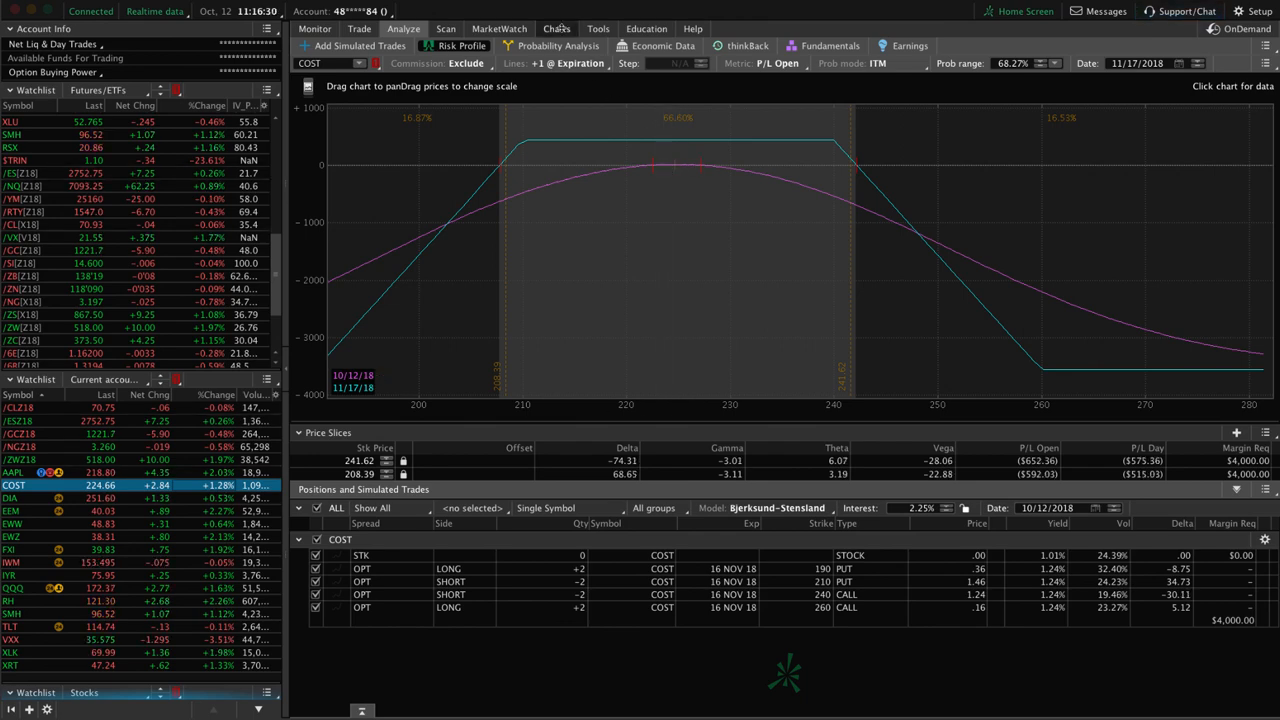
left_click(556, 28)
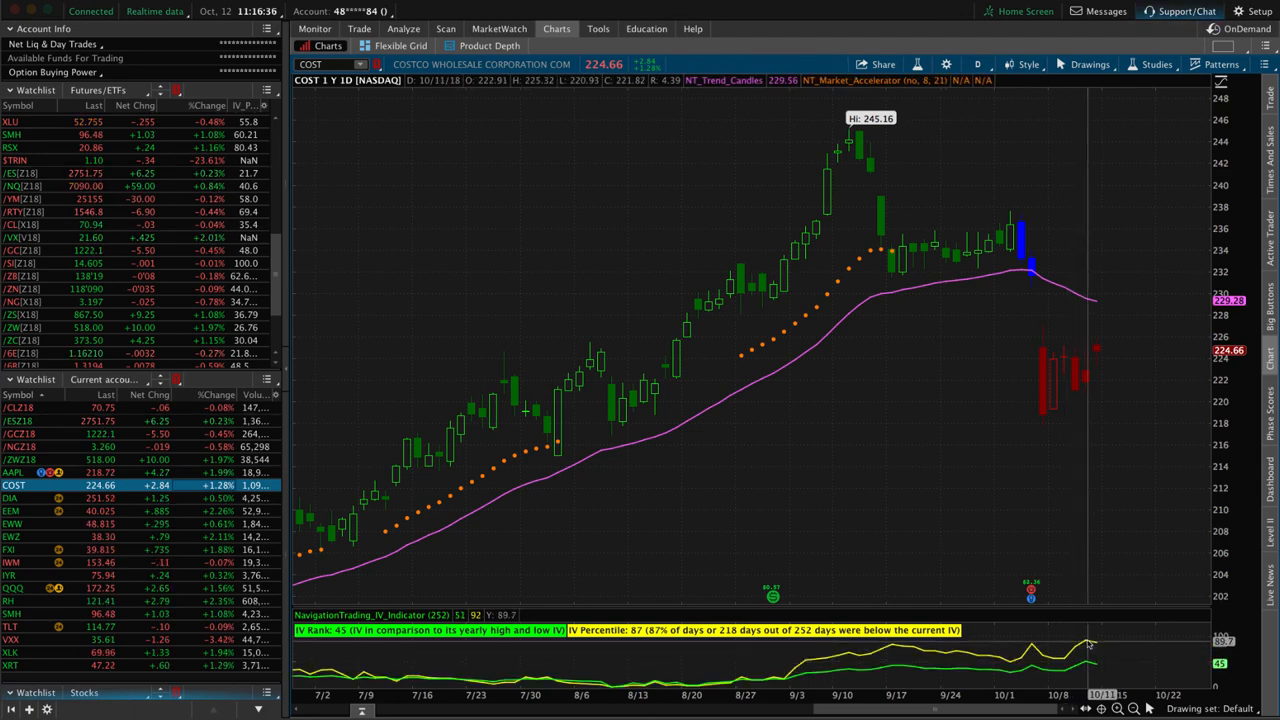
mouse_move(1050, 462)
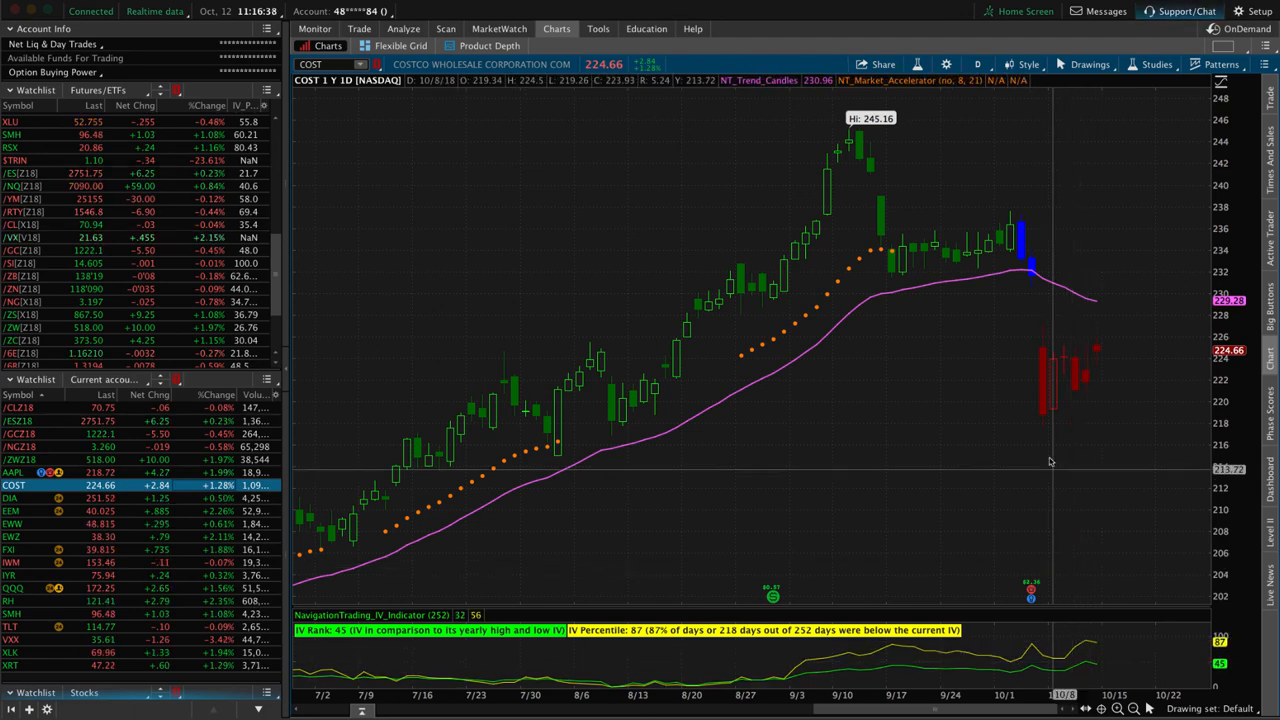
mouse_move(1085, 389)
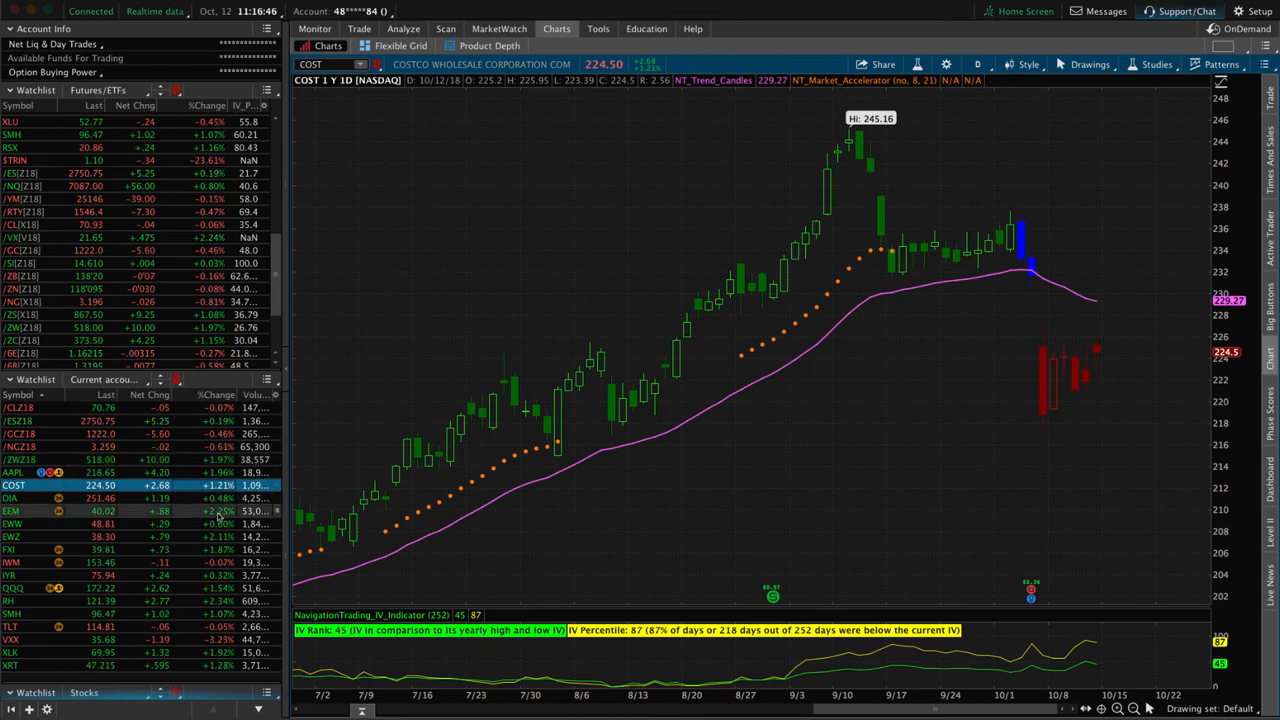
left_click(11, 510)
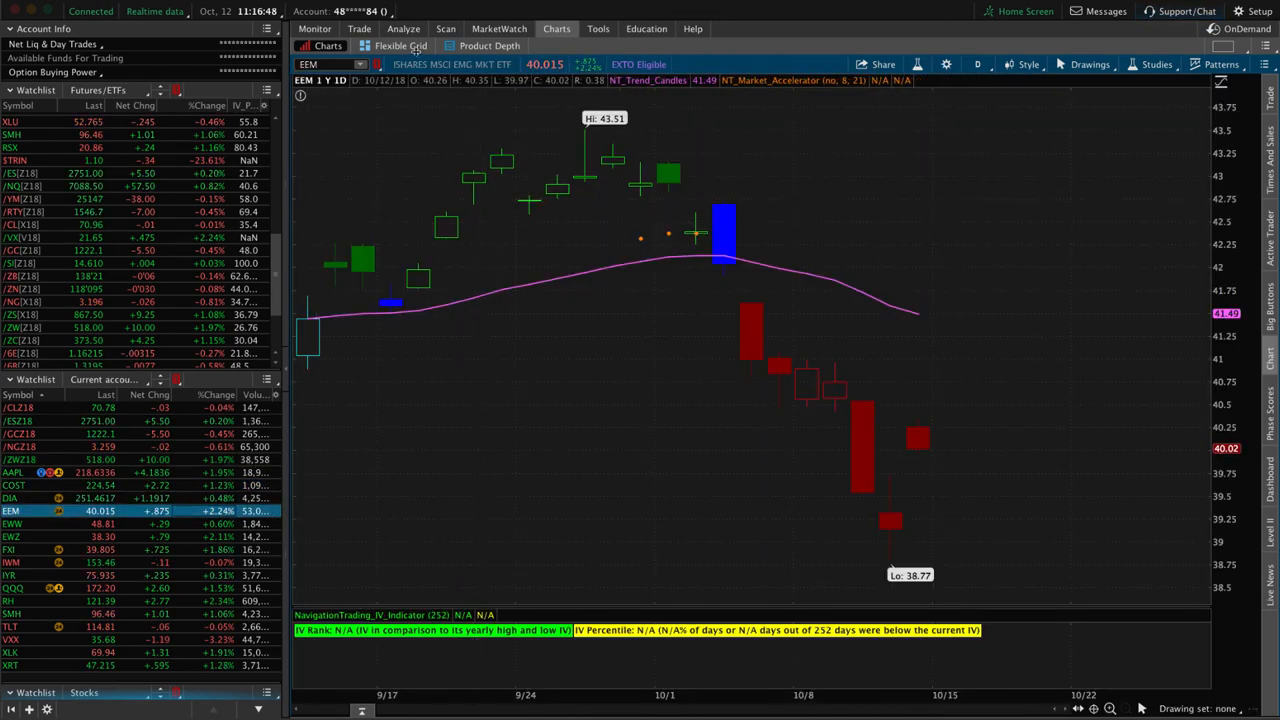
left_click(403, 28)
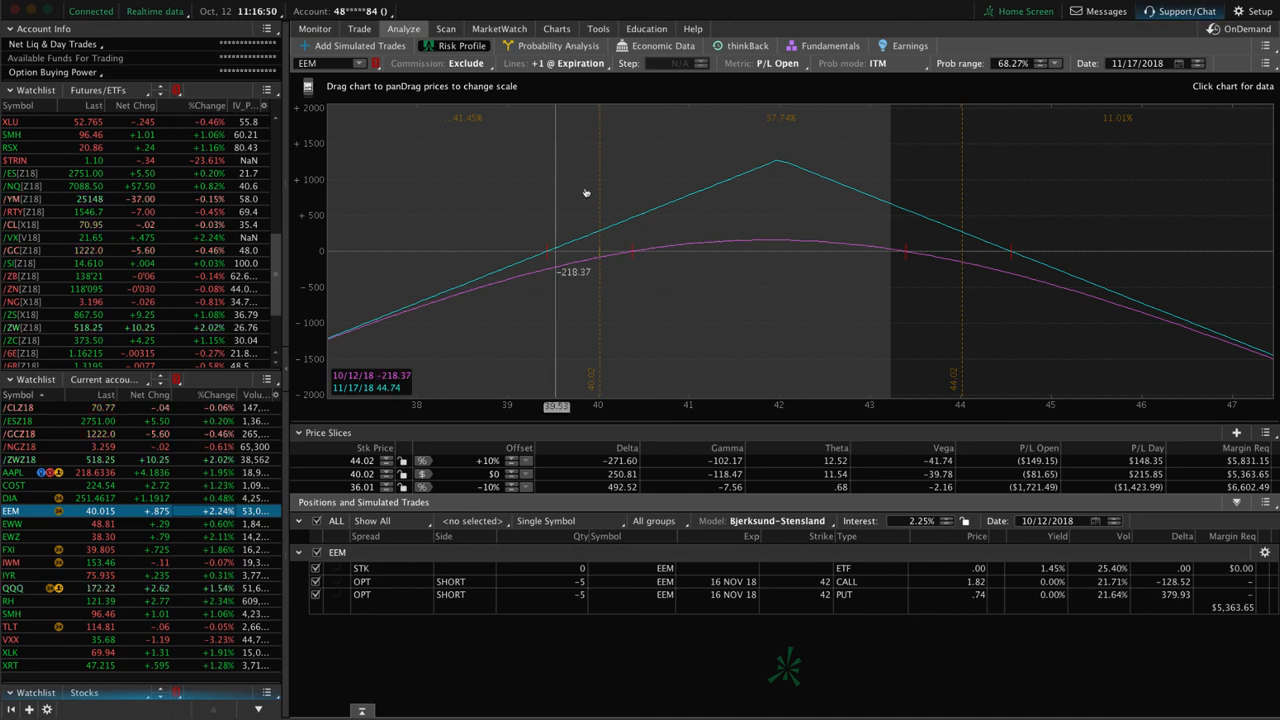
mouse_move(781, 170)
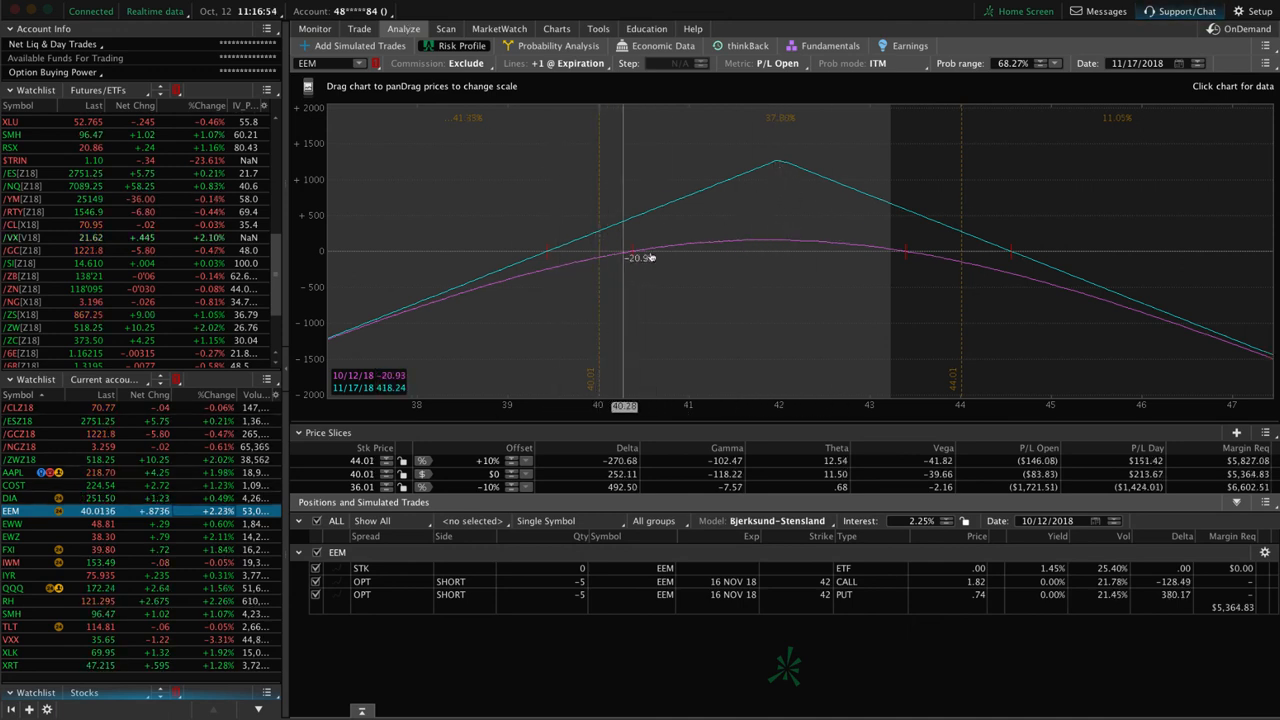
mouse_move(765, 255)
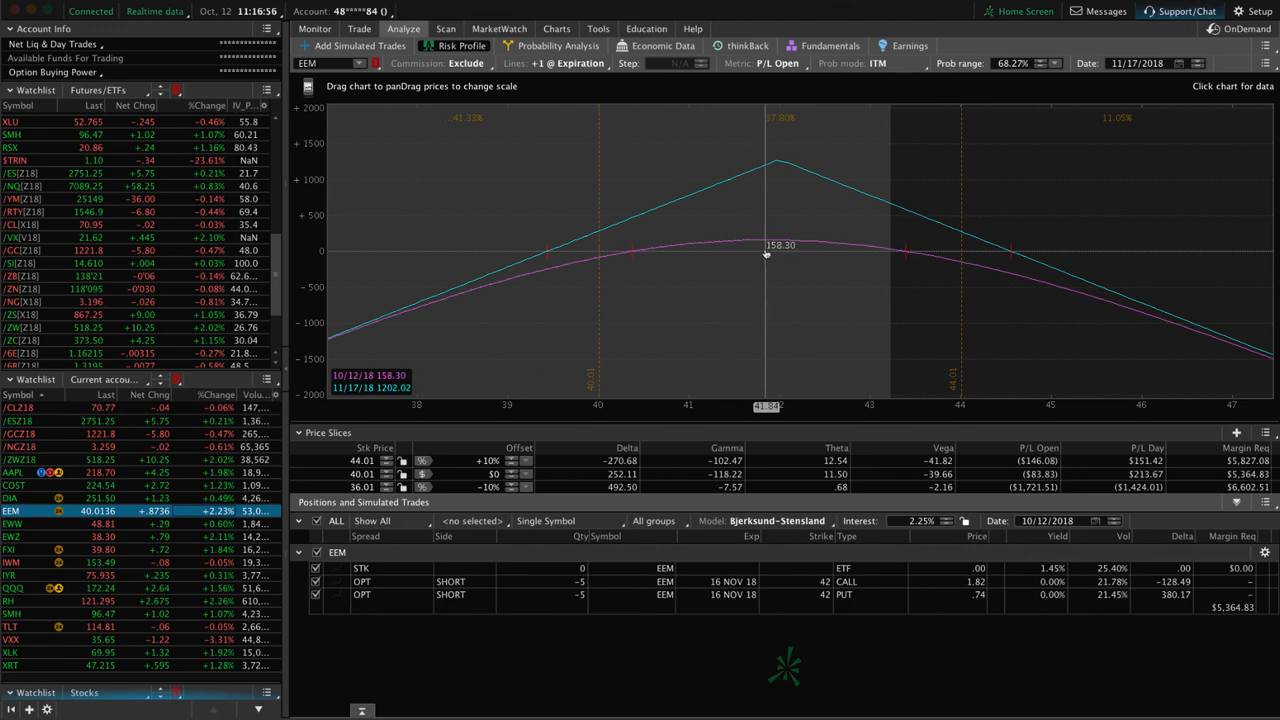
mouse_move(580, 248)
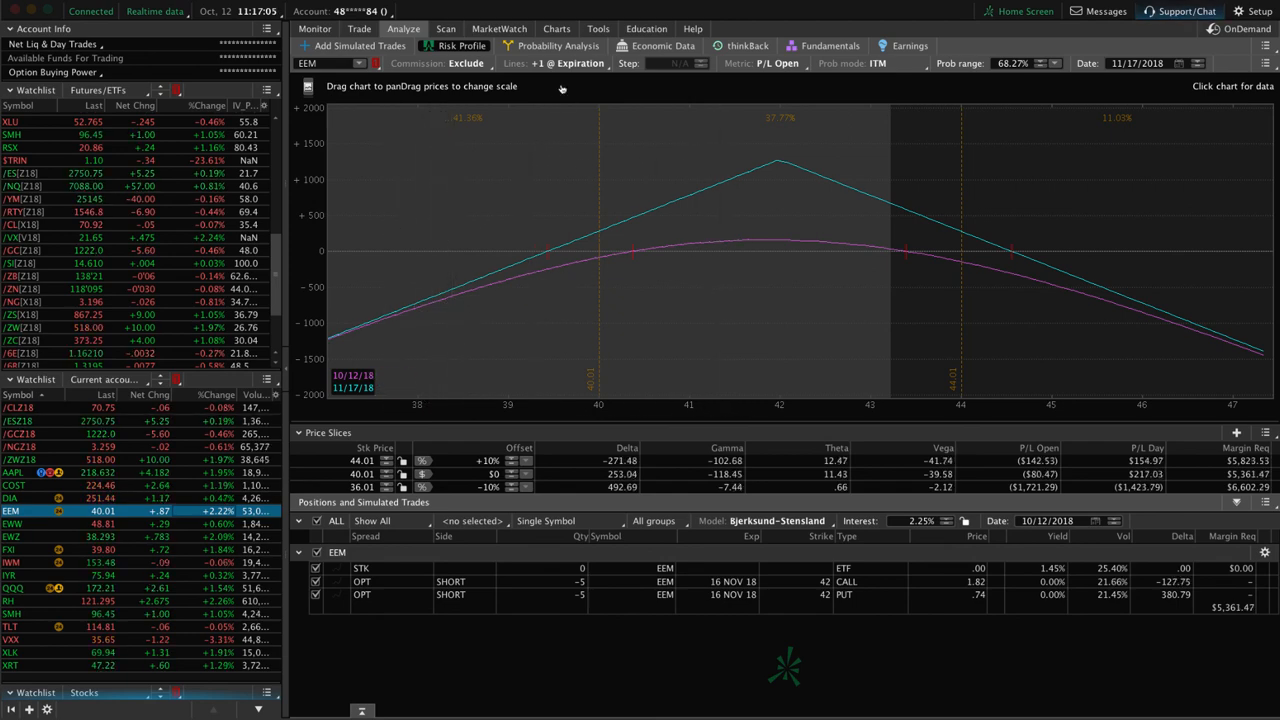
left_click(556, 28)
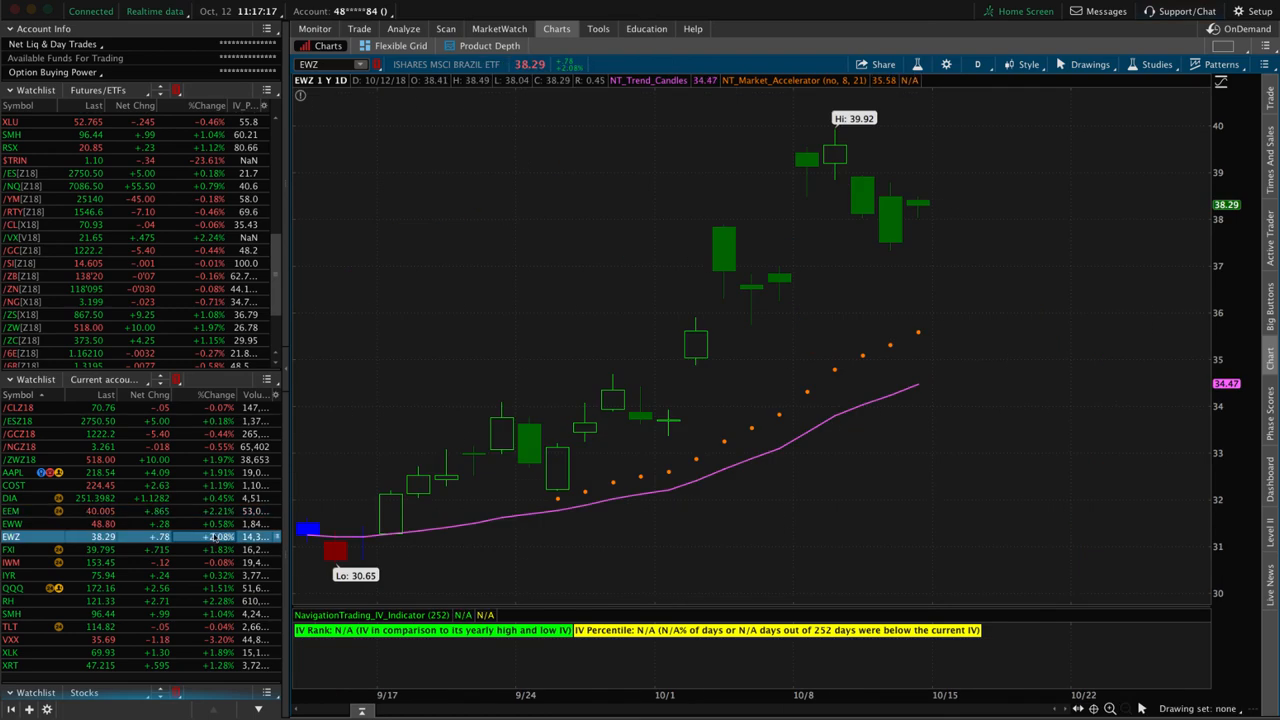
Review the EWZ 30/41 short strangle risk profile, then show the EWZ daily chart
left_click(403, 28)
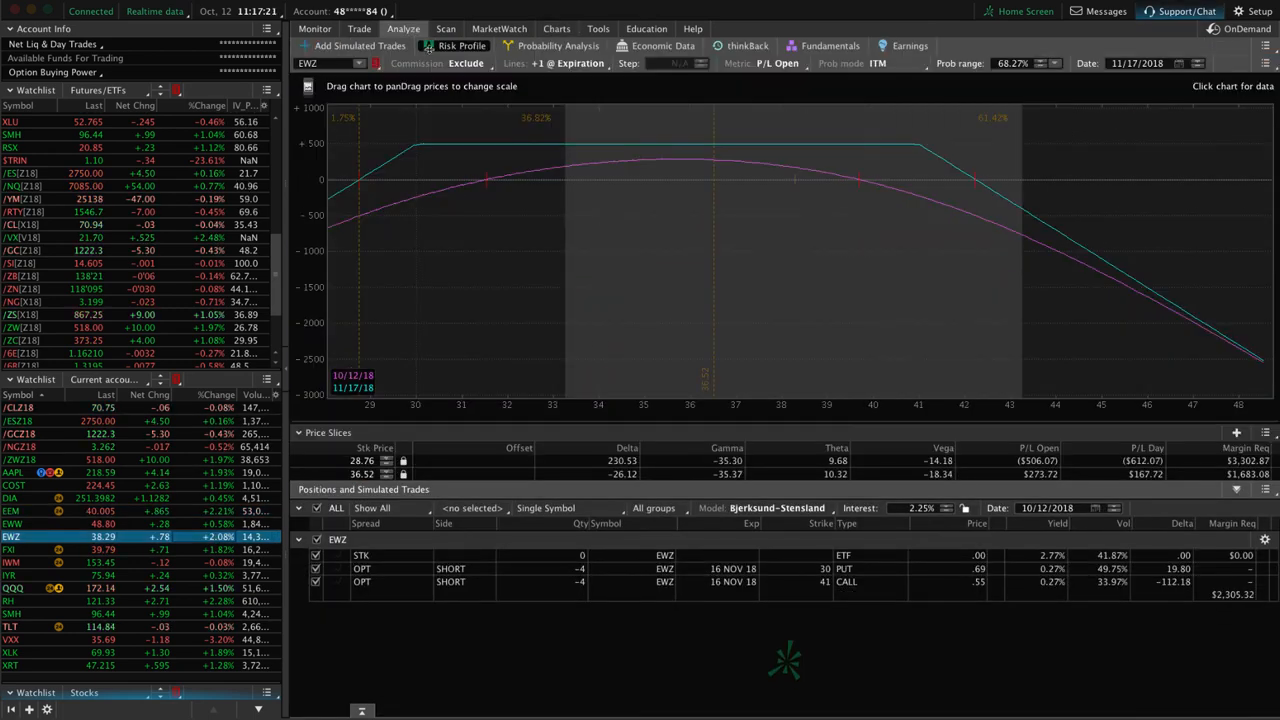
mouse_move(795, 201)
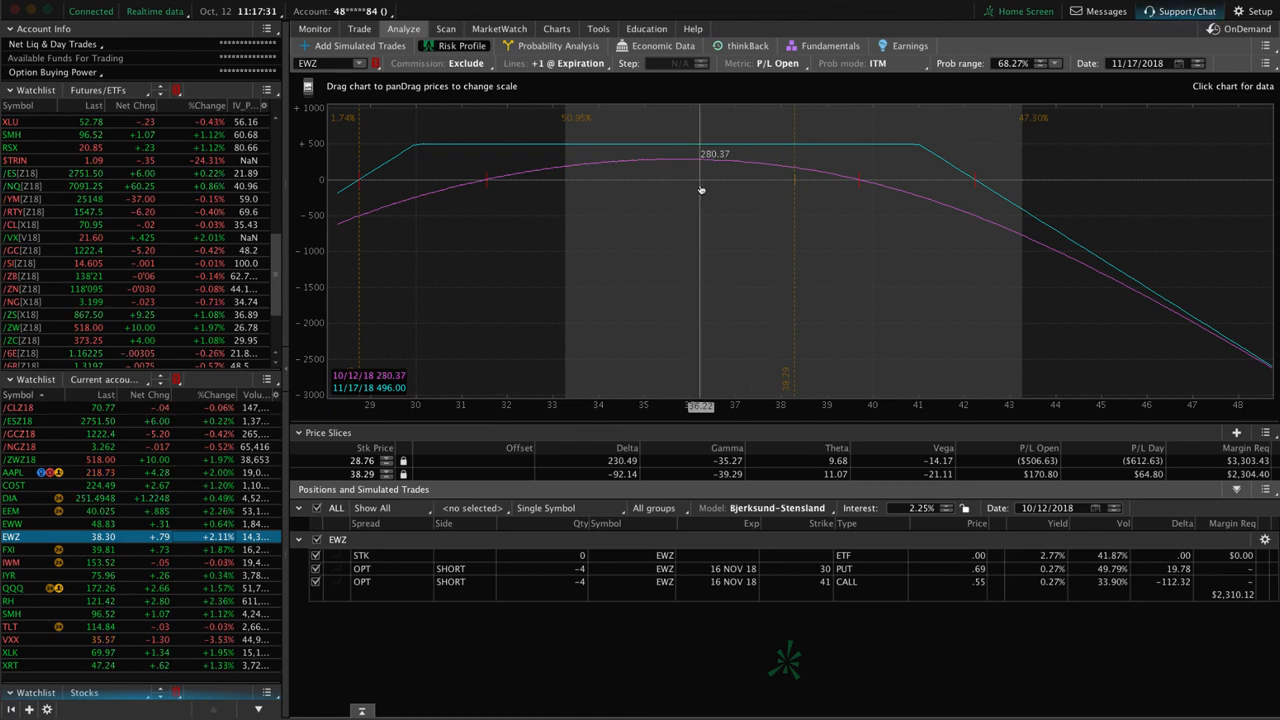
left_click(557, 28)
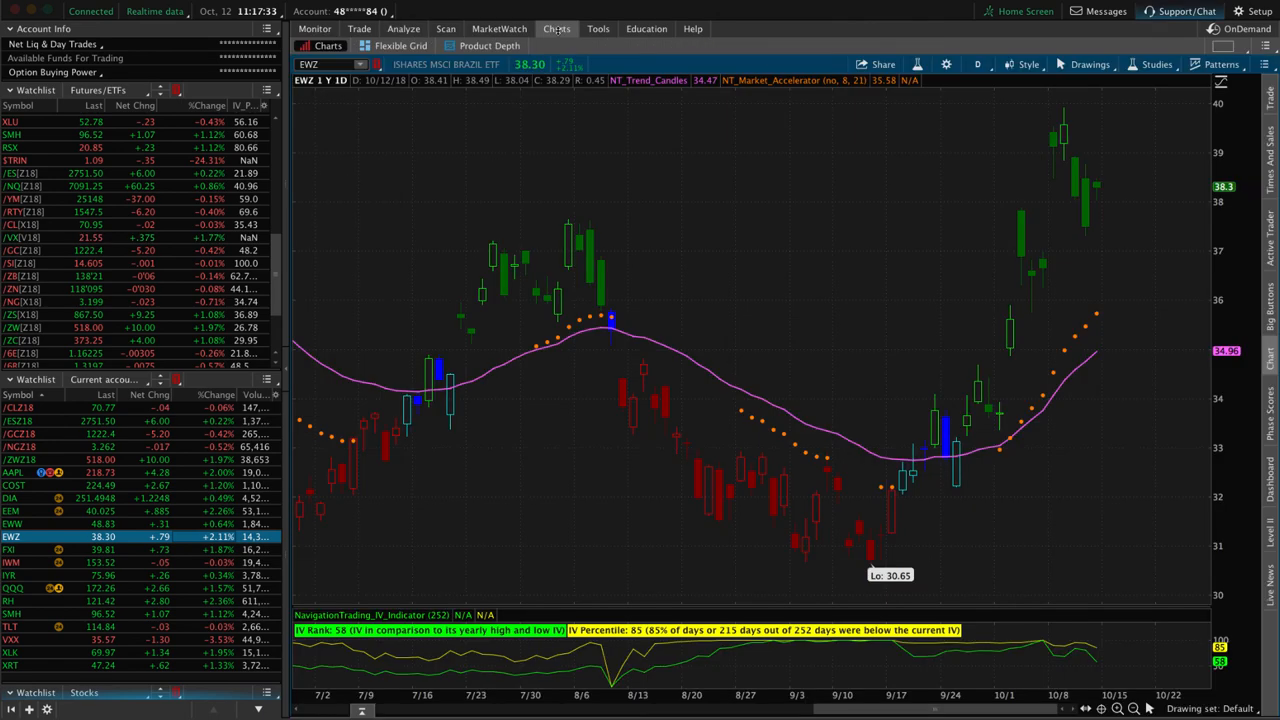
mouse_move(884, 480)
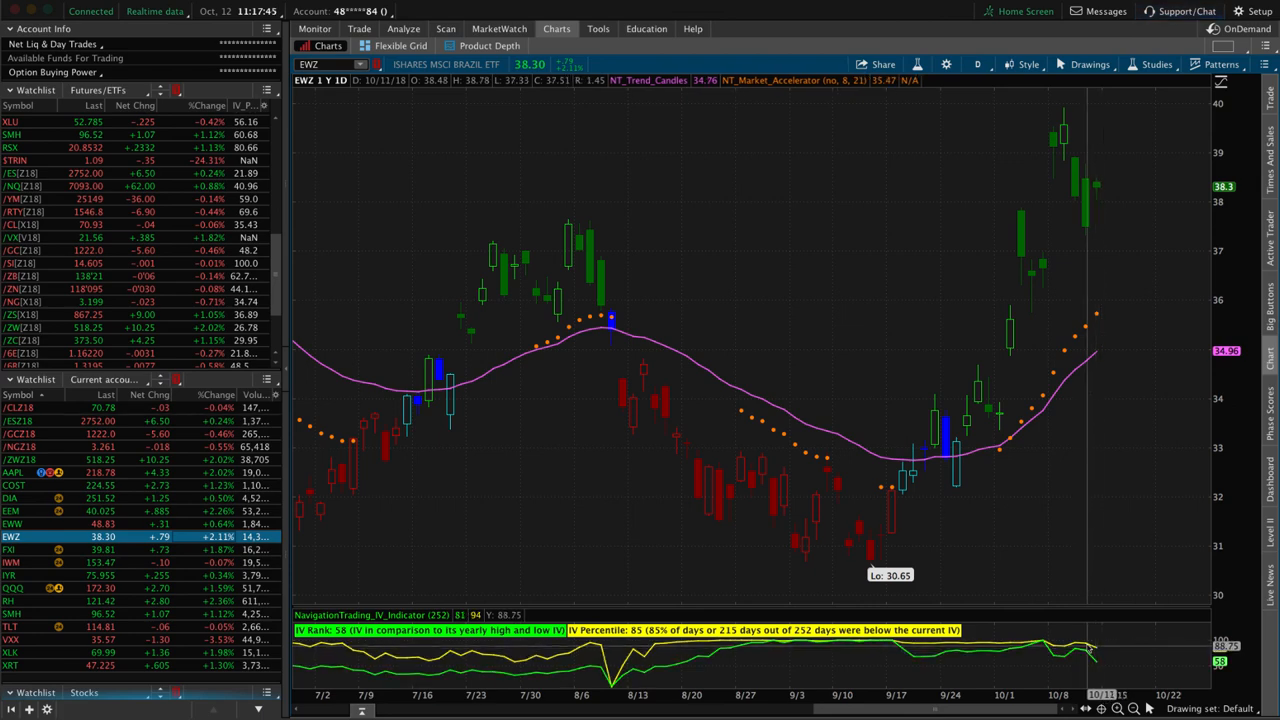
mouse_move(724, 343)
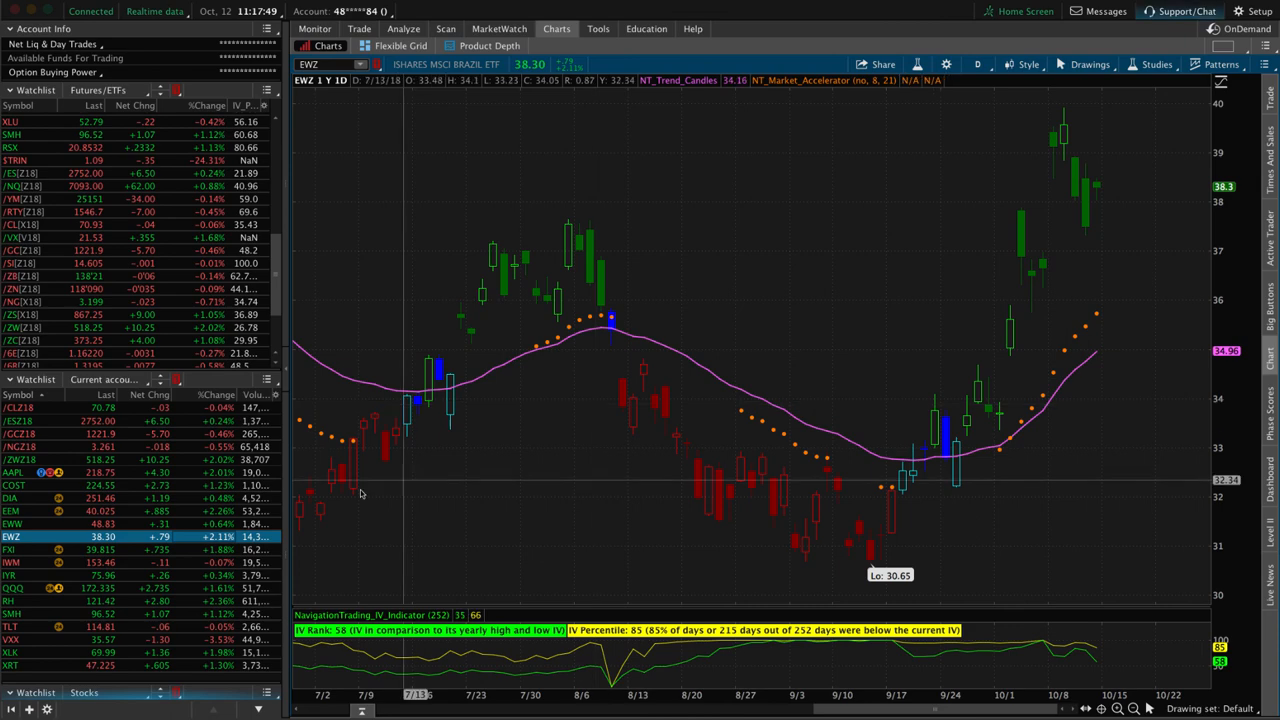
Chart FXI, then view the FXI positions' risk profile (36/39/40 puts, 43/45/47 calls)
left_click(11, 549)
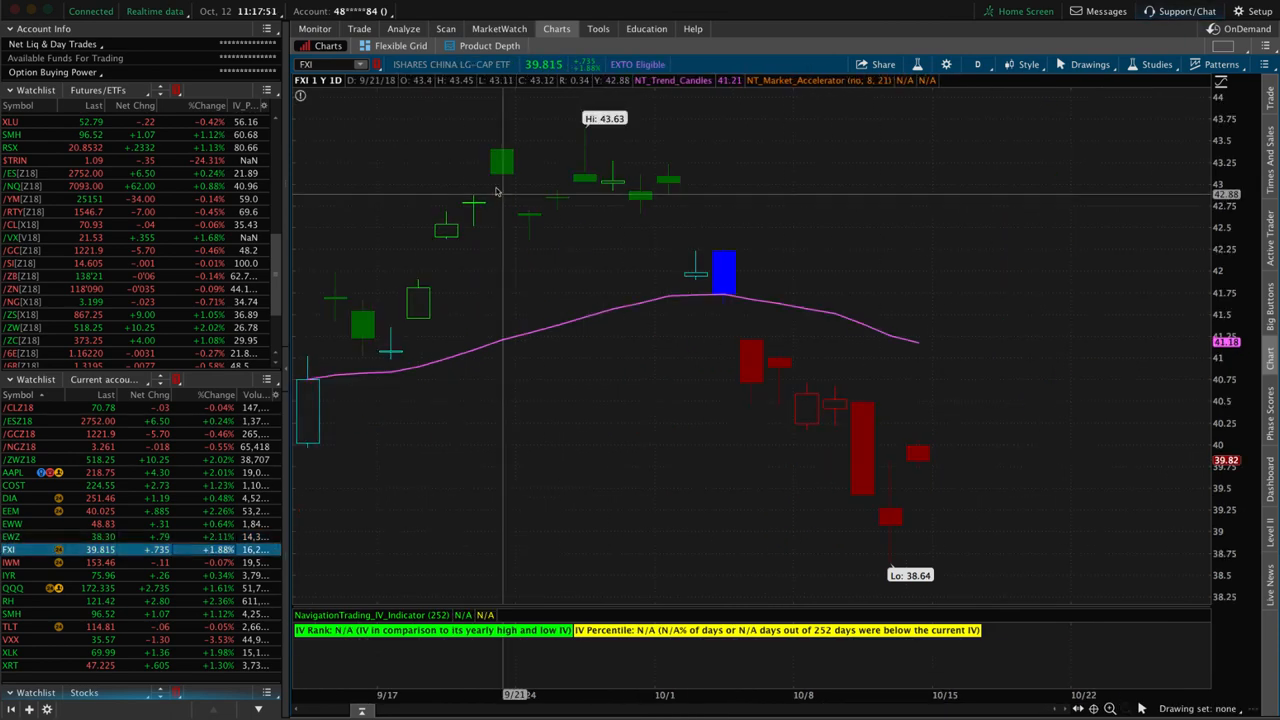
left_click(403, 28)
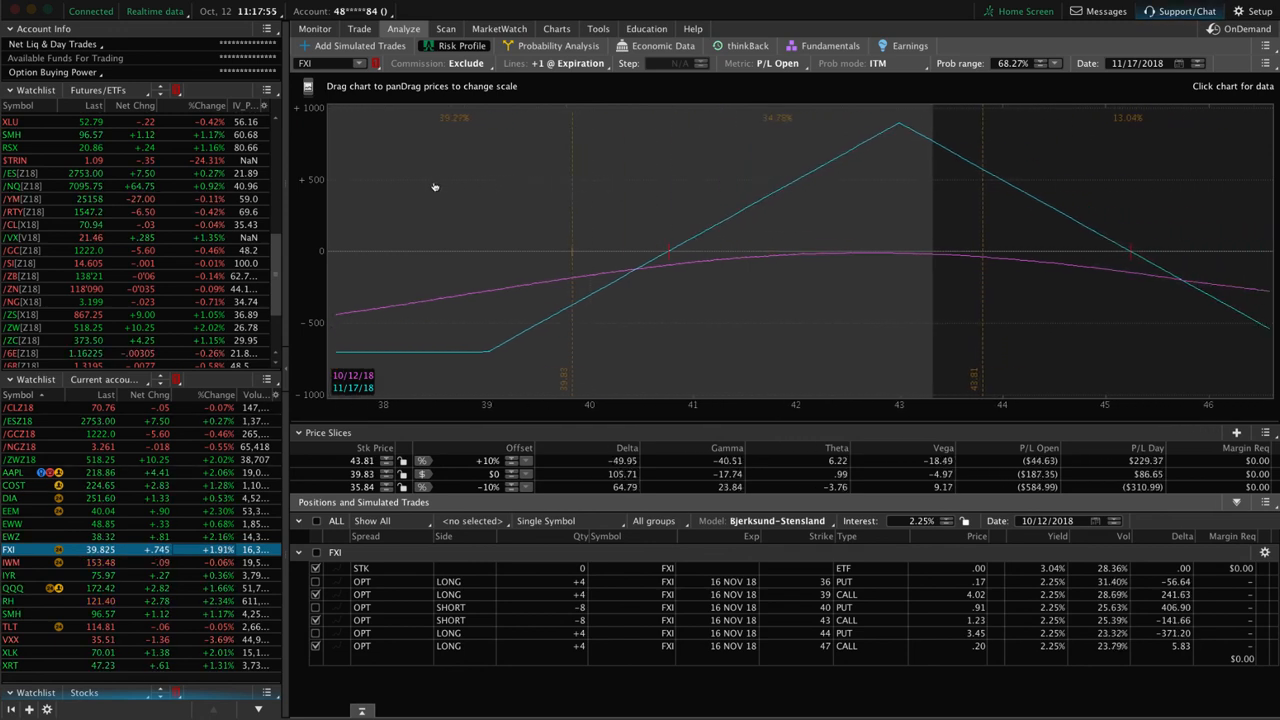
mouse_move(572, 256)
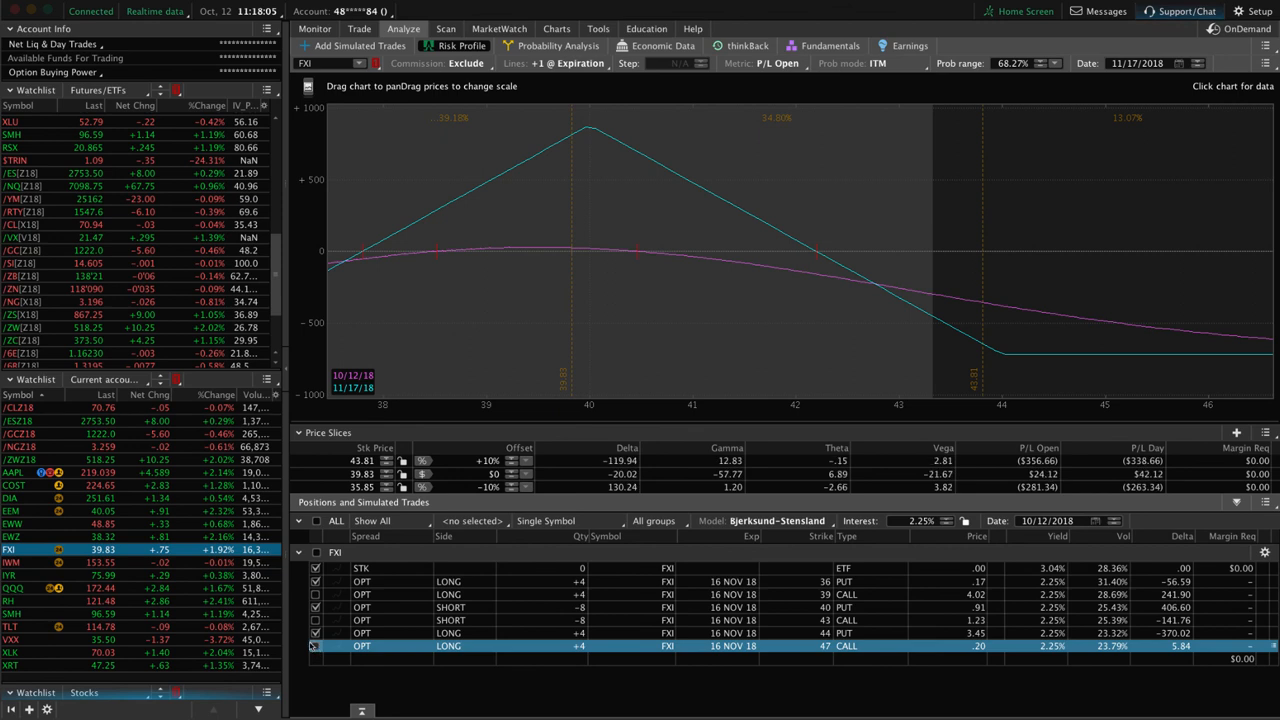
mouse_move(636, 357)
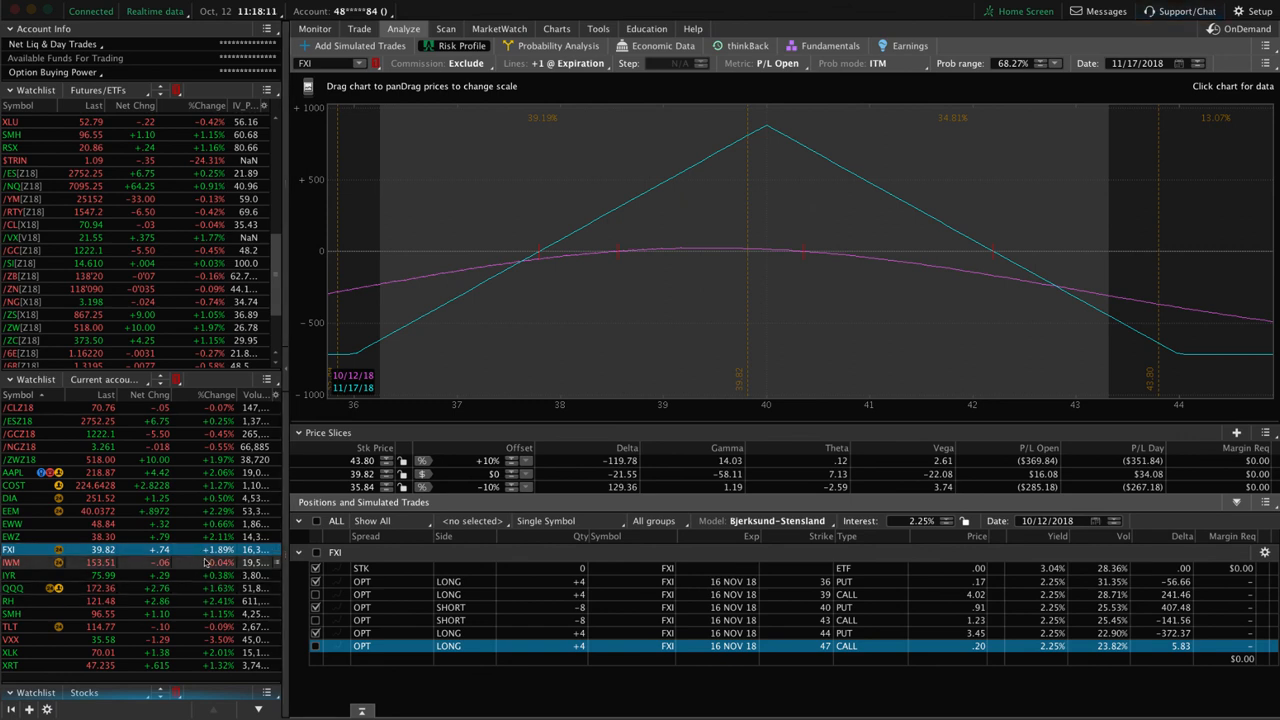
Load the IYR real estate ETF positions into the risk profile
left_click(15, 575)
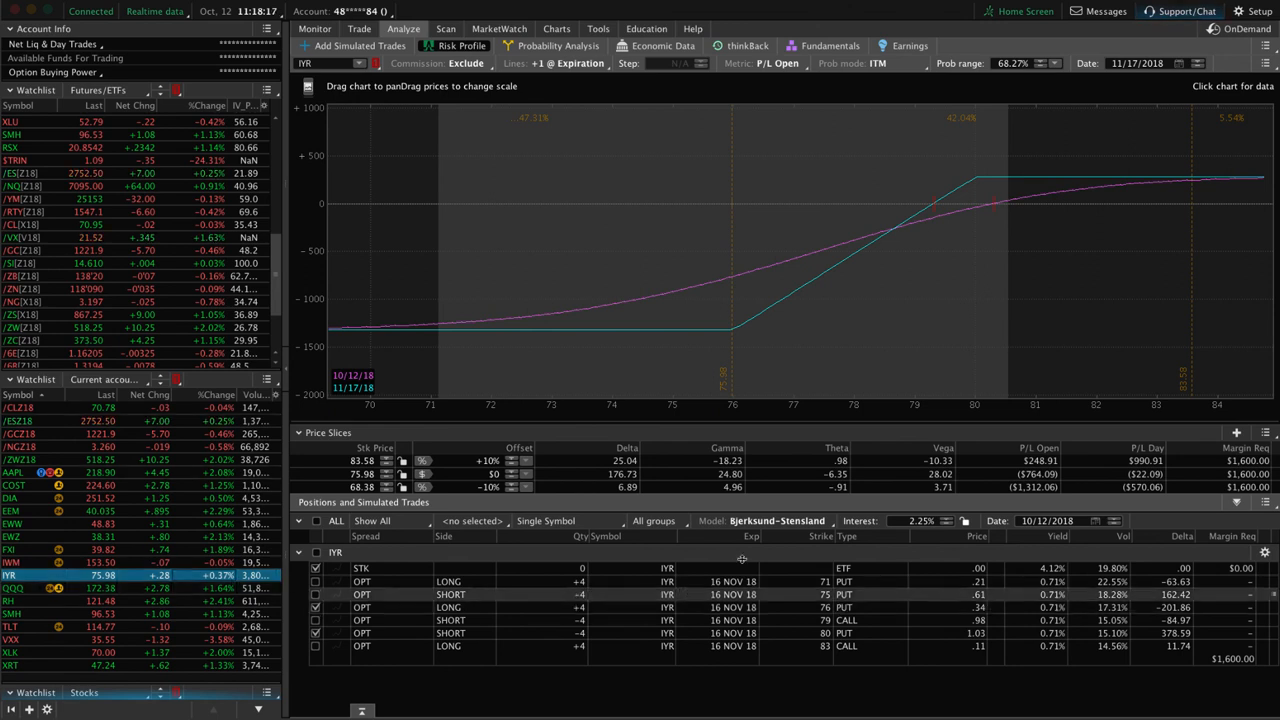
mouse_move(732, 233)
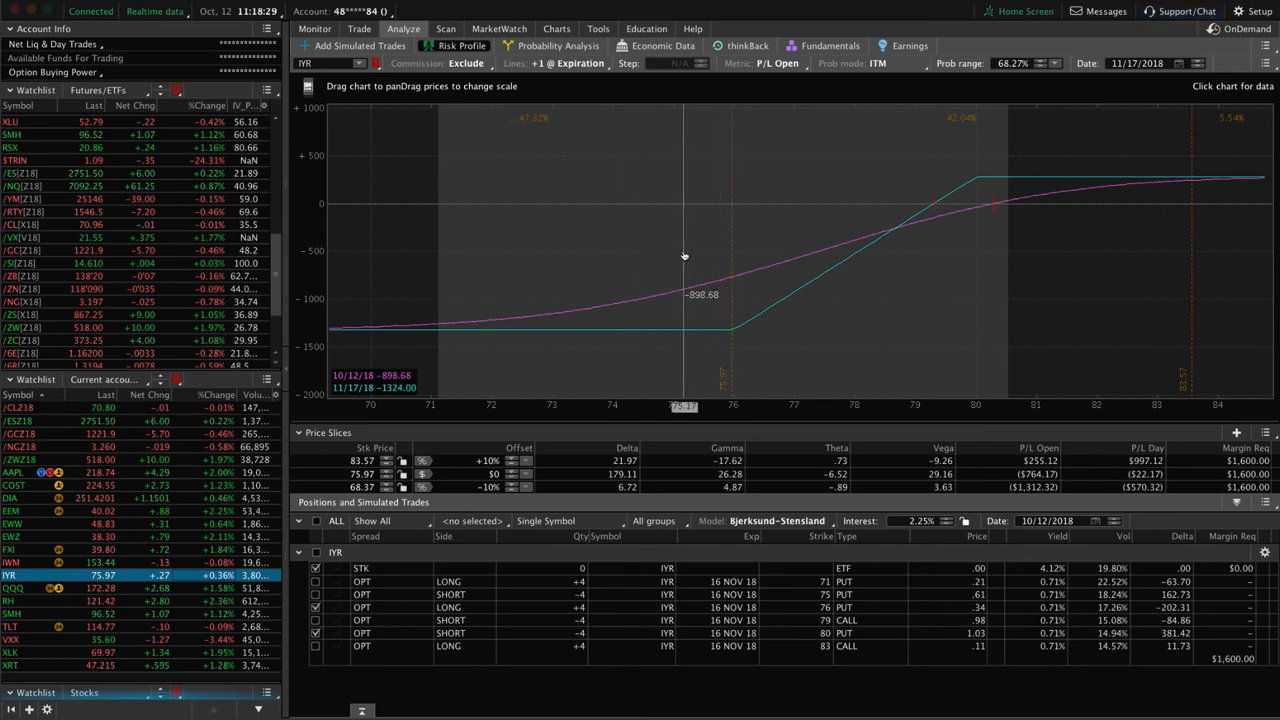
mouse_move(795, 260)
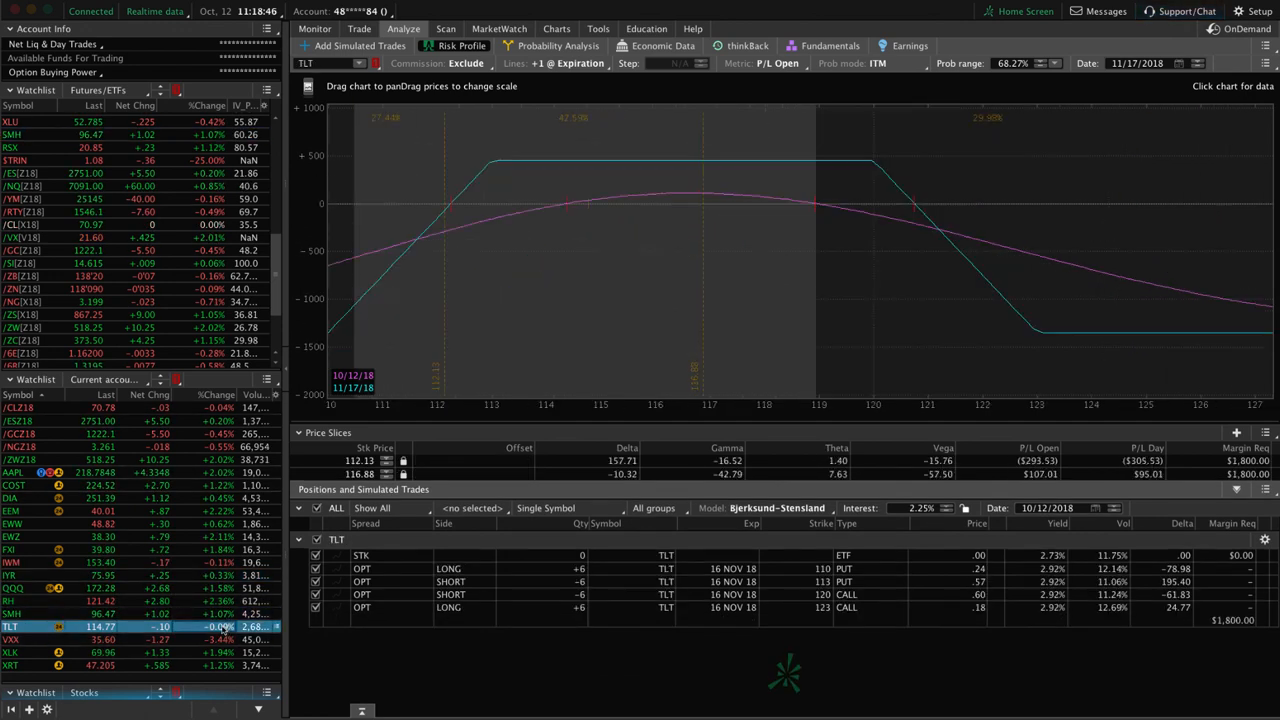
mouse_move(646, 315)
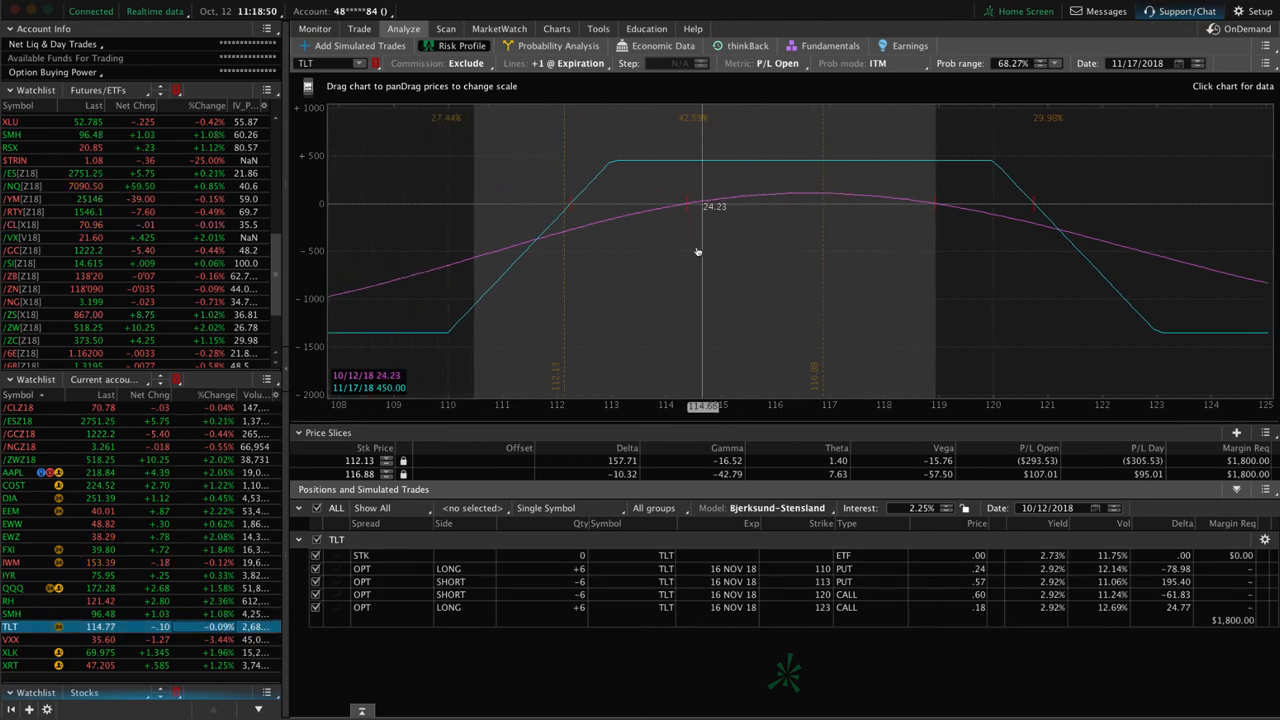
mouse_move(563, 218)
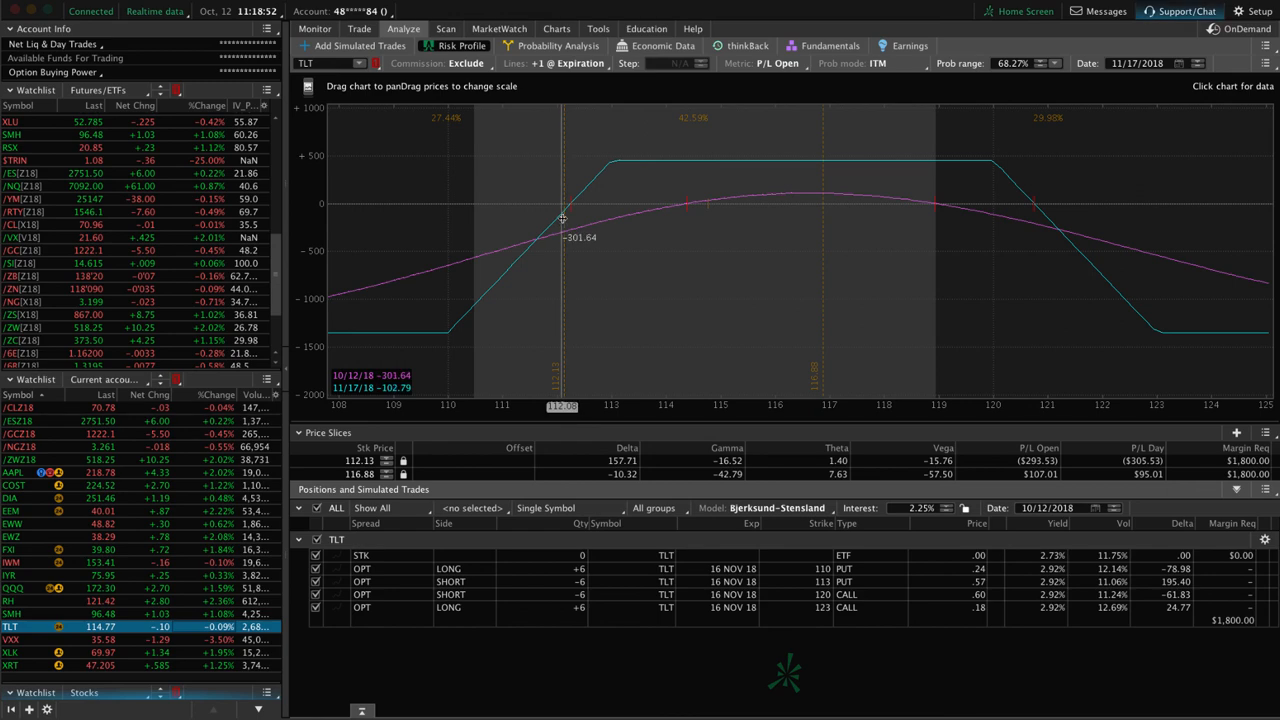
mouse_move(573, 230)
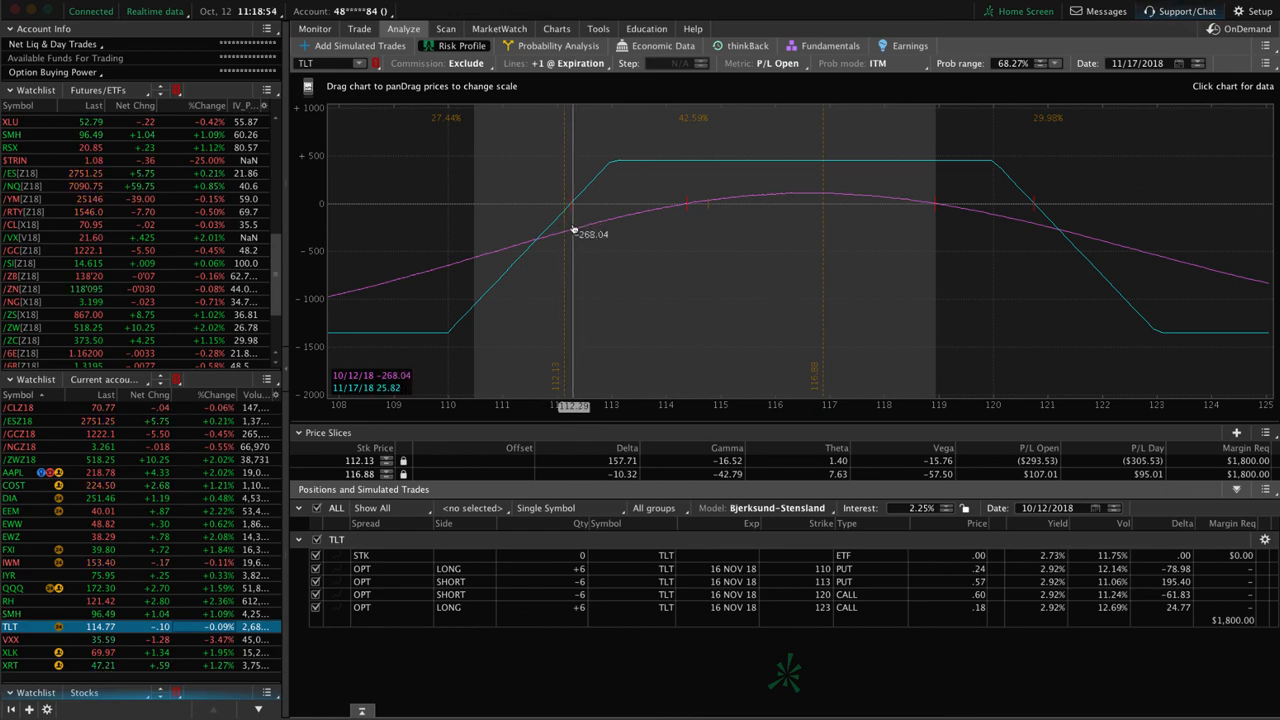
View the TLT daily chart, then return to the TLT iron condor risk profile
left_click(557, 28)
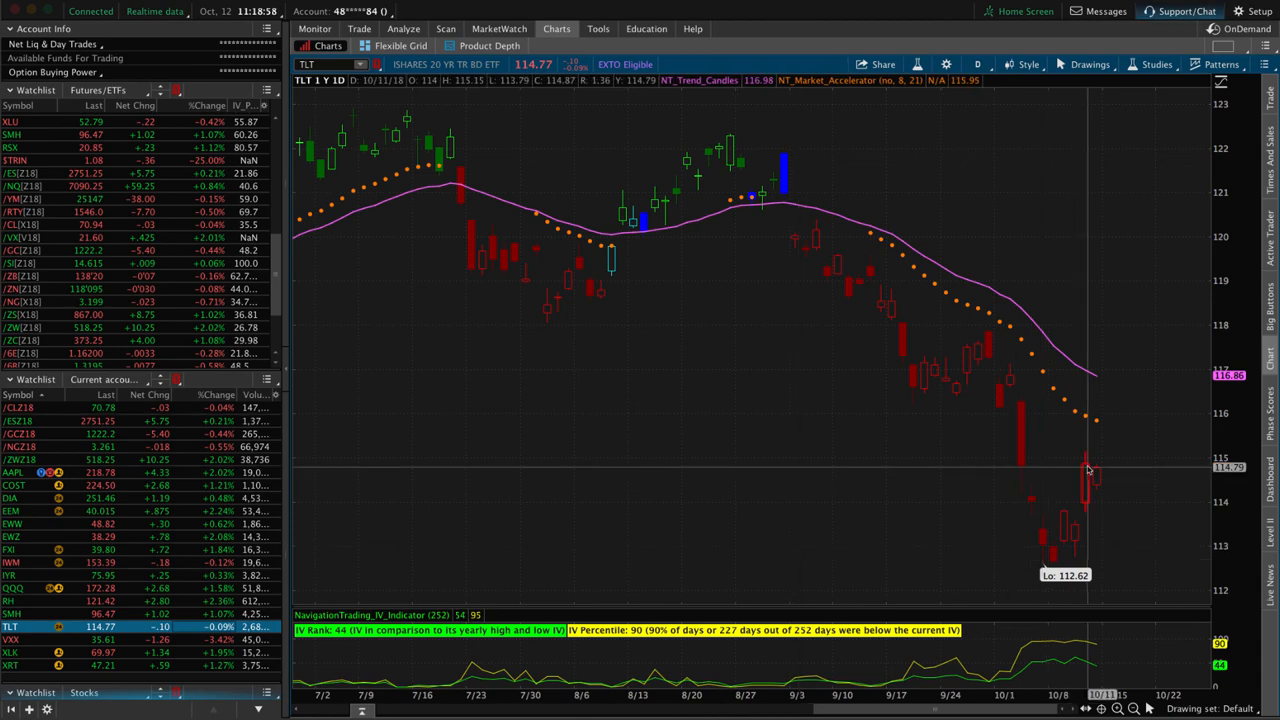
left_click(403, 28)
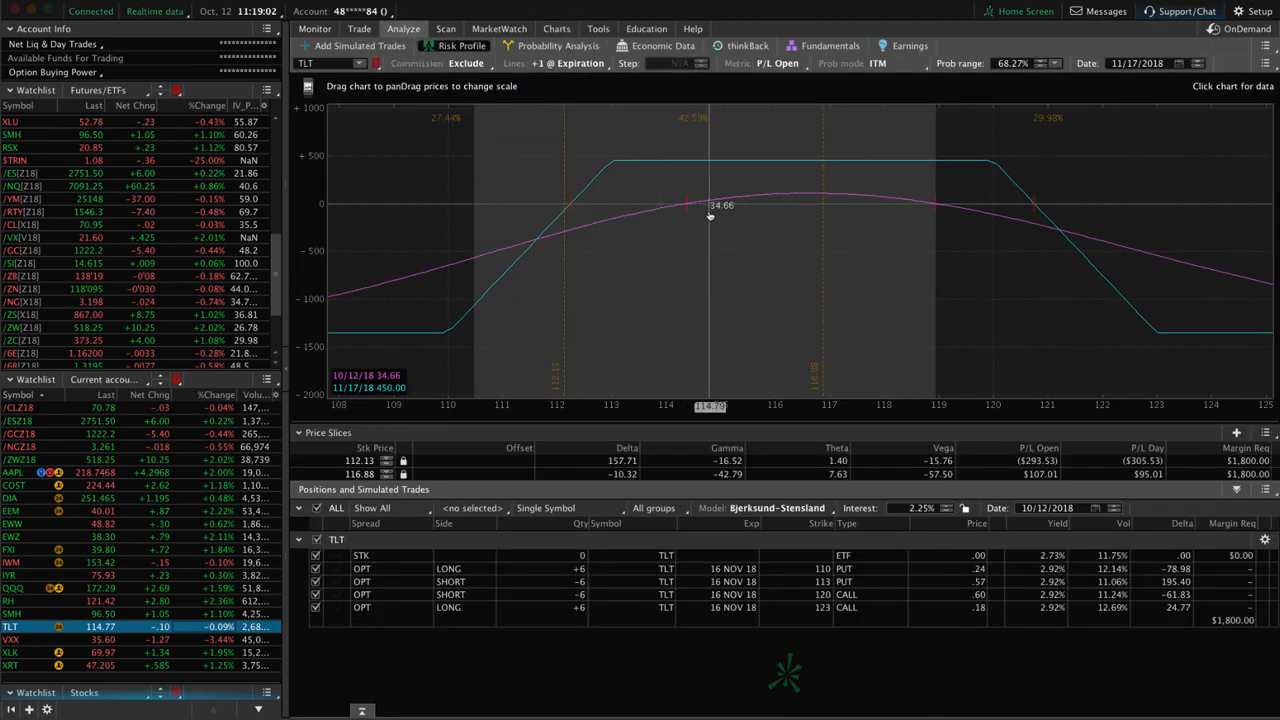
mouse_move(813, 214)
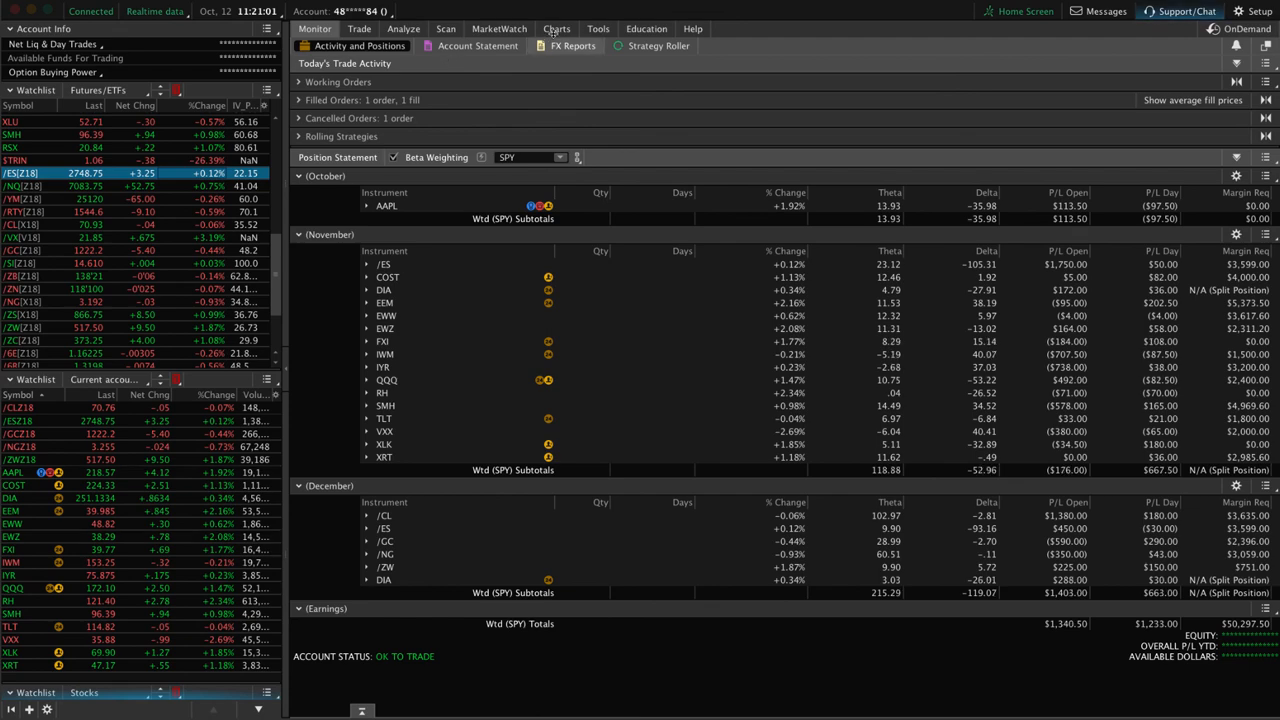
Show the /ES E-mini S&P 500 one-year daily chart
left_click(556, 28)
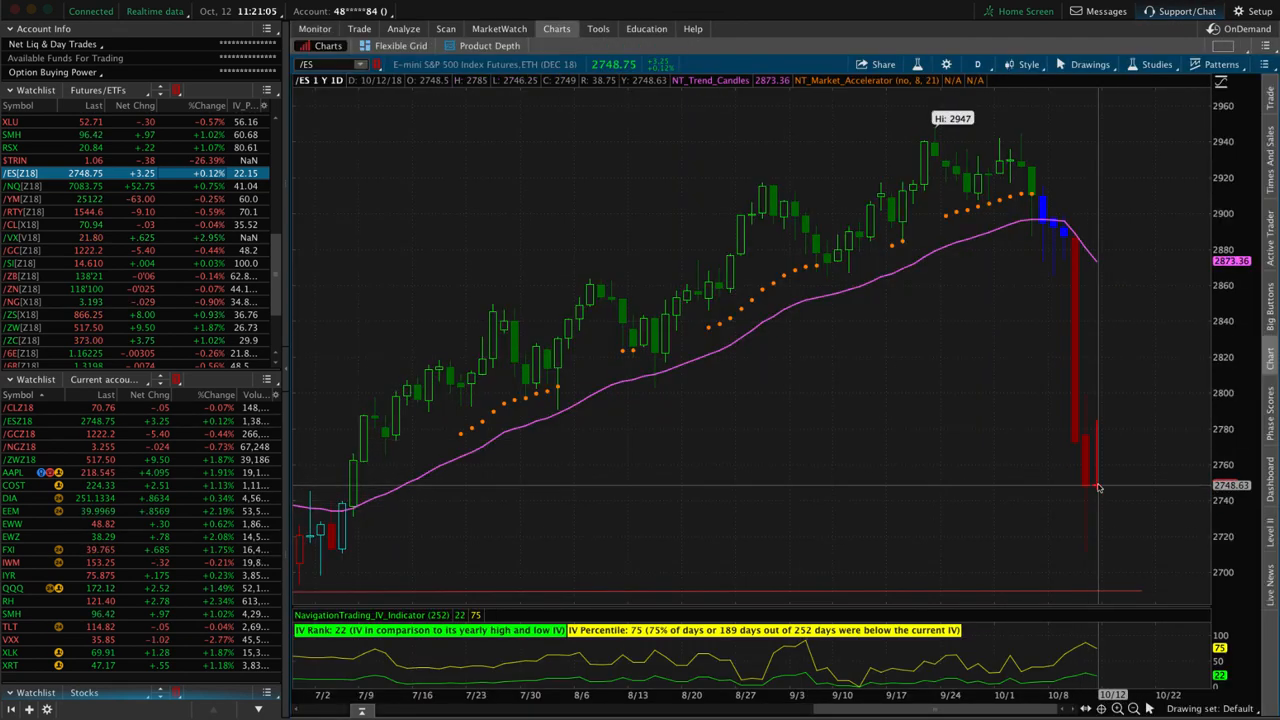
mouse_move(1100, 443)
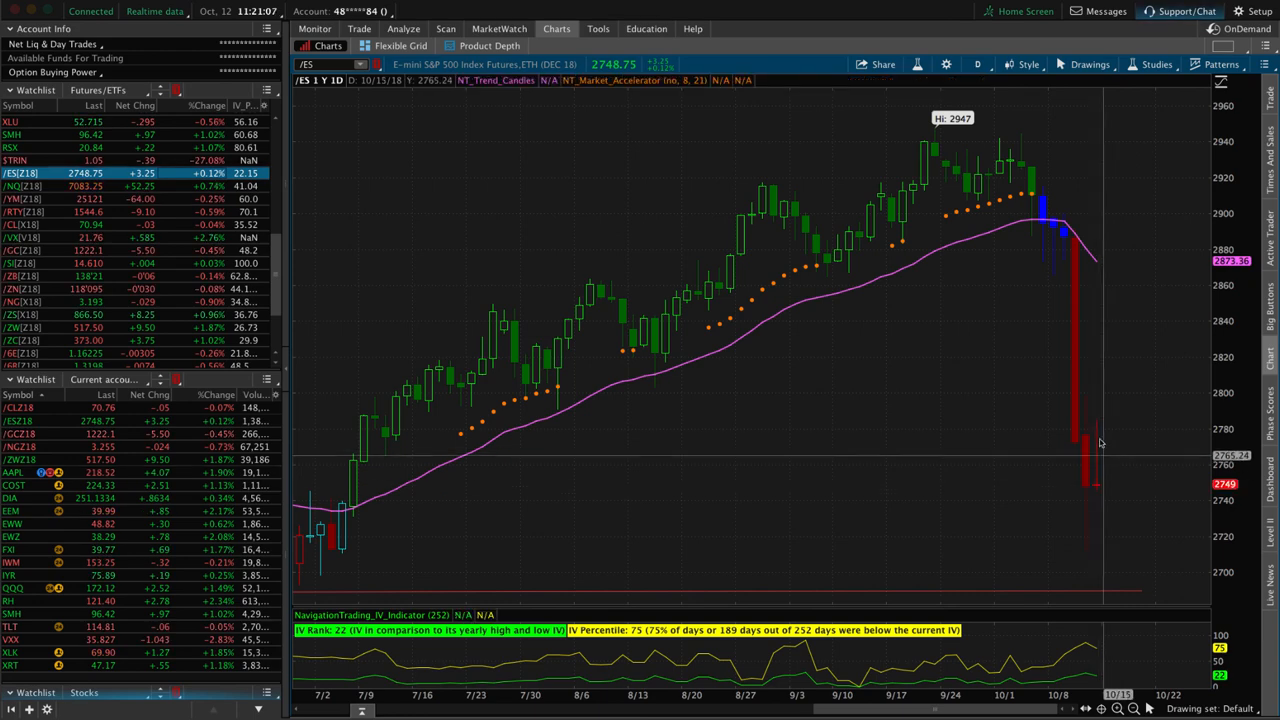
mouse_move(1171, 407)
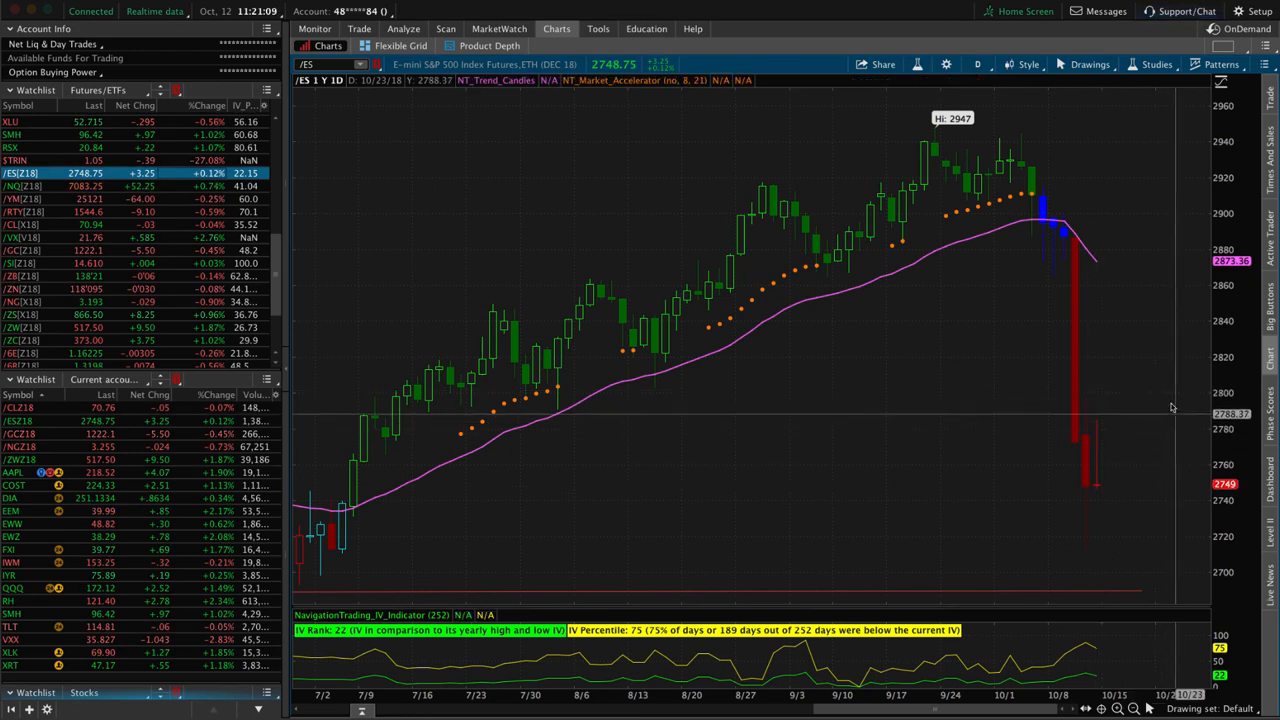
mouse_move(1107, 385)
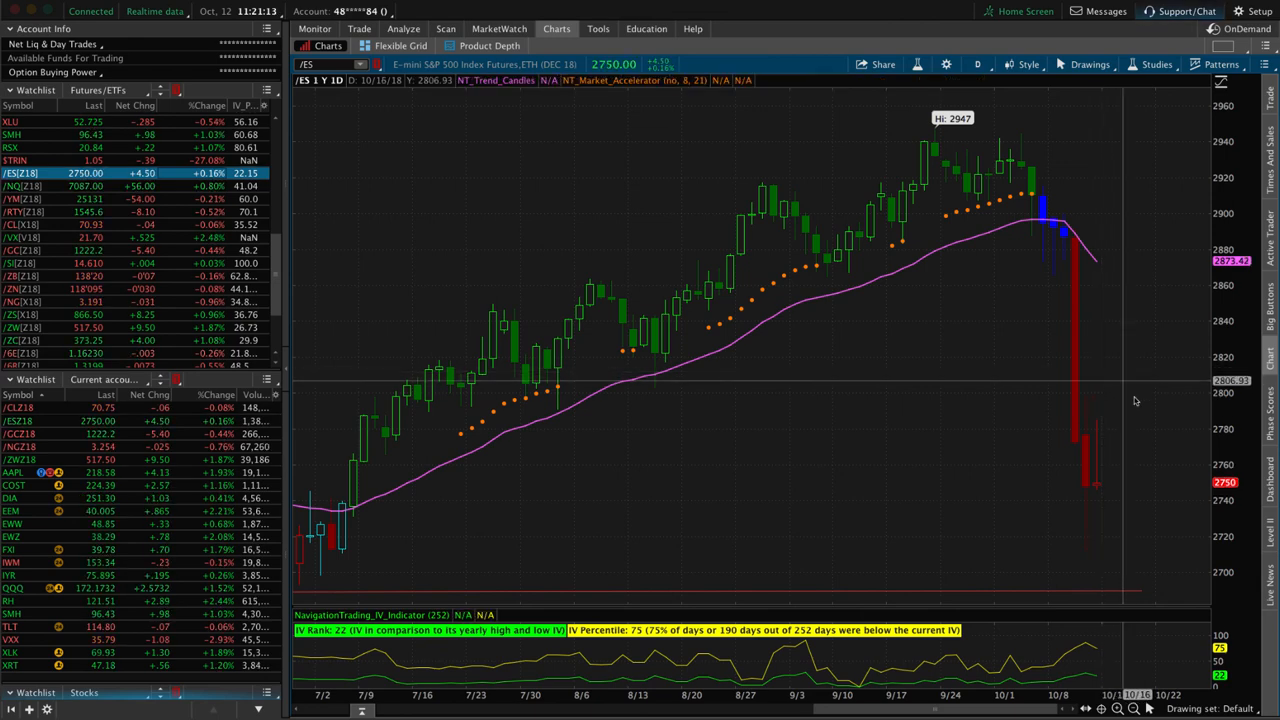
mouse_move(1098, 430)
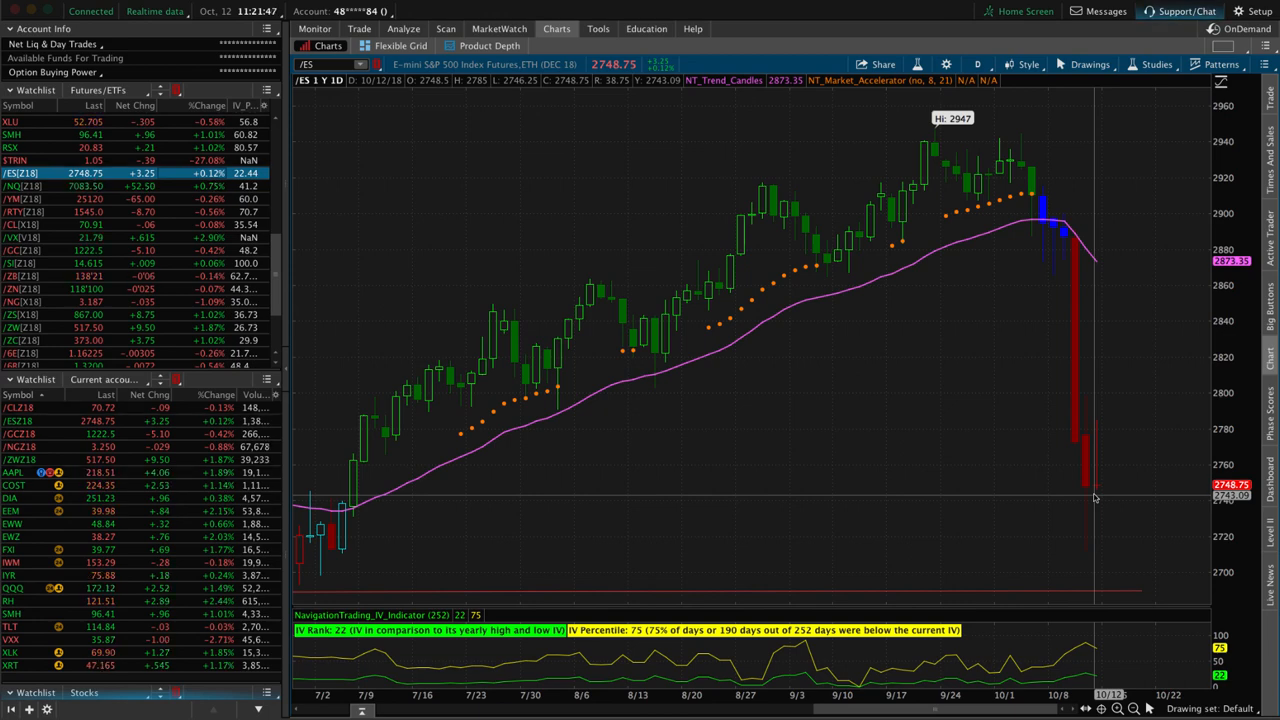
mouse_move(1087, 317)
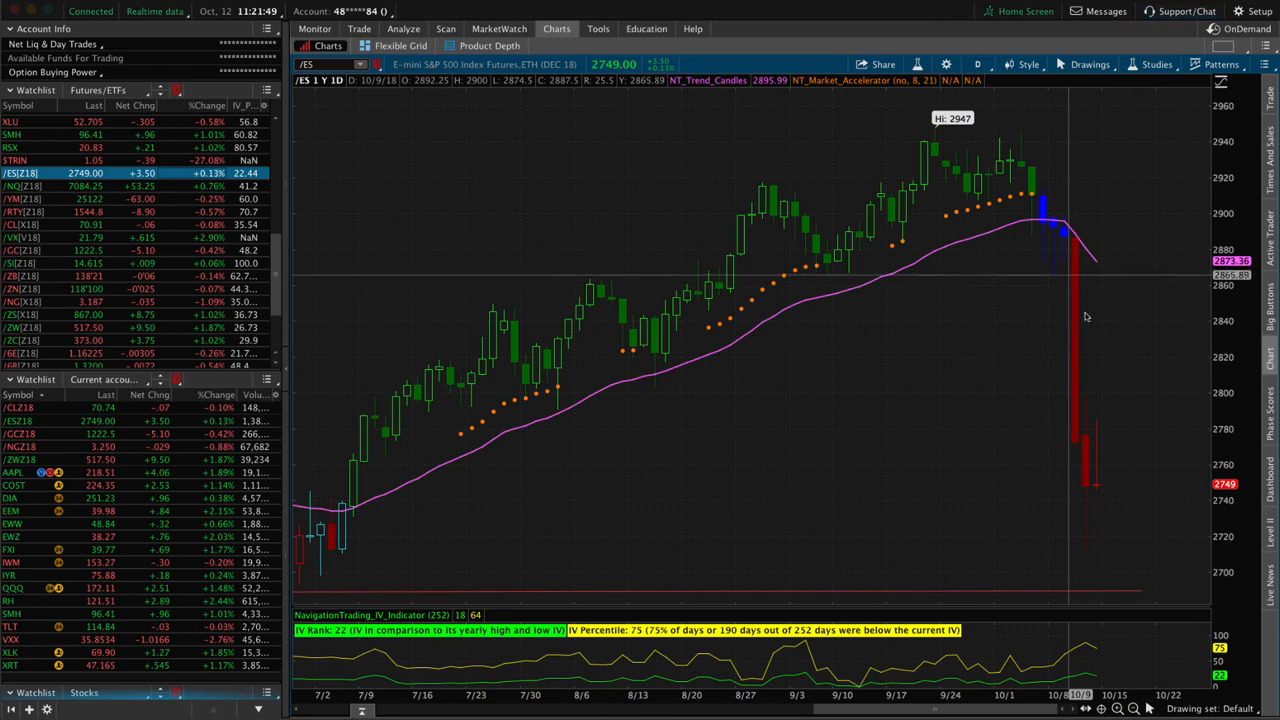
mouse_move(1078, 313)
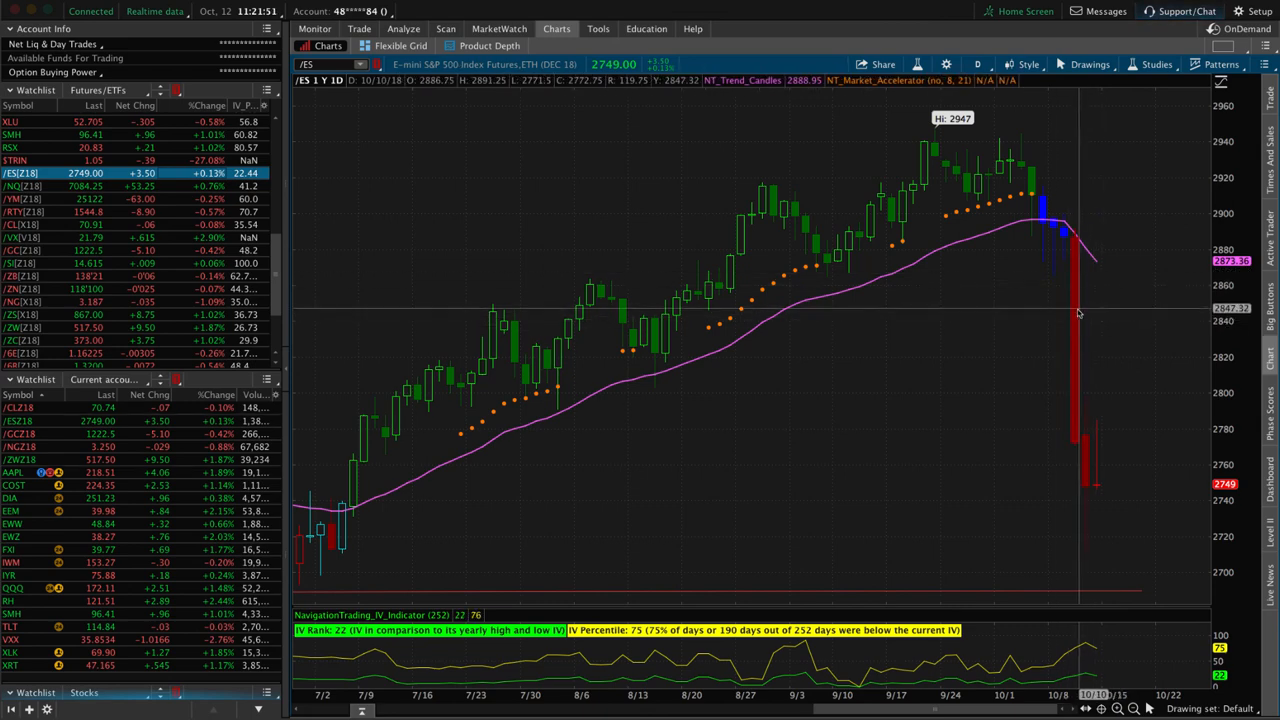
mouse_move(1060, 318)
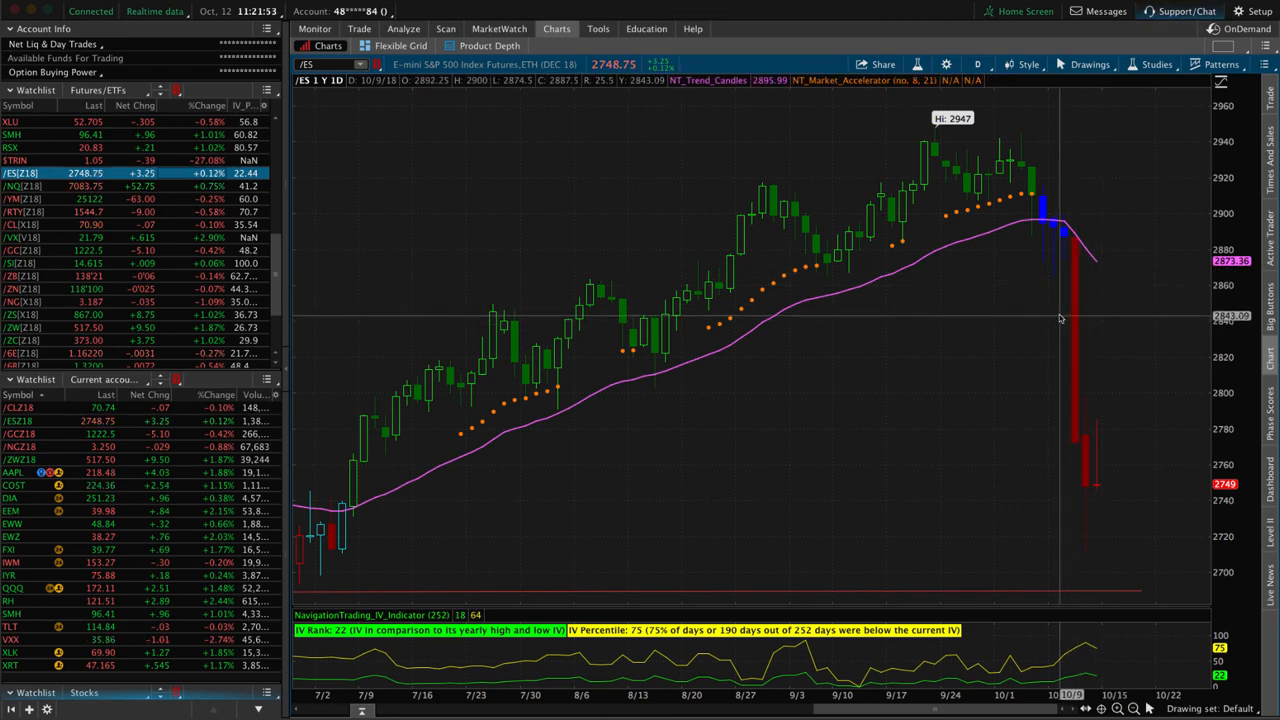